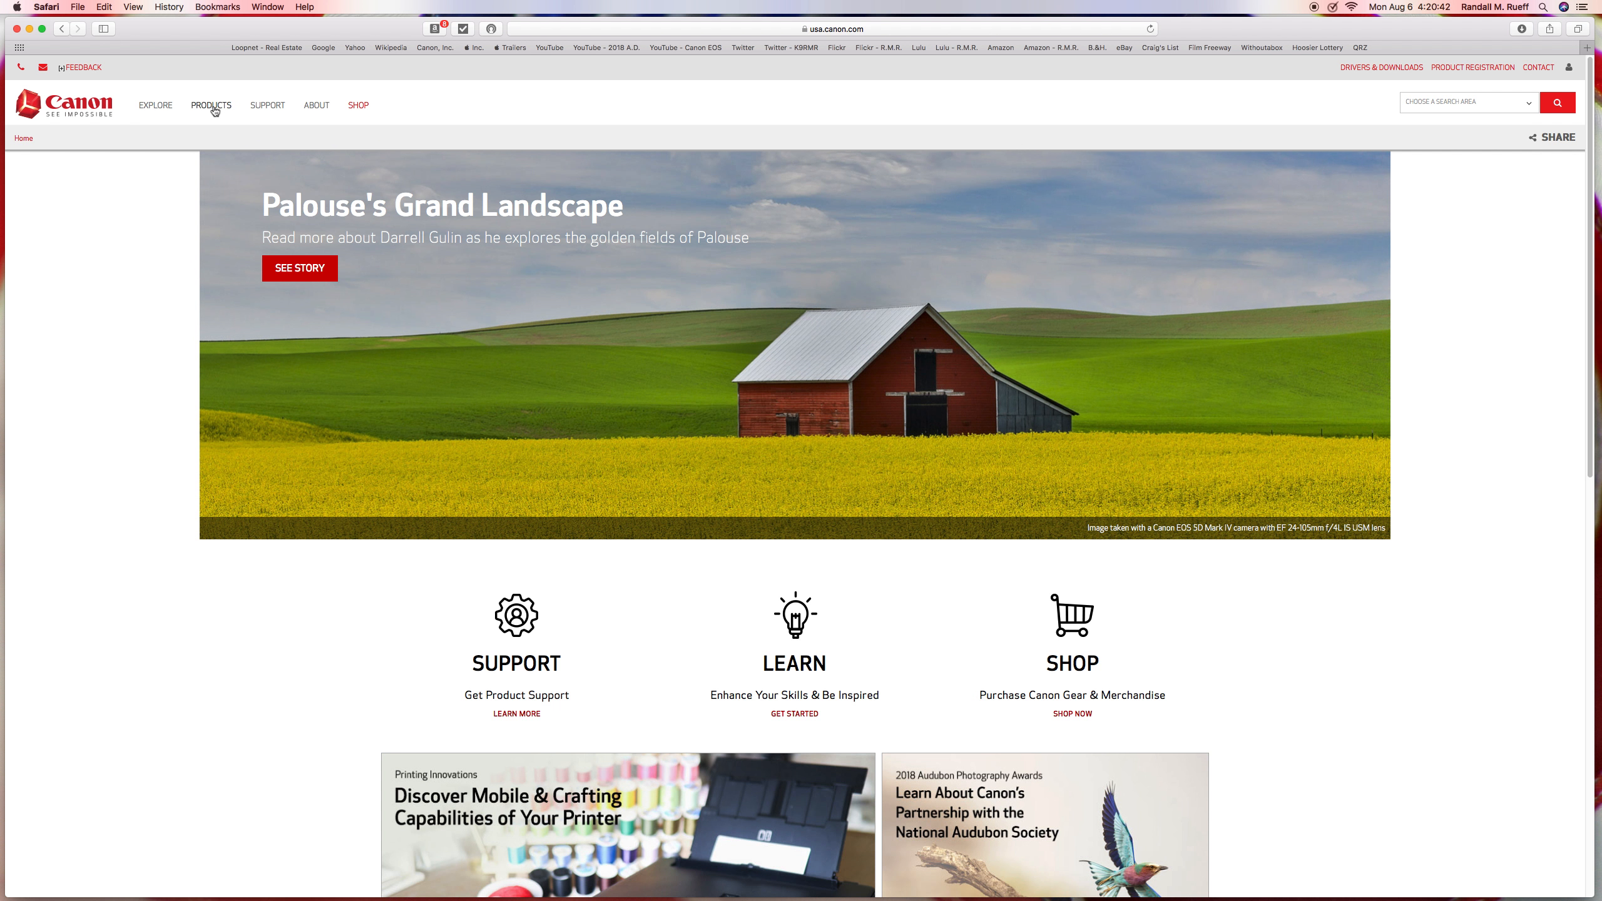
# Navigate from the Canon home page through Products to the EOS DSLR Cameras listing
pyautogui.click(212, 105)
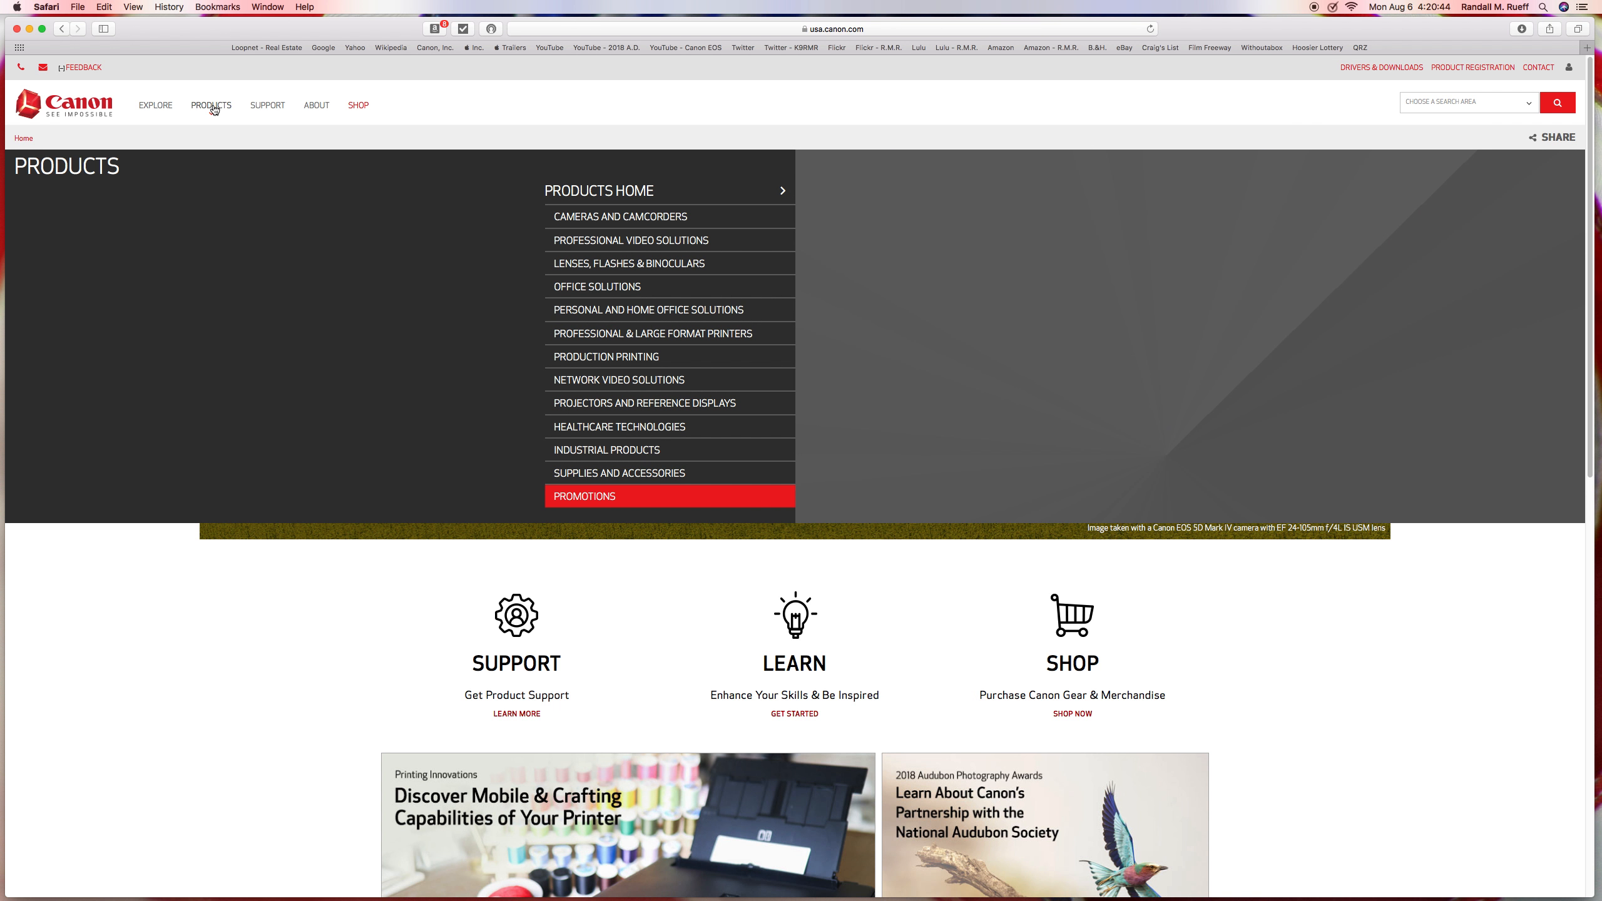
pyautogui.moveTo(648, 222)
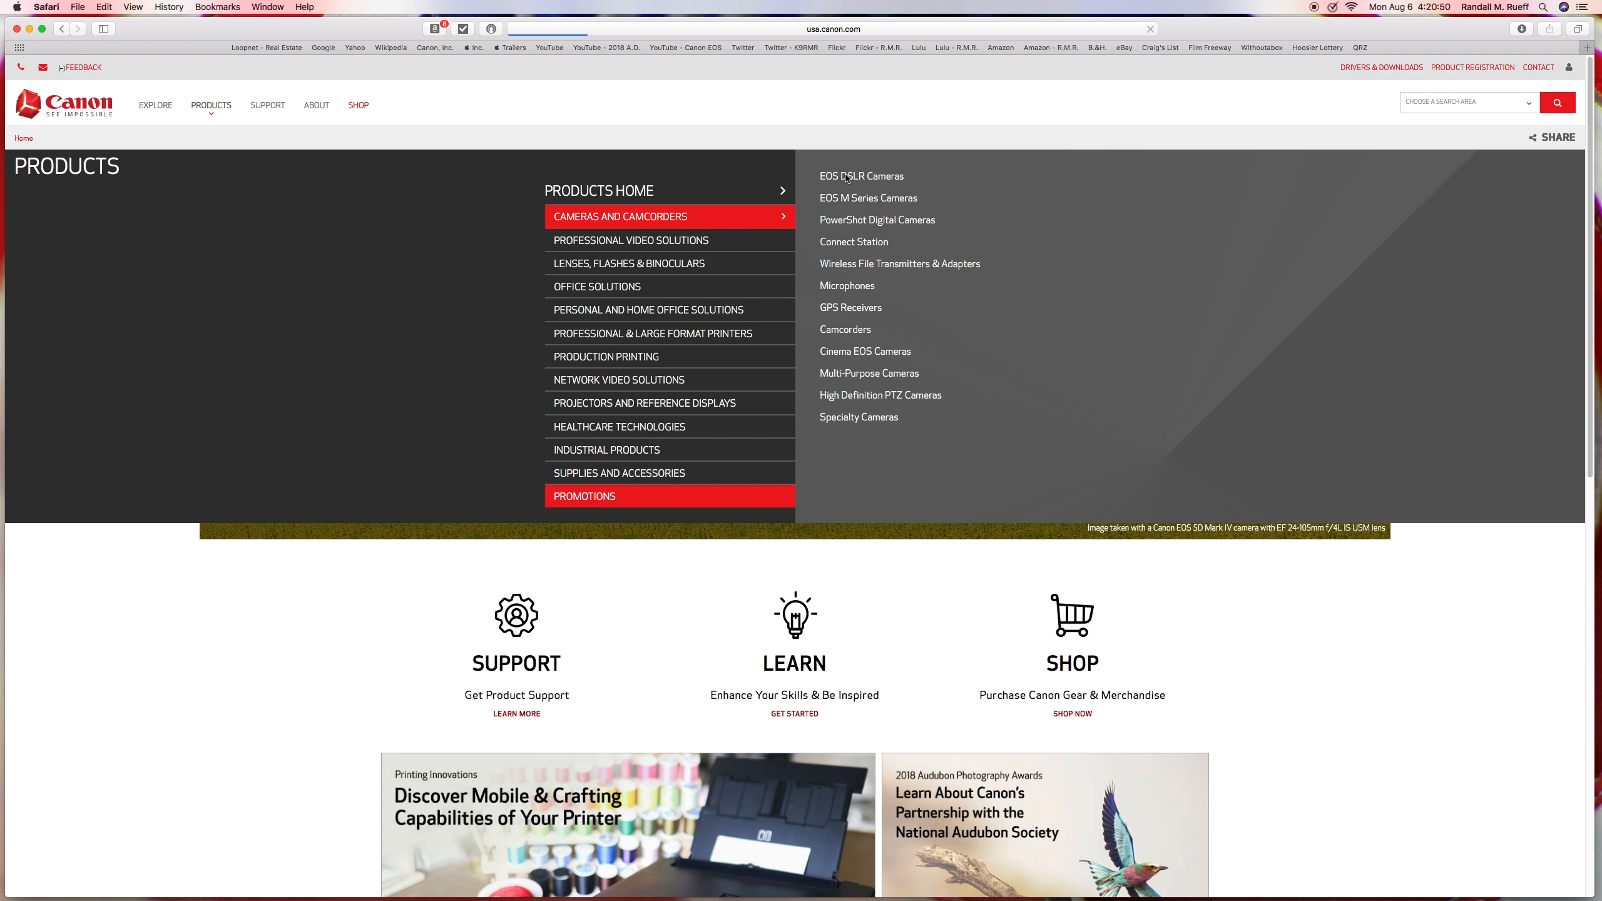
pyautogui.click(859, 175)
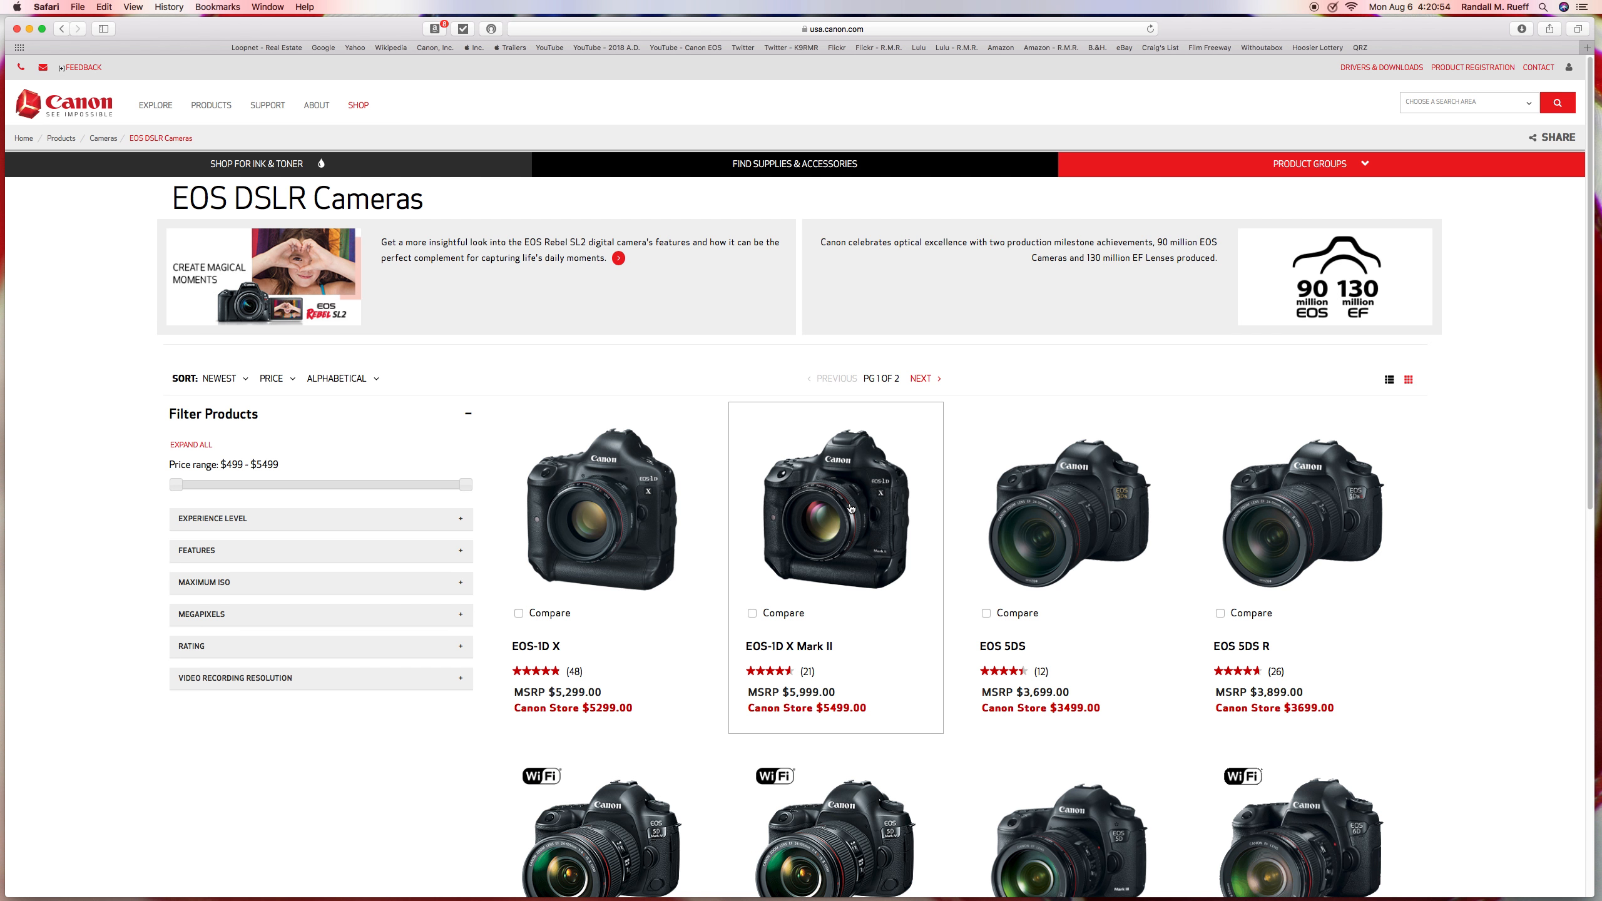
# View the EOS-1D X Mark II gallery: front body, rear view, and box-contents photos
pyautogui.click(835, 501)
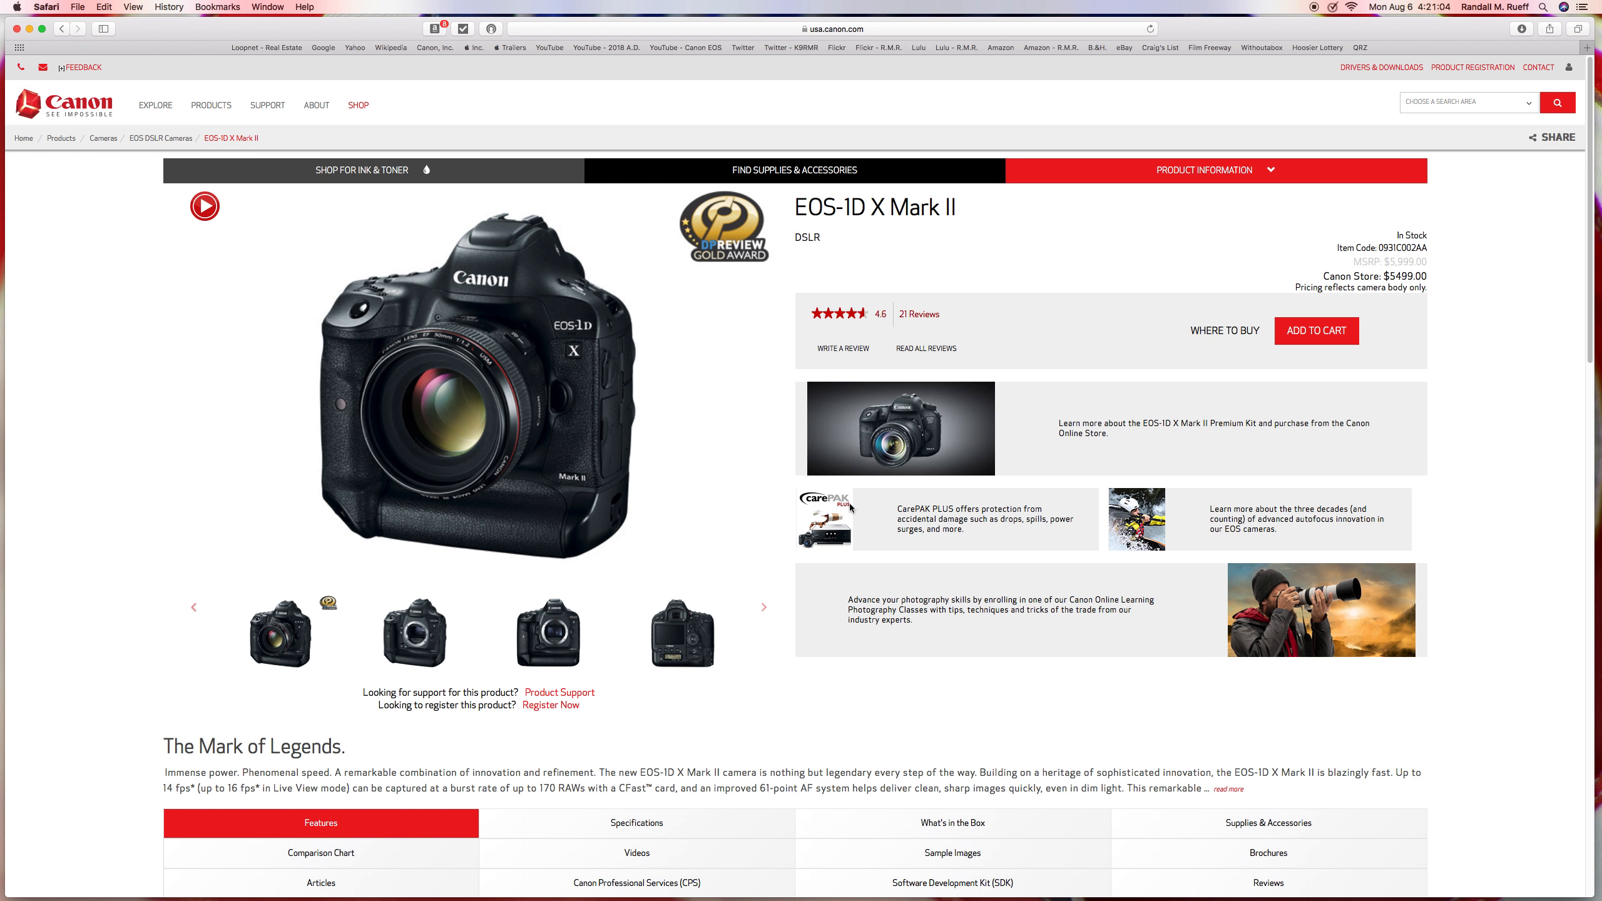
pyautogui.moveTo(433, 592)
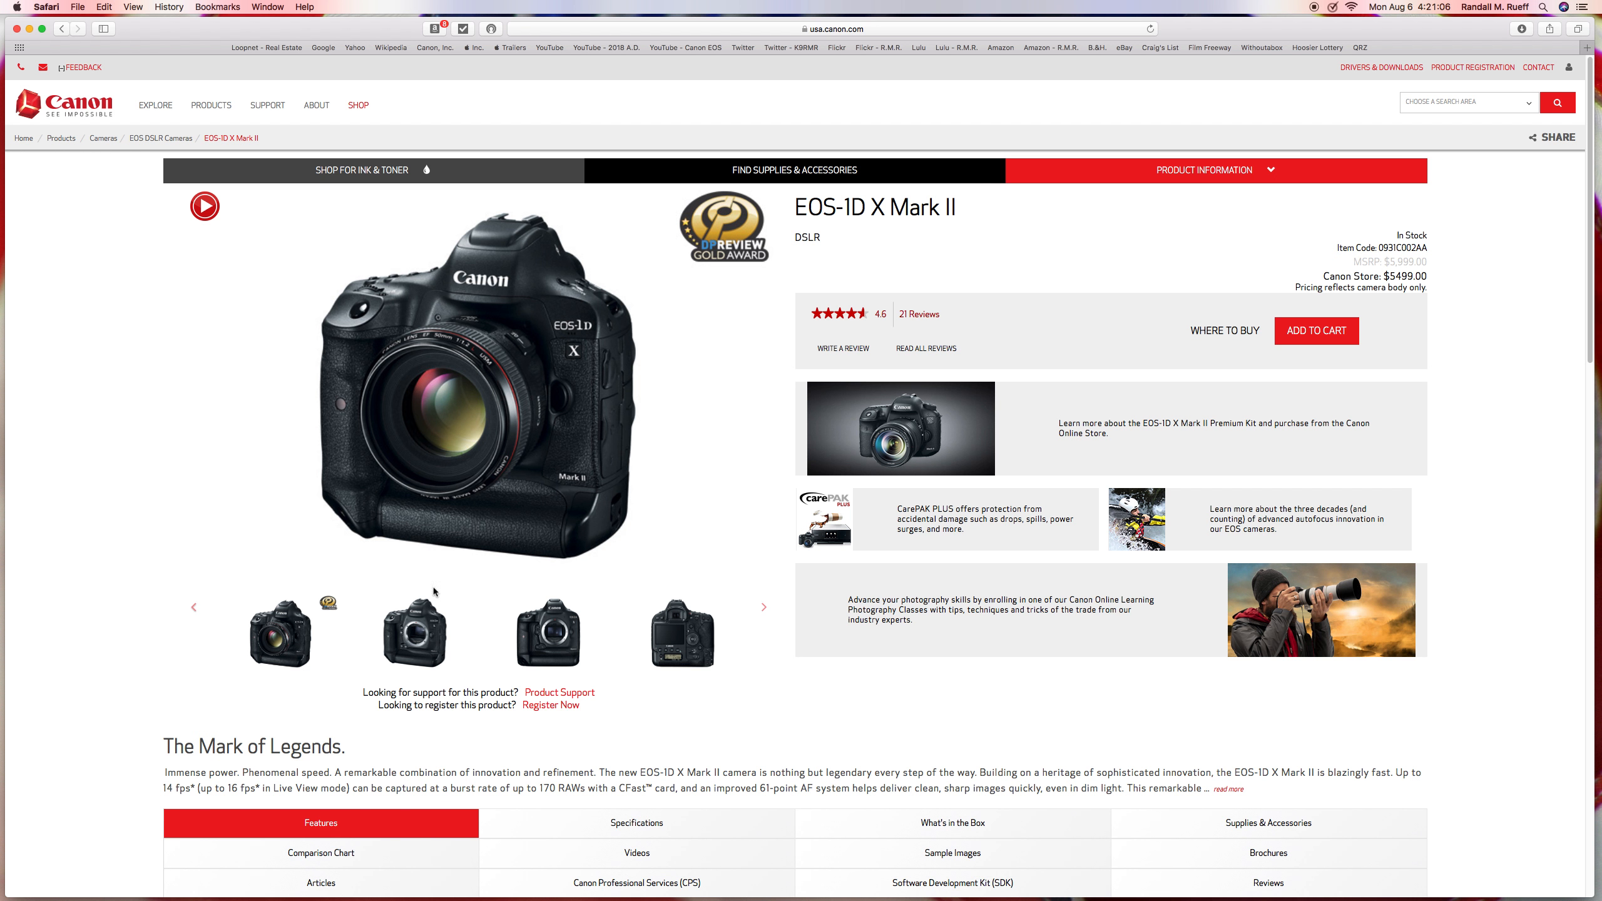
pyautogui.moveTo(107, 615)
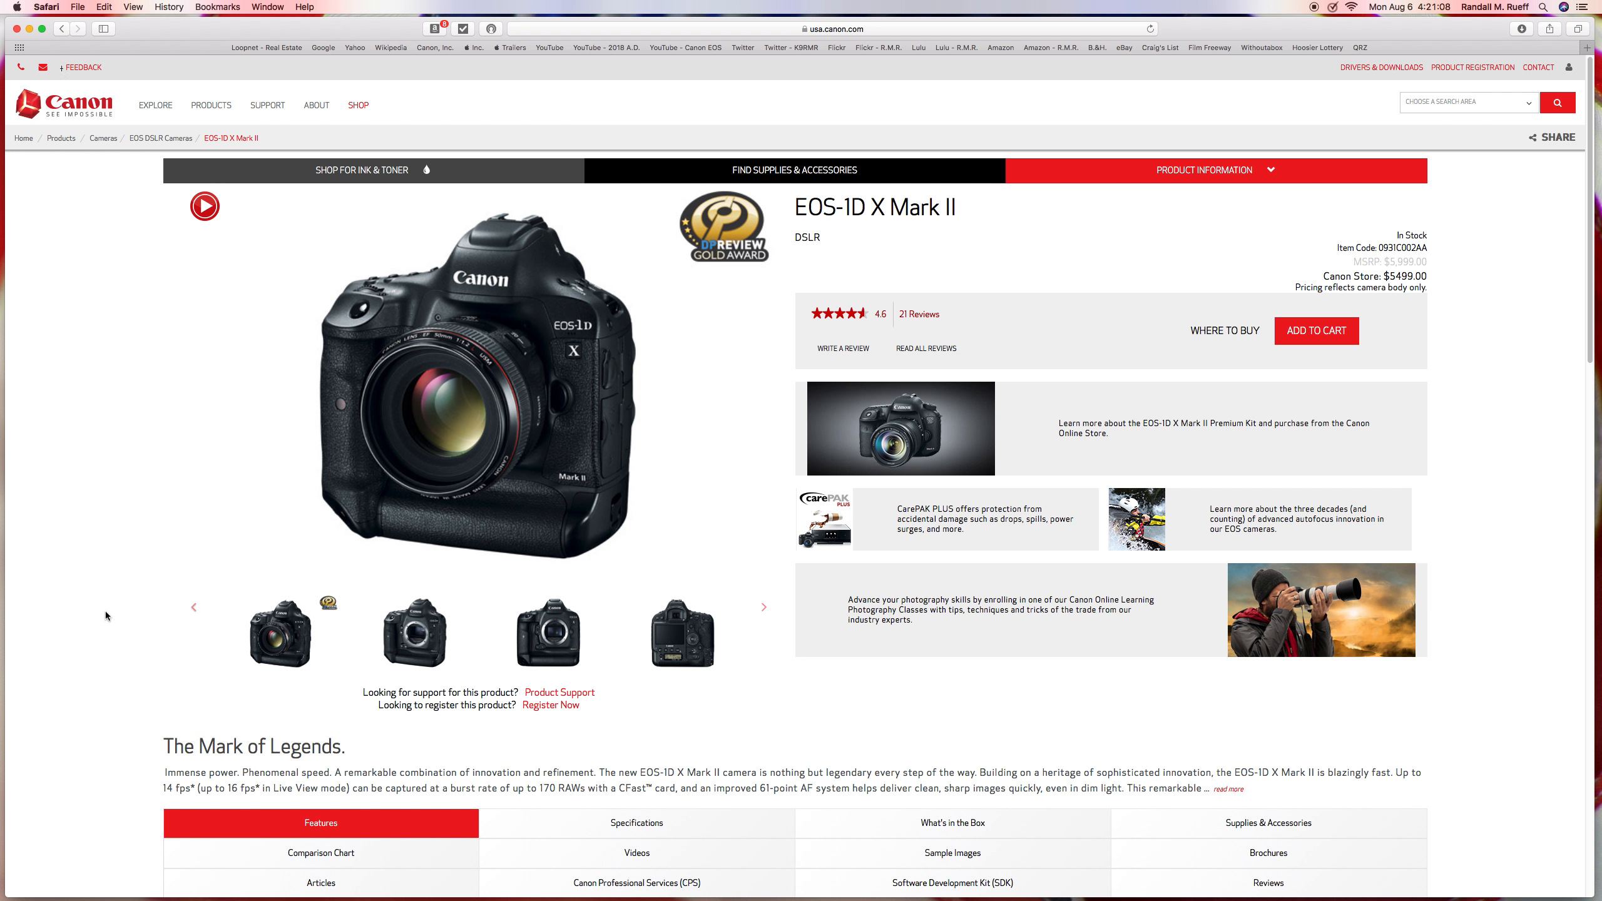
pyautogui.moveTo(396, 642)
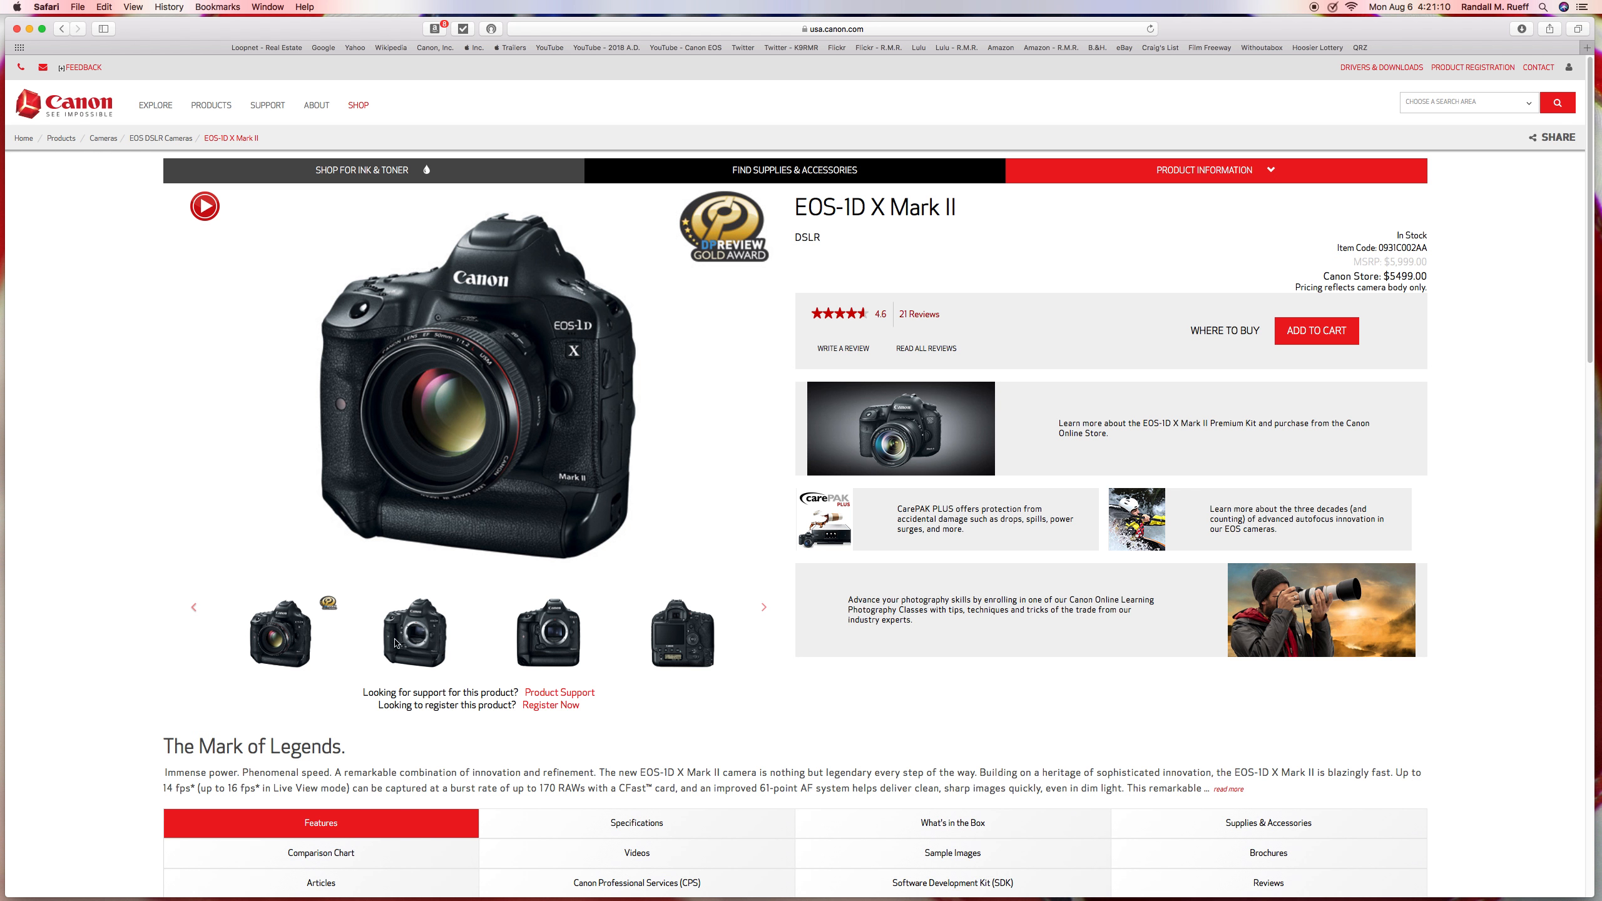
pyautogui.click(547, 632)
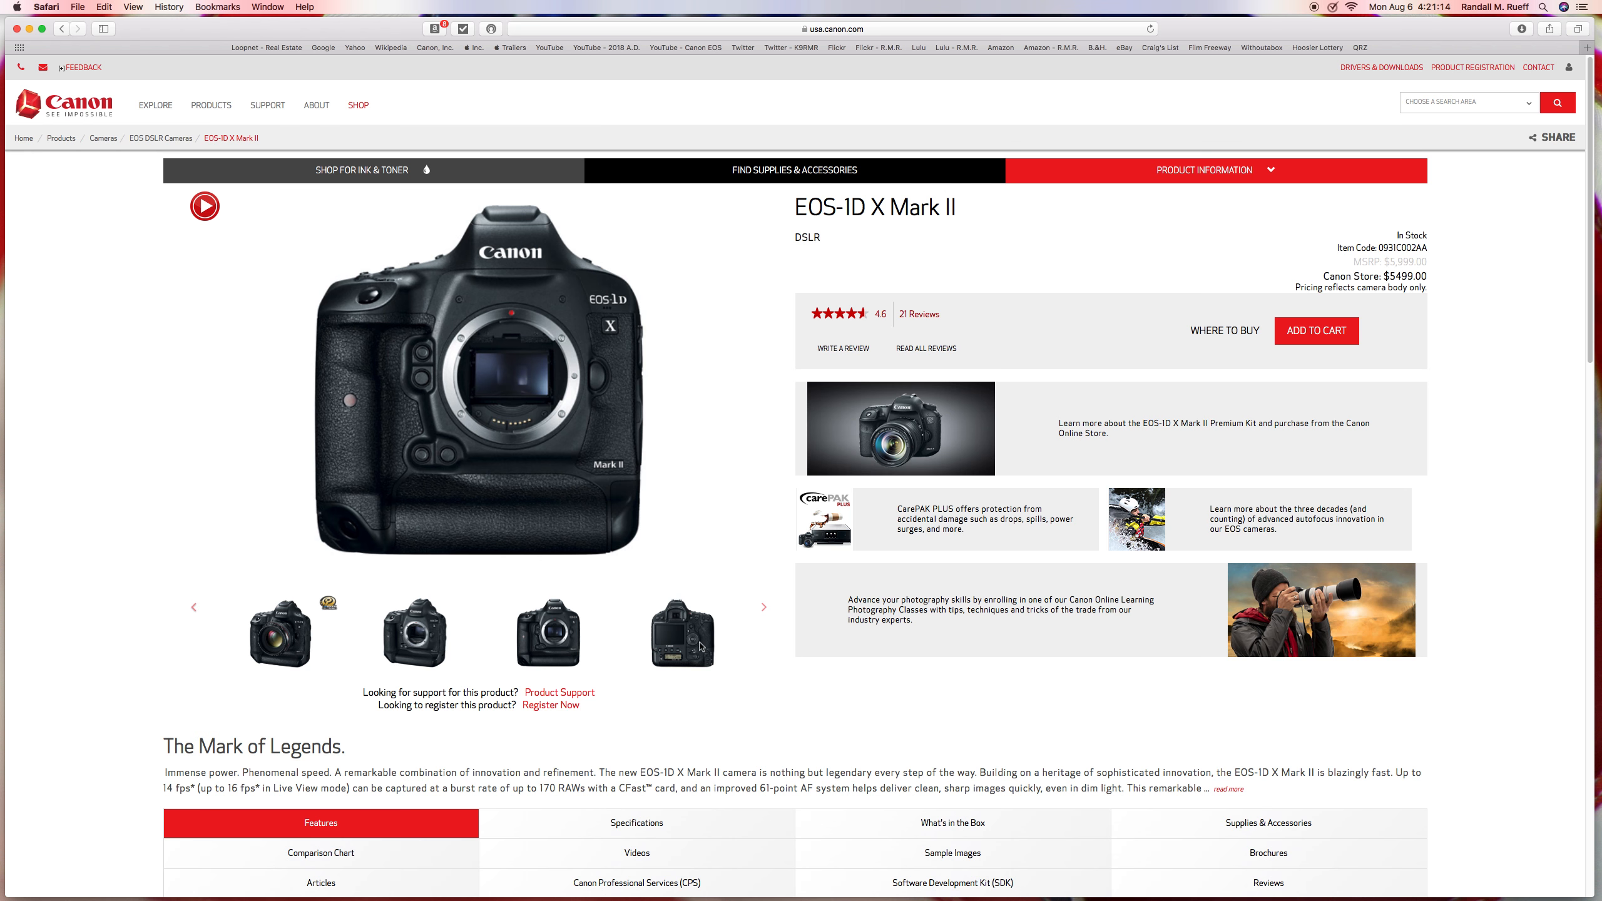
pyautogui.click(681, 630)
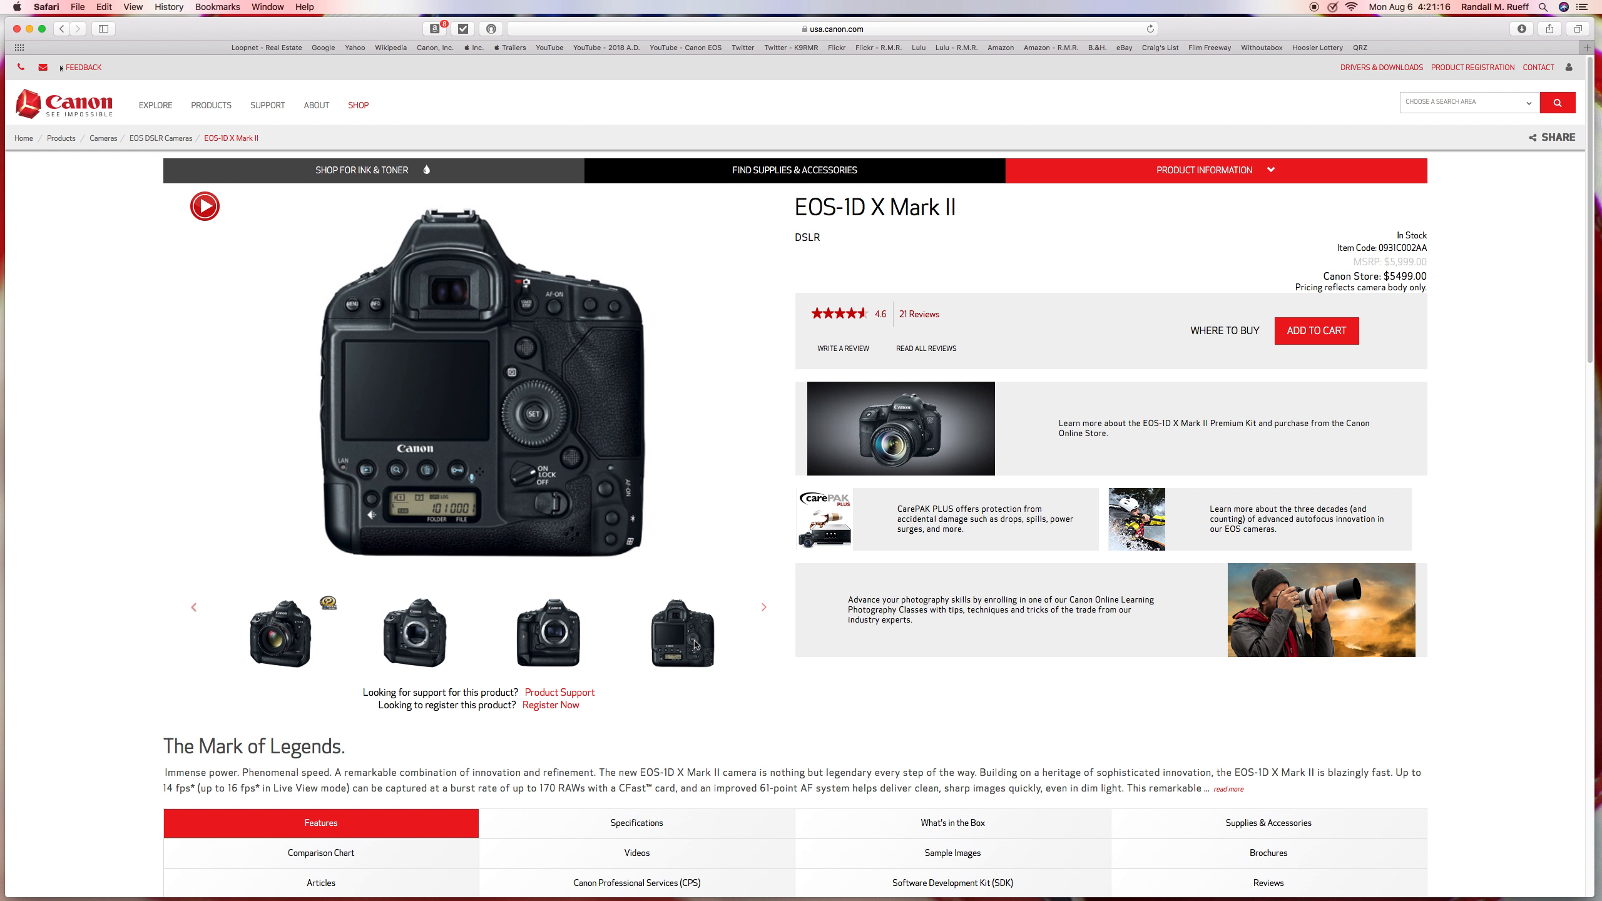
pyautogui.moveTo(765, 610)
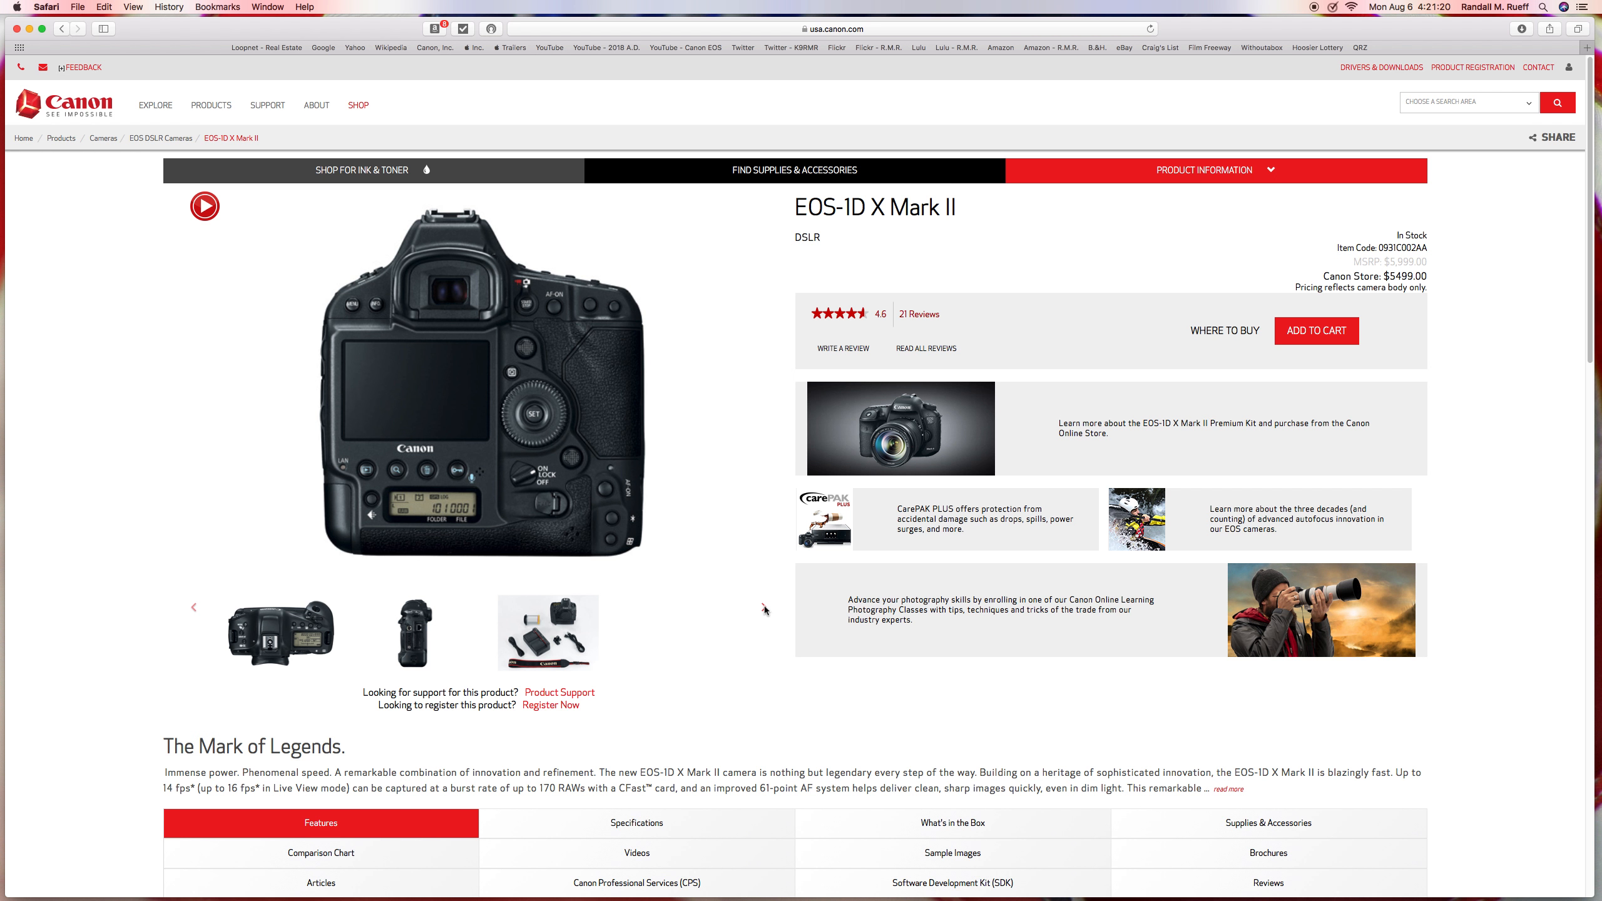
pyautogui.moveTo(490, 655)
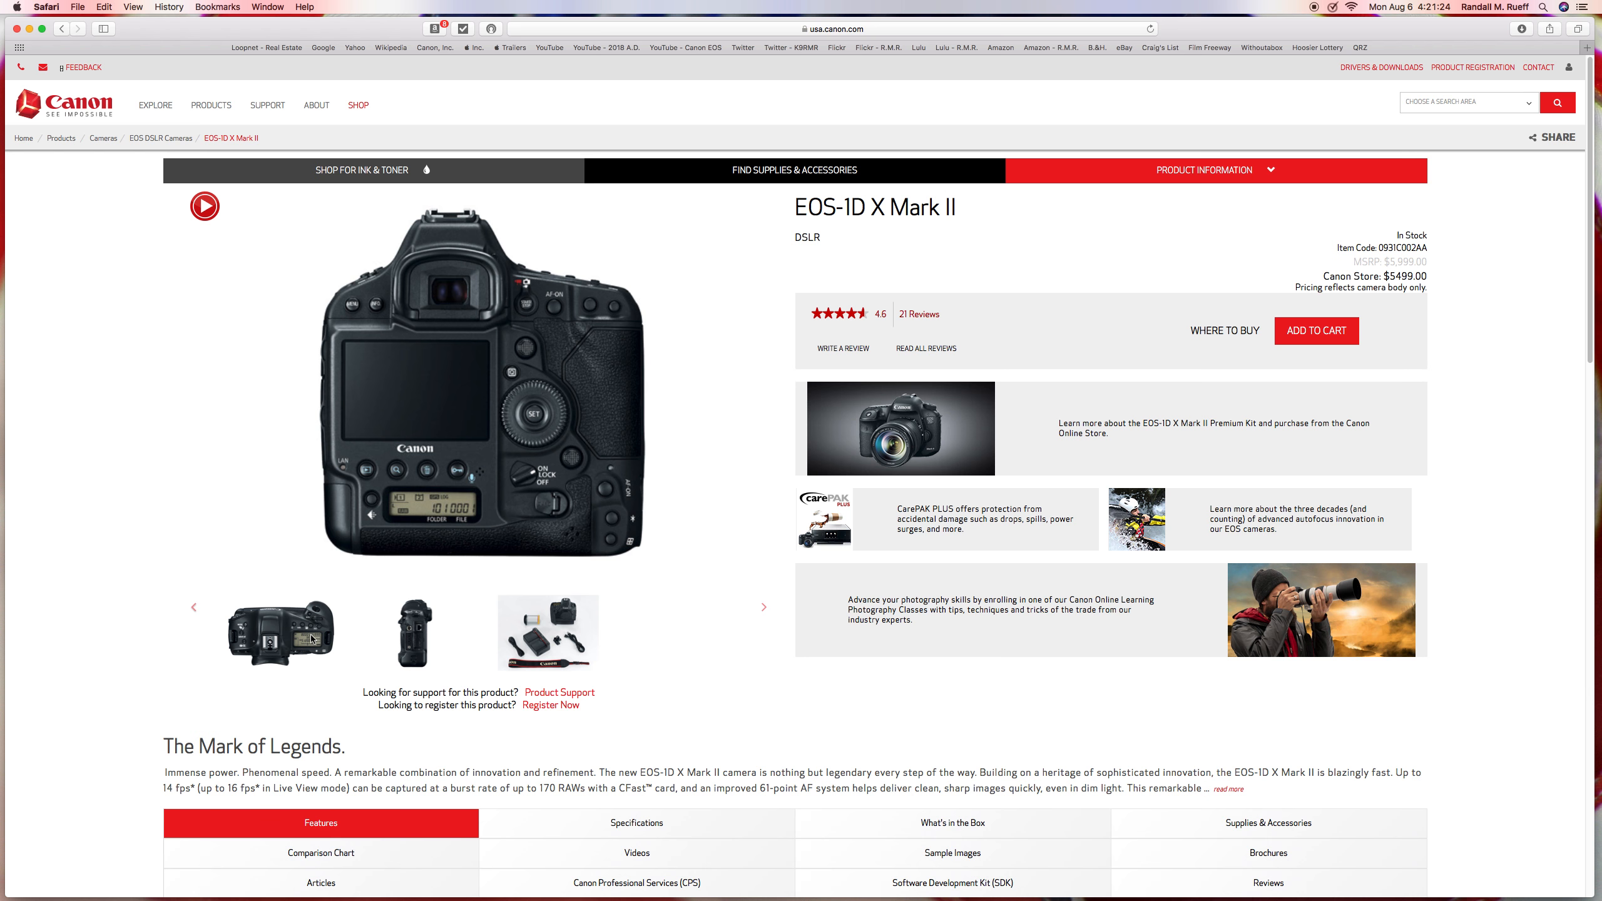
pyautogui.moveTo(314, 636)
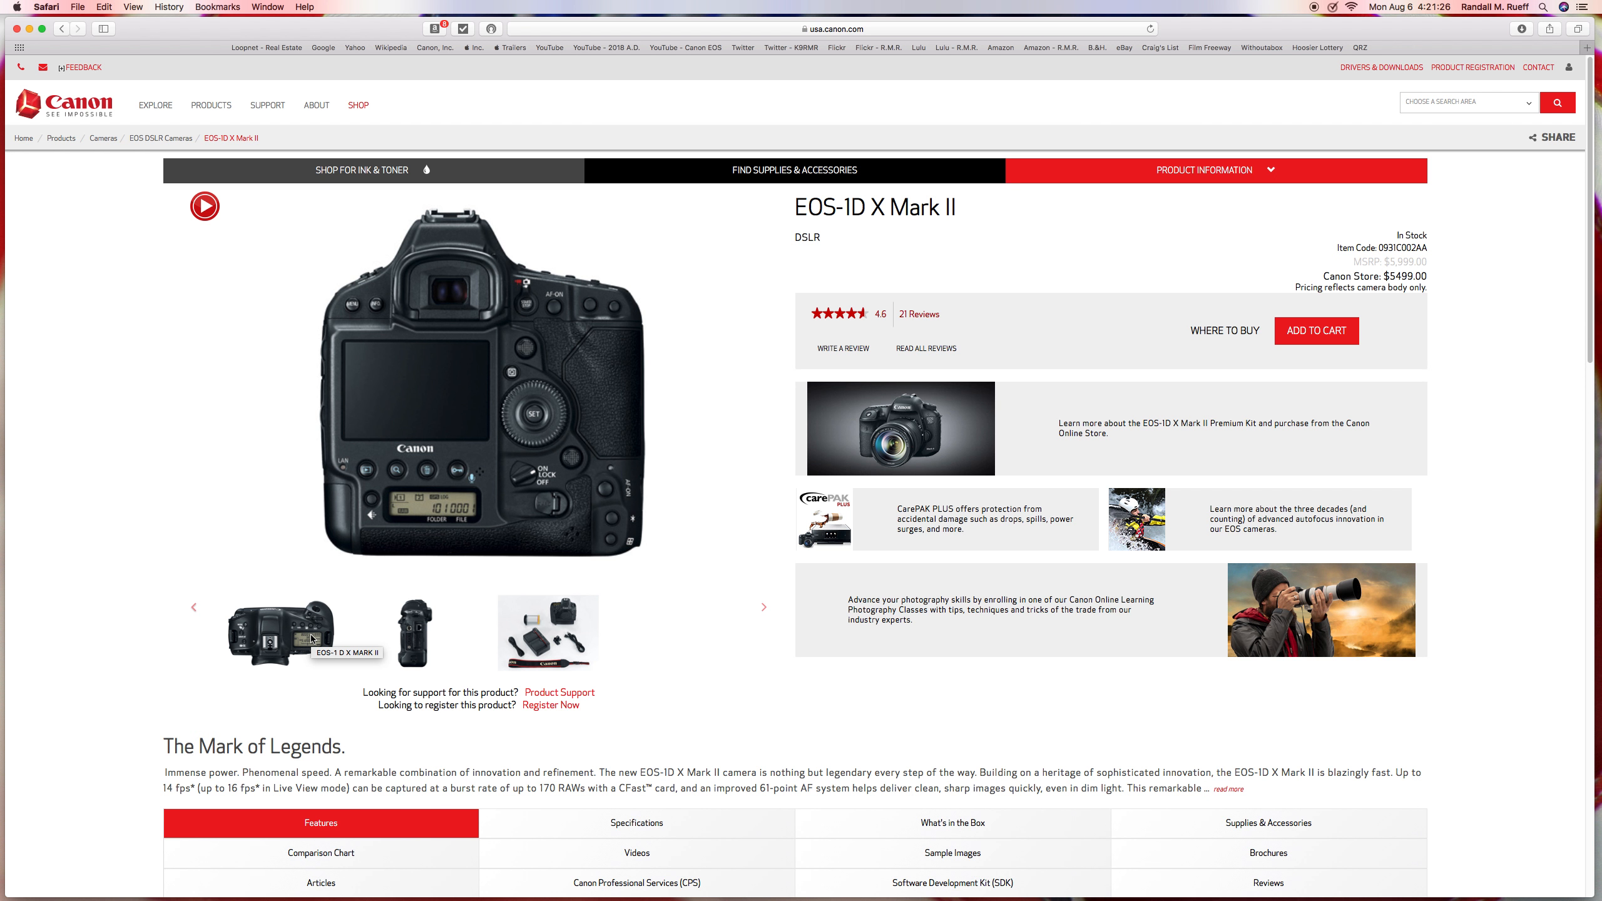
pyautogui.moveTo(361, 644)
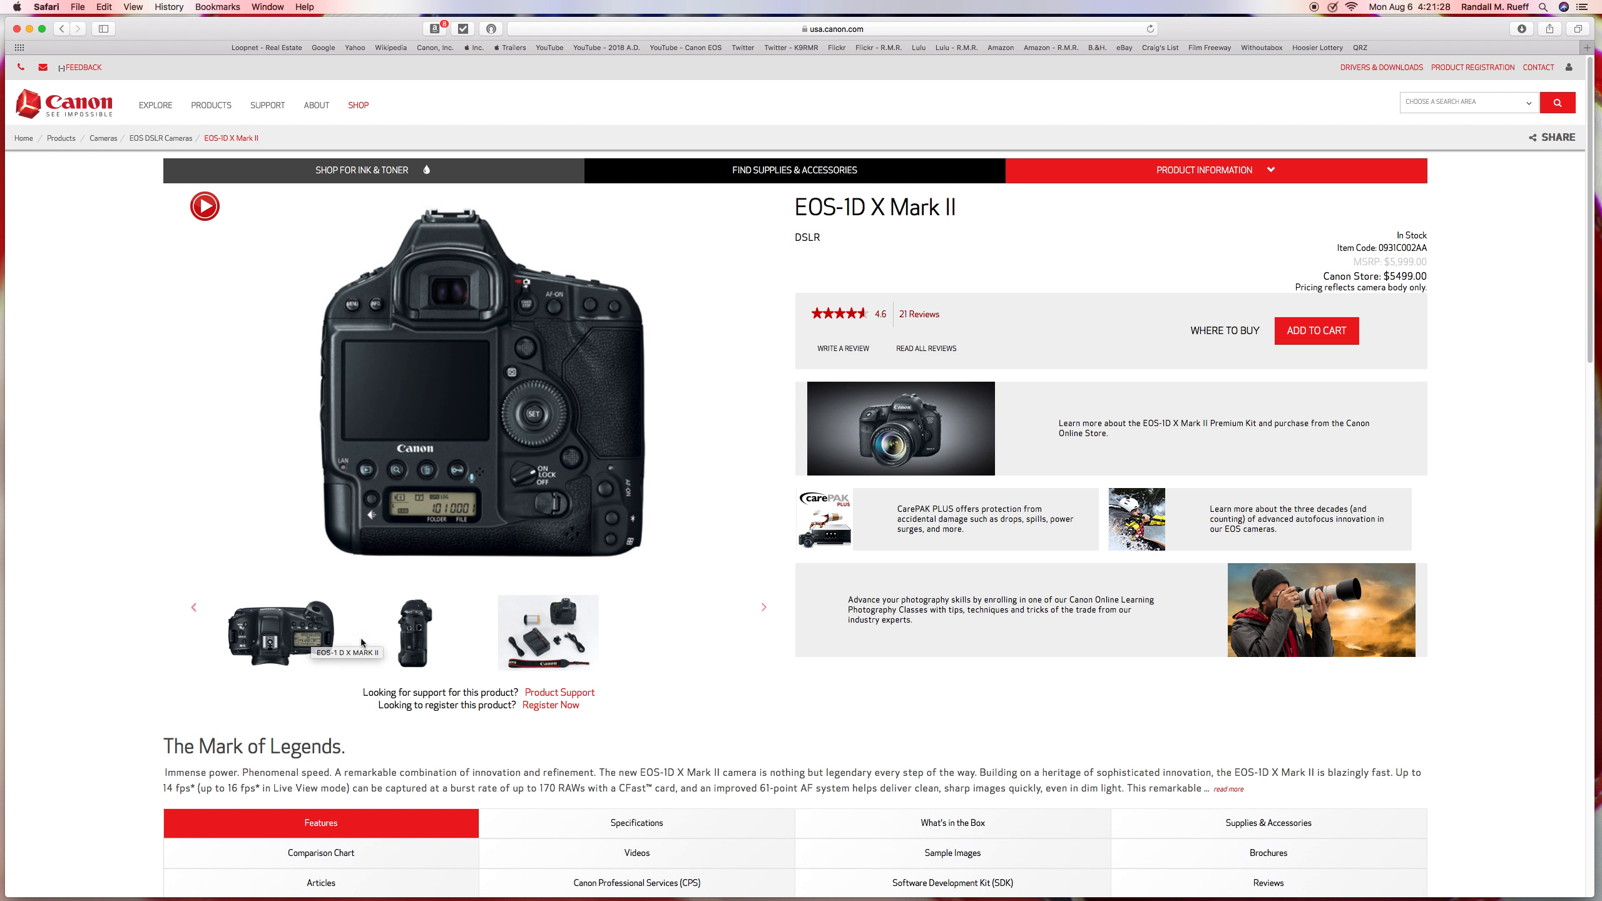
pyautogui.moveTo(408, 638)
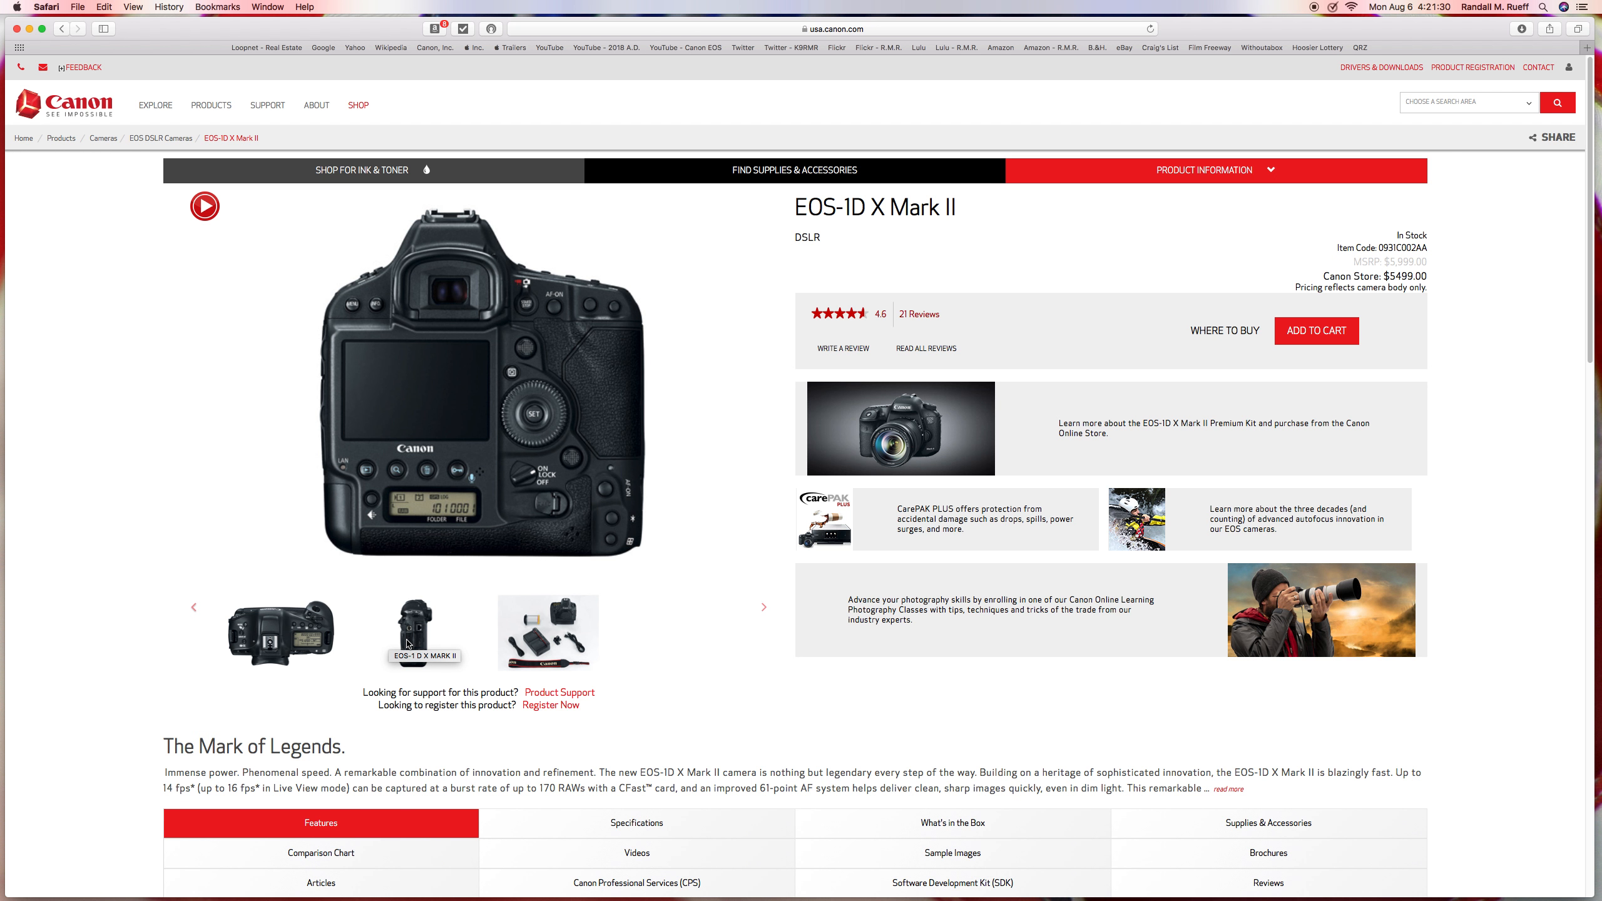
pyautogui.moveTo(547, 630)
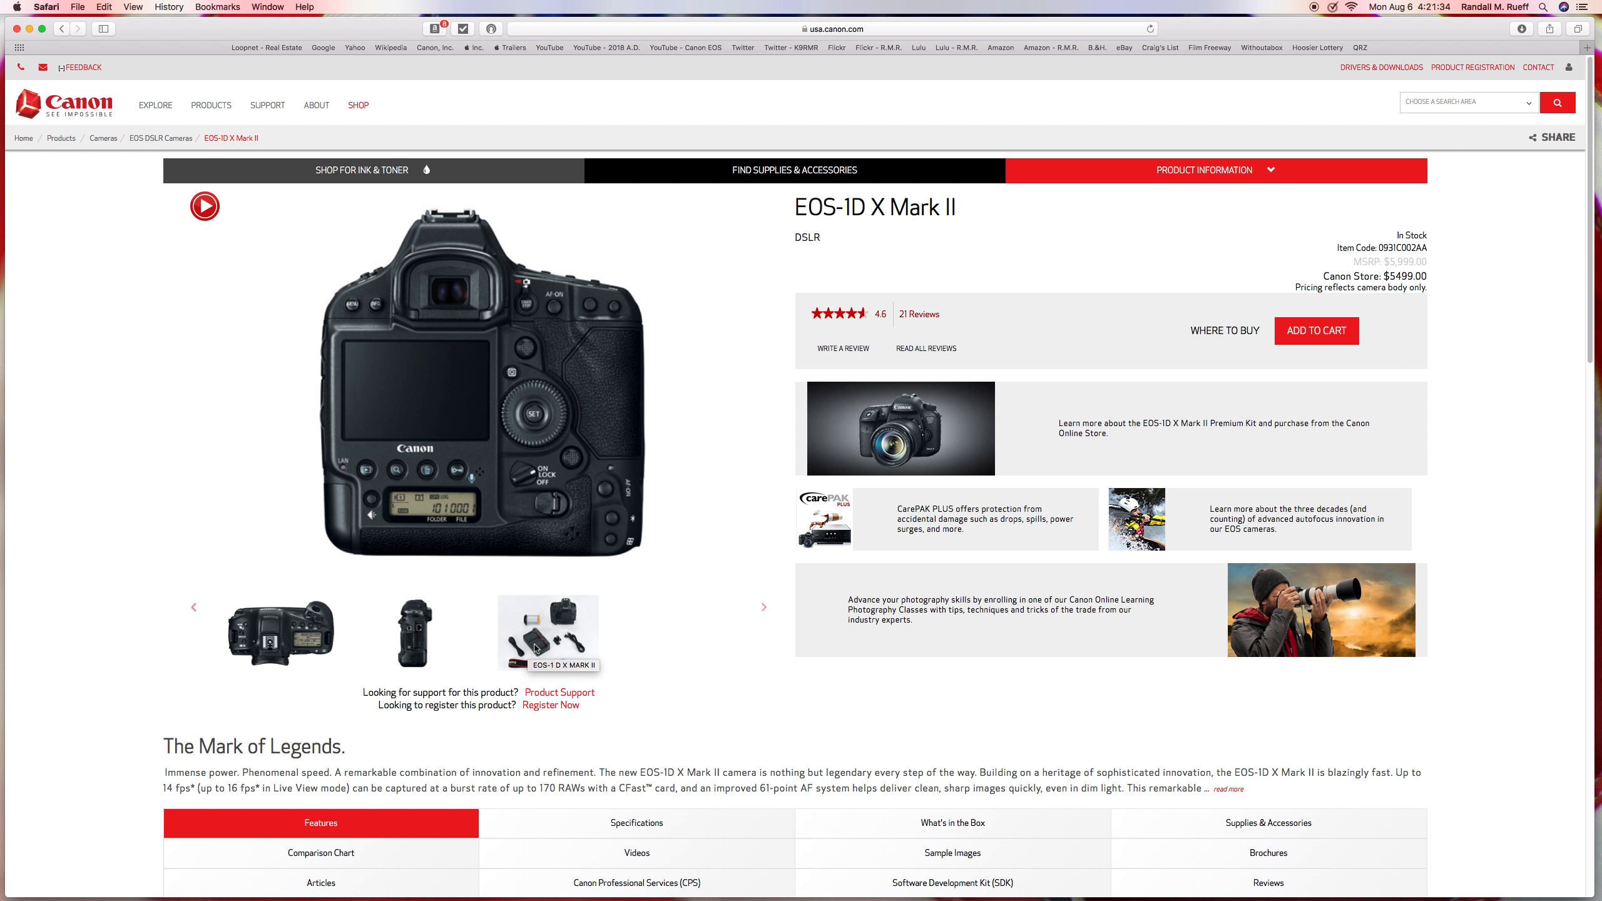
pyautogui.click(547, 630)
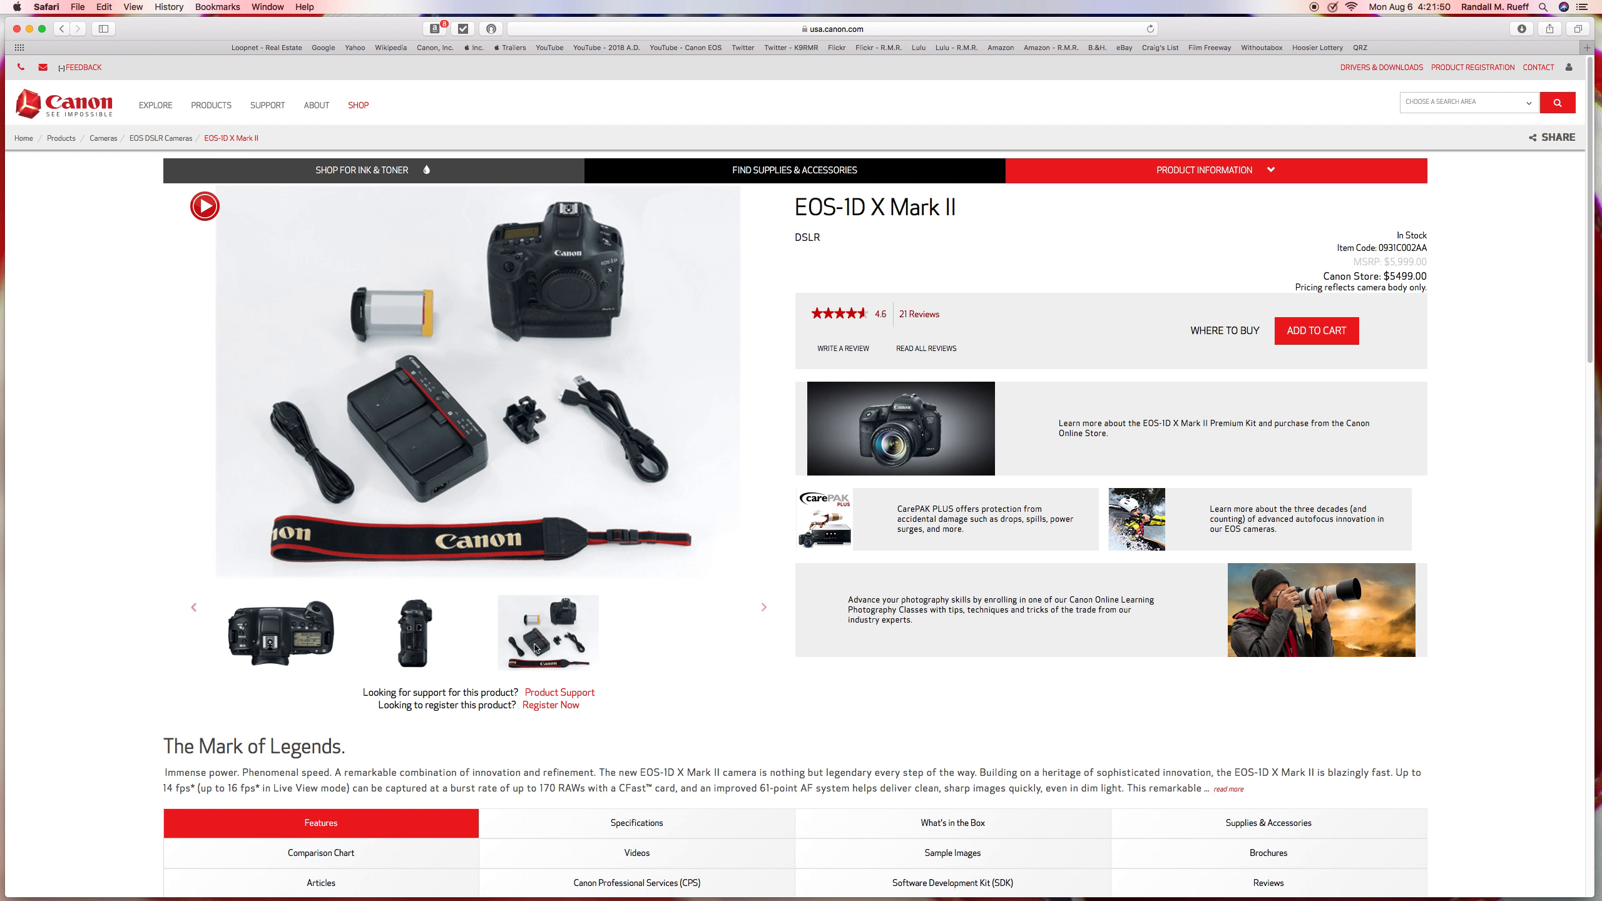
pyautogui.moveTo(386, 405)
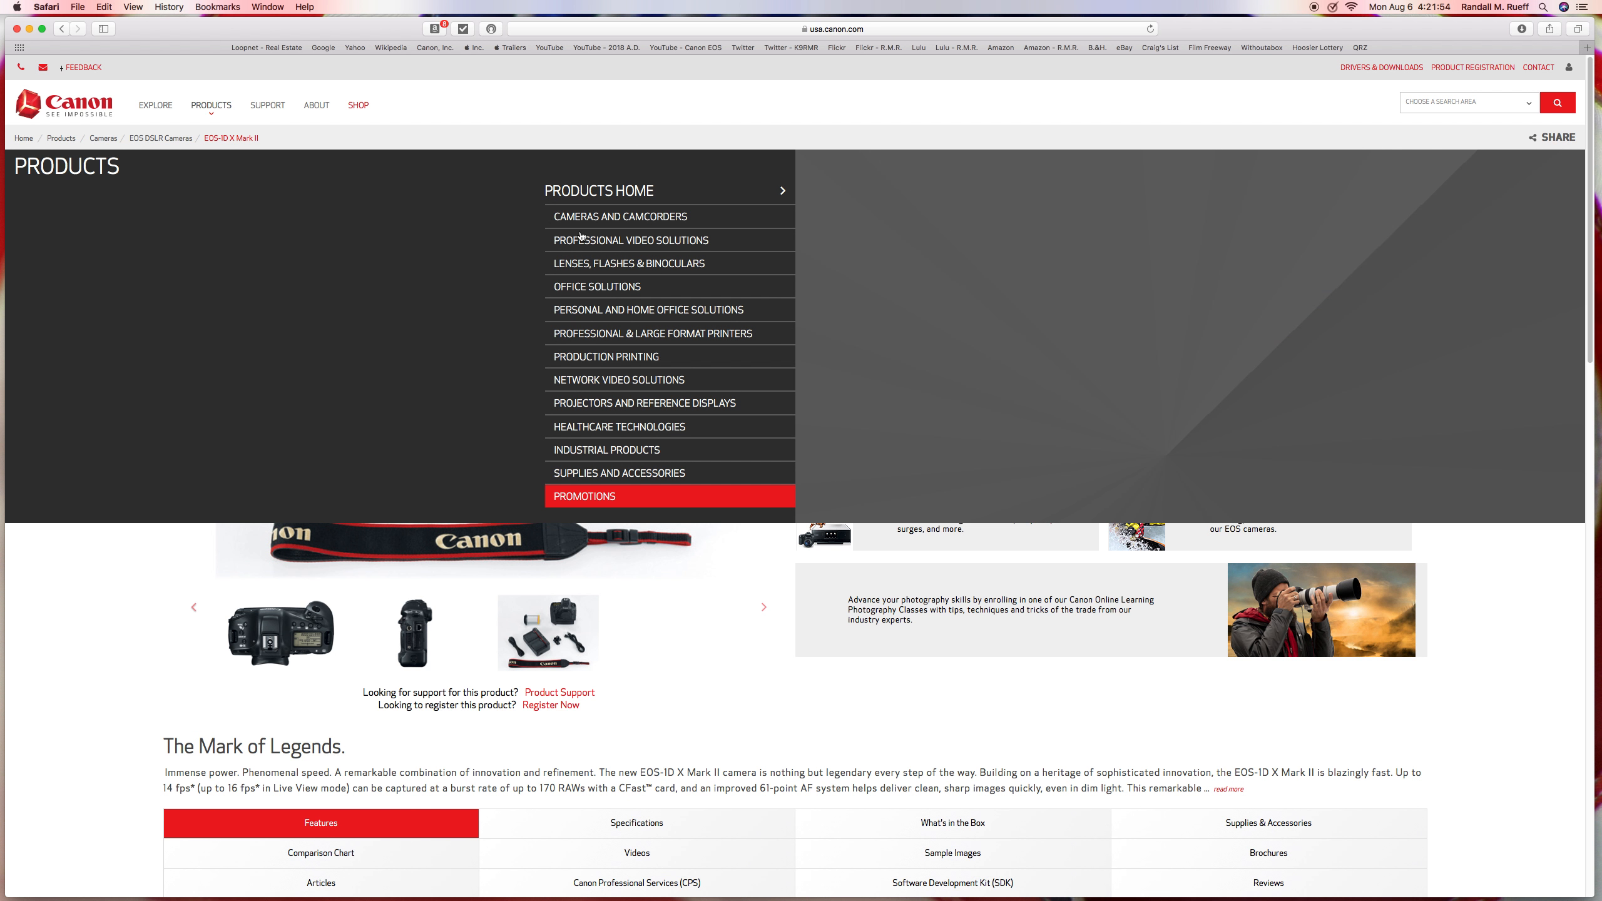
pyautogui.moveTo(593, 253)
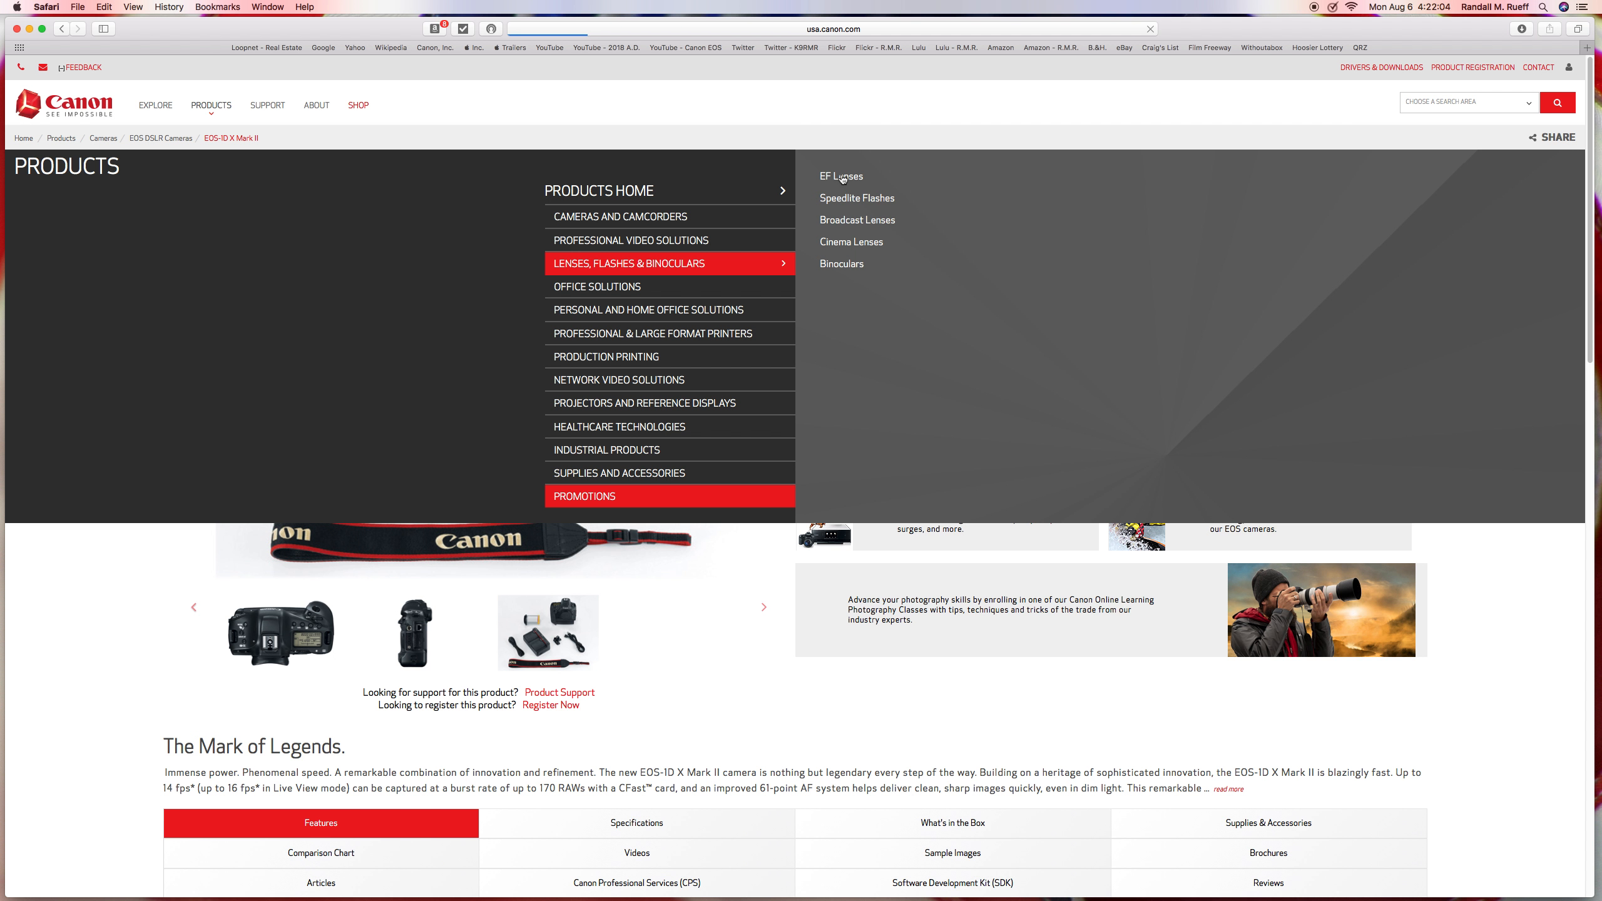
# Go to the EF Lenses catalogue from the Products menu
pyautogui.click(841, 175)
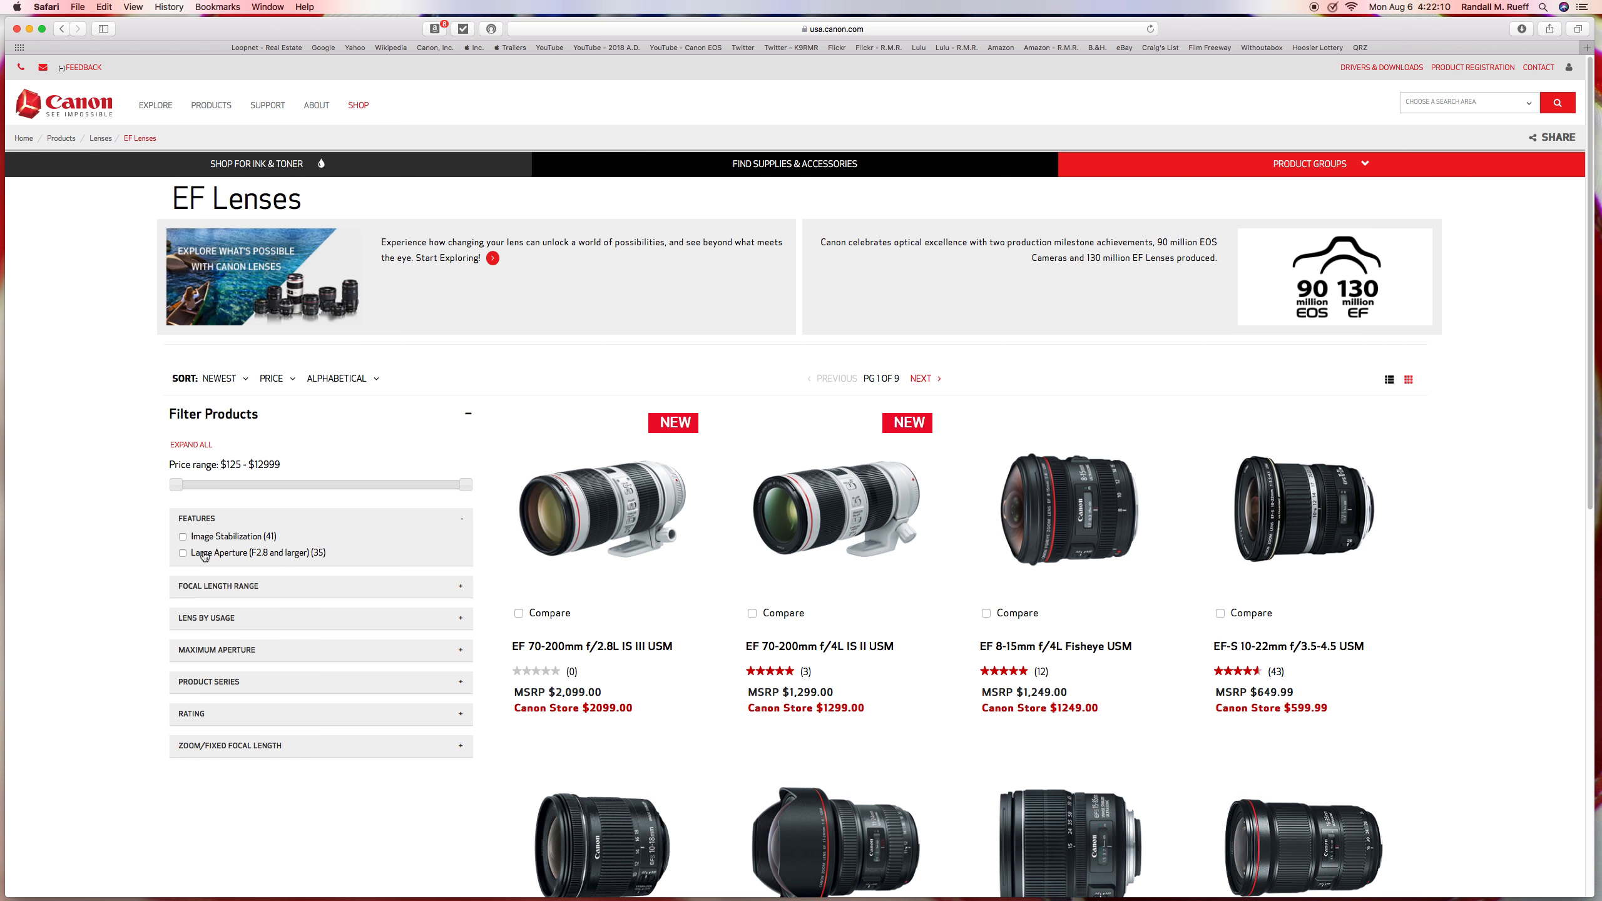
# Filter EF Lenses to Large Aperture (f/2.8 and larger) and select the EF 24-70mm f/2.8L II USM
pyautogui.click(183, 552)
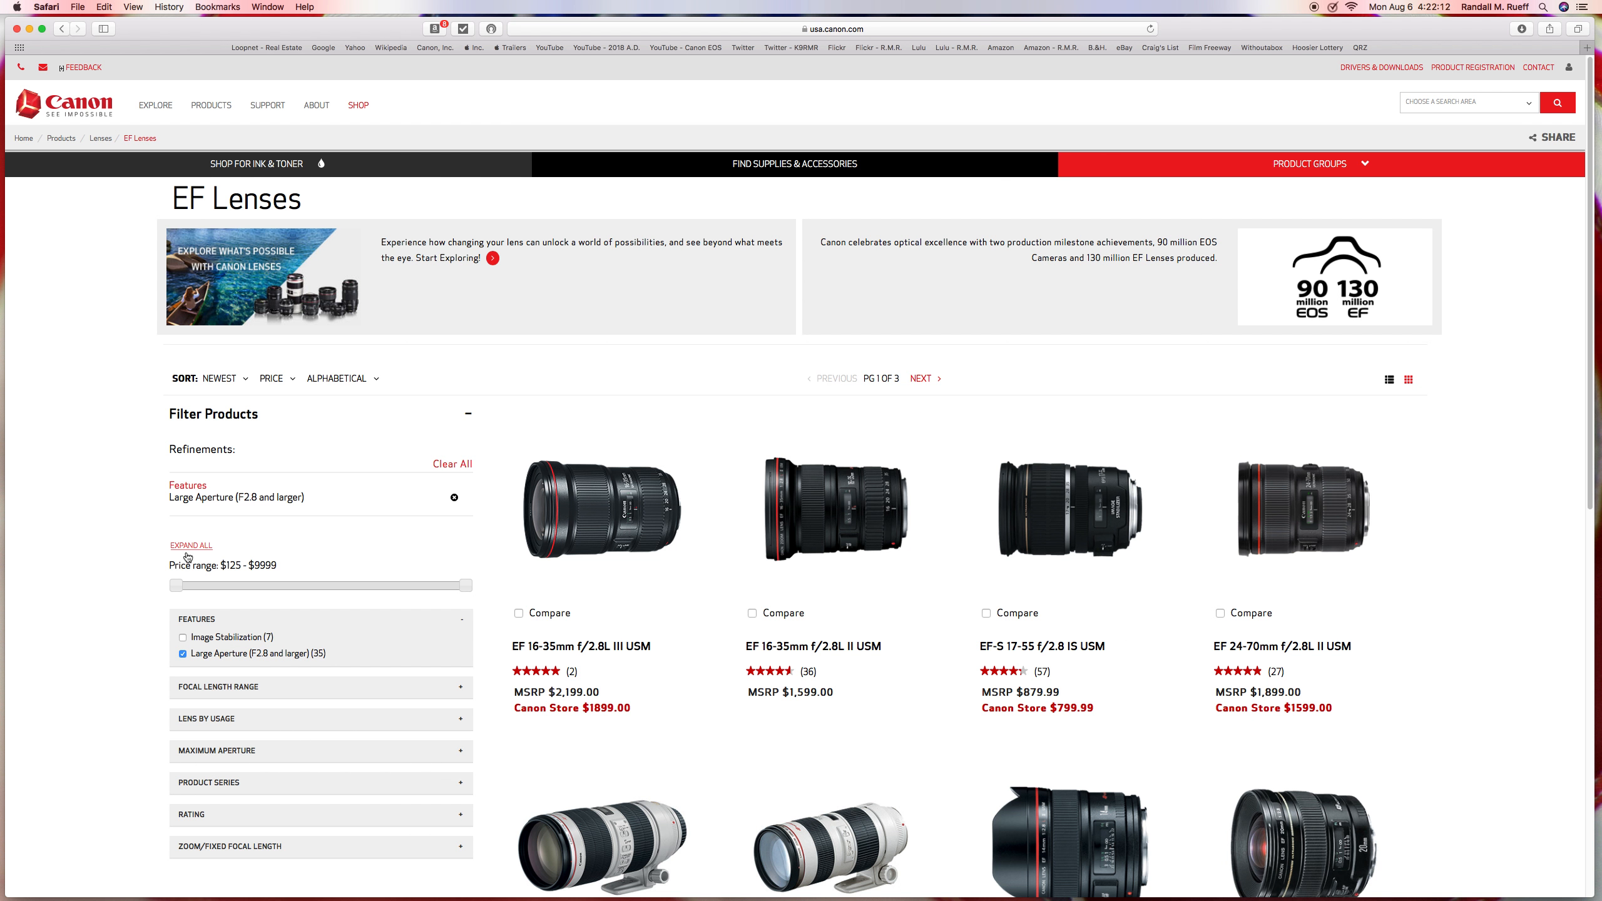
pyautogui.moveTo(1394, 564)
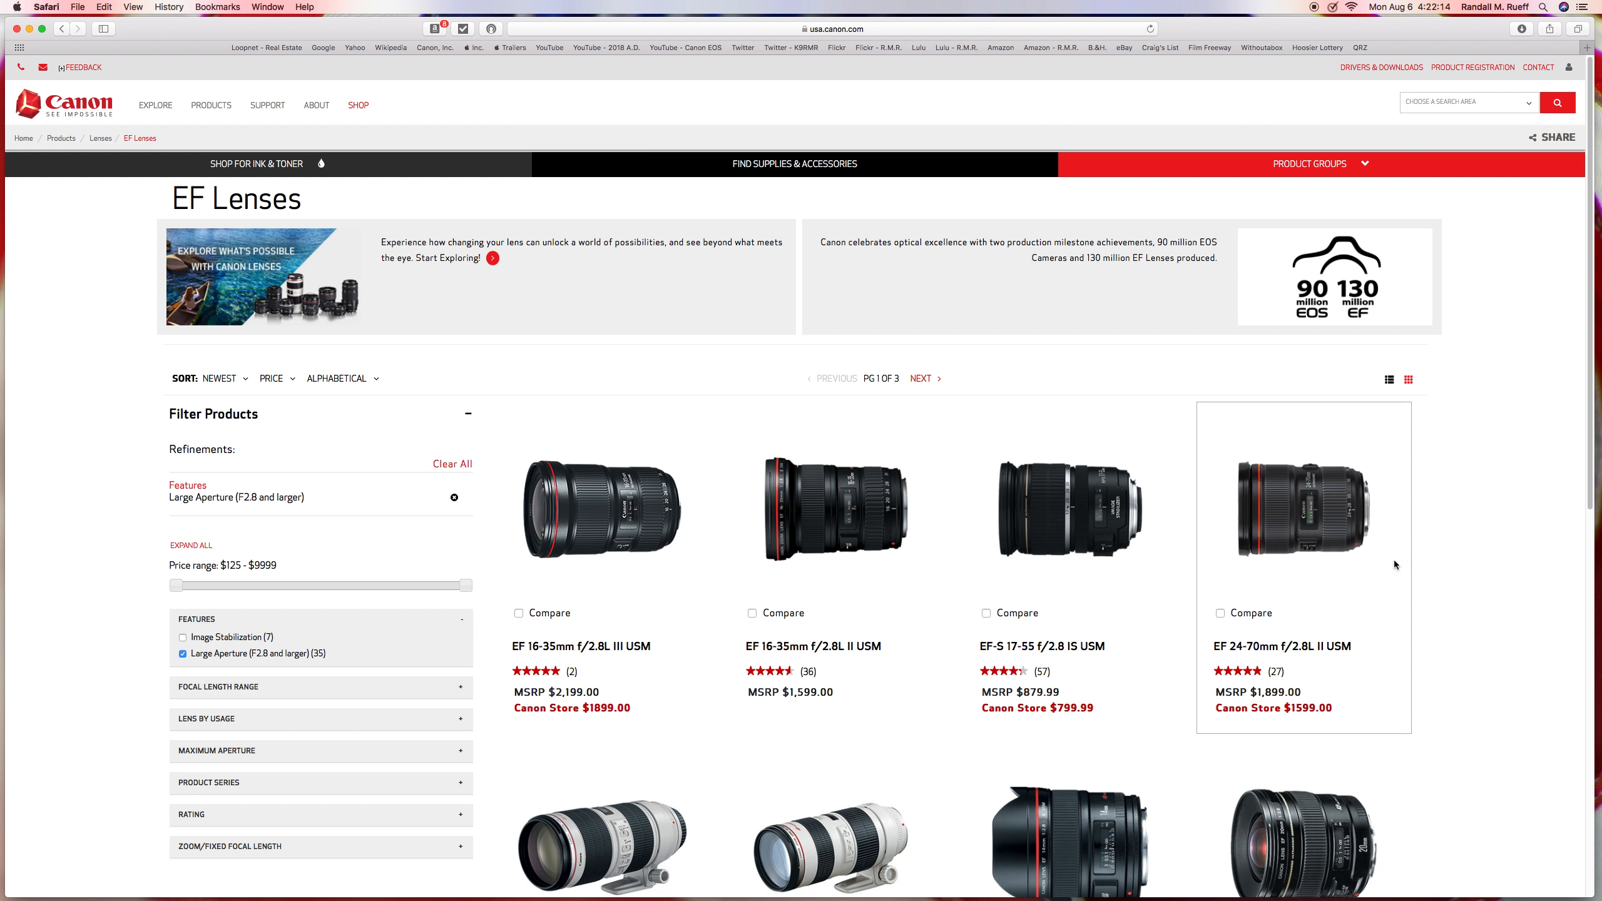
pyautogui.moveTo(1561, 363)
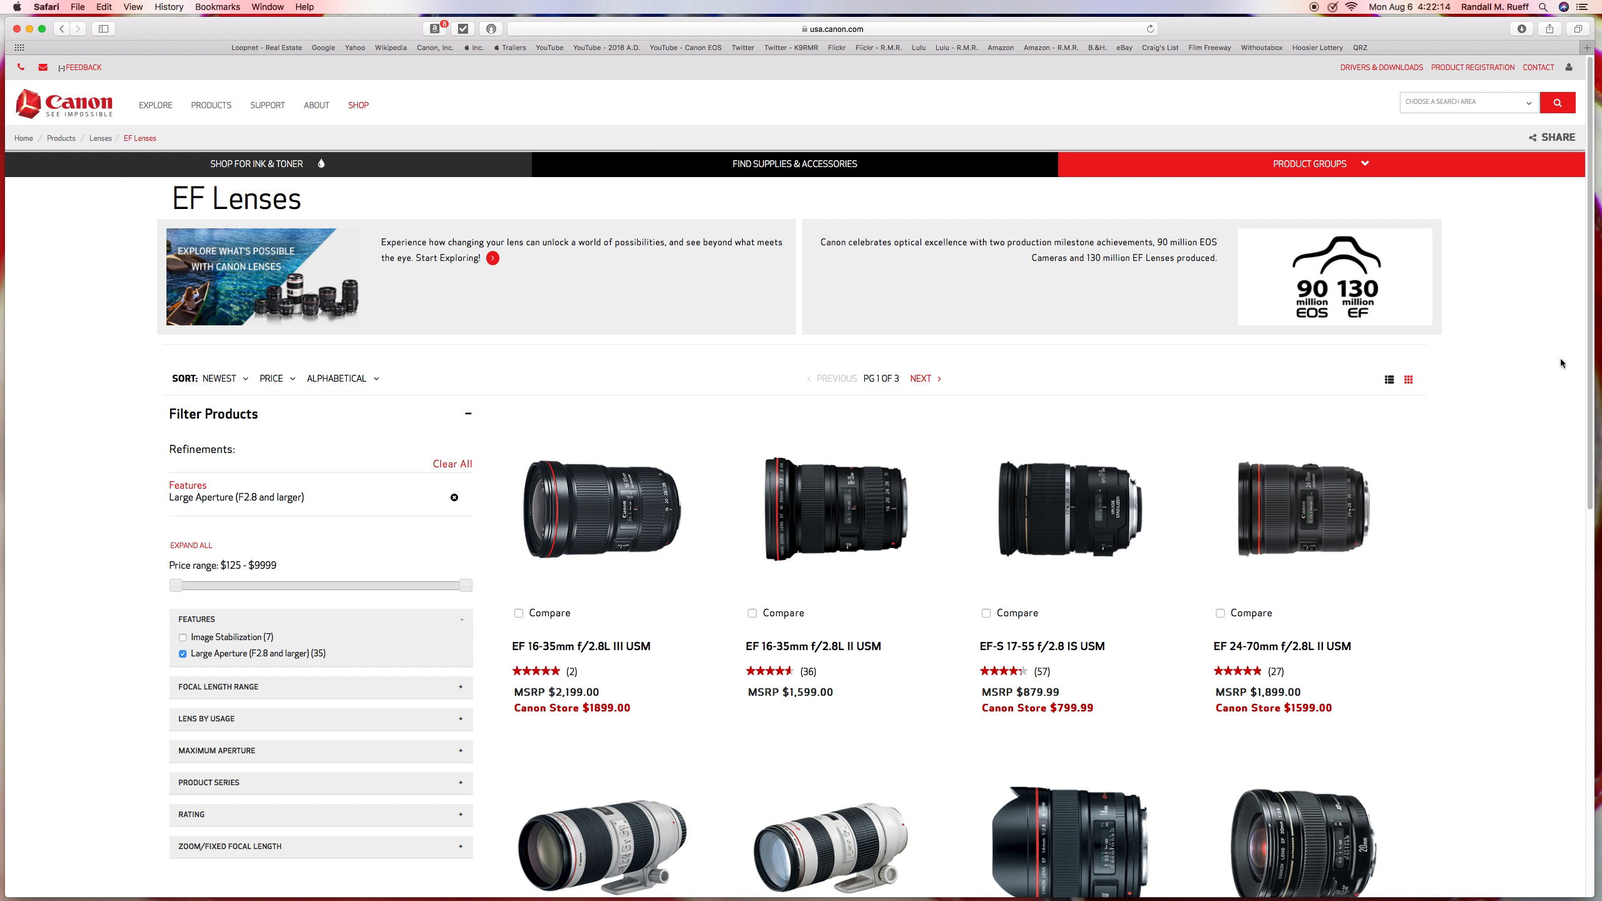
pyautogui.scroll(-3)
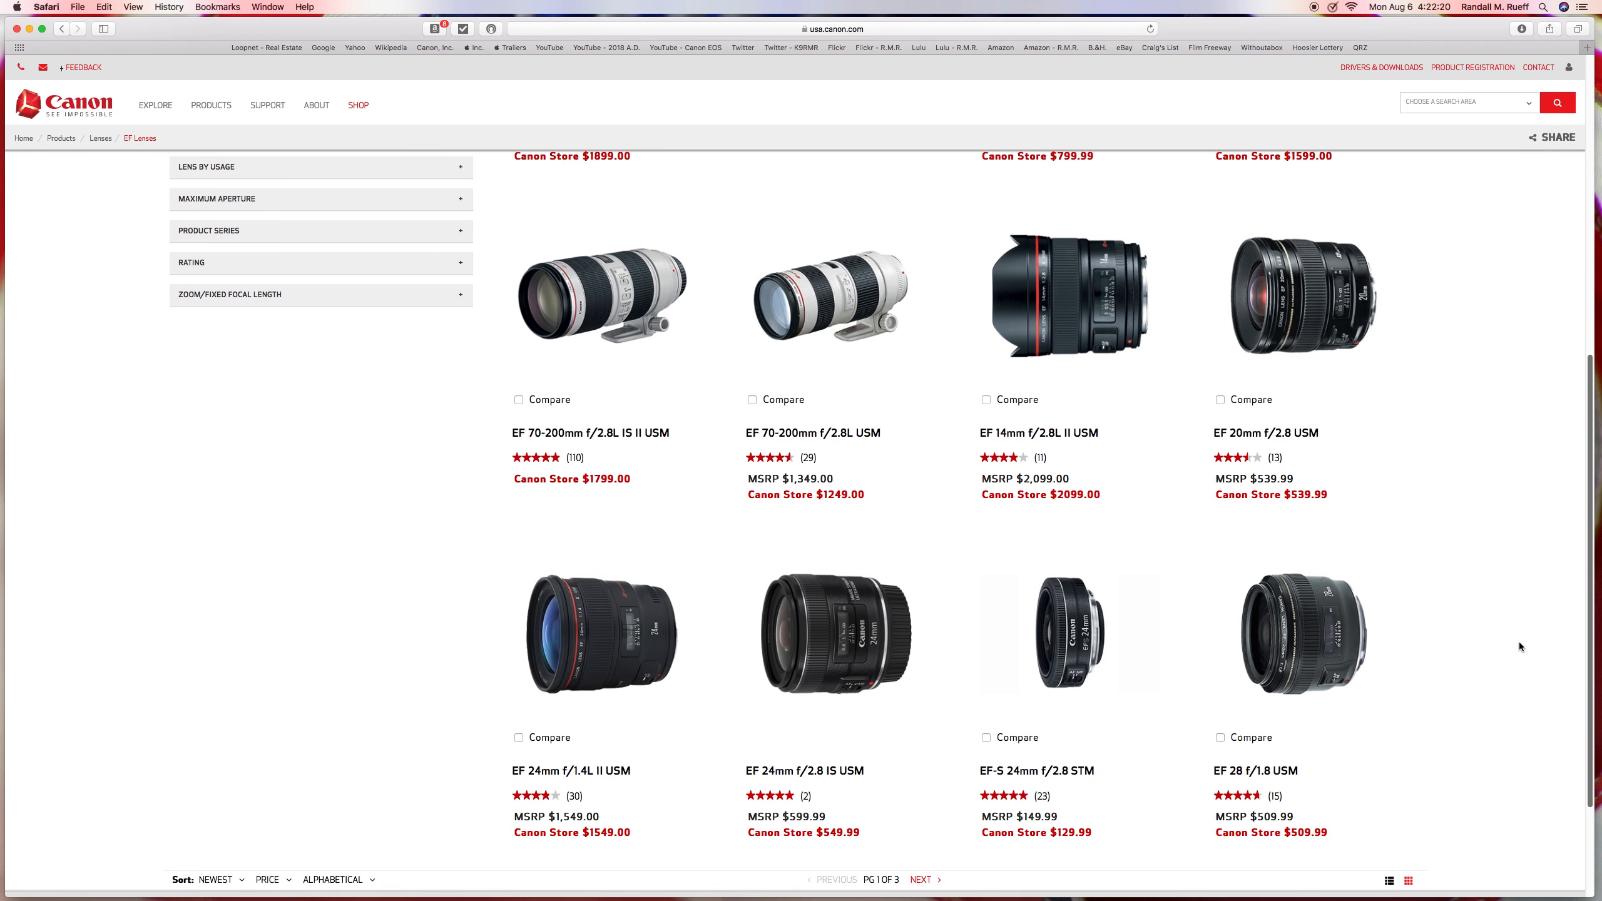
pyautogui.scroll(3)
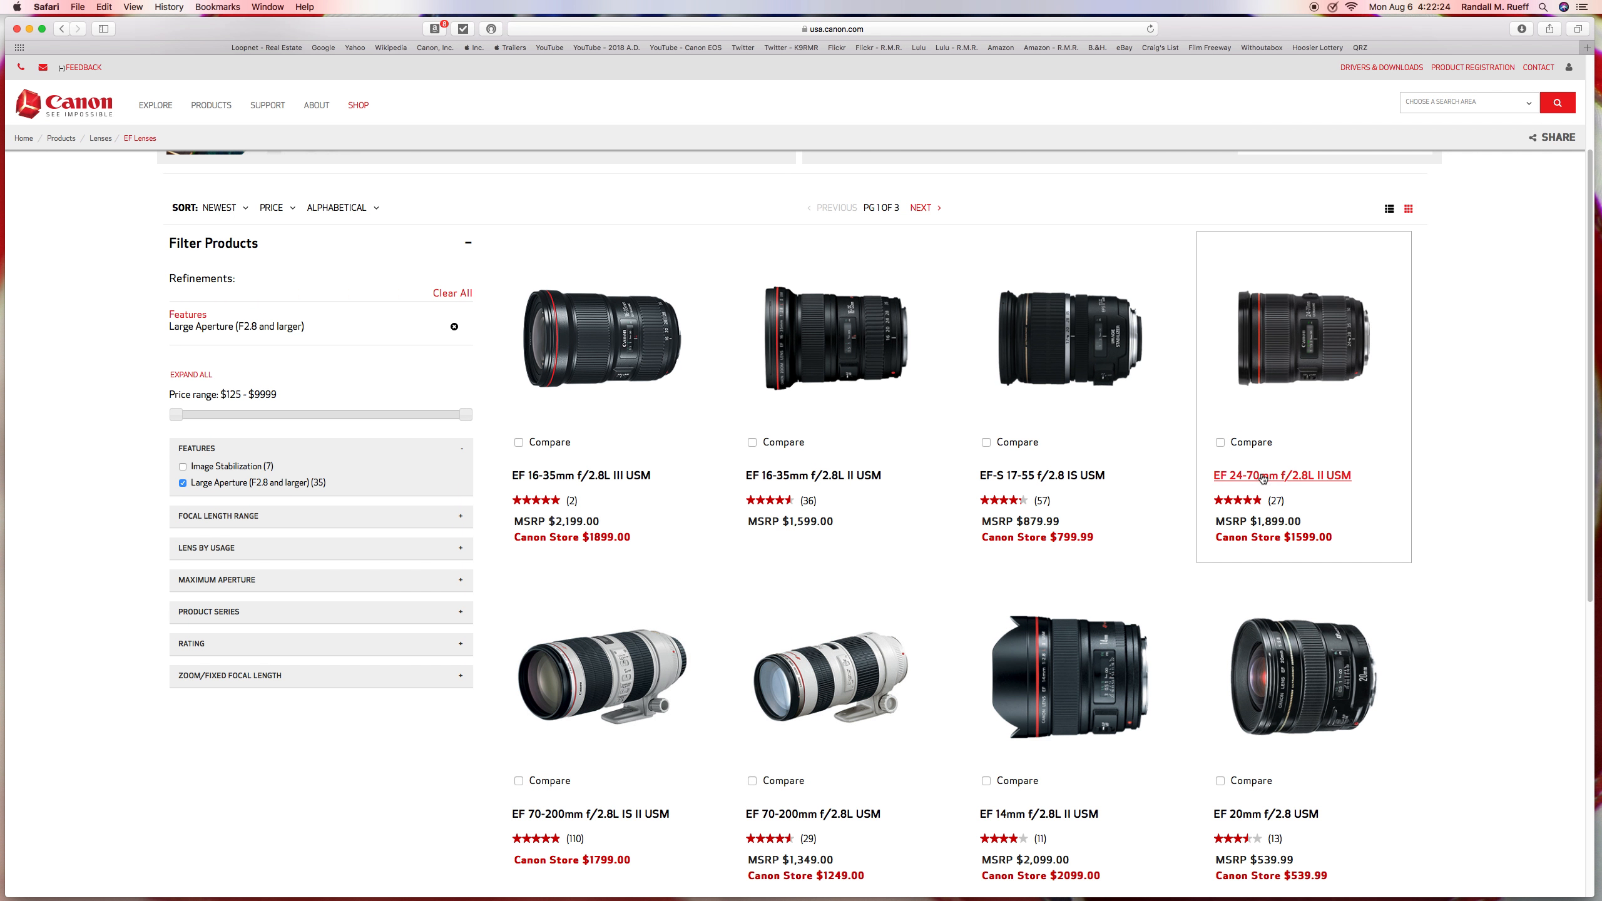
pyautogui.click(1281, 476)
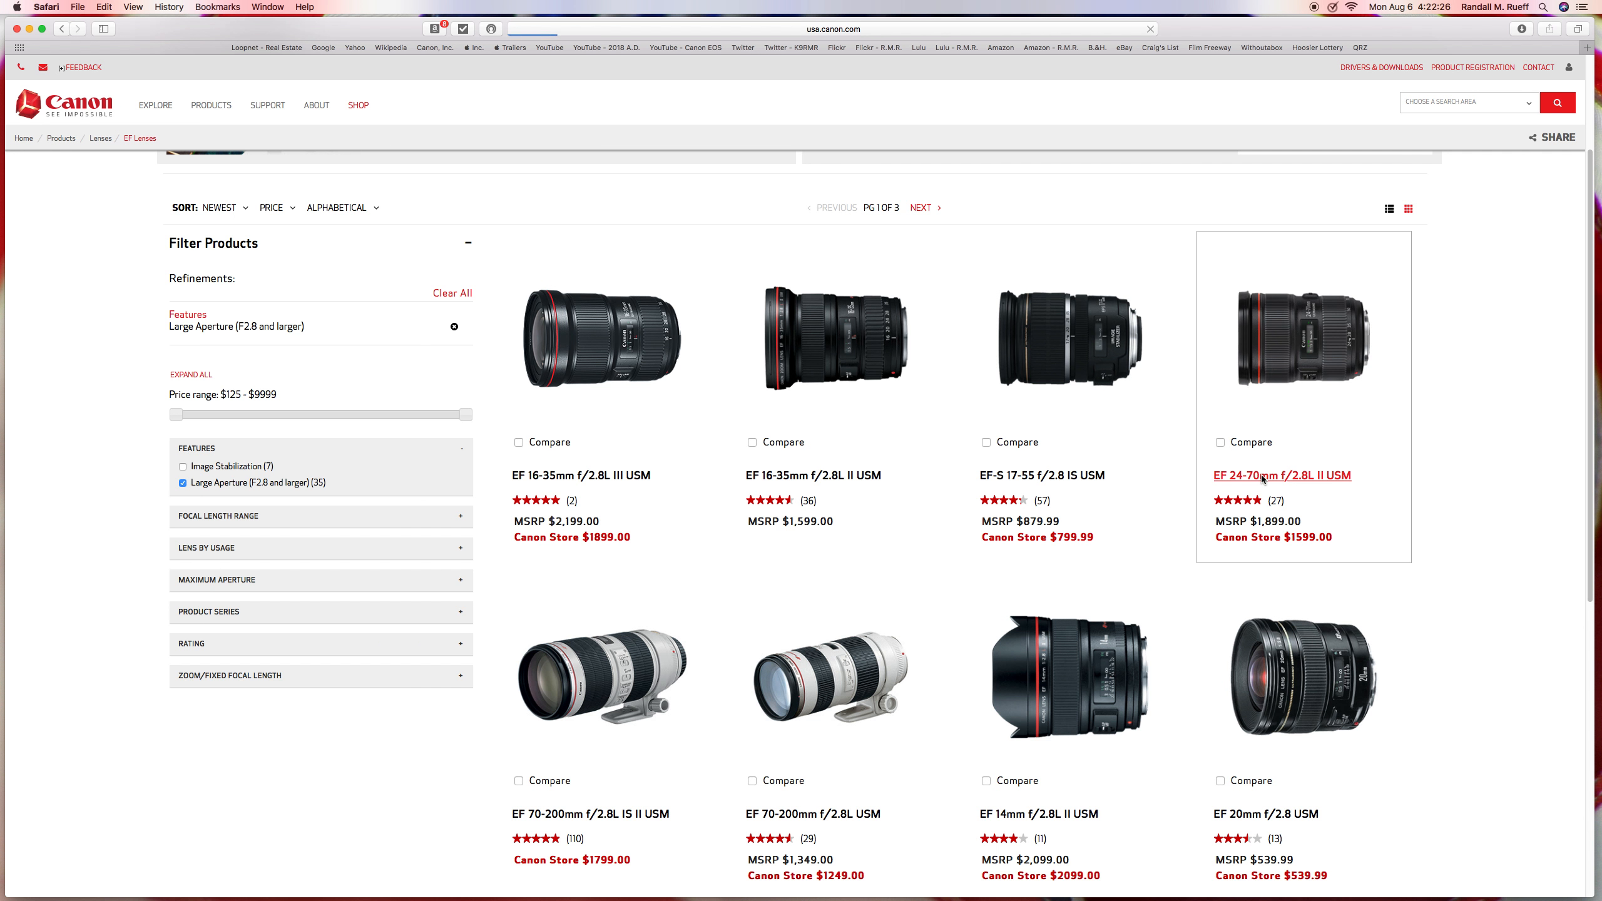
# Load the EF 24-70mm f/2.8L II USM detail page with price and stock status
pyautogui.click(1281, 476)
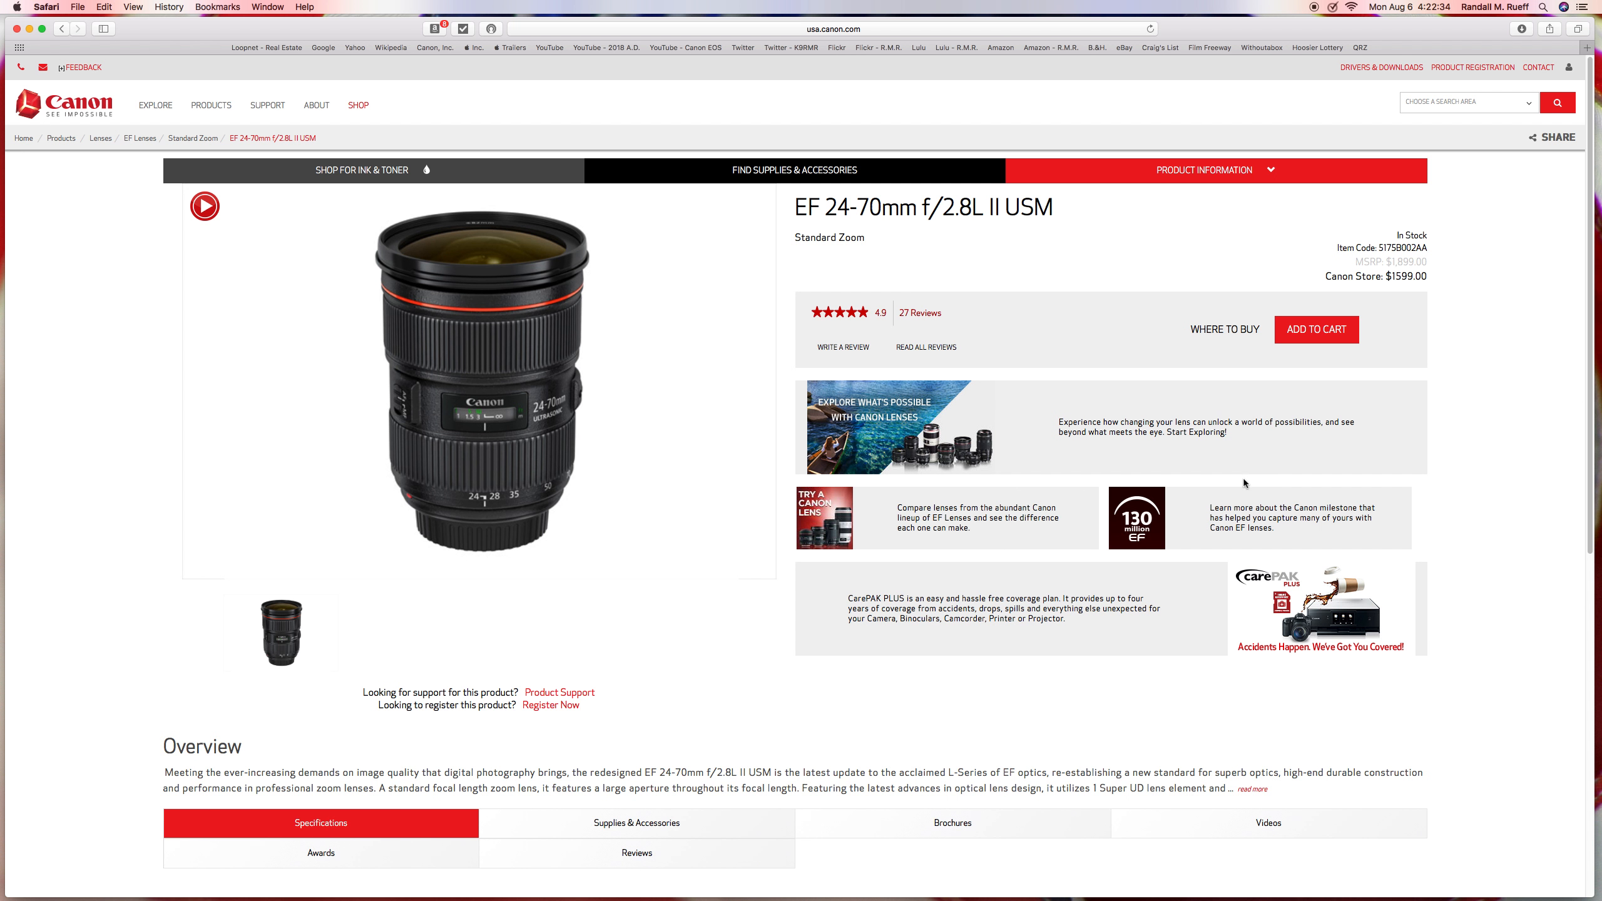
pyautogui.moveTo(250, 225)
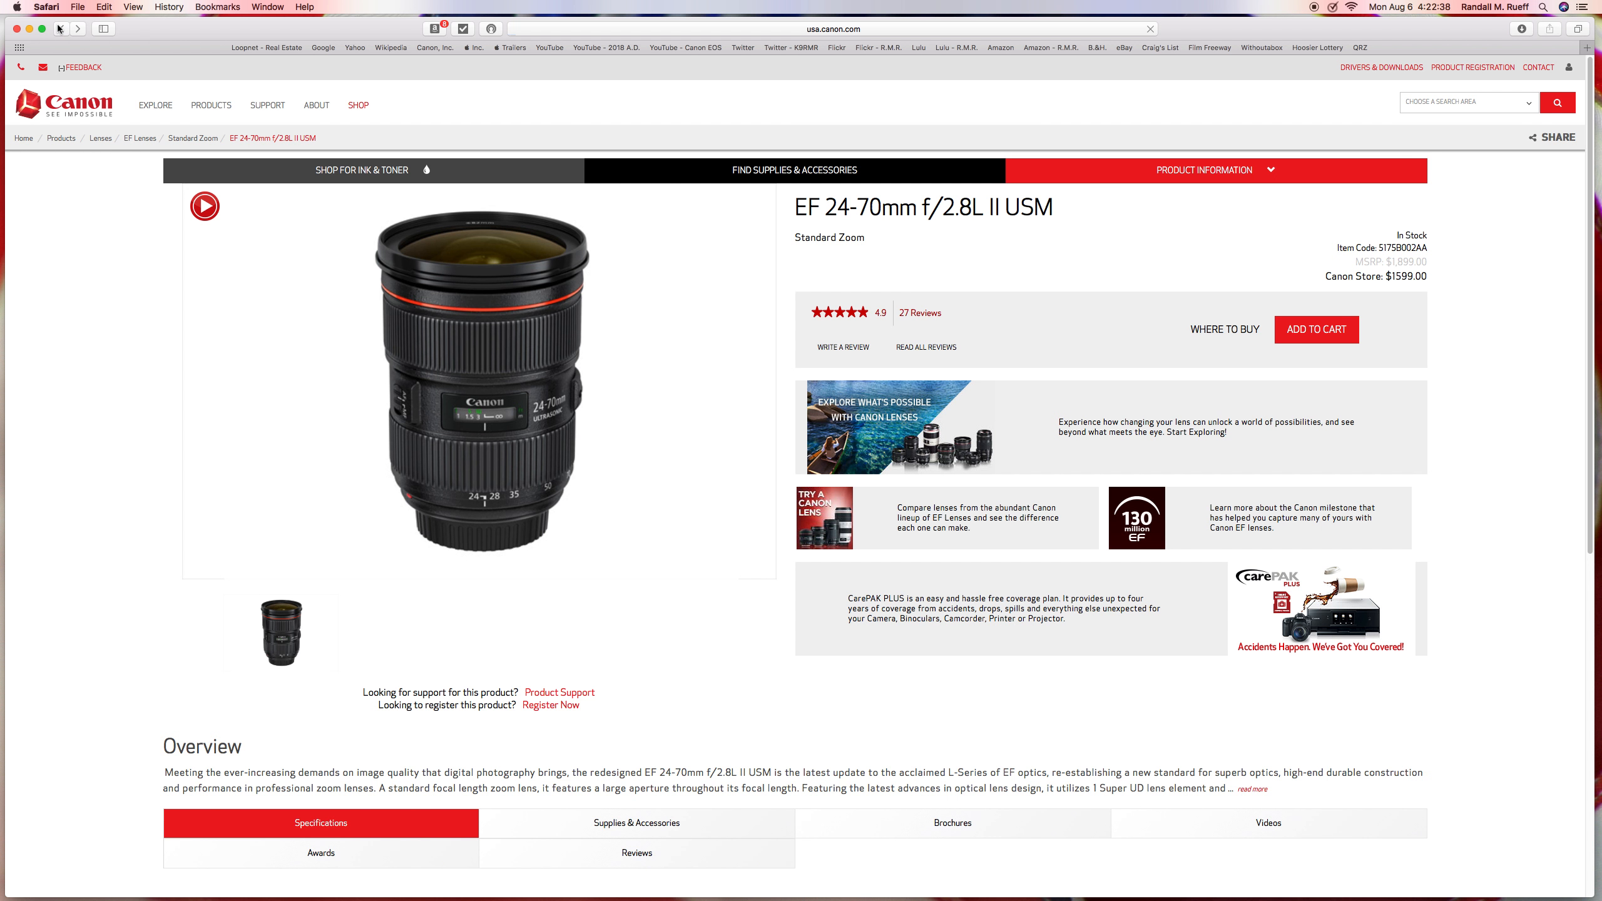
# Return to the EF Lenses listing and filter it to Large Aperture (f/2.8 and larger) lenses
pyautogui.click(141, 138)
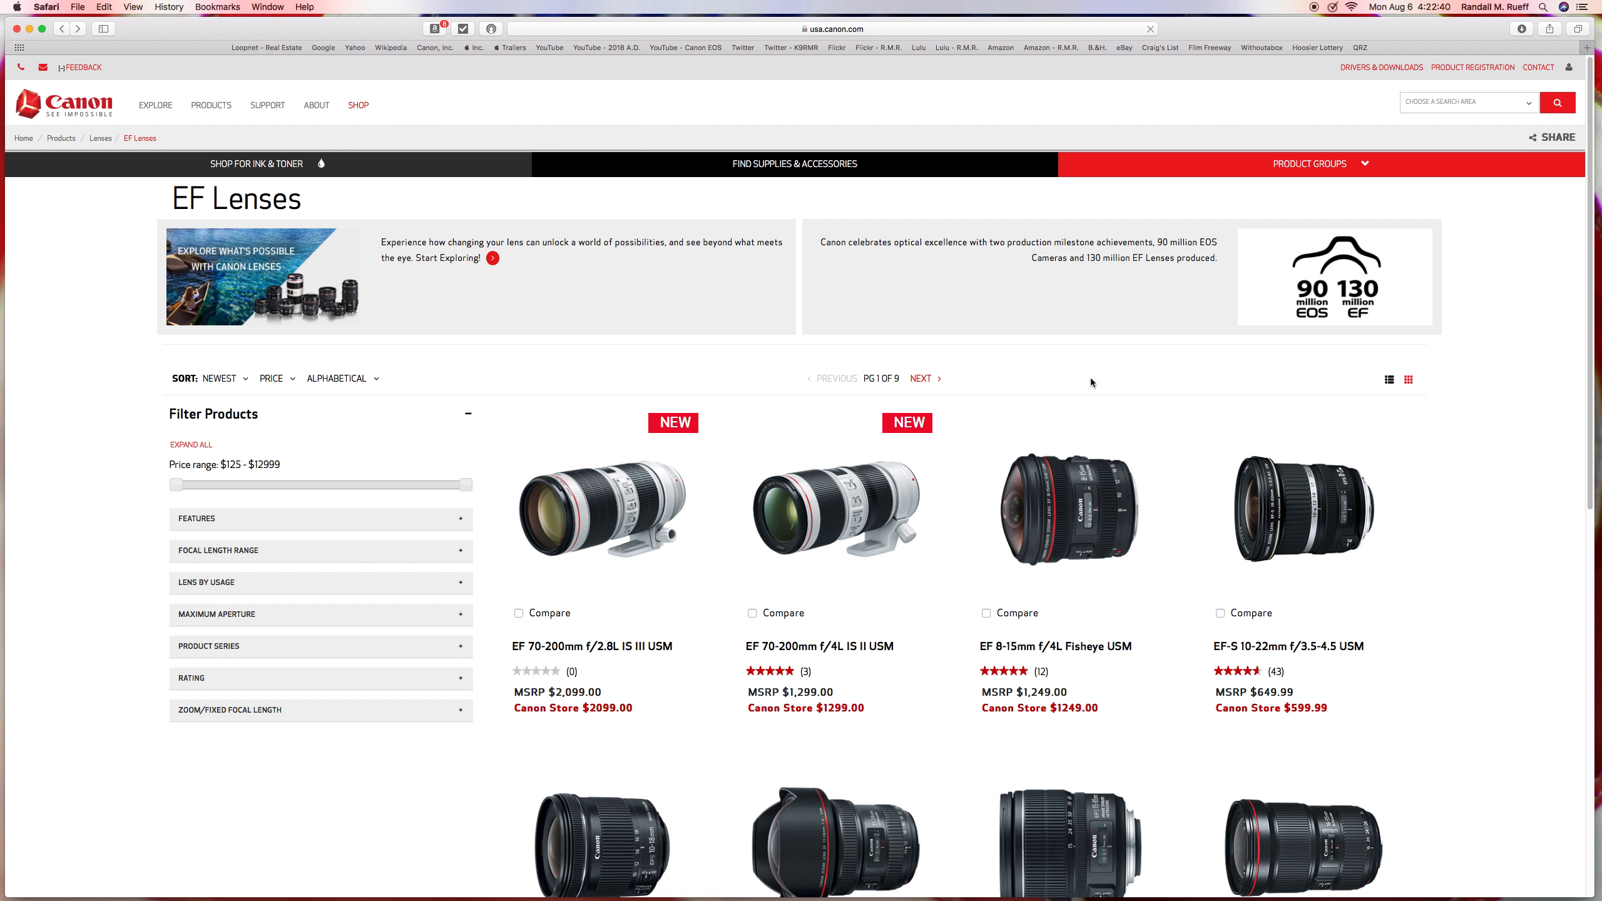
pyautogui.scroll(-3)
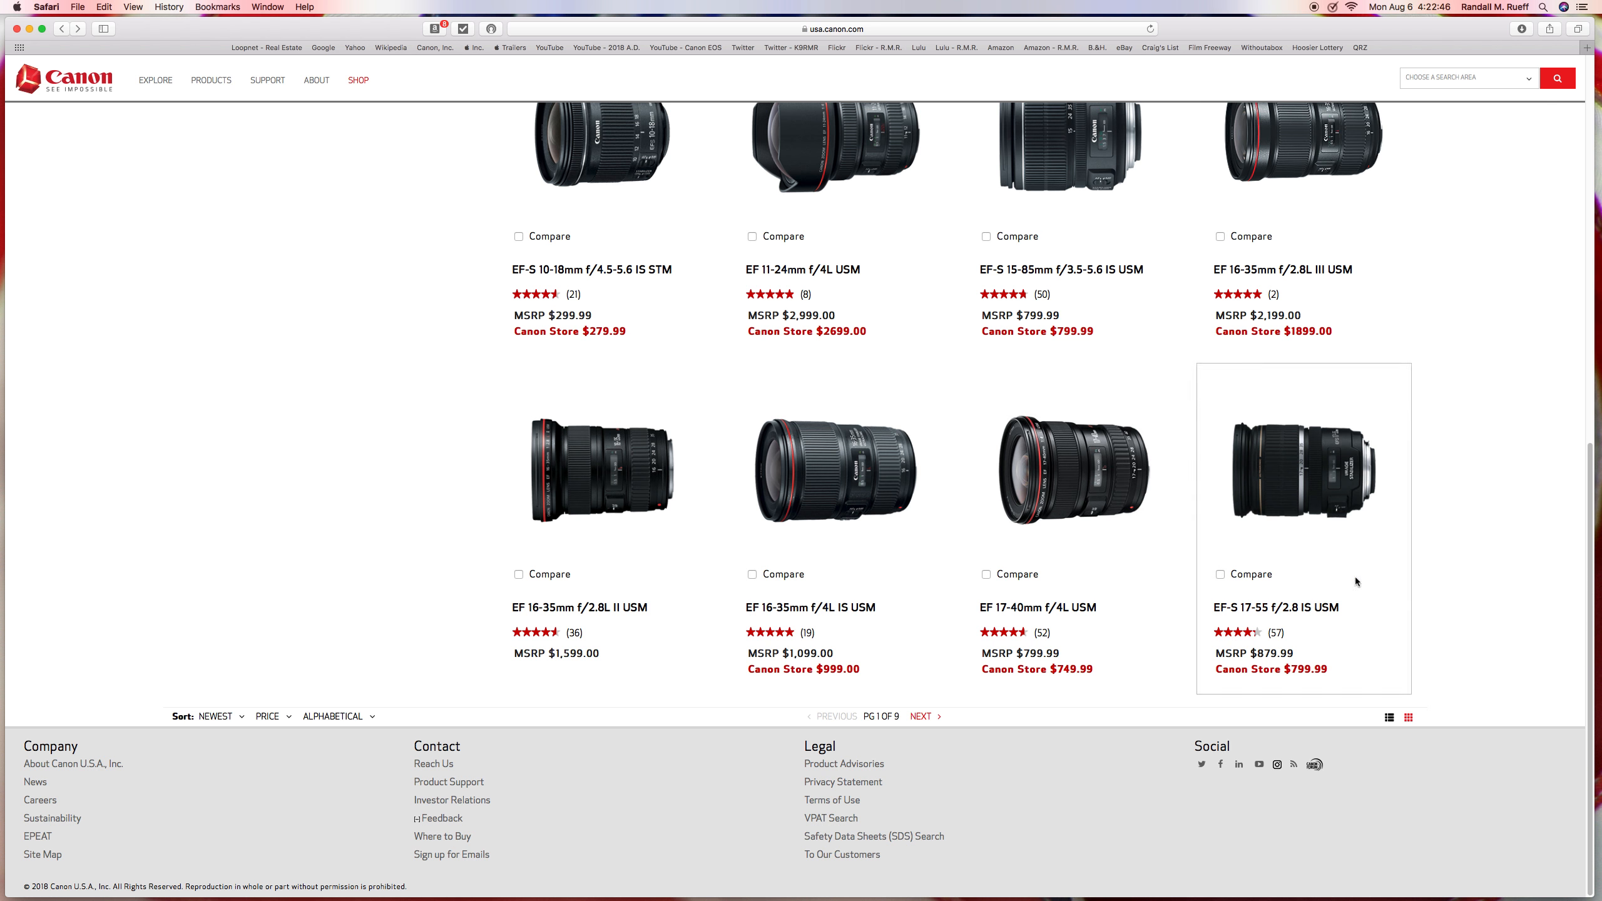
pyautogui.scroll(3)
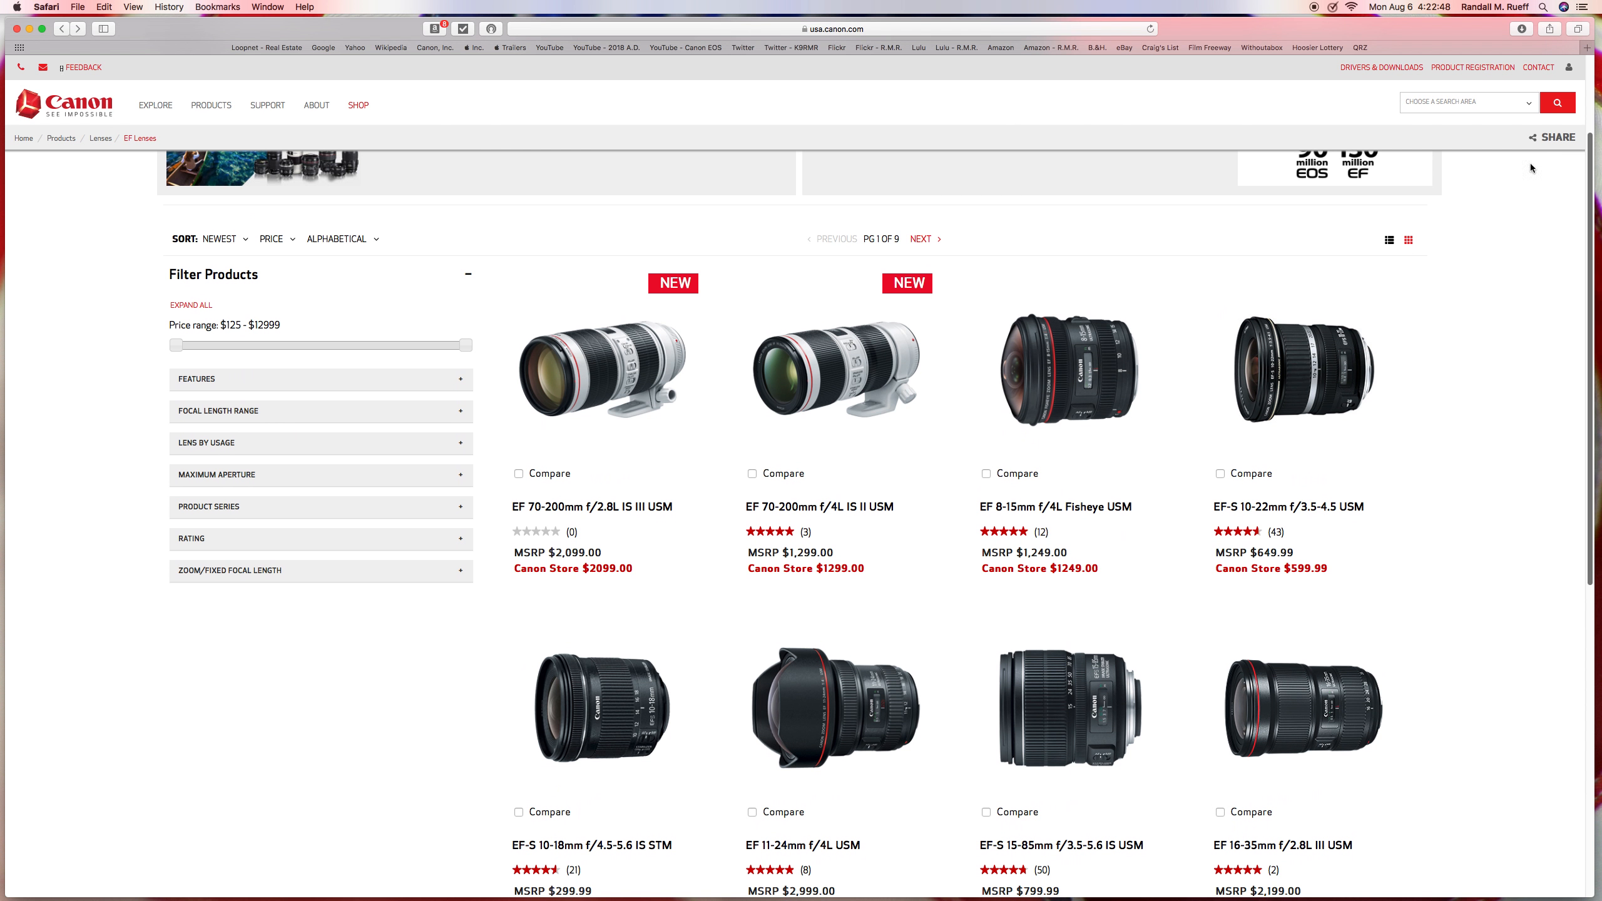
pyautogui.click(197, 379)
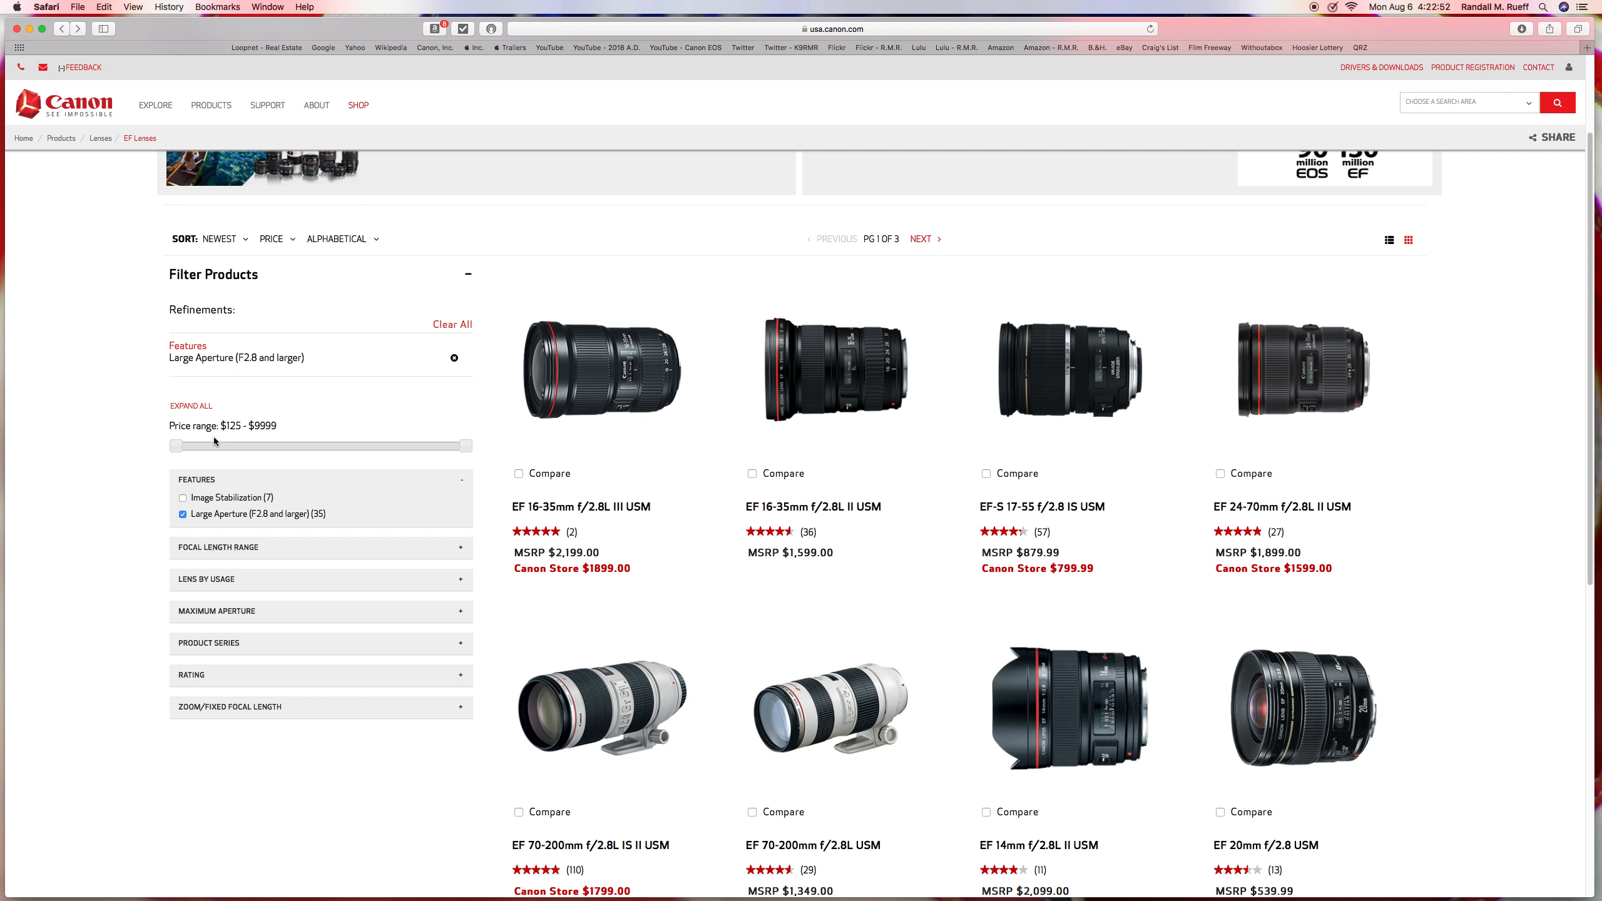
pyautogui.moveTo(1374, 403)
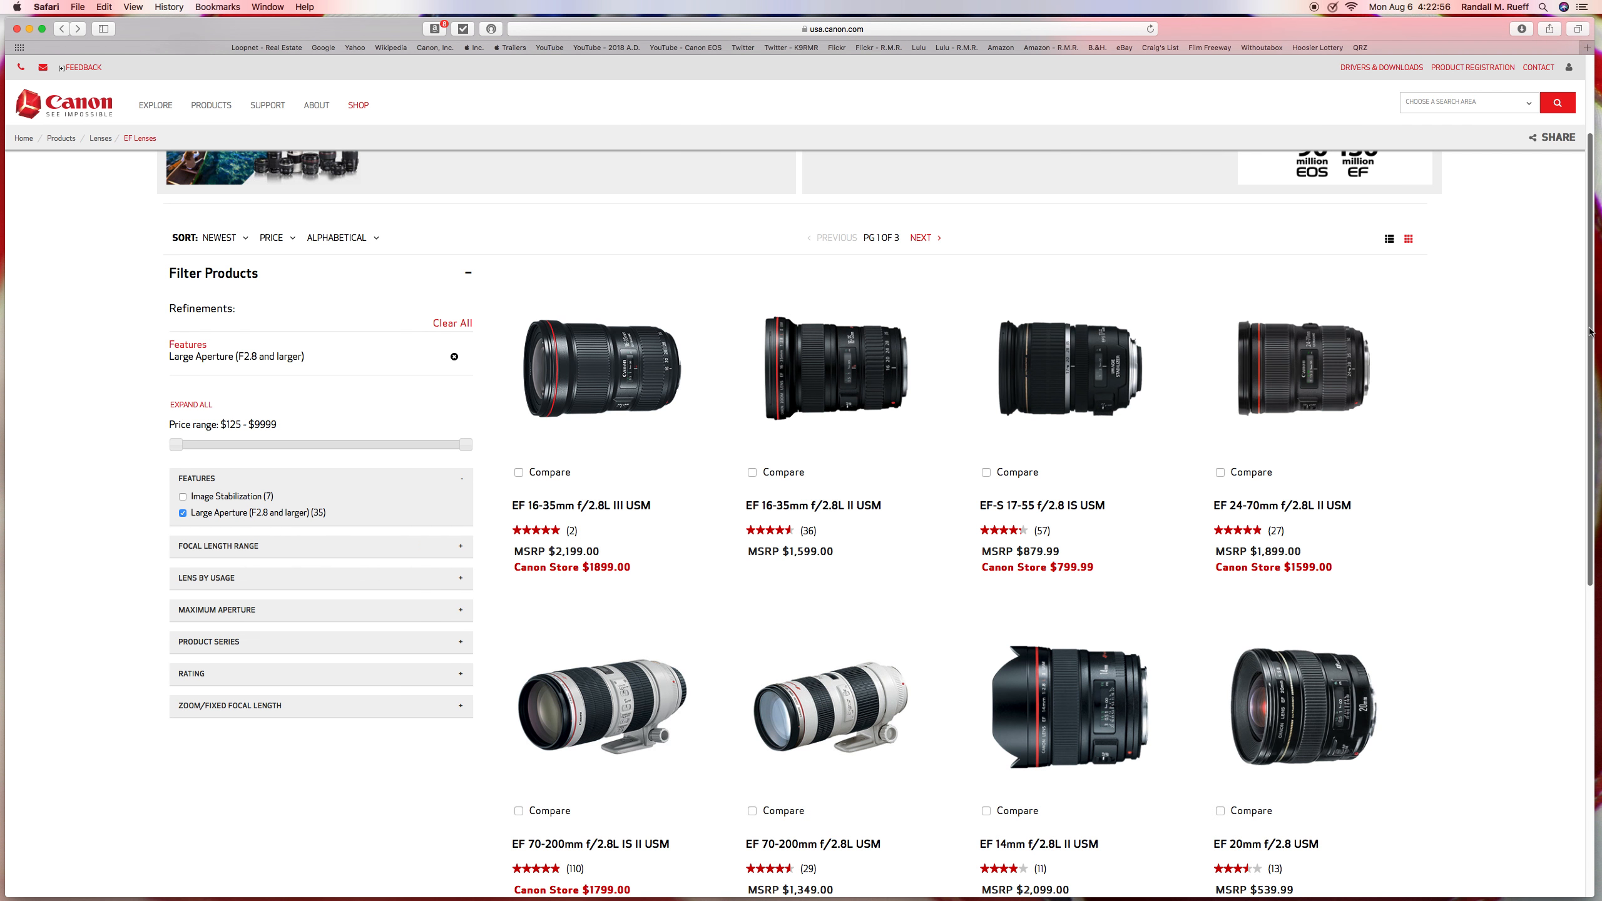
pyautogui.scroll(3)
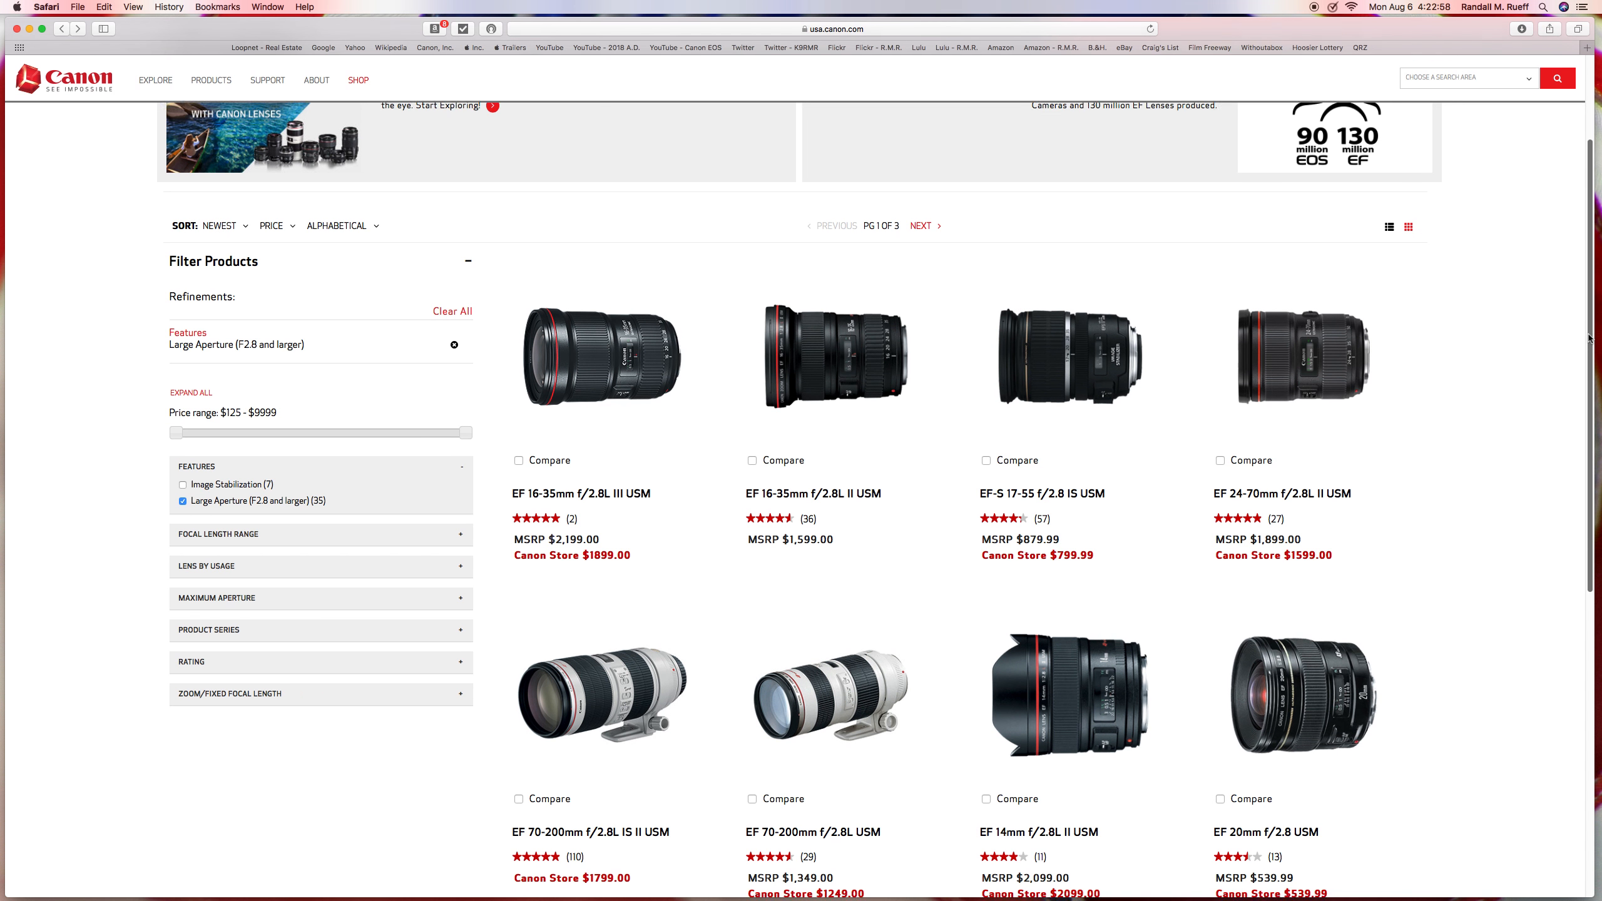
pyautogui.scroll(-3)
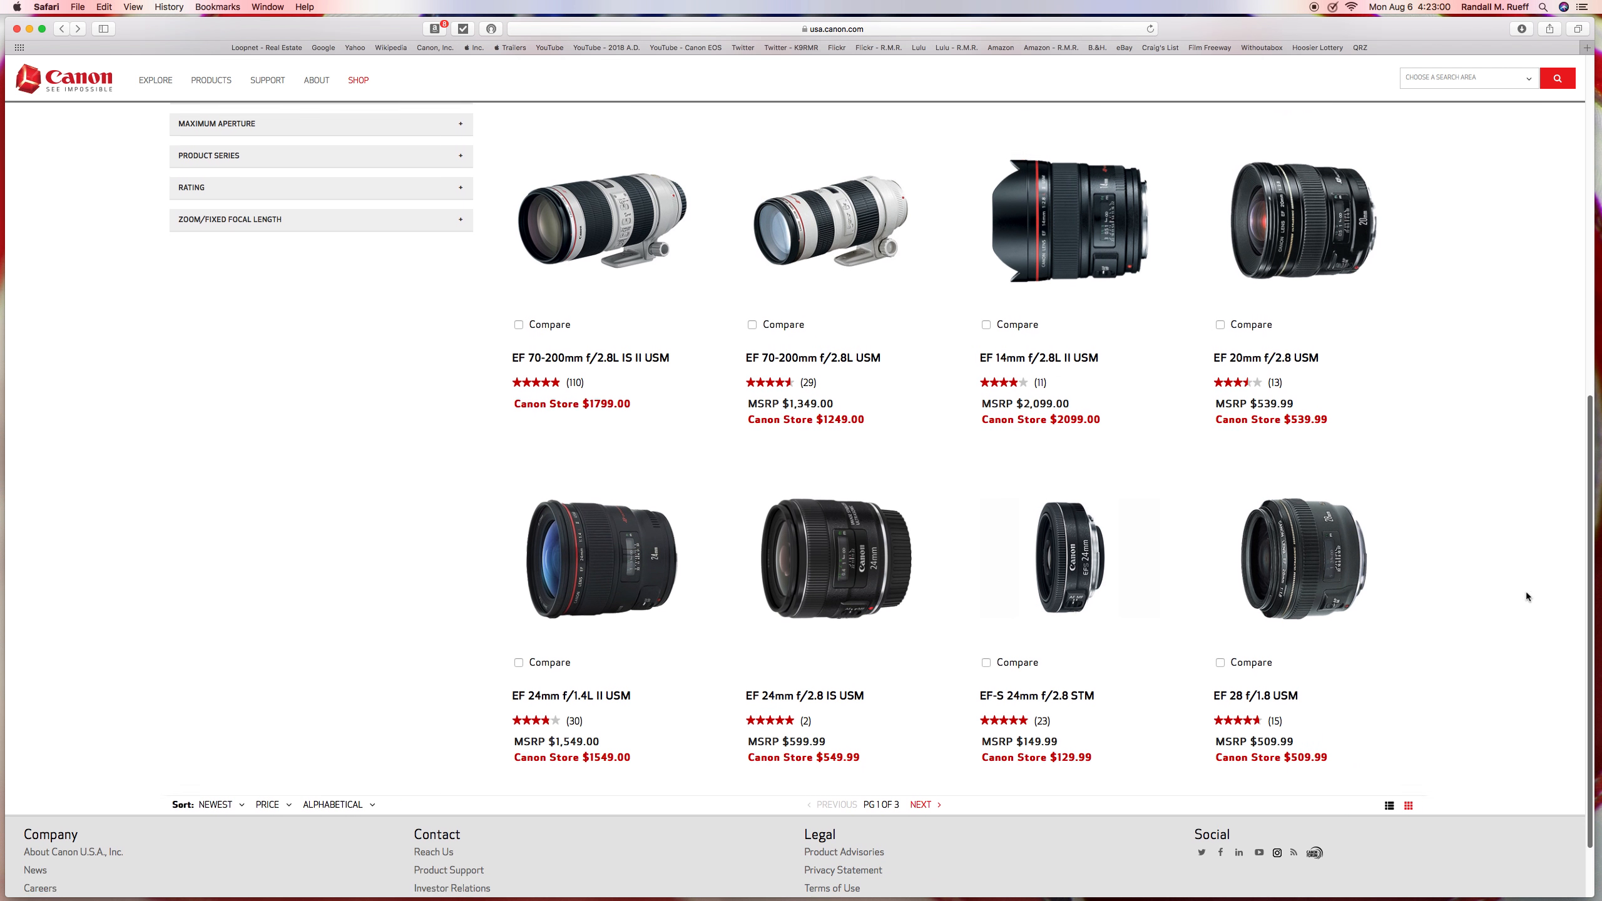
pyautogui.scroll(-3)
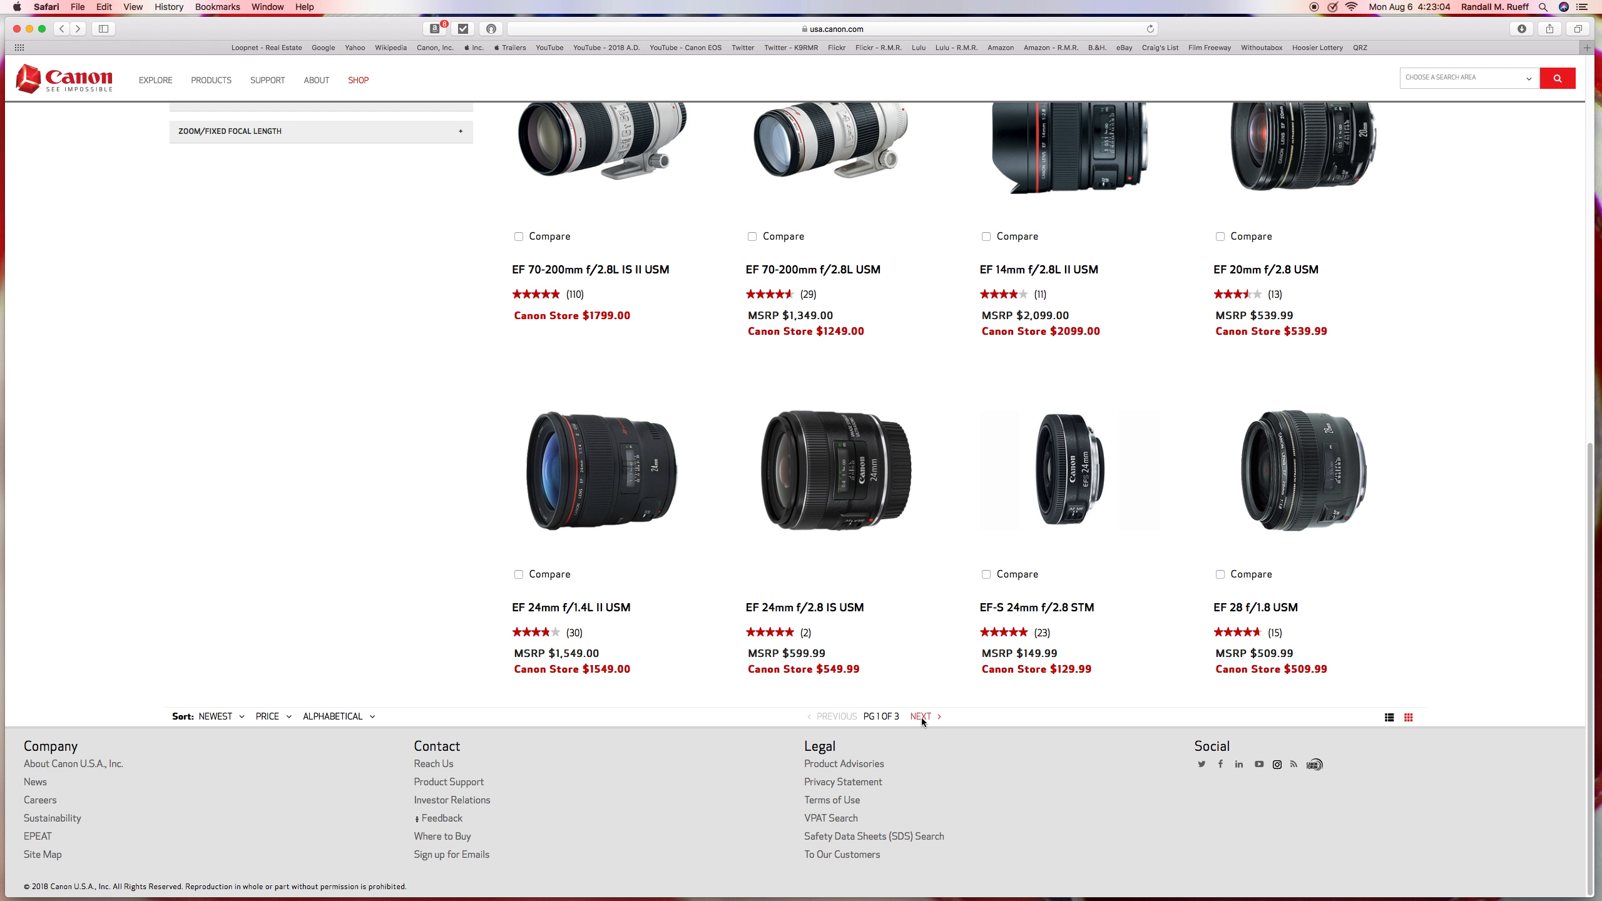
# Browse forward through pages 2 and 3 of the filtered lens results
pyautogui.click(920, 716)
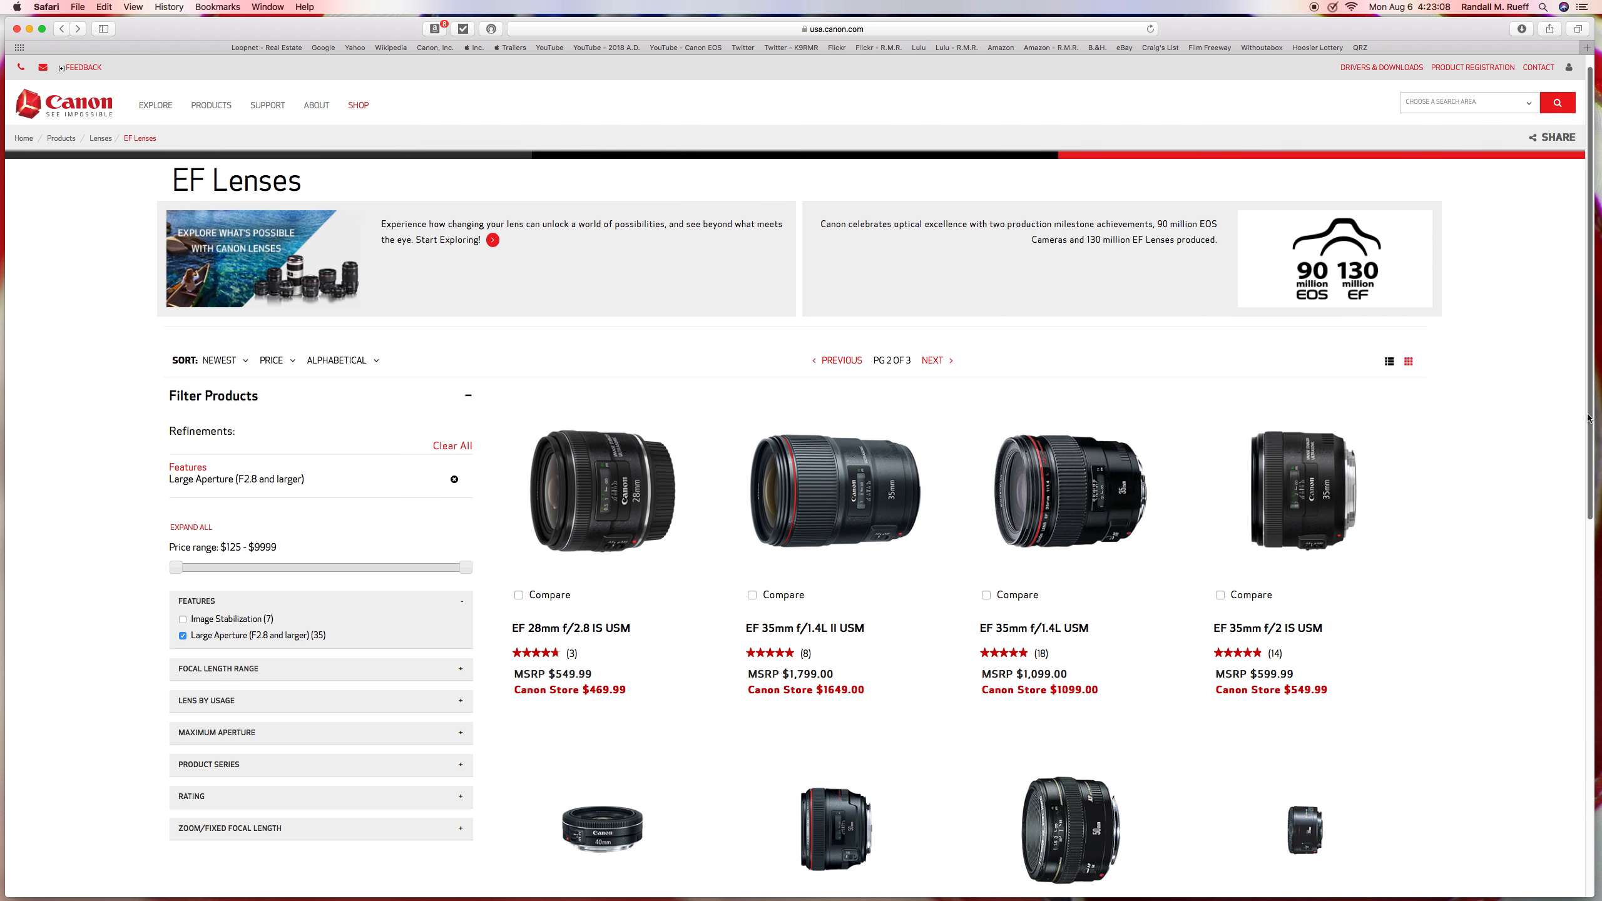
pyautogui.scroll(-3)
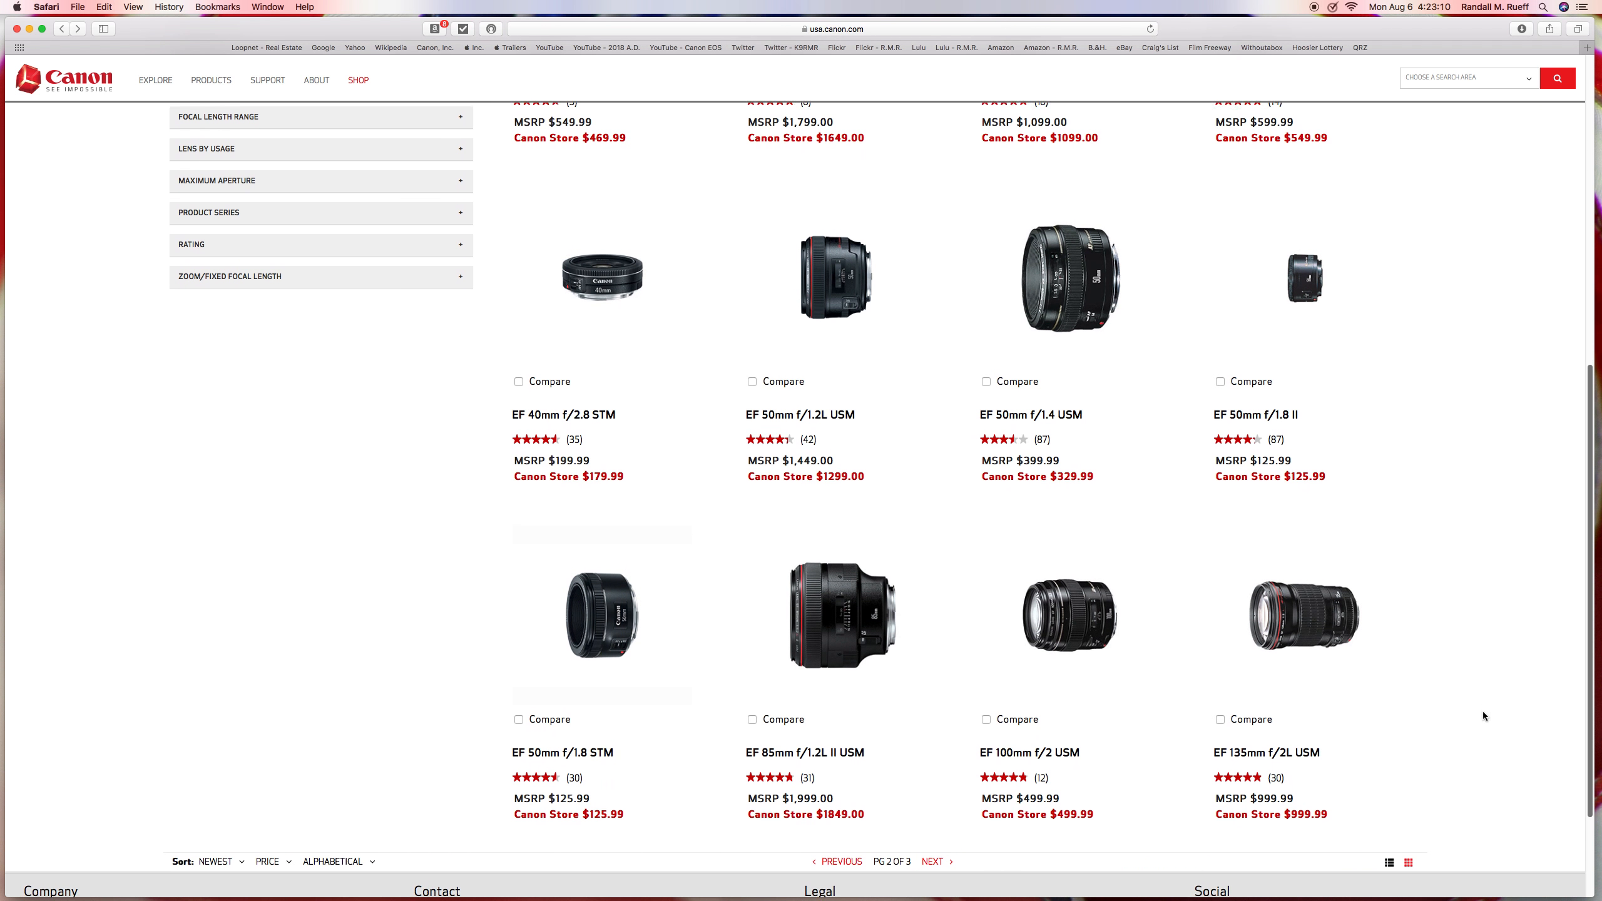
pyautogui.scroll(-3)
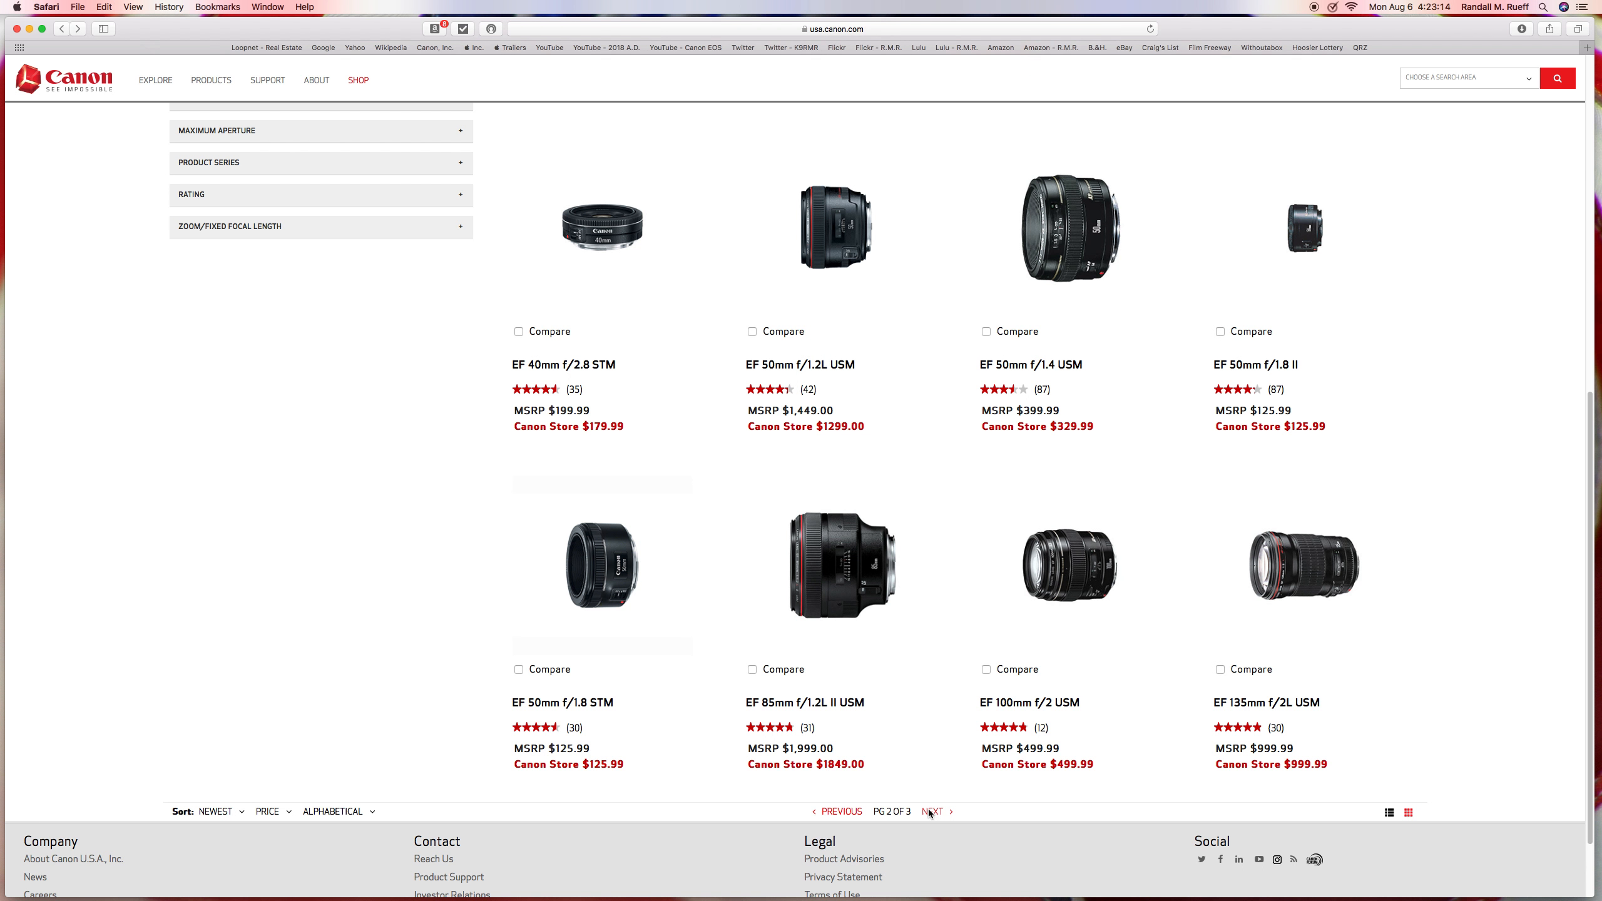
pyautogui.click(931, 811)
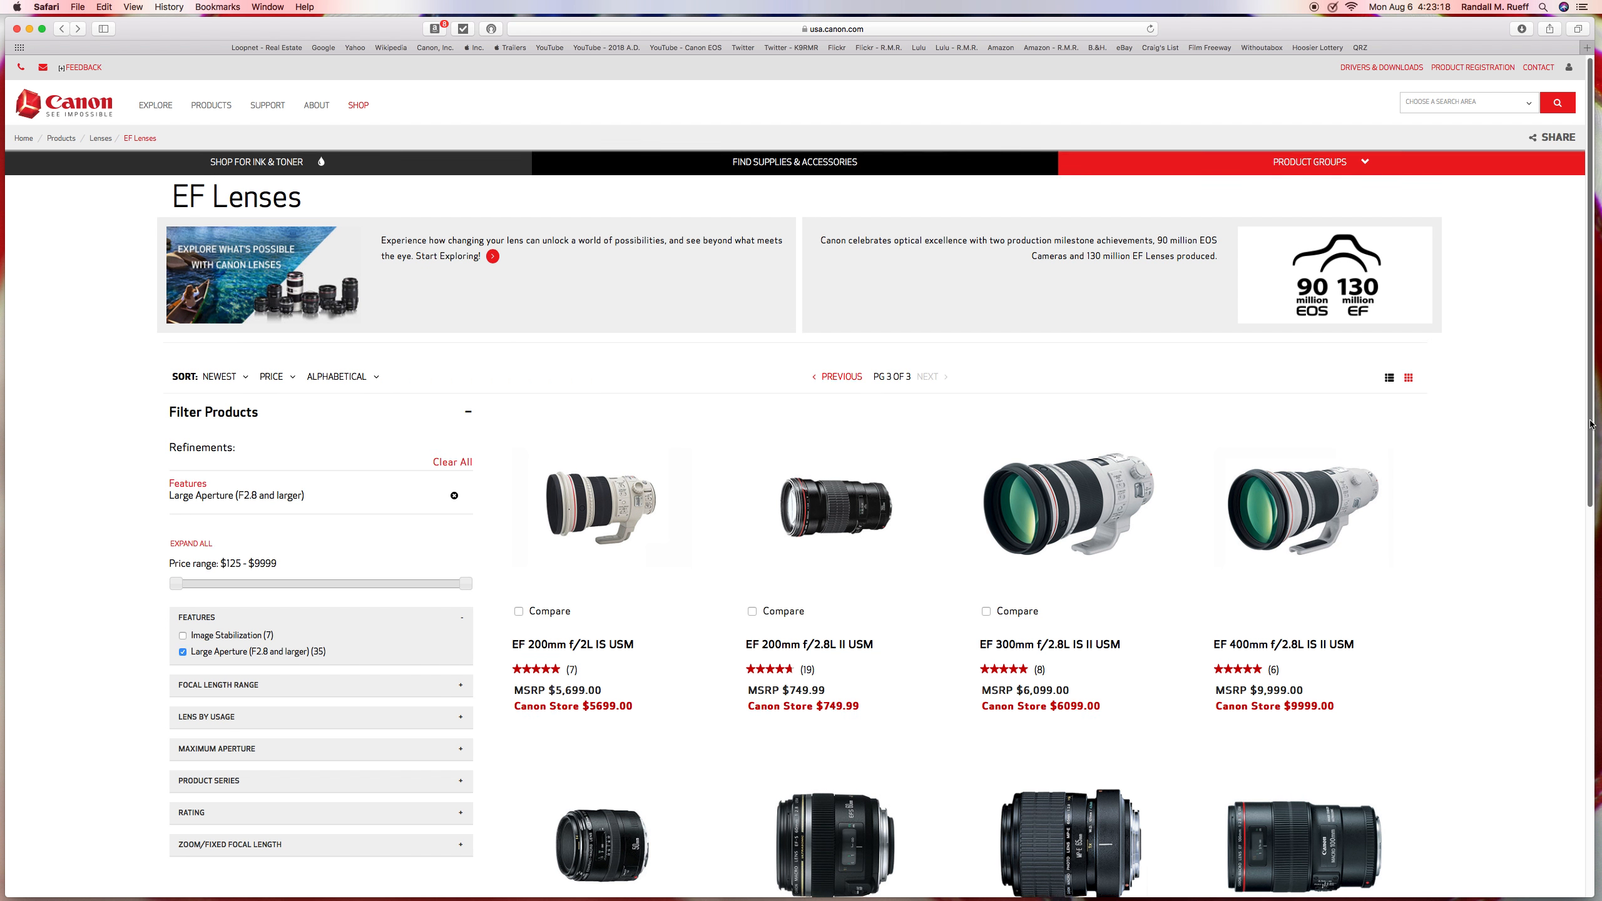
pyautogui.scroll(-3)
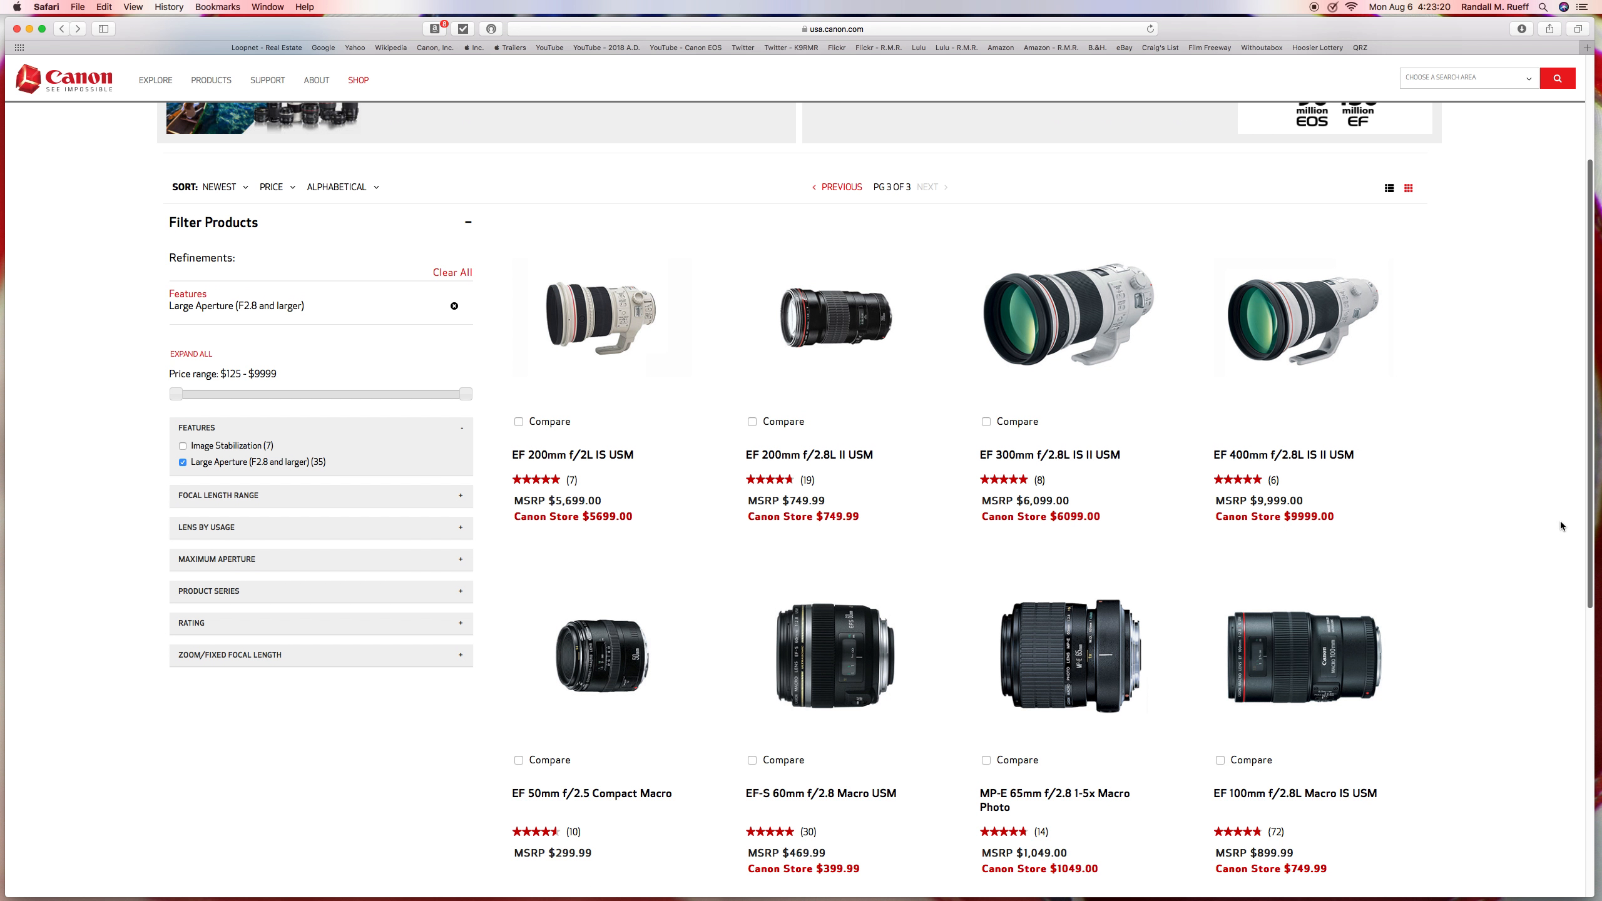
pyautogui.scroll(-3)
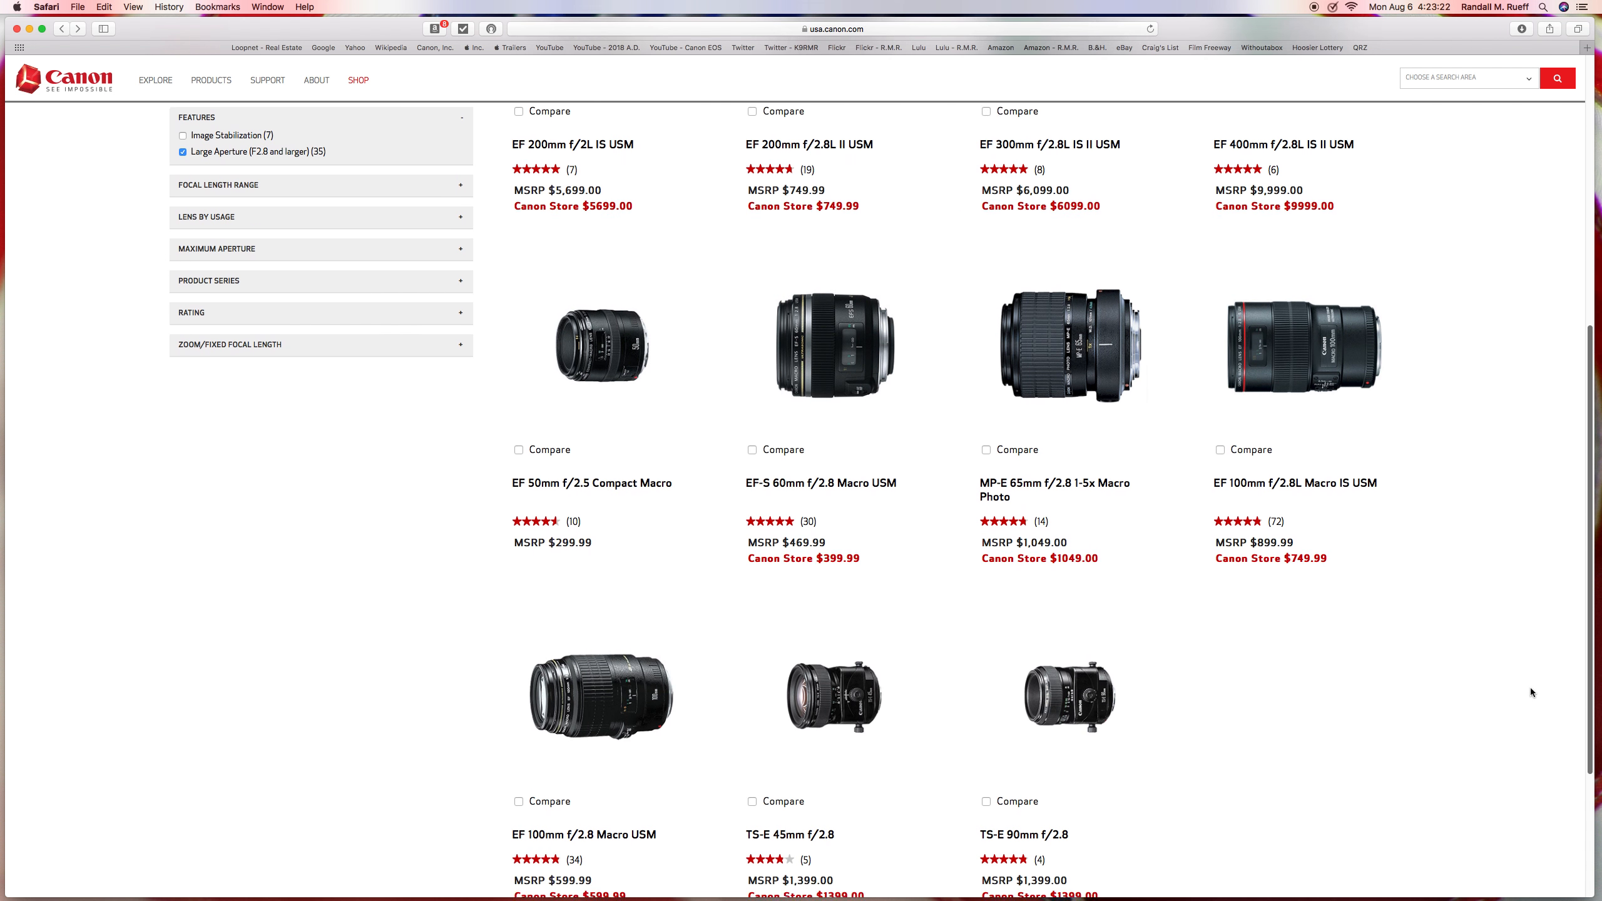
pyautogui.scroll(-3)
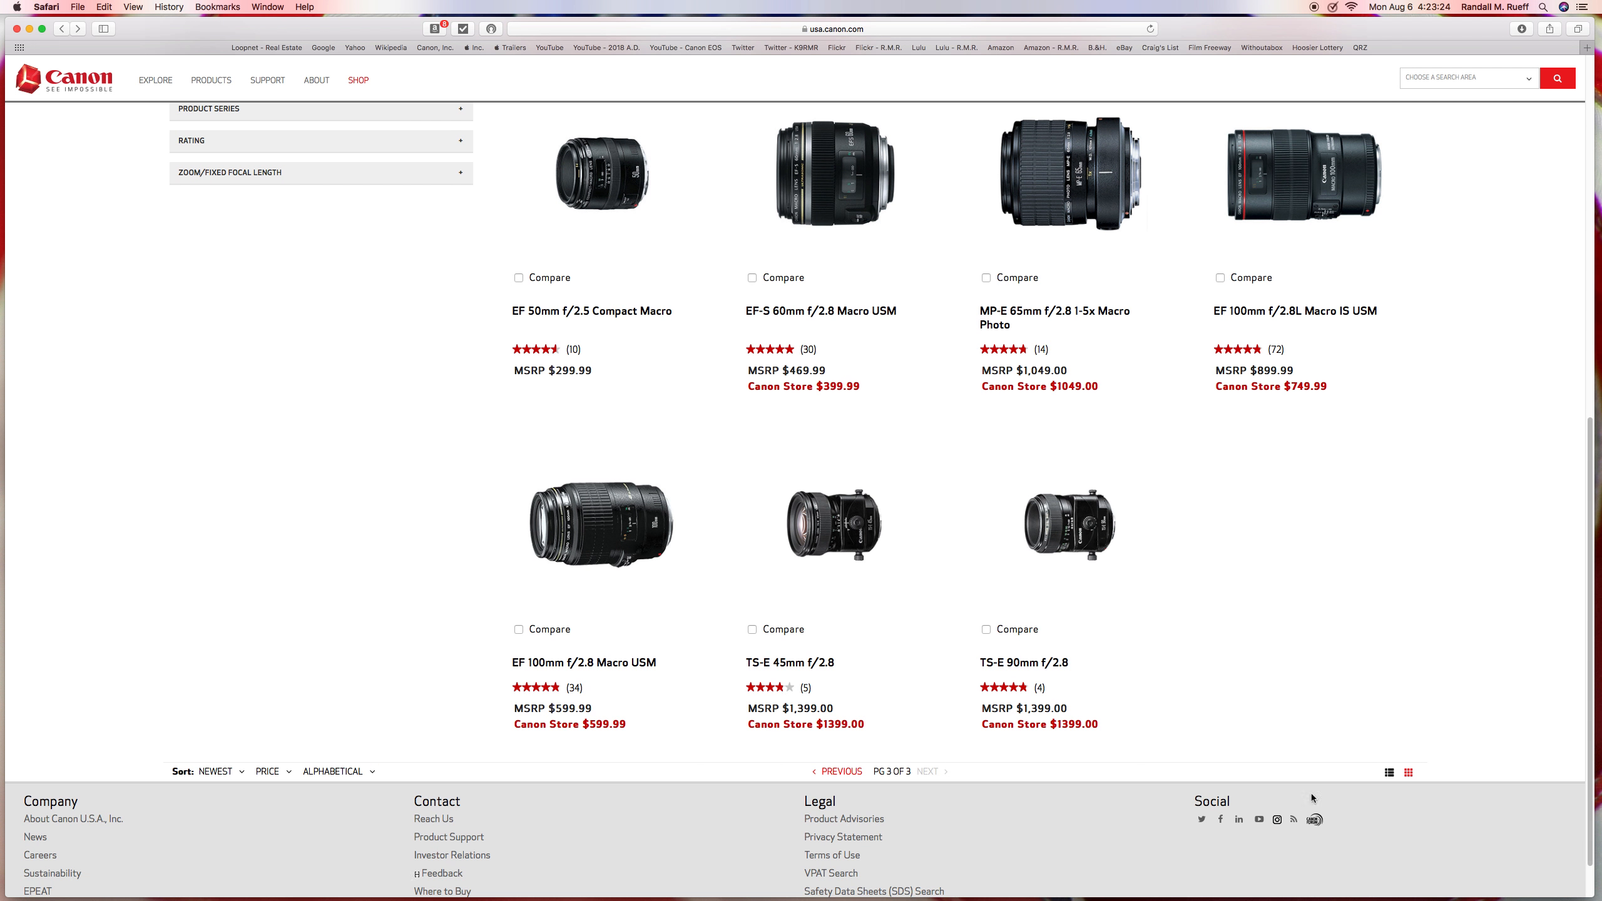
# Page back through page 2 to page 1 of the lens results
pyautogui.click(838, 771)
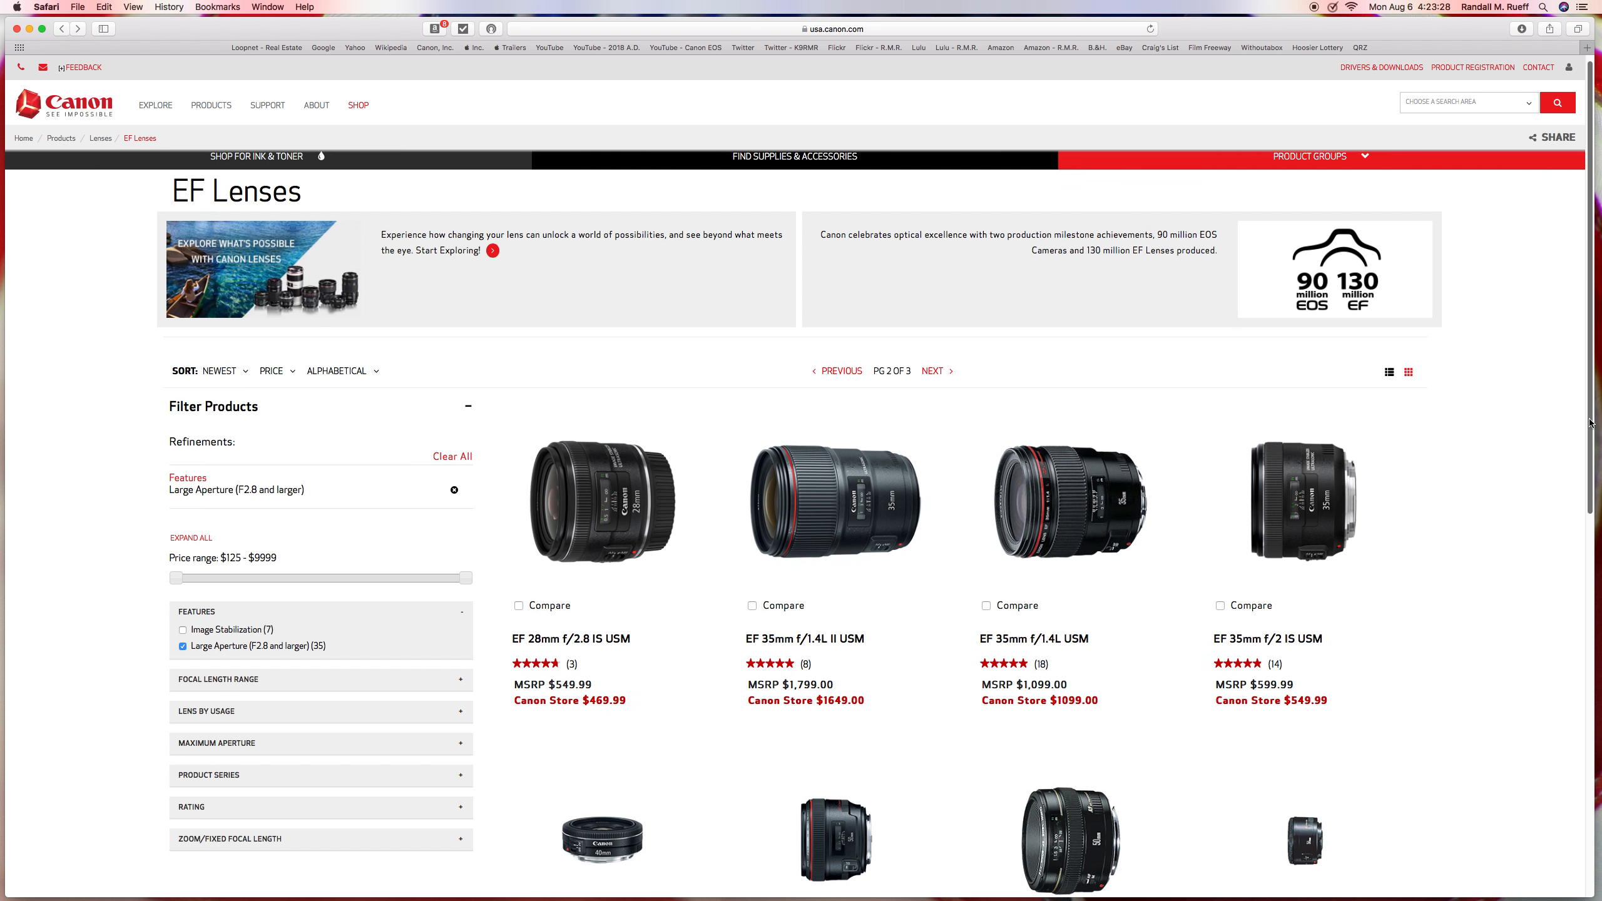
pyautogui.scroll(-3)
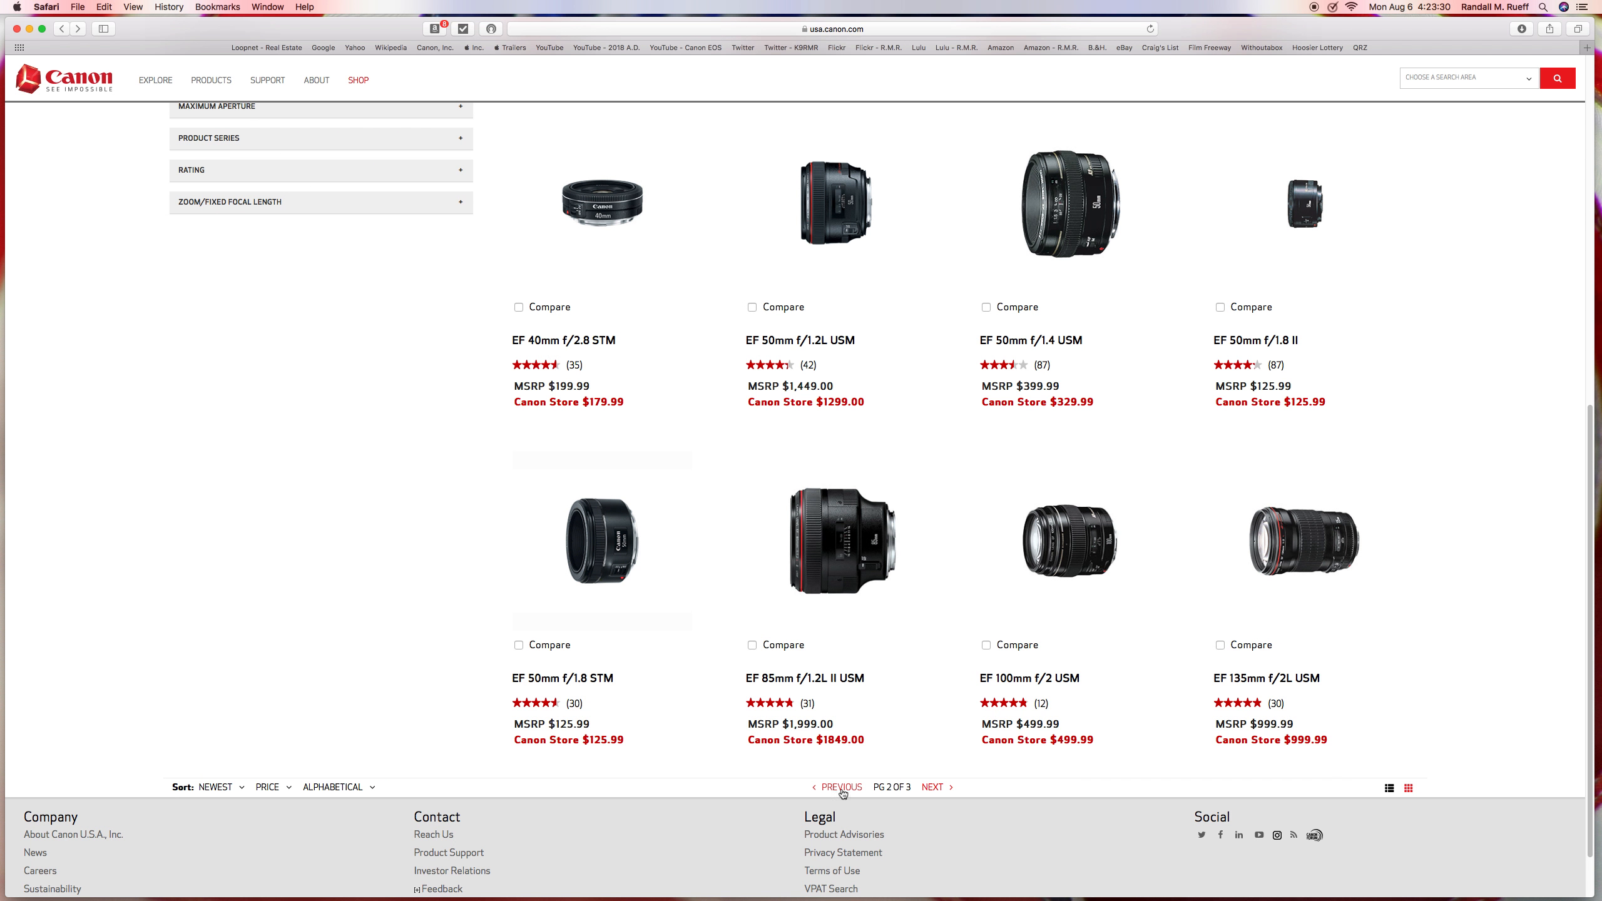
pyautogui.click(840, 787)
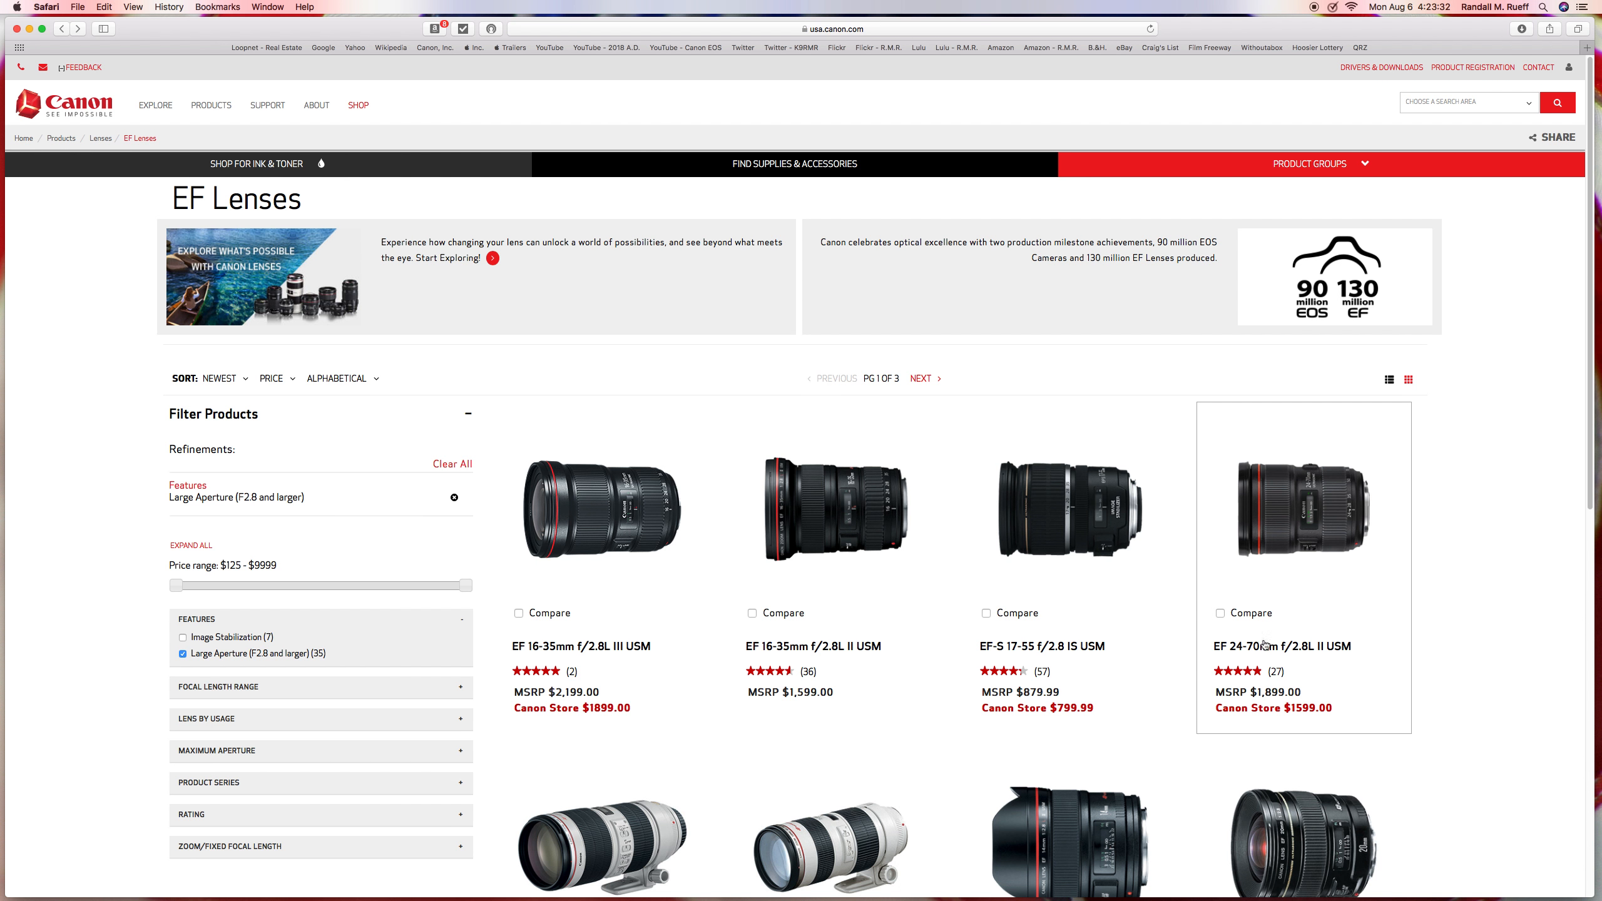
# Revisit the EF 24-70mm f/2.8L II USM details, then go Back to the unfiltered EF Lenses list
pyautogui.click(1304, 509)
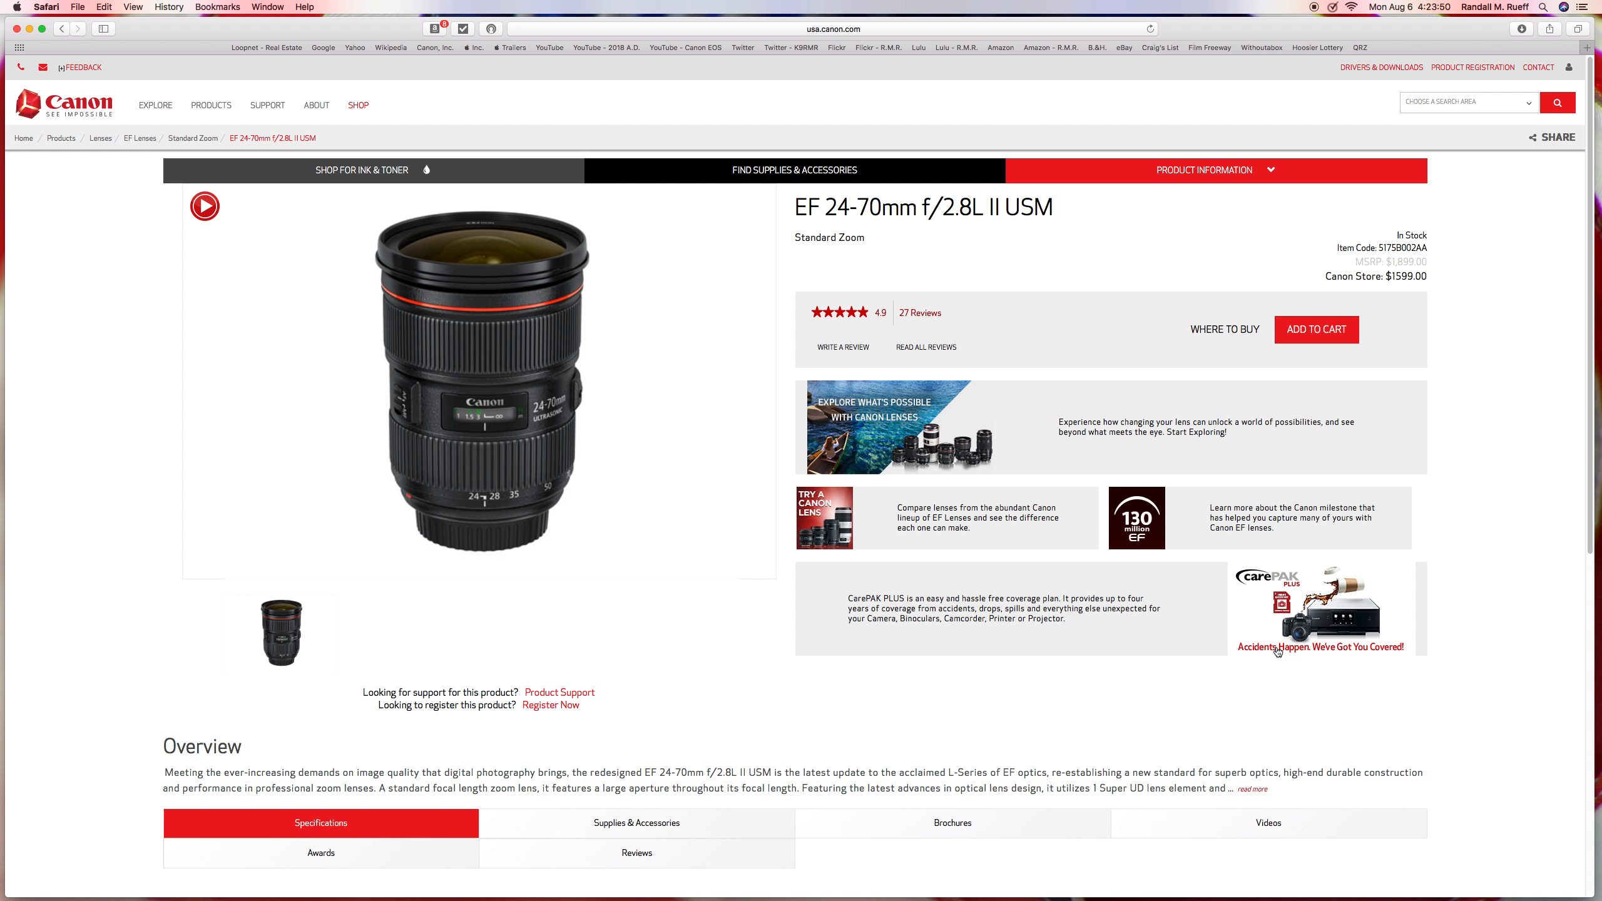
pyautogui.moveTo(756, 440)
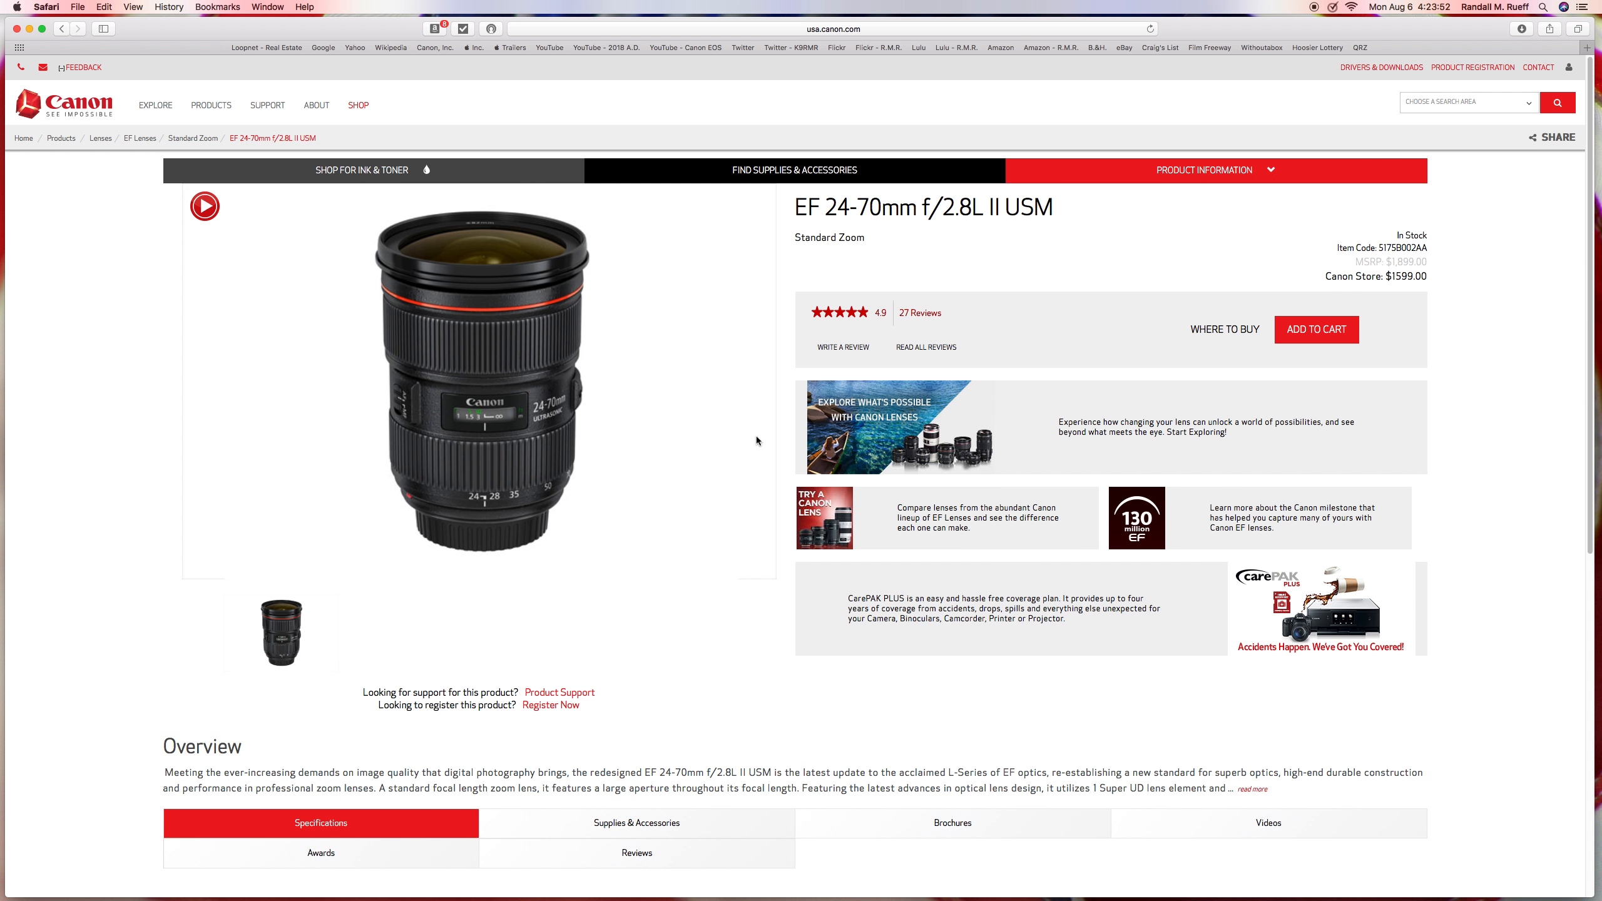
pyautogui.moveTo(659, 321)
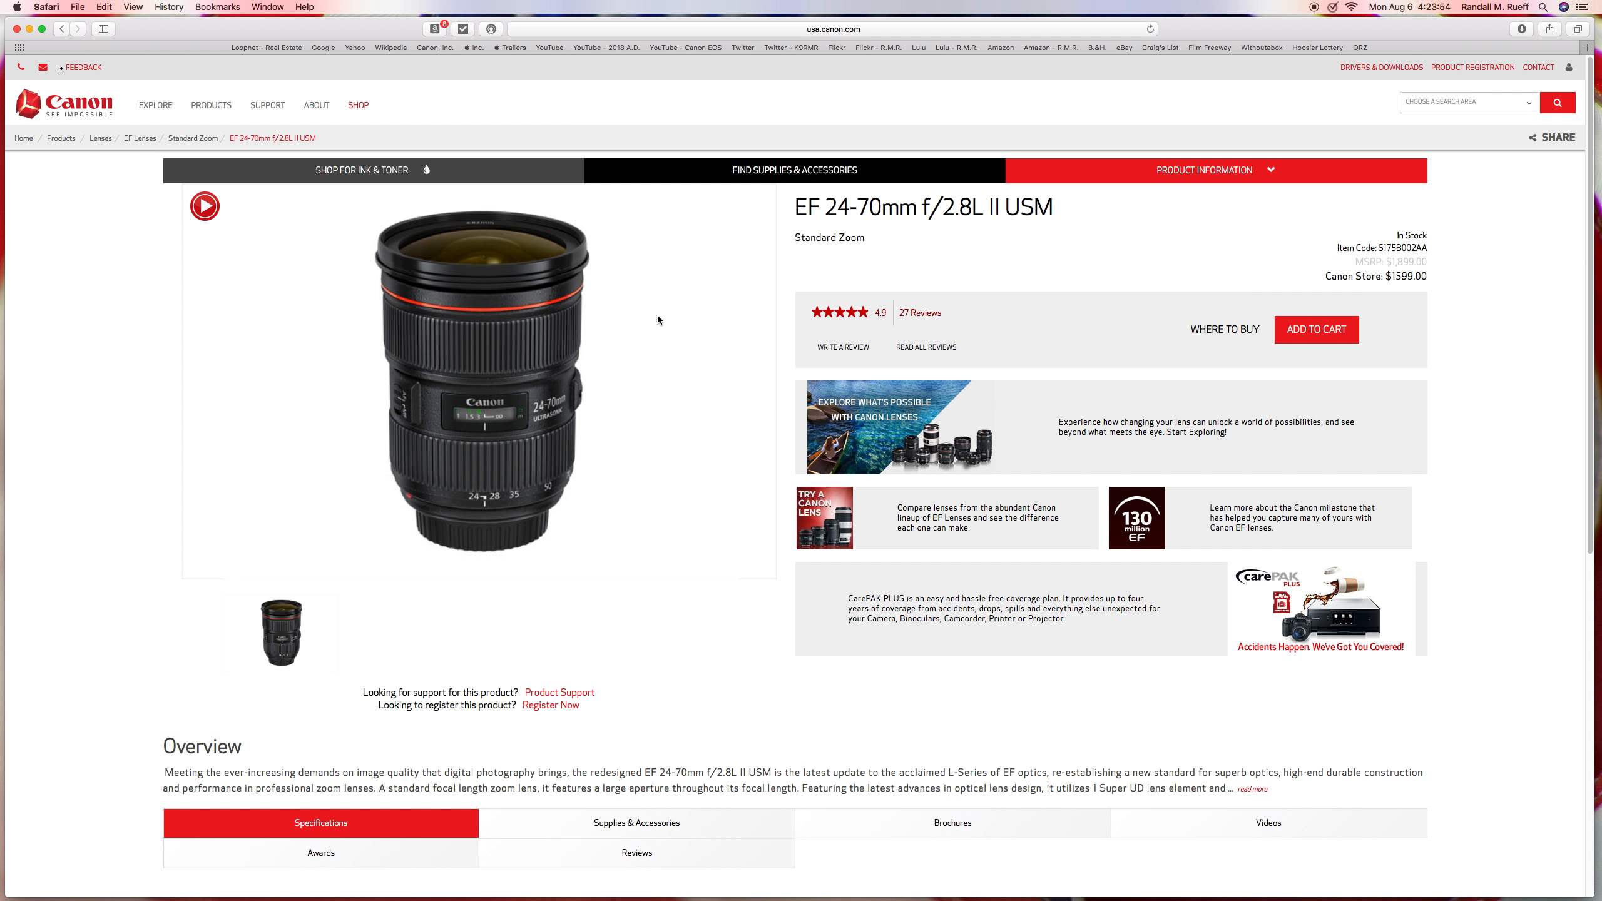
pyautogui.moveTo(549, 326)
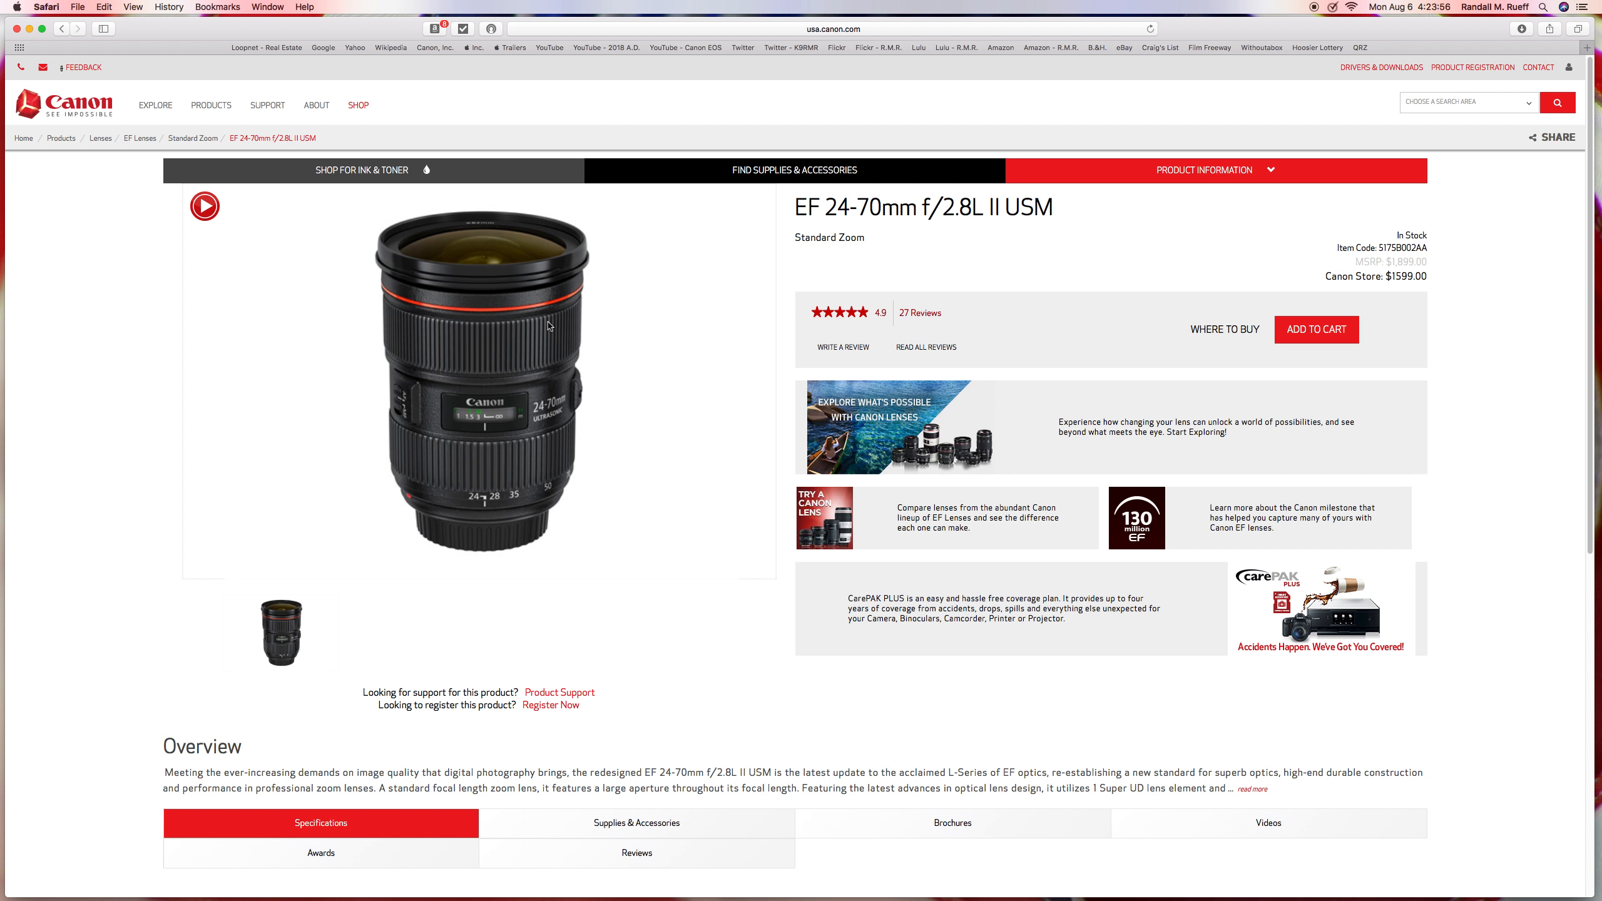
pyautogui.moveTo(511, 401)
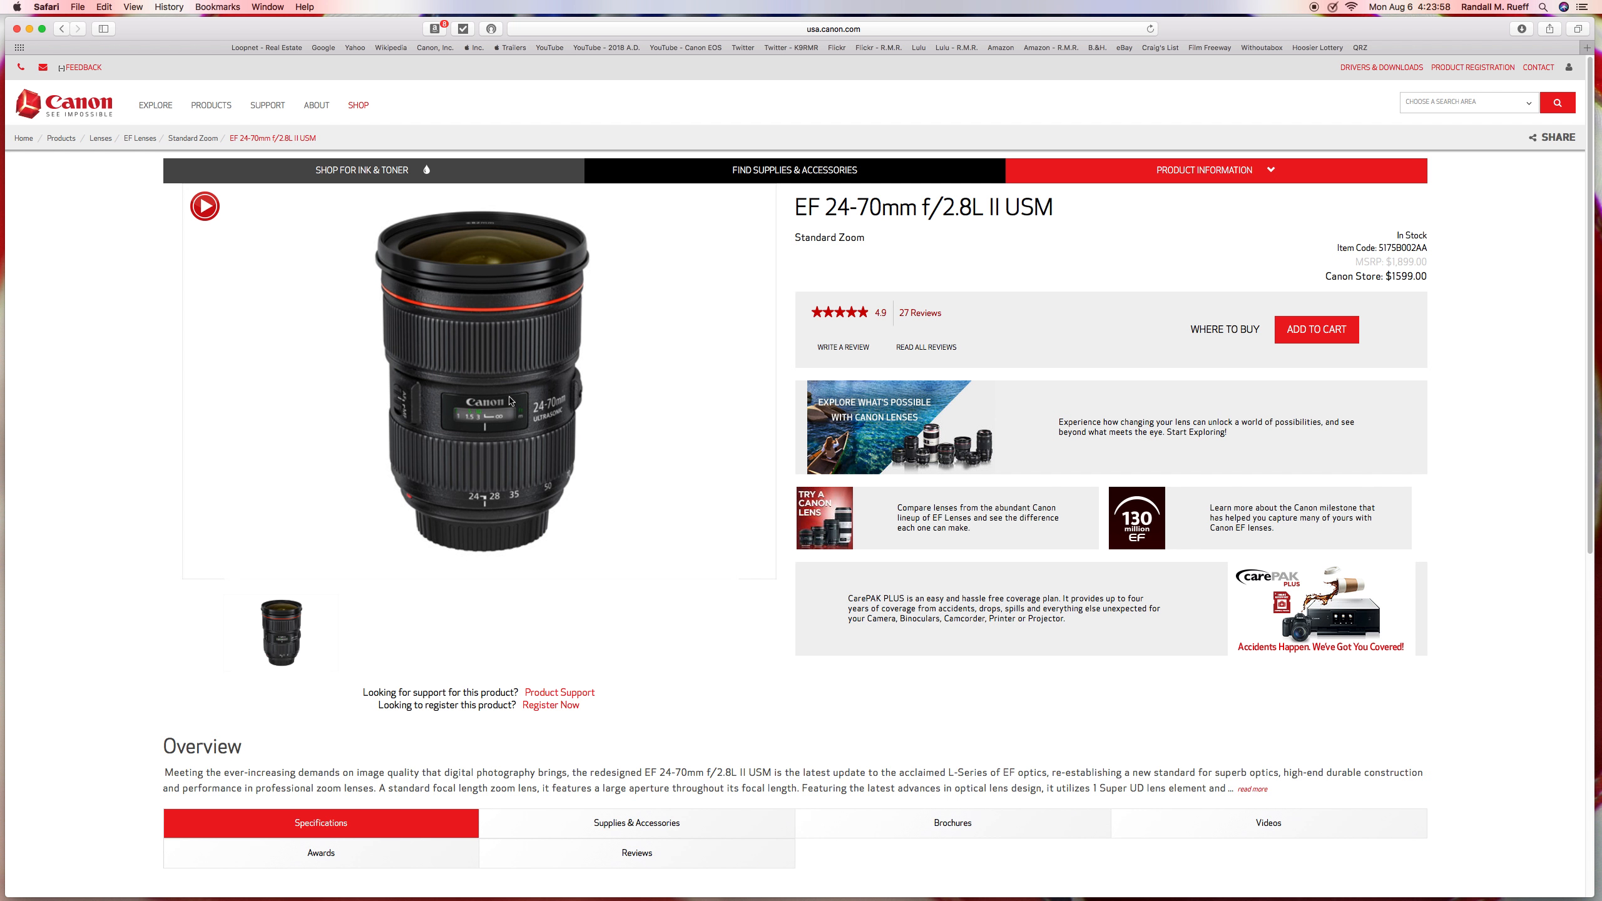
pyautogui.moveTo(432, 371)
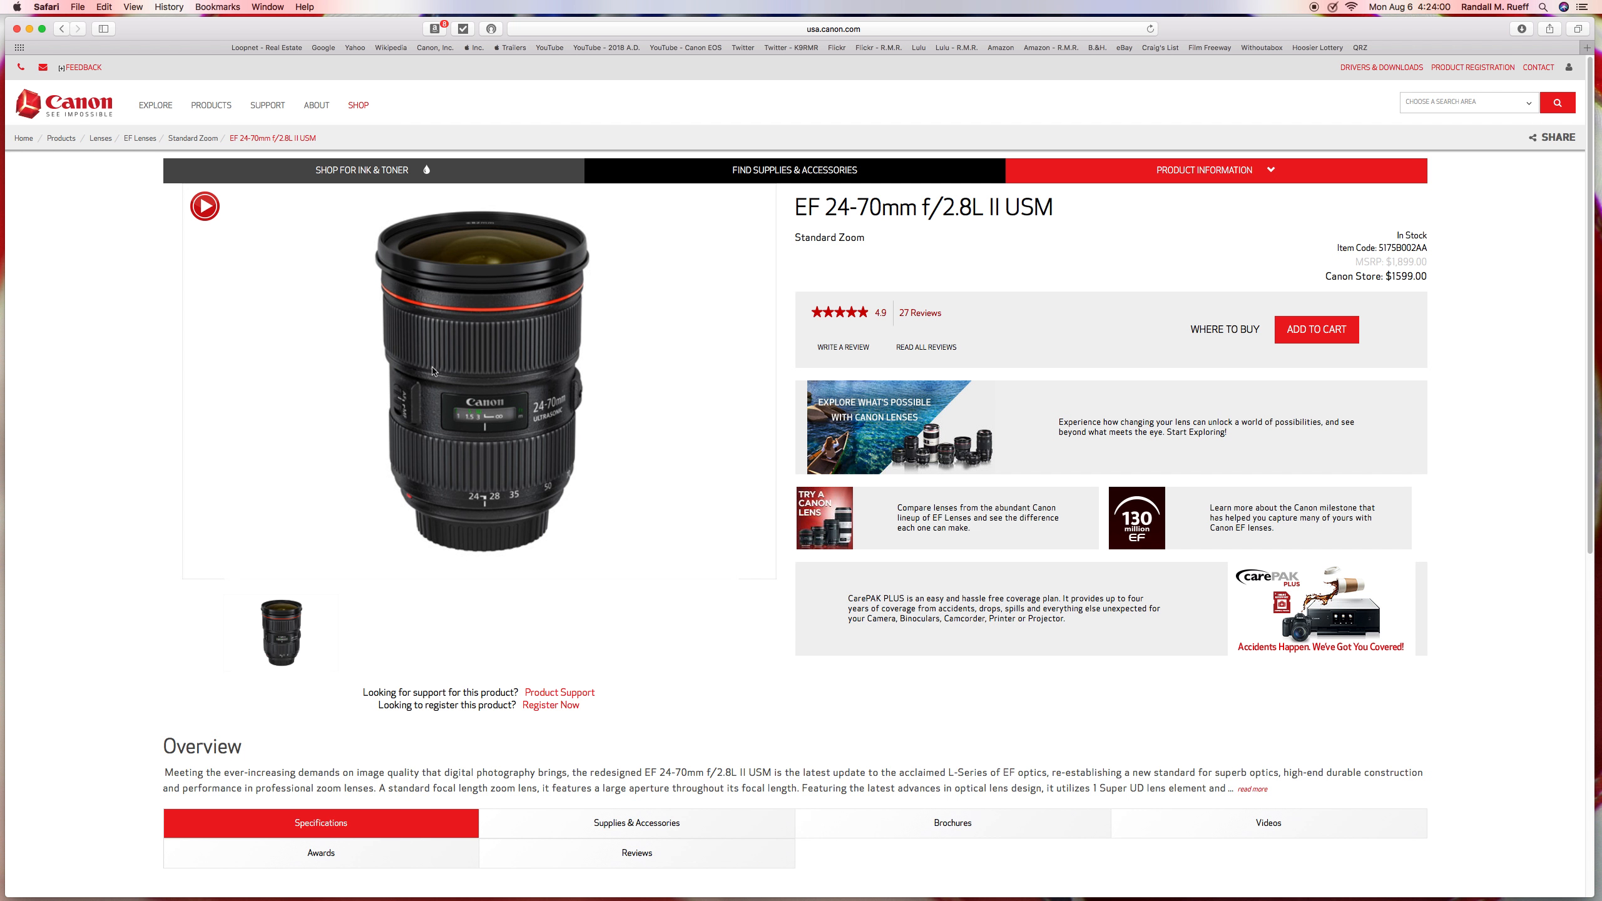
pyautogui.moveTo(330, 342)
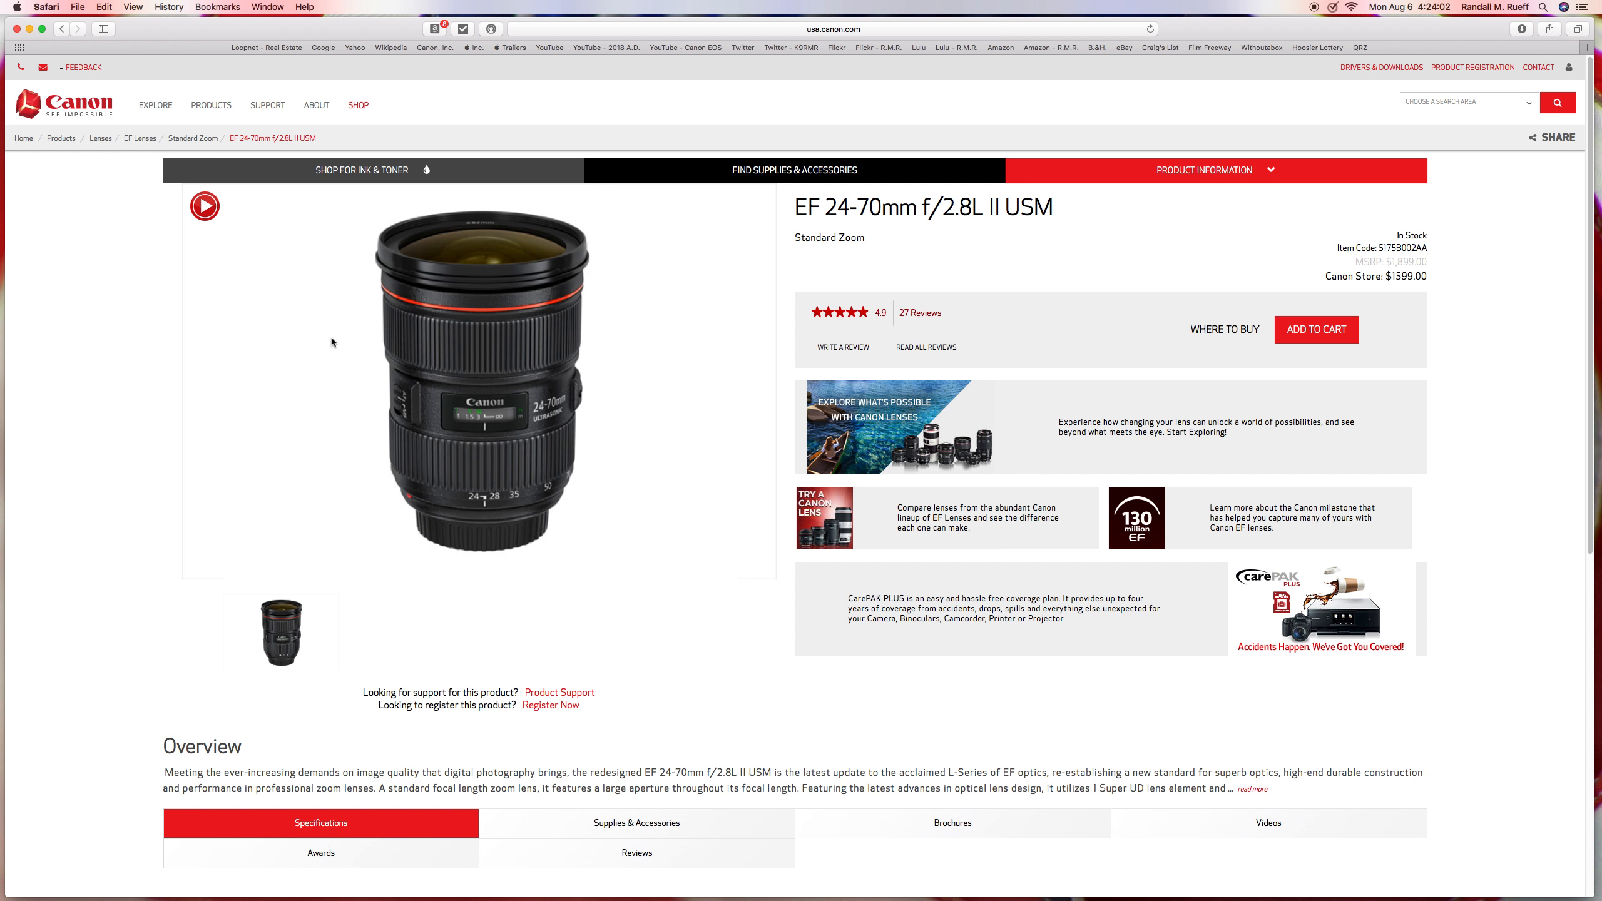
pyautogui.moveTo(291, 239)
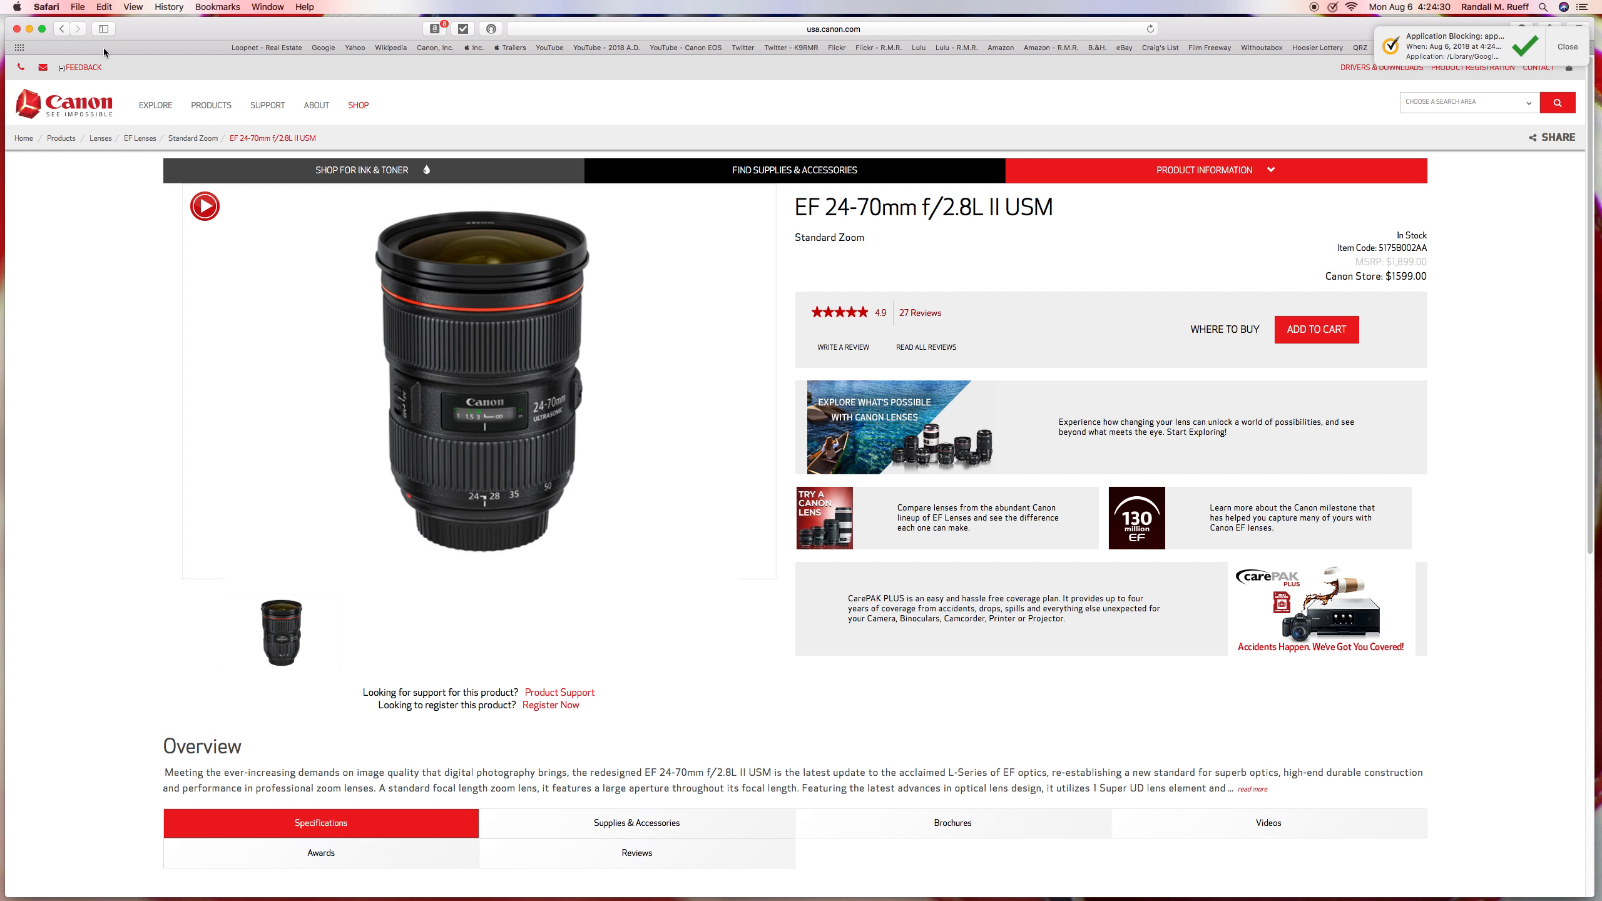
pyautogui.click(61, 27)
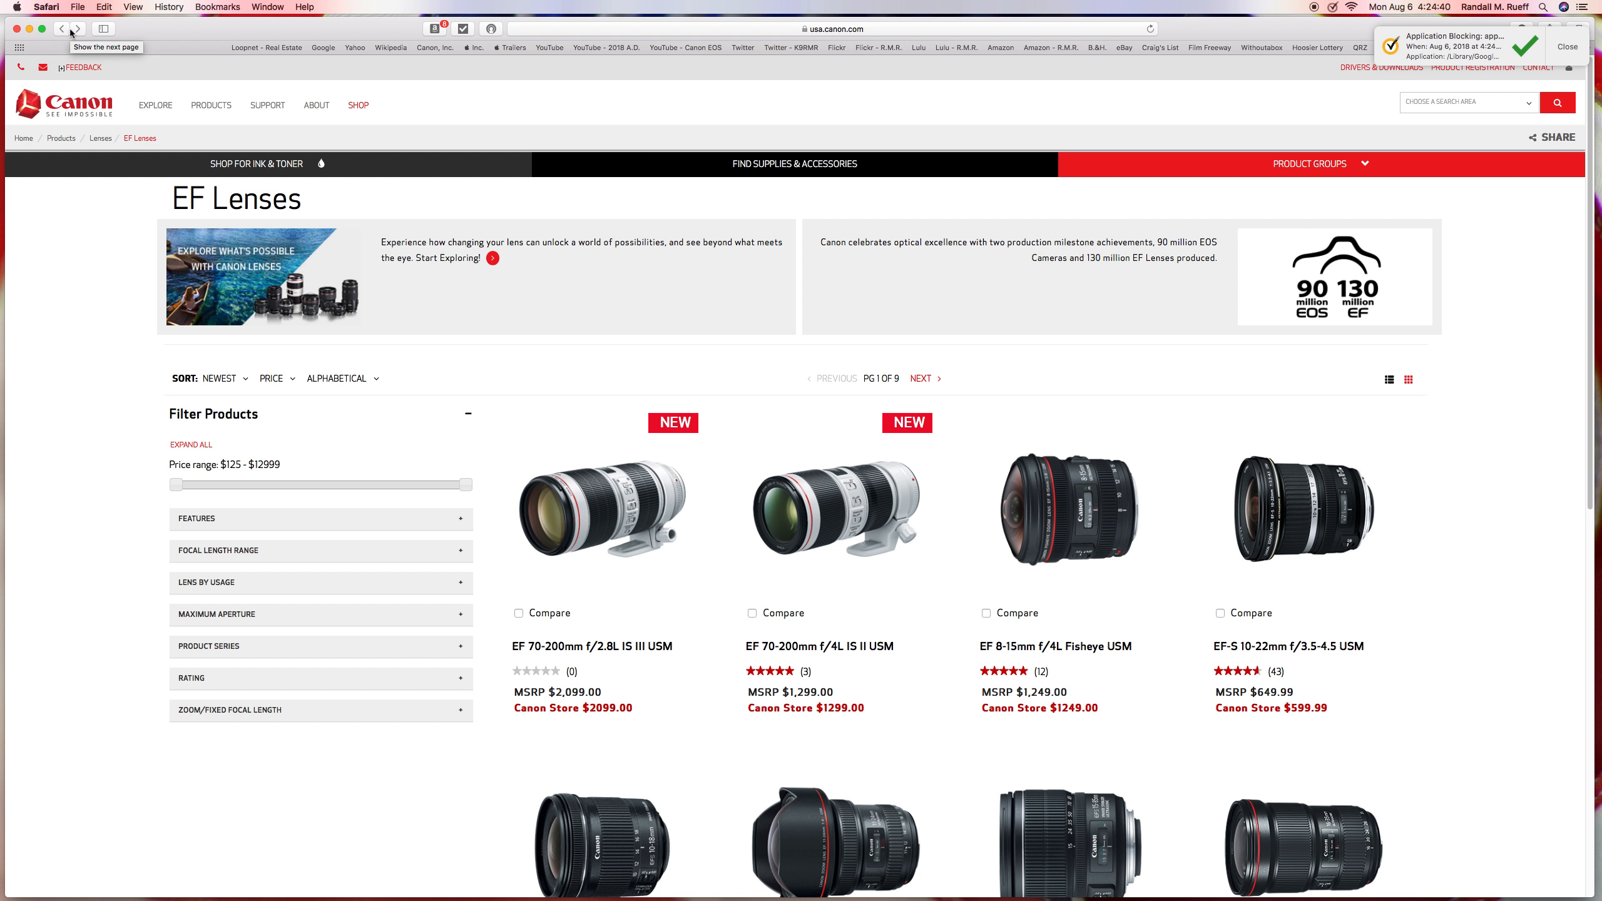
pyautogui.moveTo(591, 109)
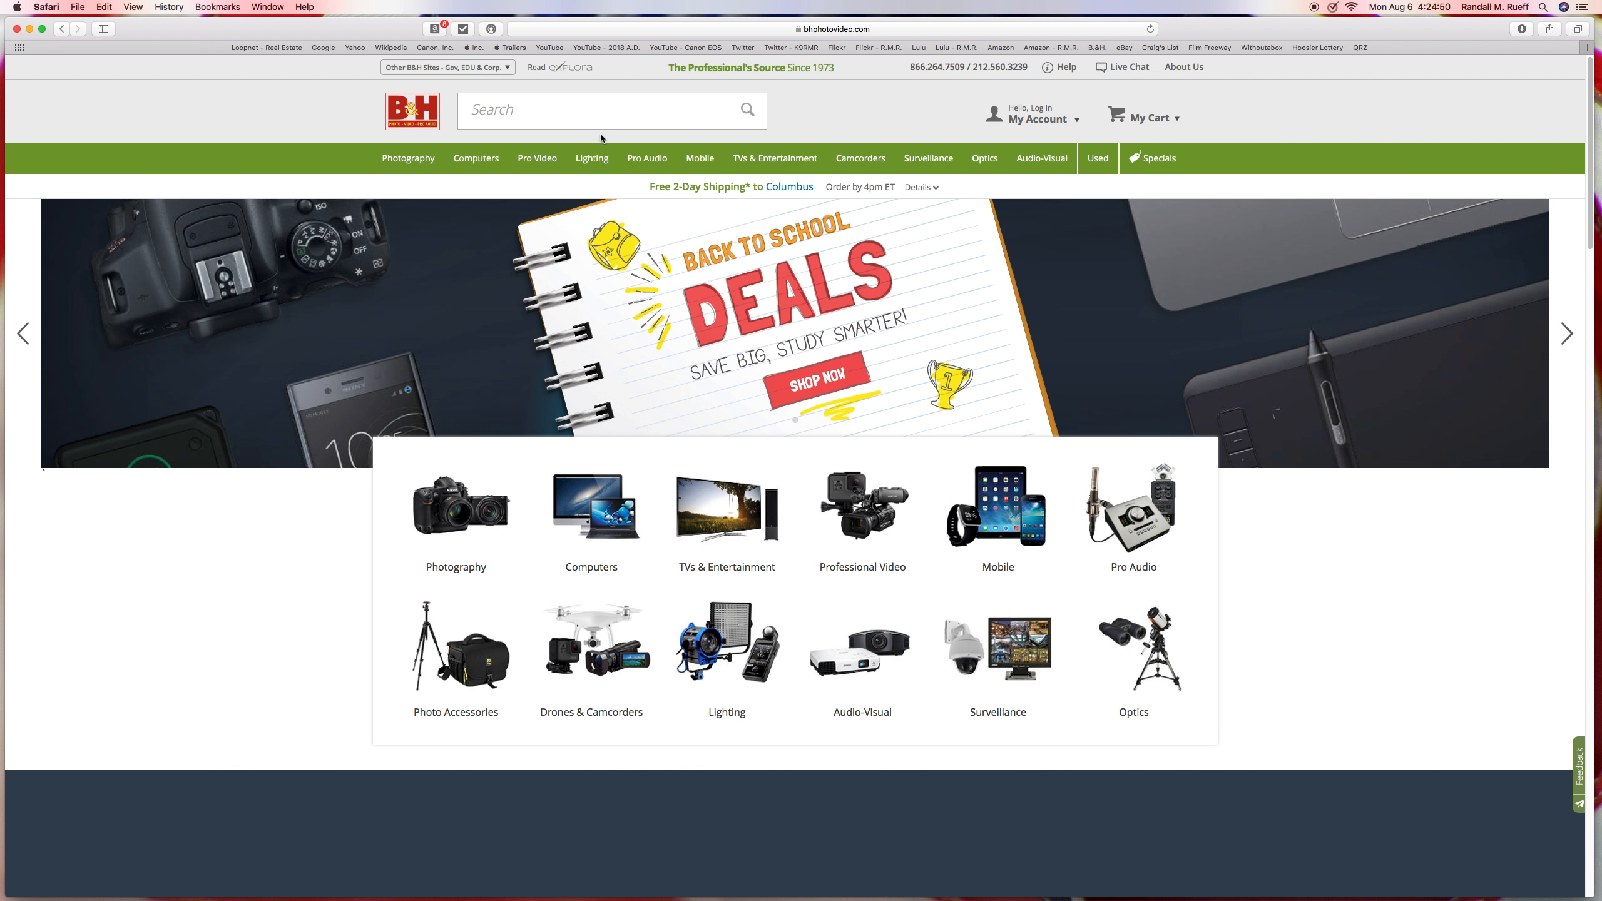
# Search B&H for 'fast 2.0', bringing up 130 results led by SanDisk CFast 2.0 cards
pyautogui.click(603, 110)
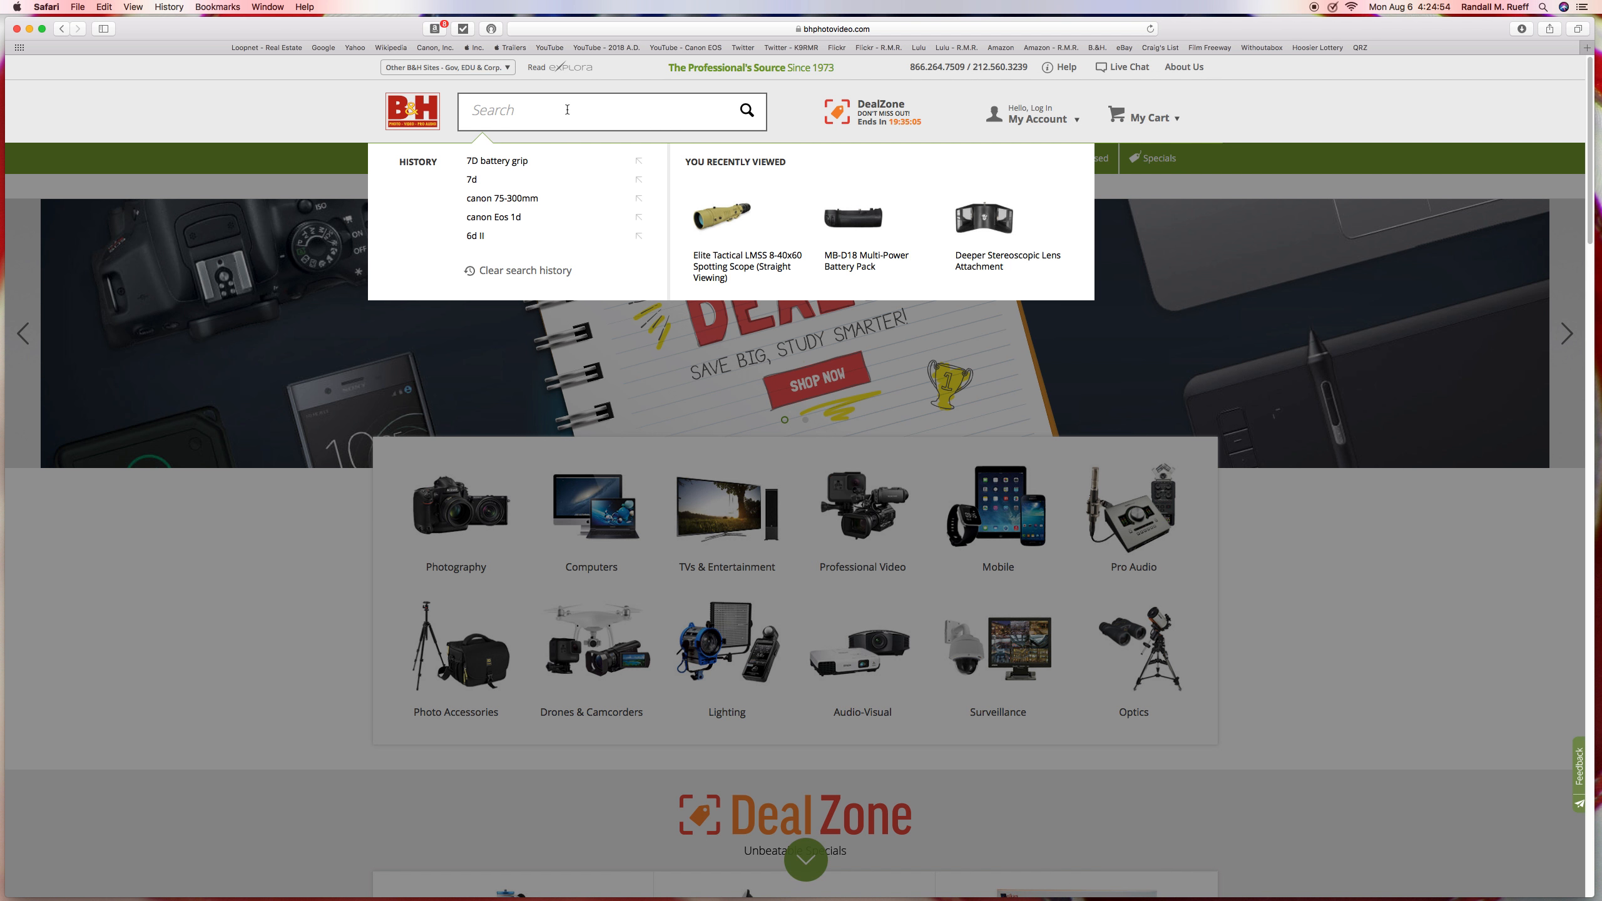
pyautogui.write('fast')
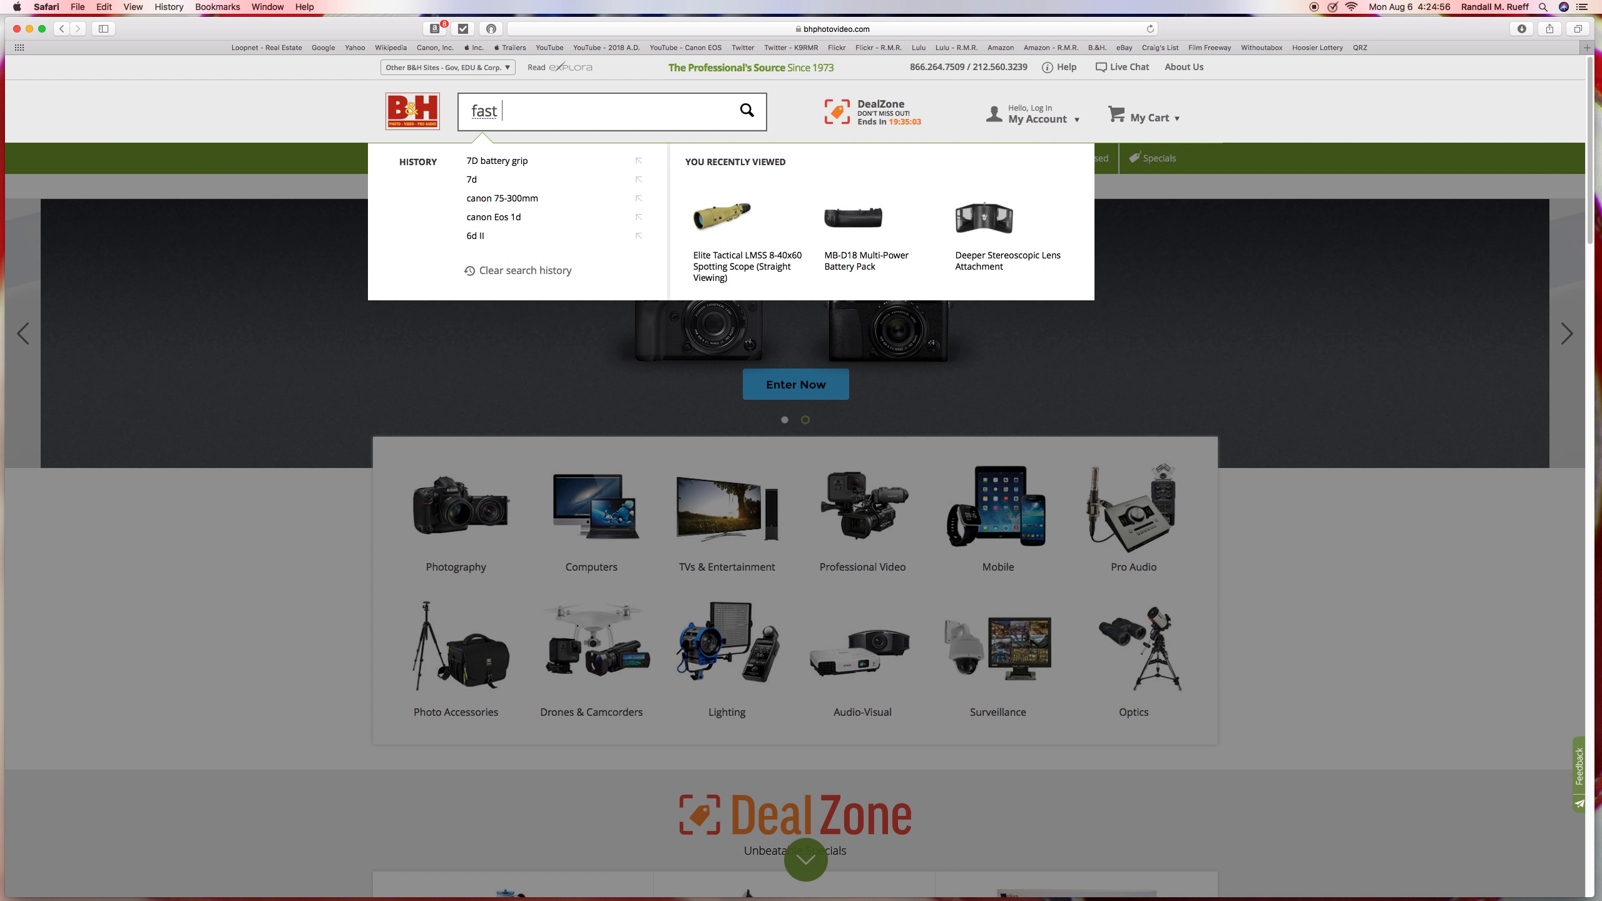
pyautogui.write('2.0')
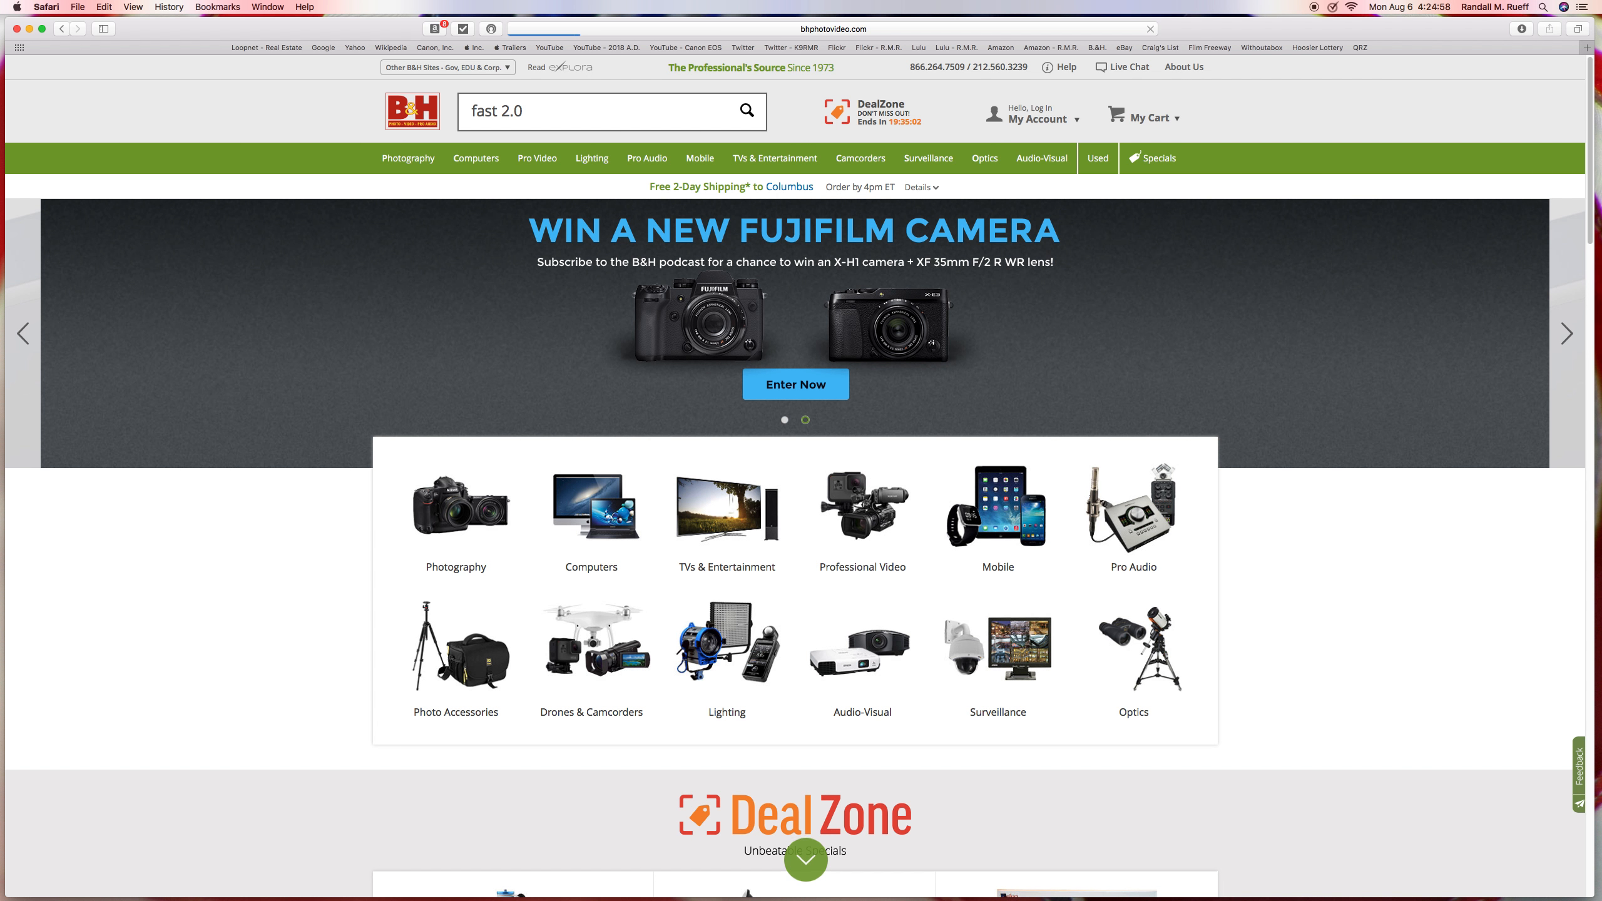
pyautogui.click(747, 110)
pyautogui.write('c')
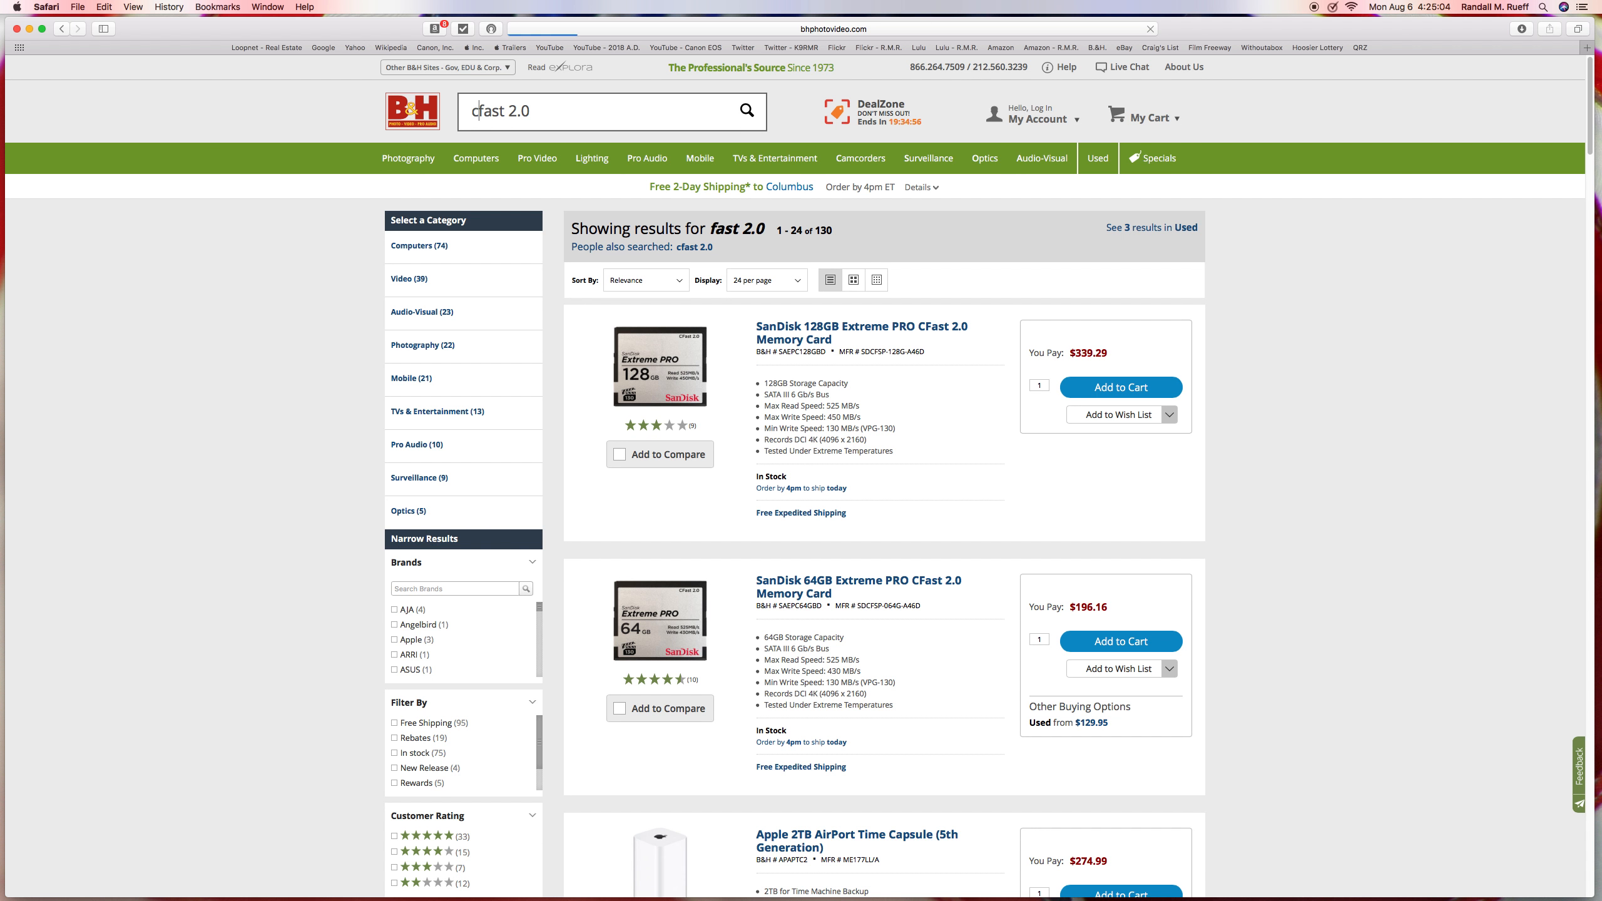
pyautogui.click(693, 247)
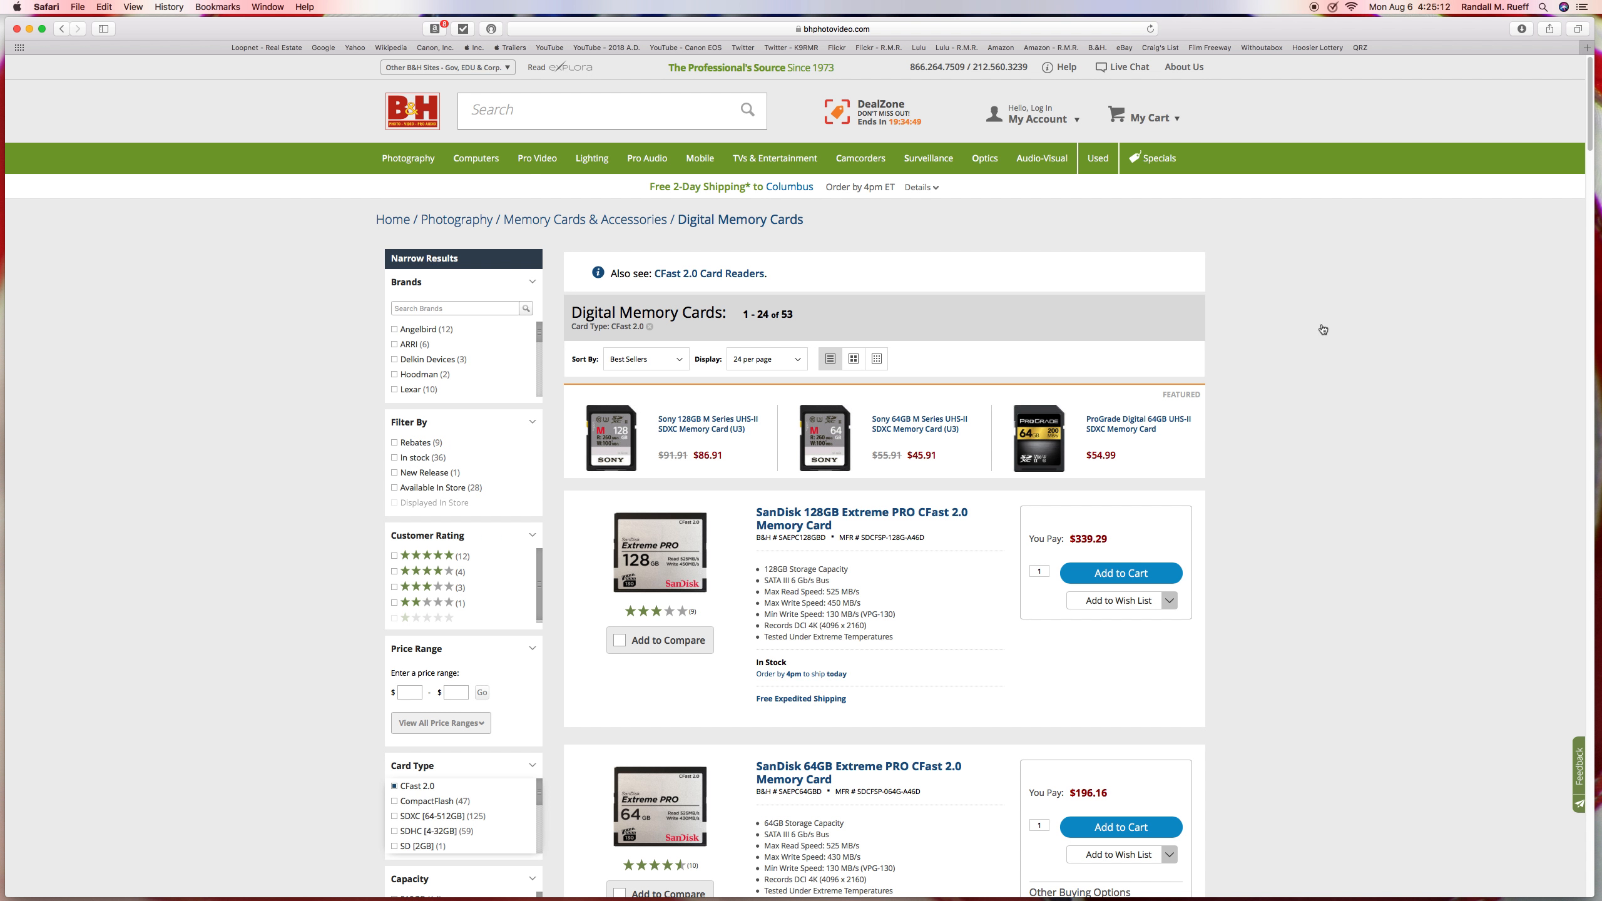
pyautogui.moveTo(1548, 281)
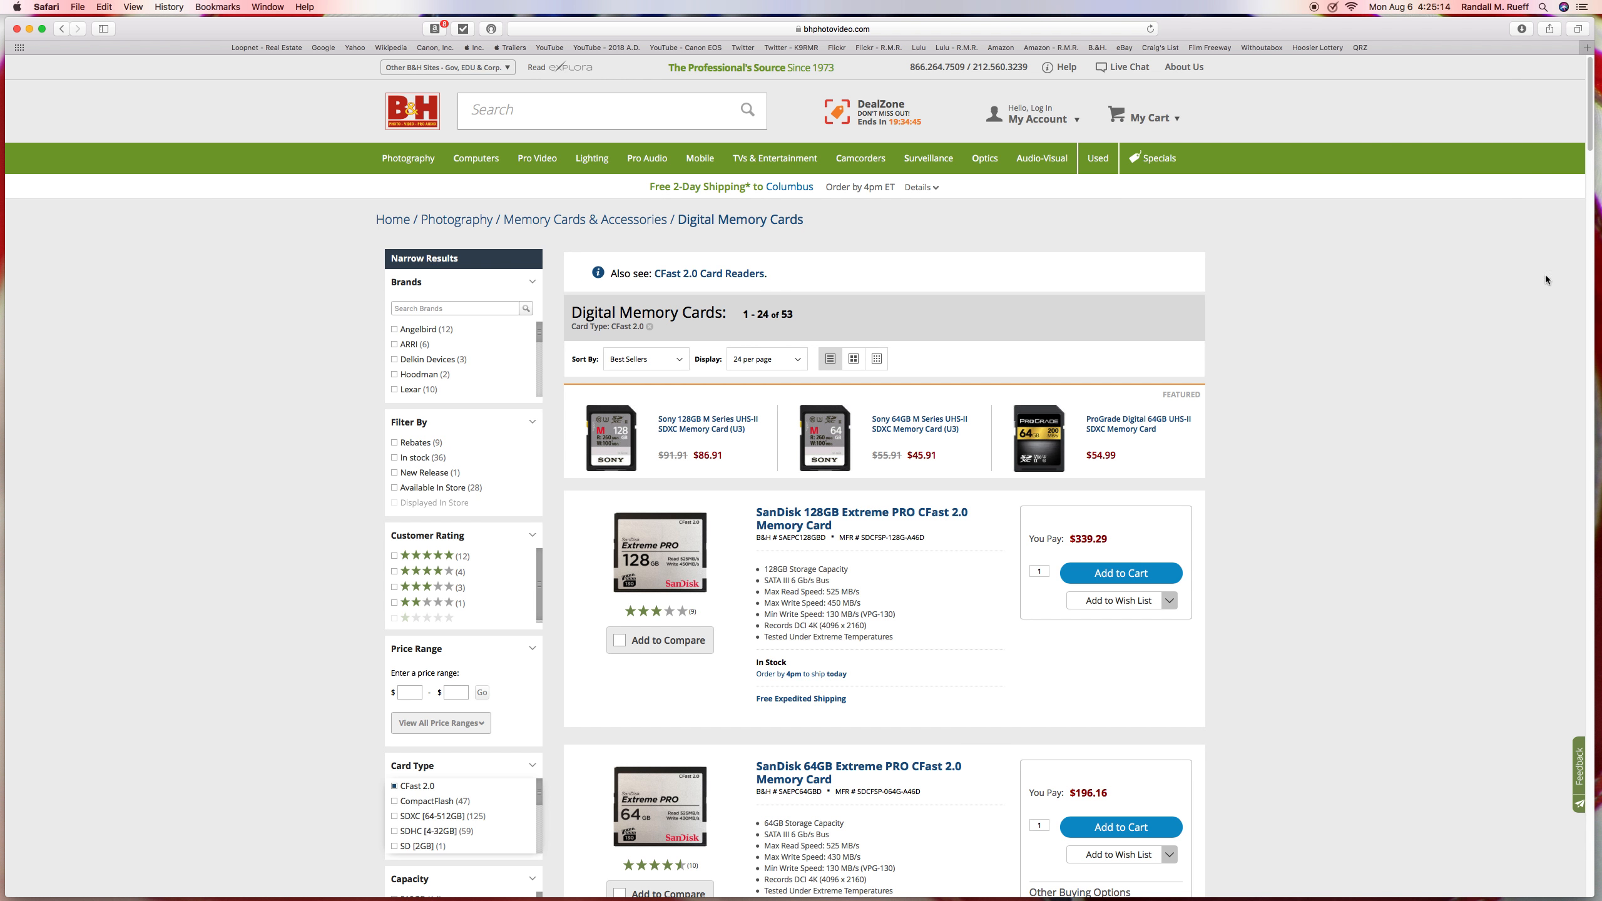
pyautogui.scroll(-3)
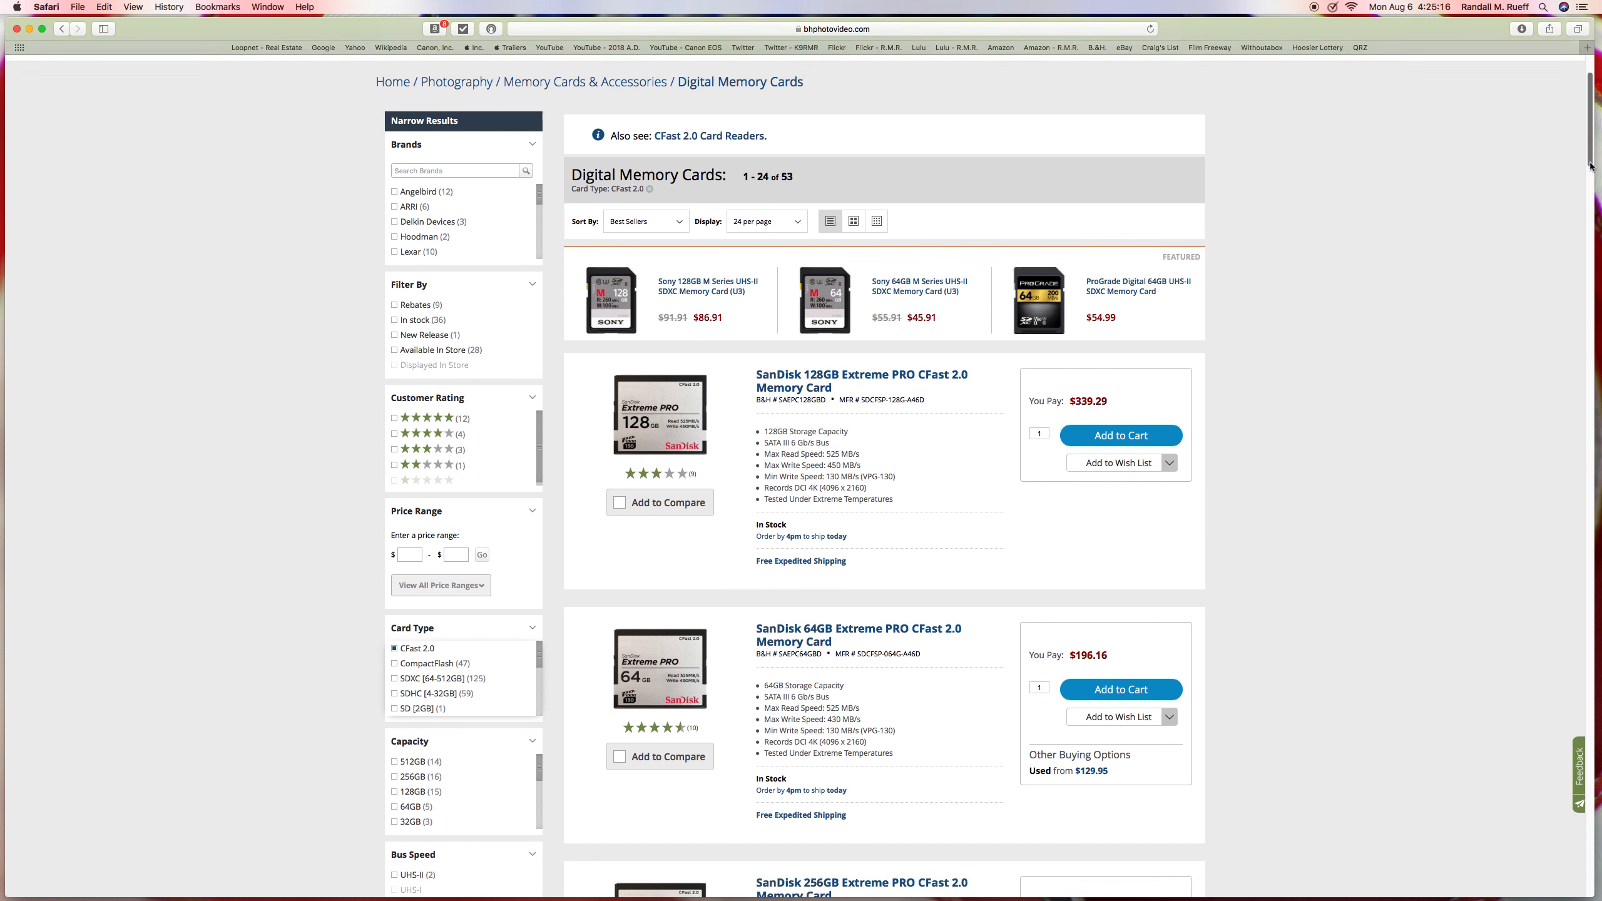
pyautogui.scroll(-3)
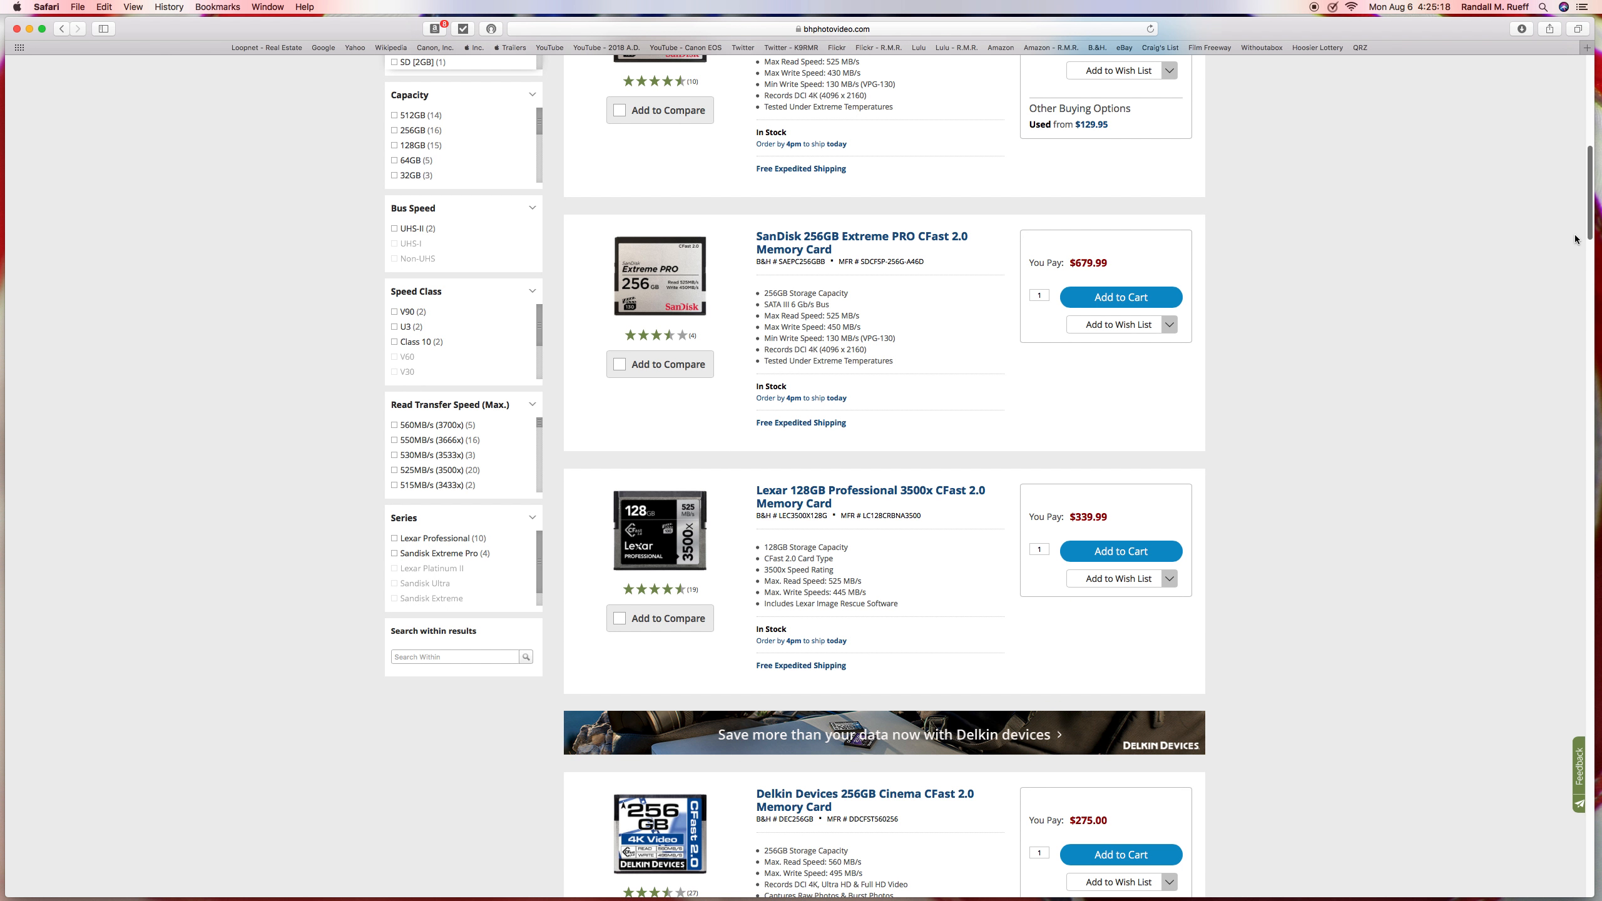
pyautogui.scroll(-3)
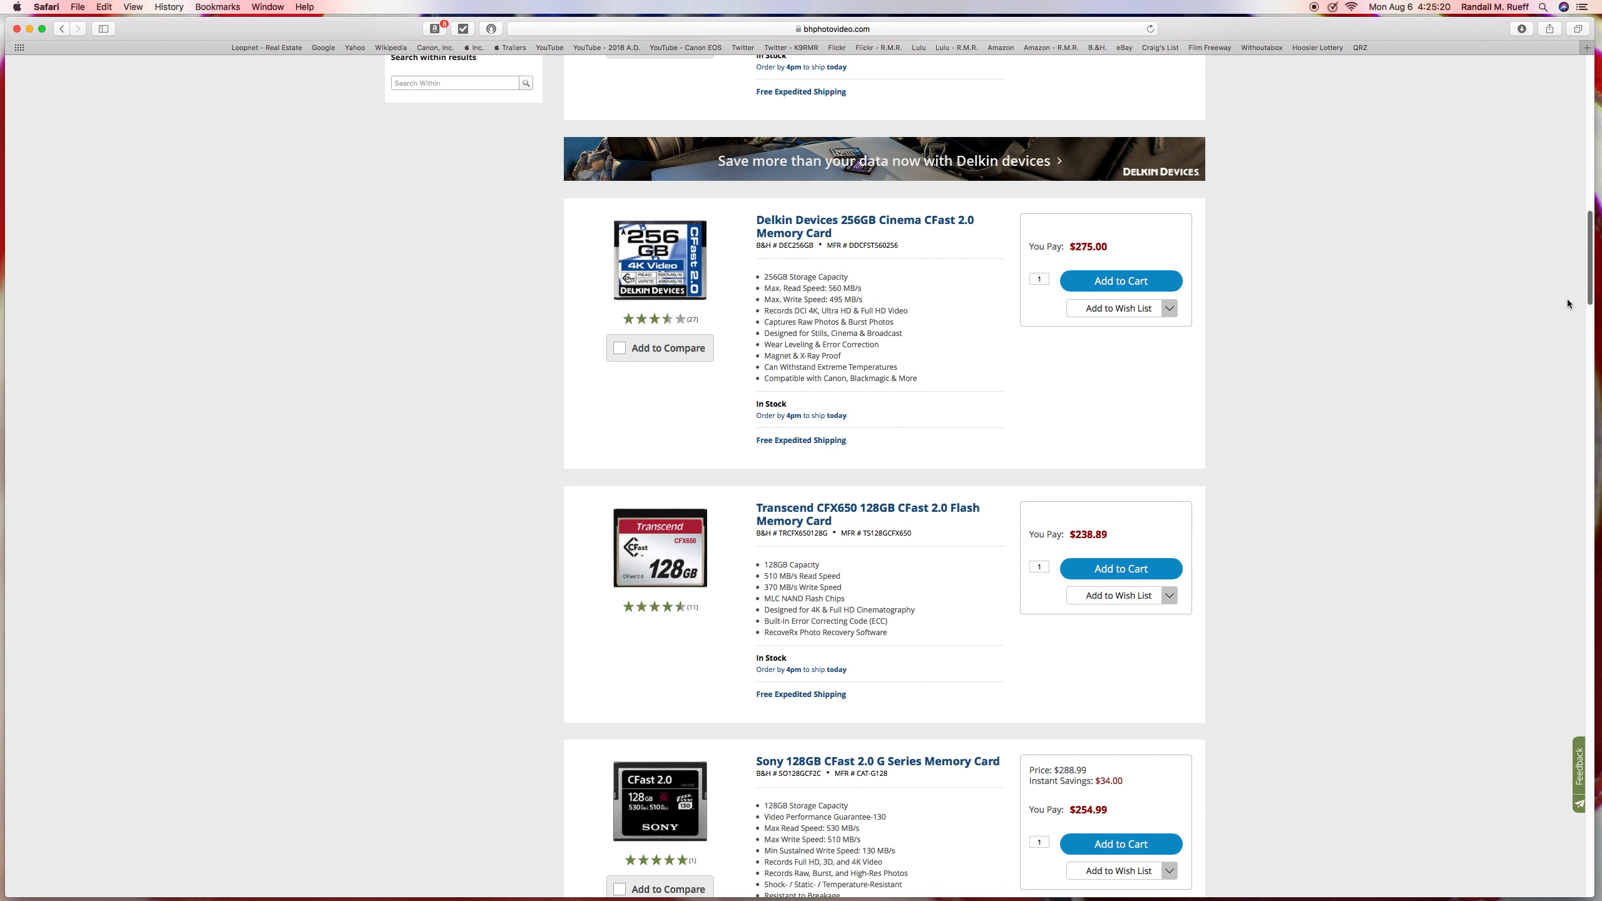
pyautogui.scroll(-3)
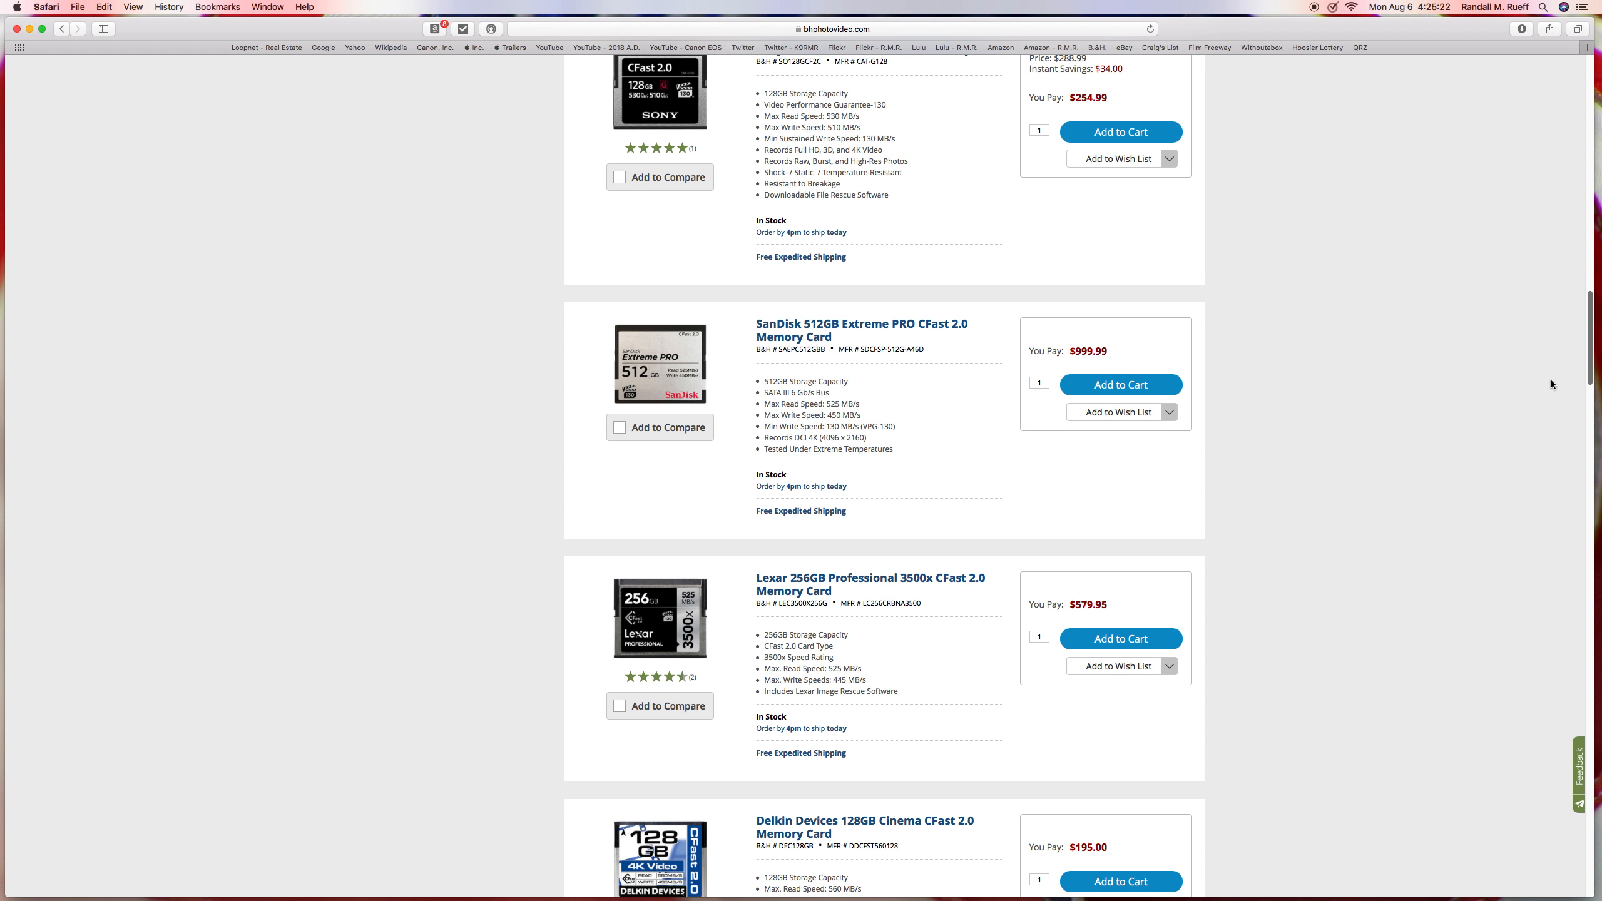
pyautogui.scroll(-3)
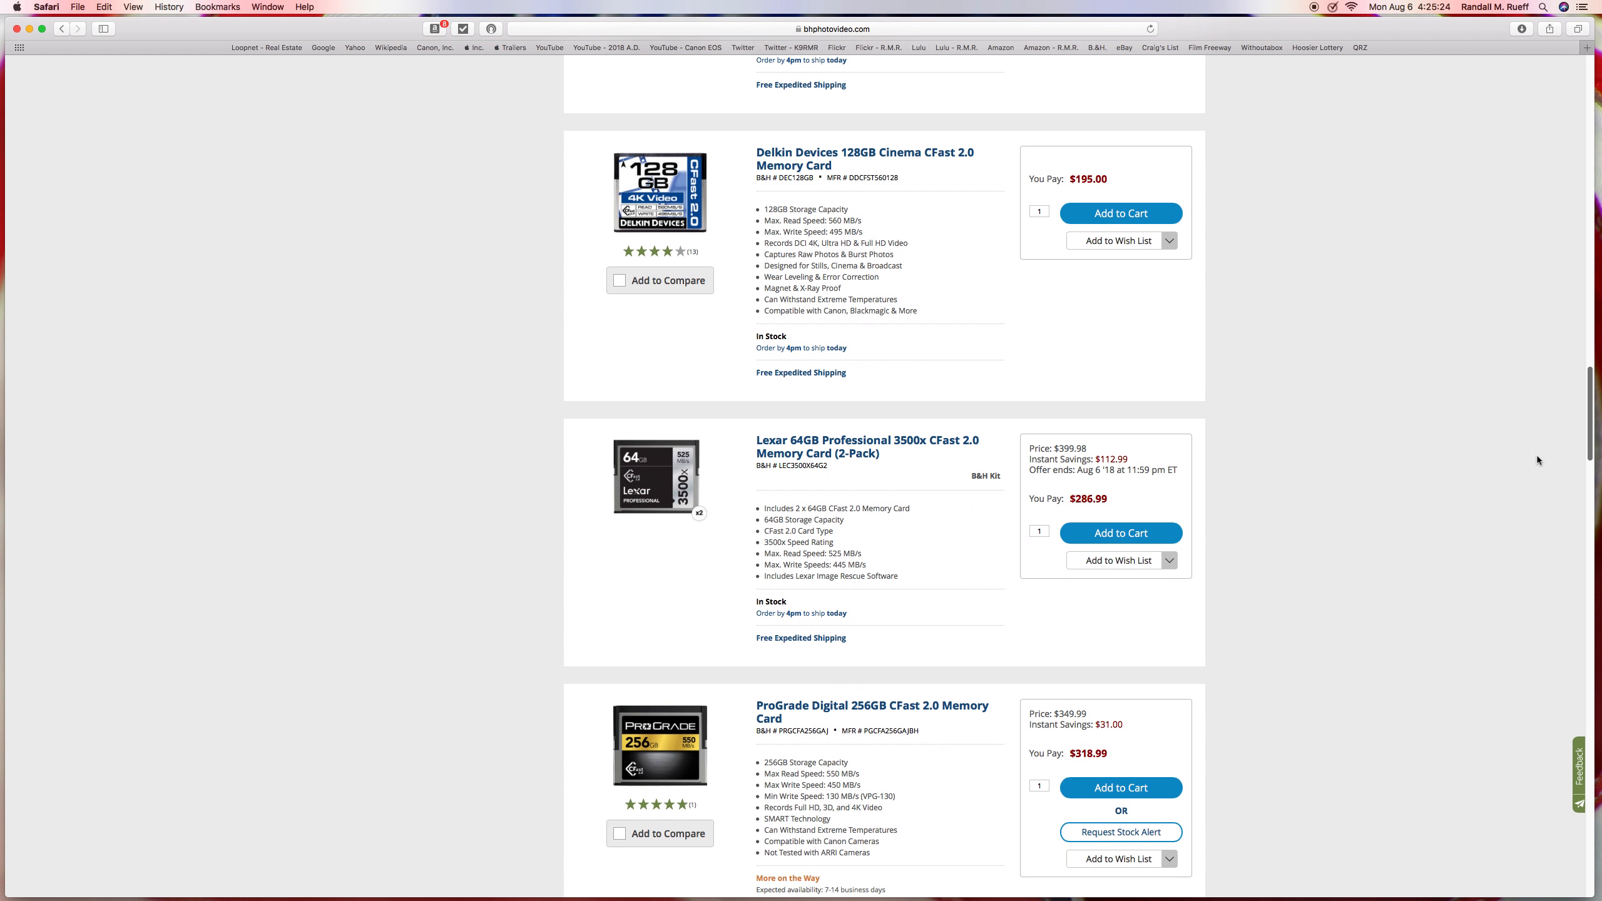
pyautogui.scroll(-3)
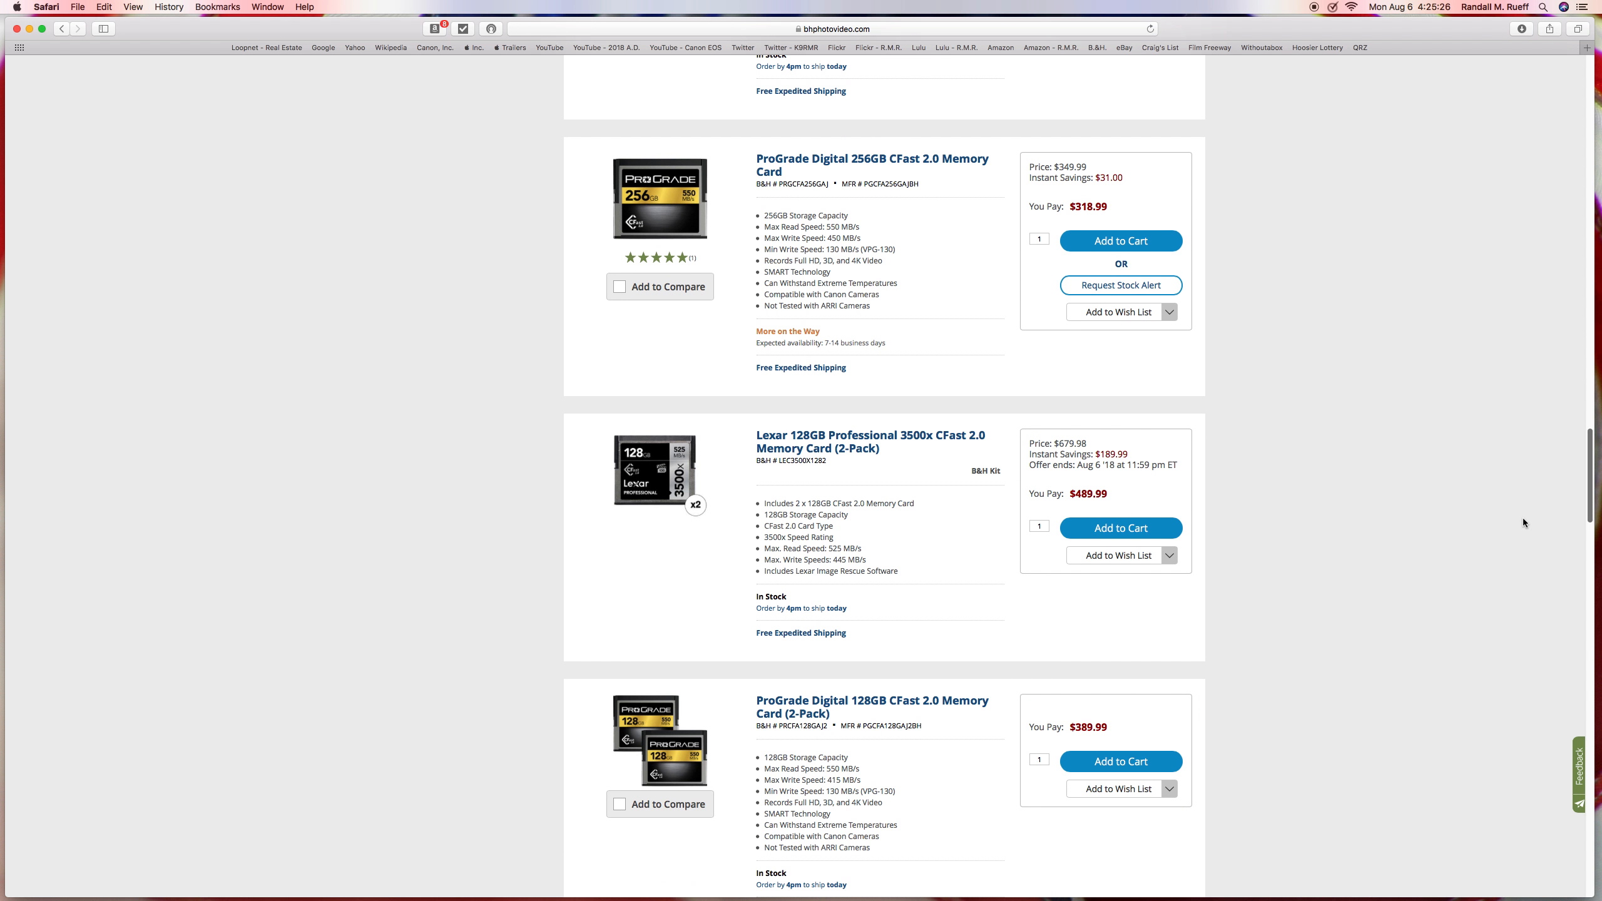
pyautogui.scroll(-3)
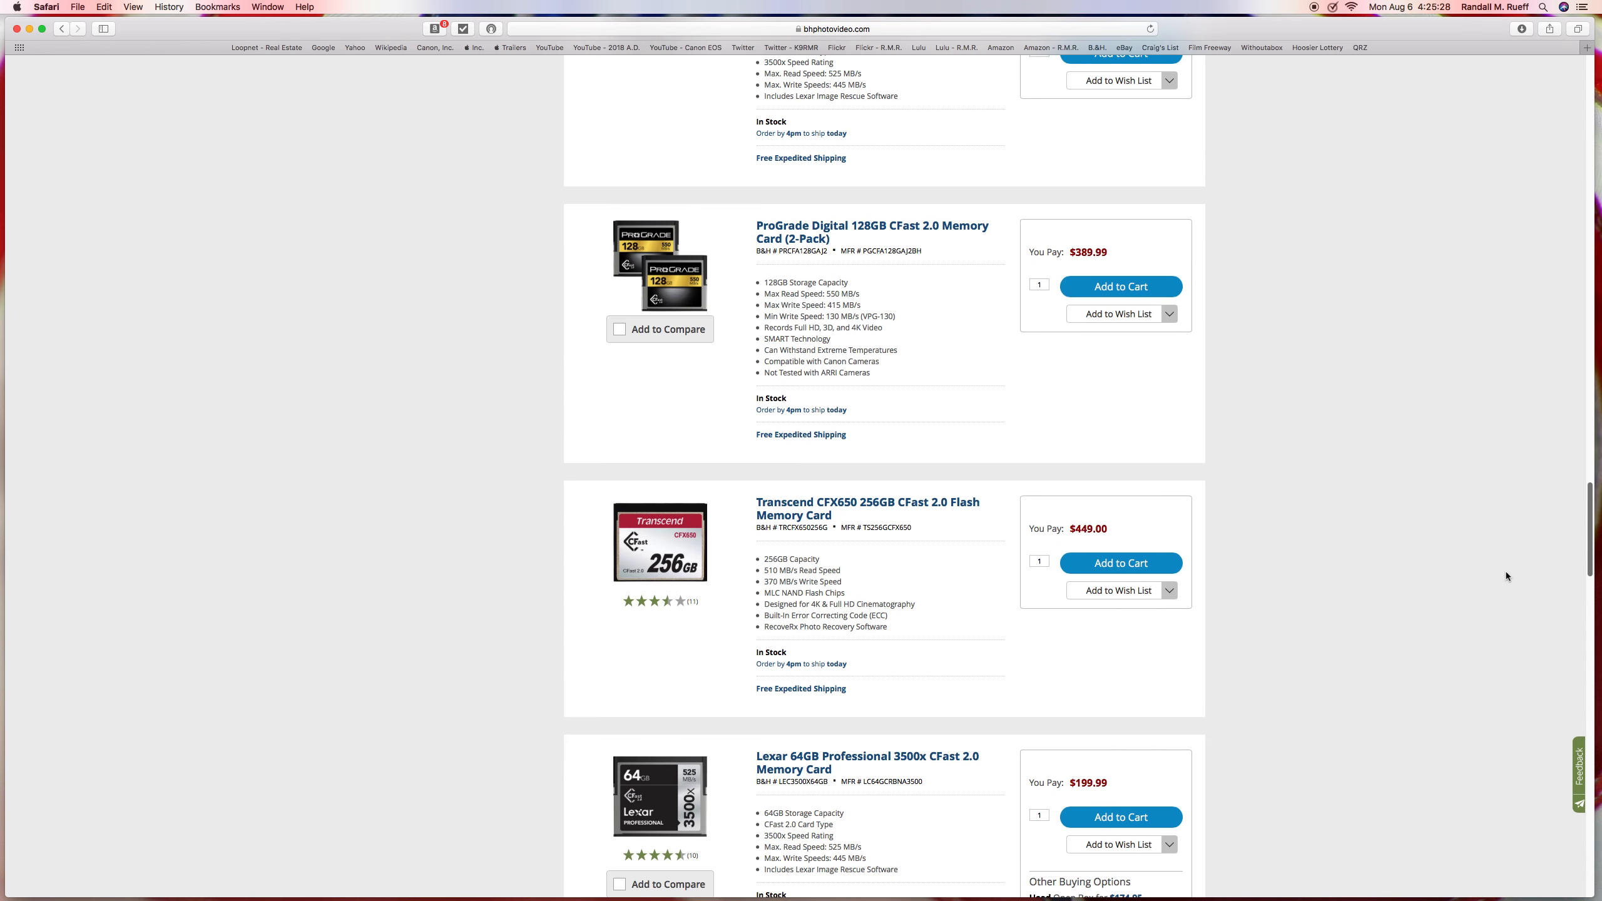
pyautogui.scroll(-3)
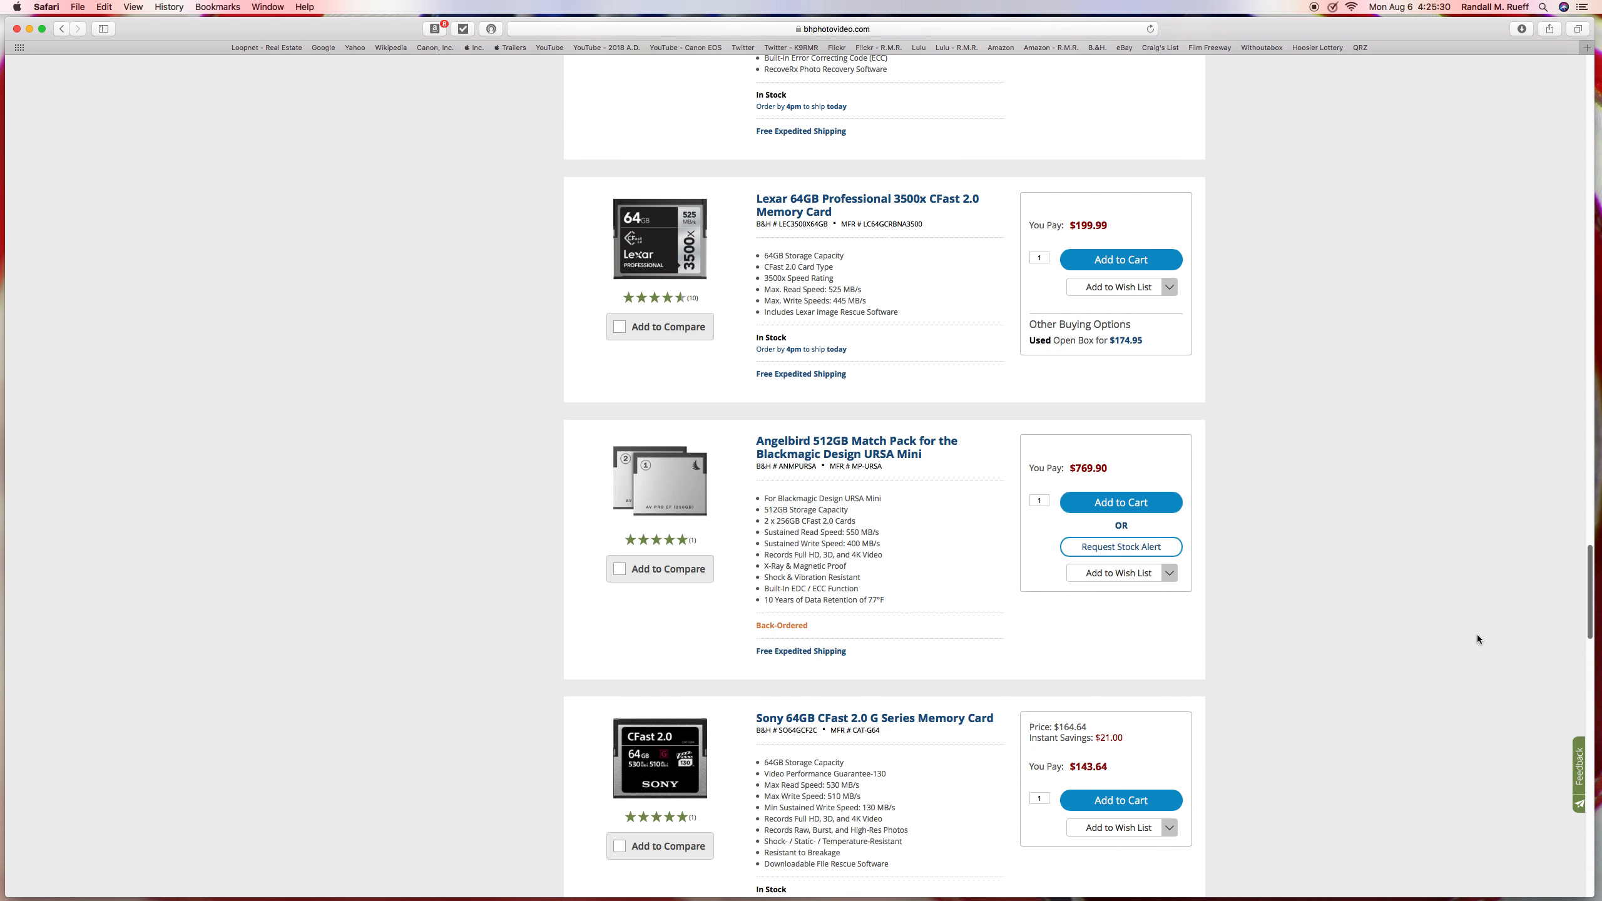
pyautogui.scroll(3)
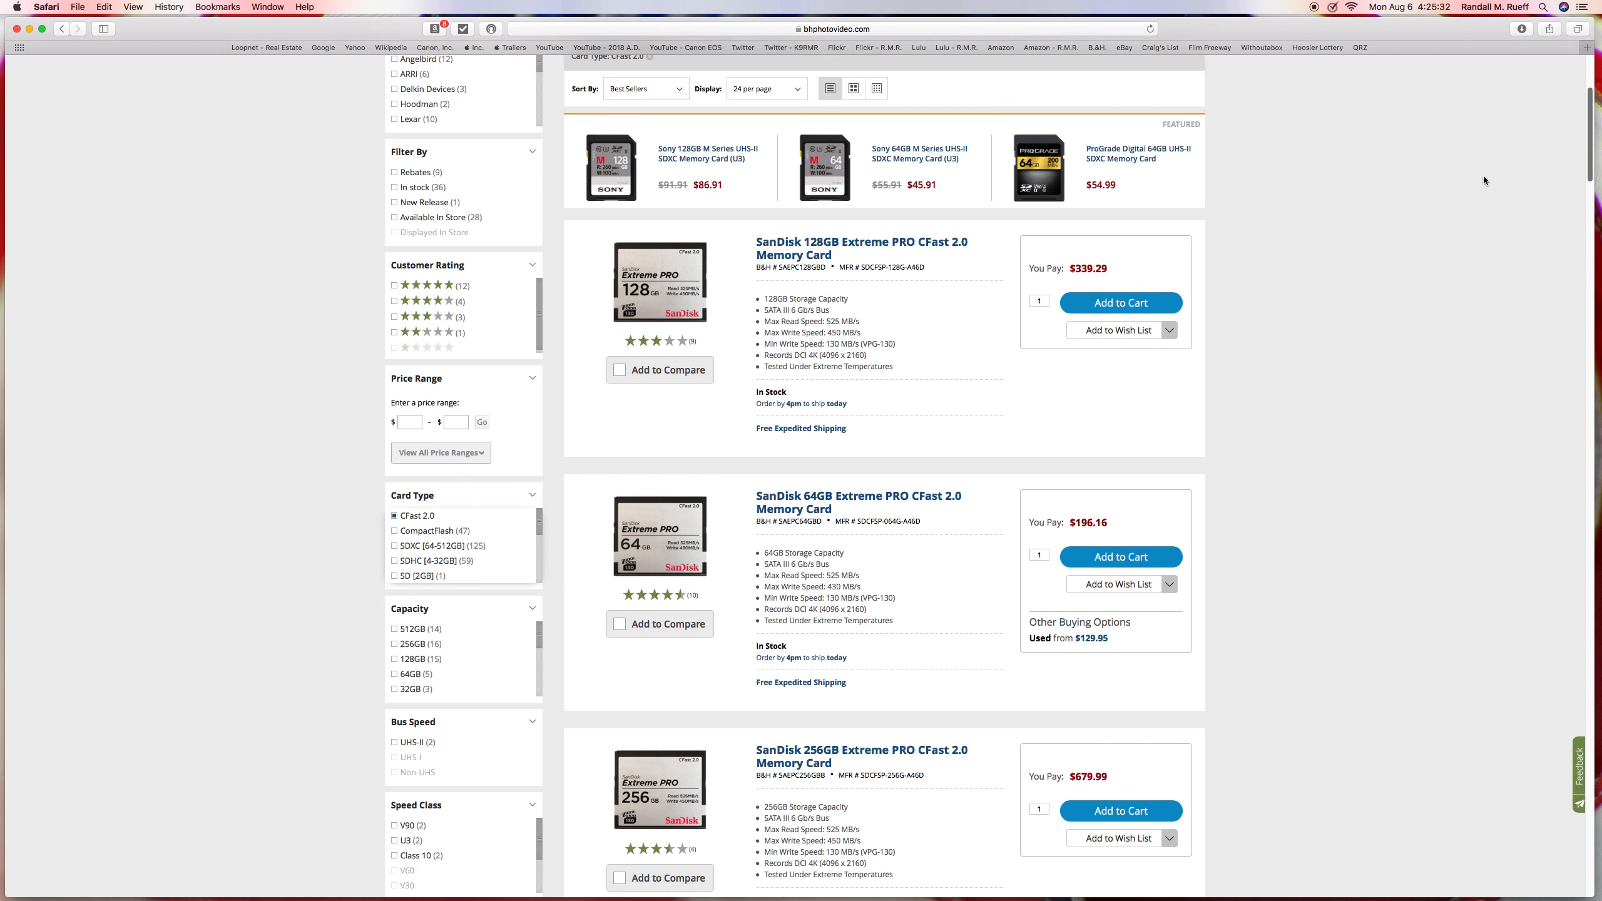
pyautogui.scroll(3)
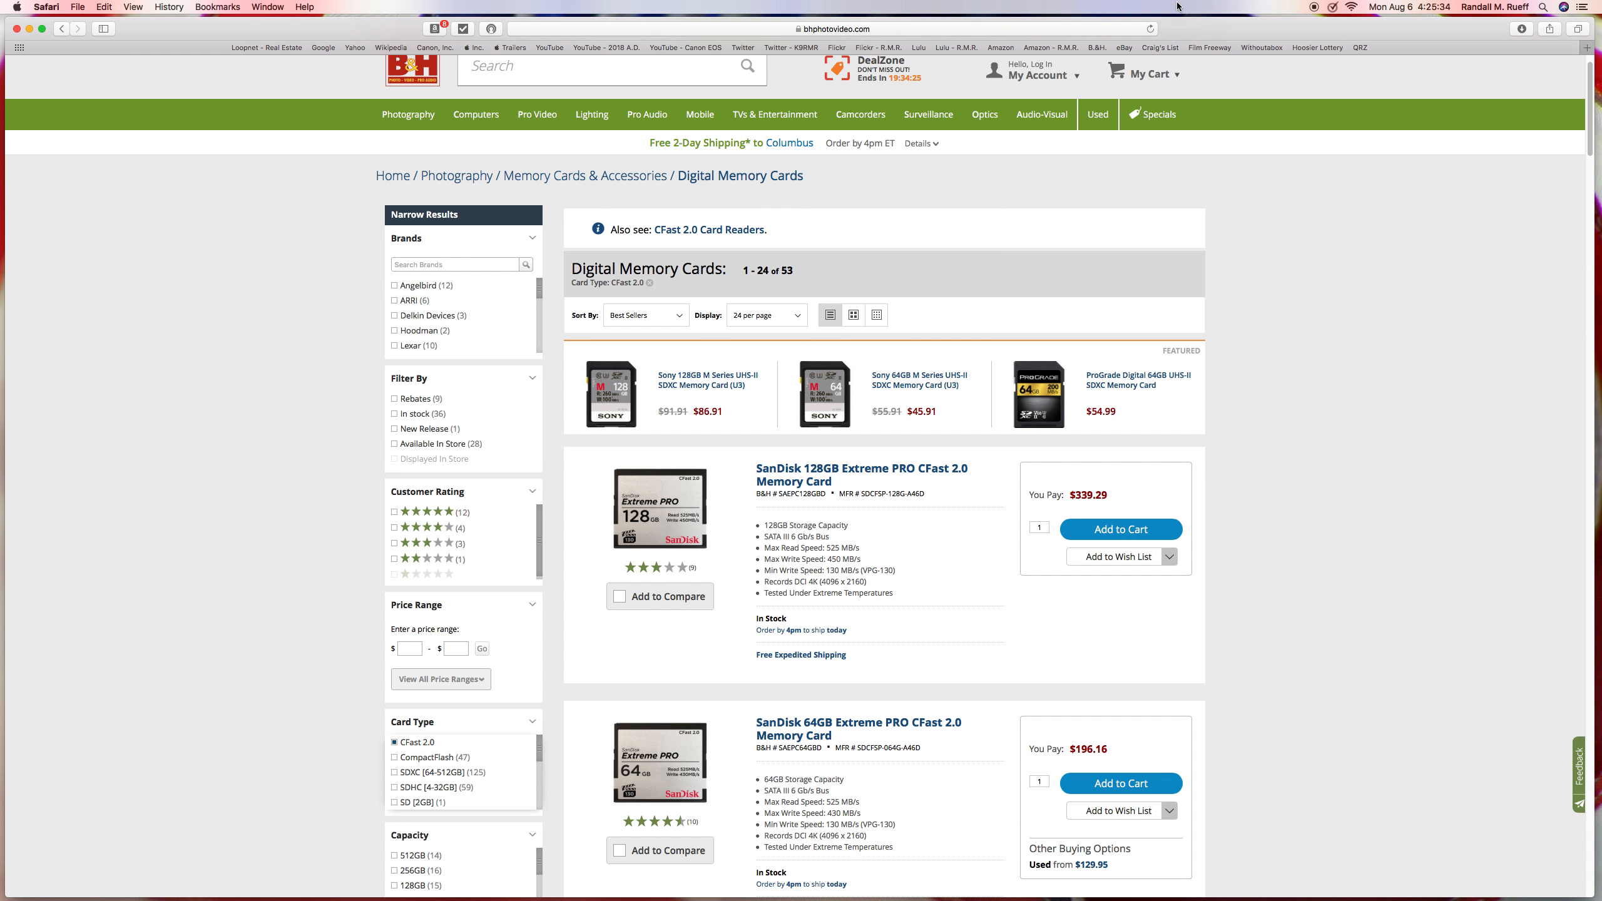
# Search B&H for '256 gb cfast' and look through the 21 matching 256GB CFast 2.0 cards
pyautogui.click(608, 65)
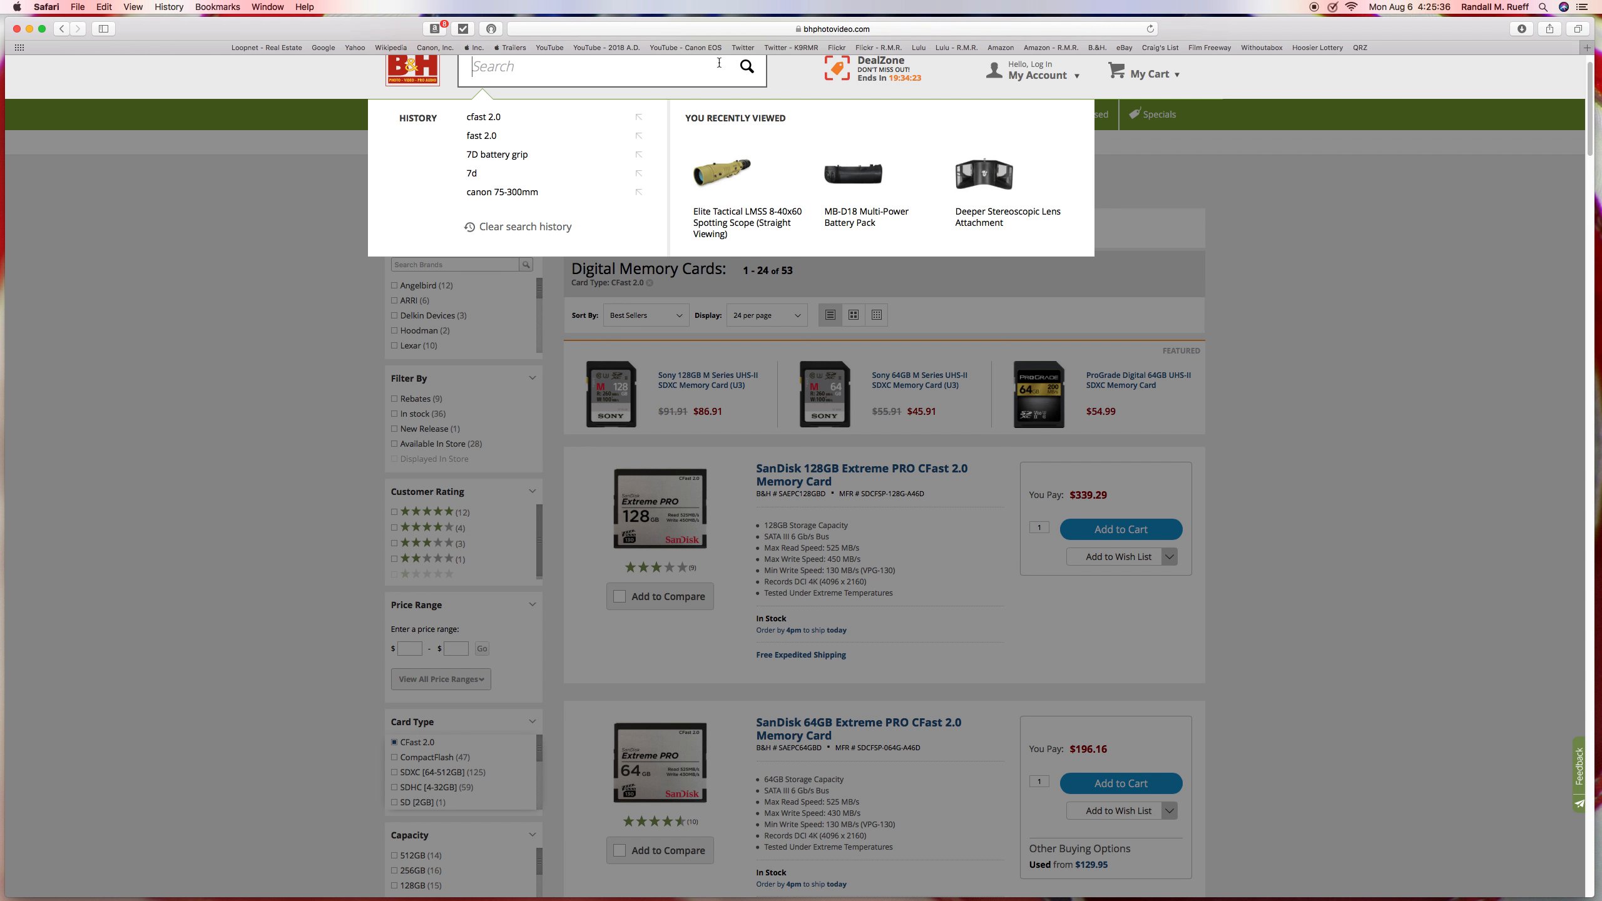
pyautogui.write('2')
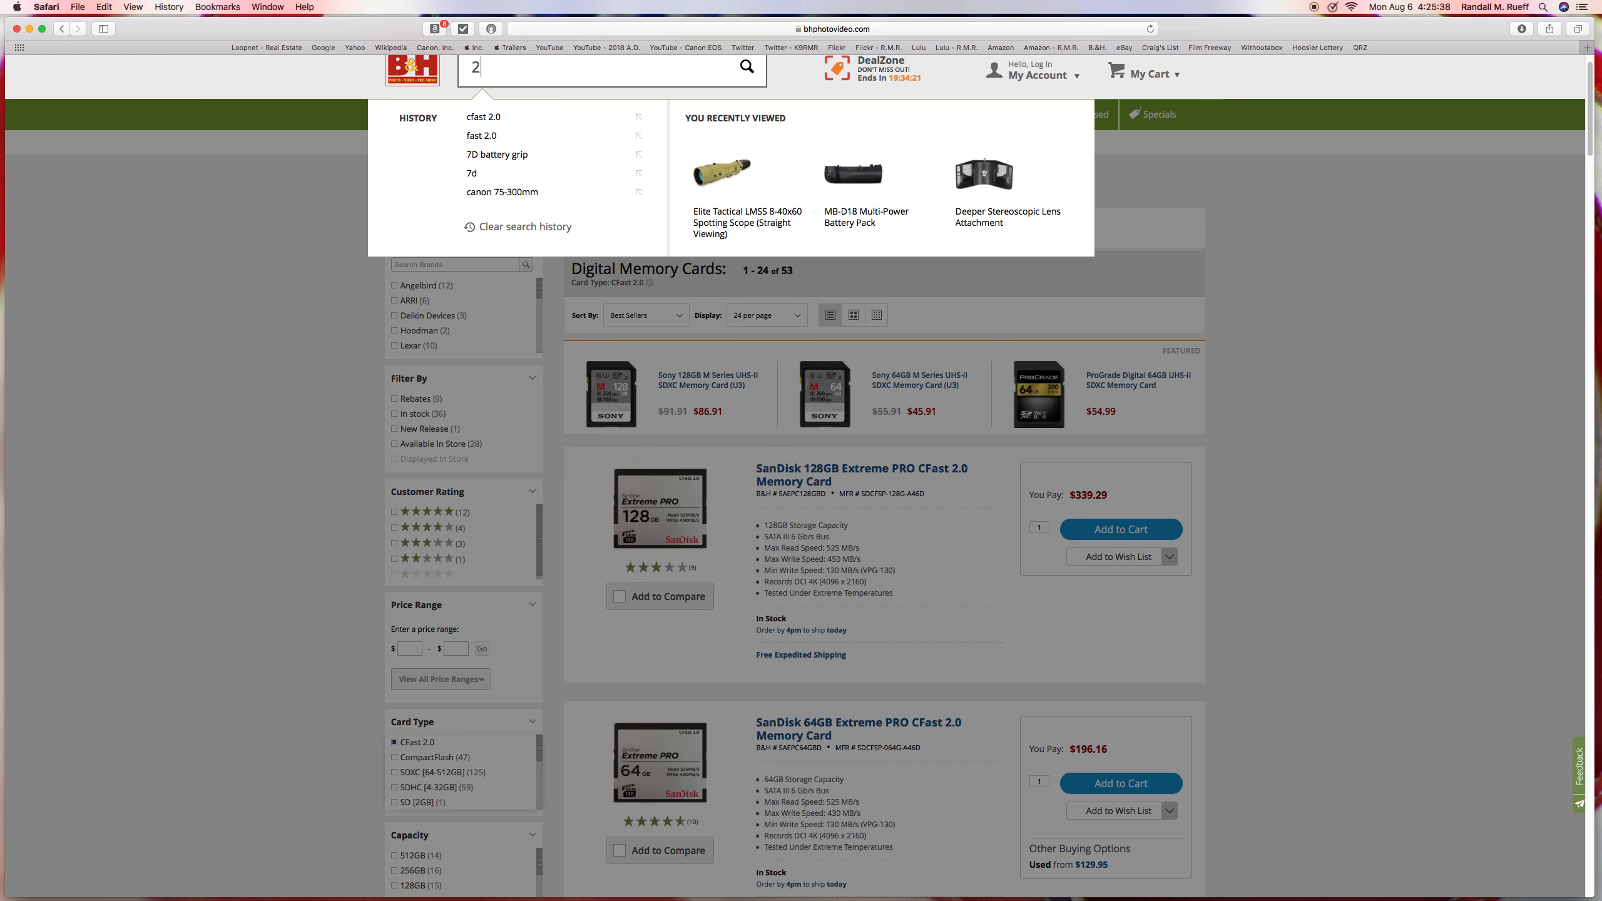
pyautogui.write('56 gb')
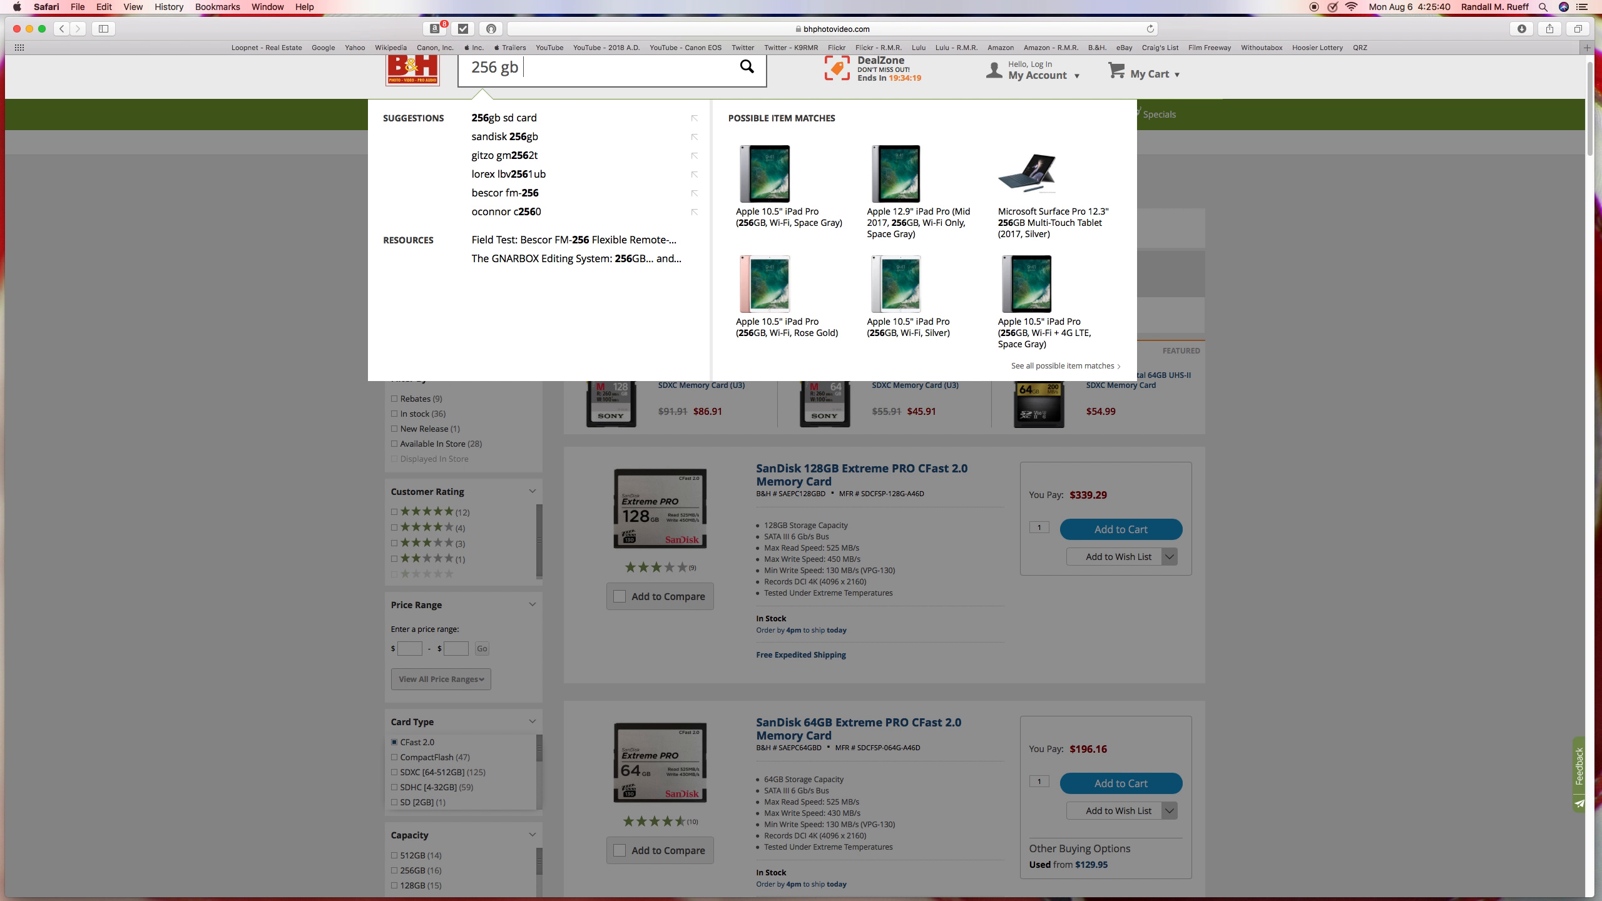
pyautogui.write('cfast')
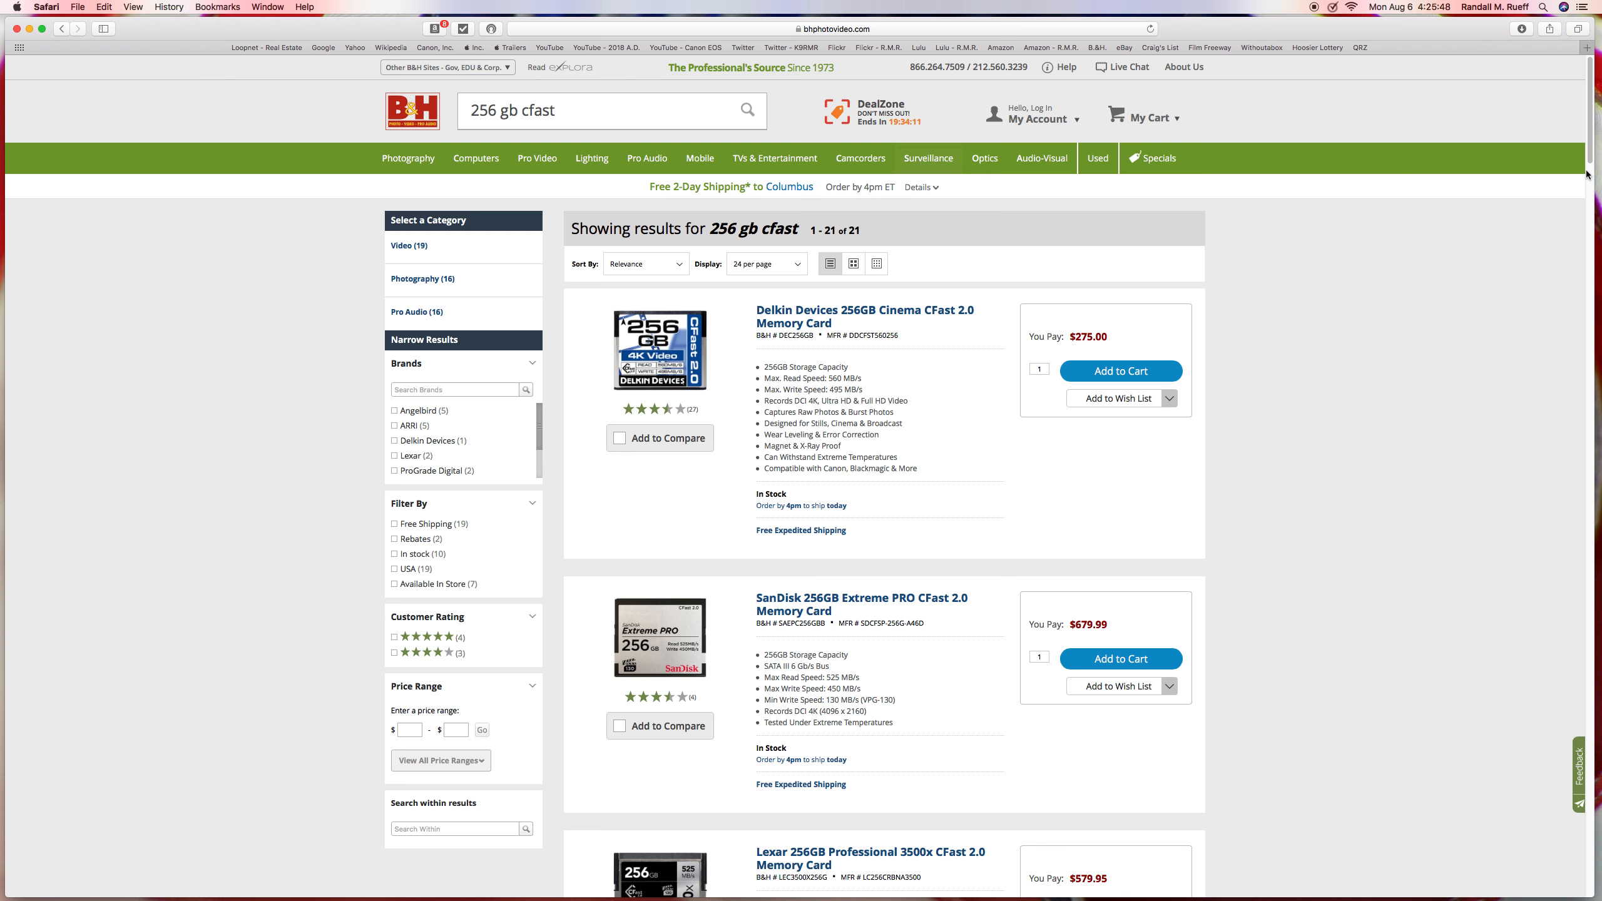
pyautogui.scroll(-3)
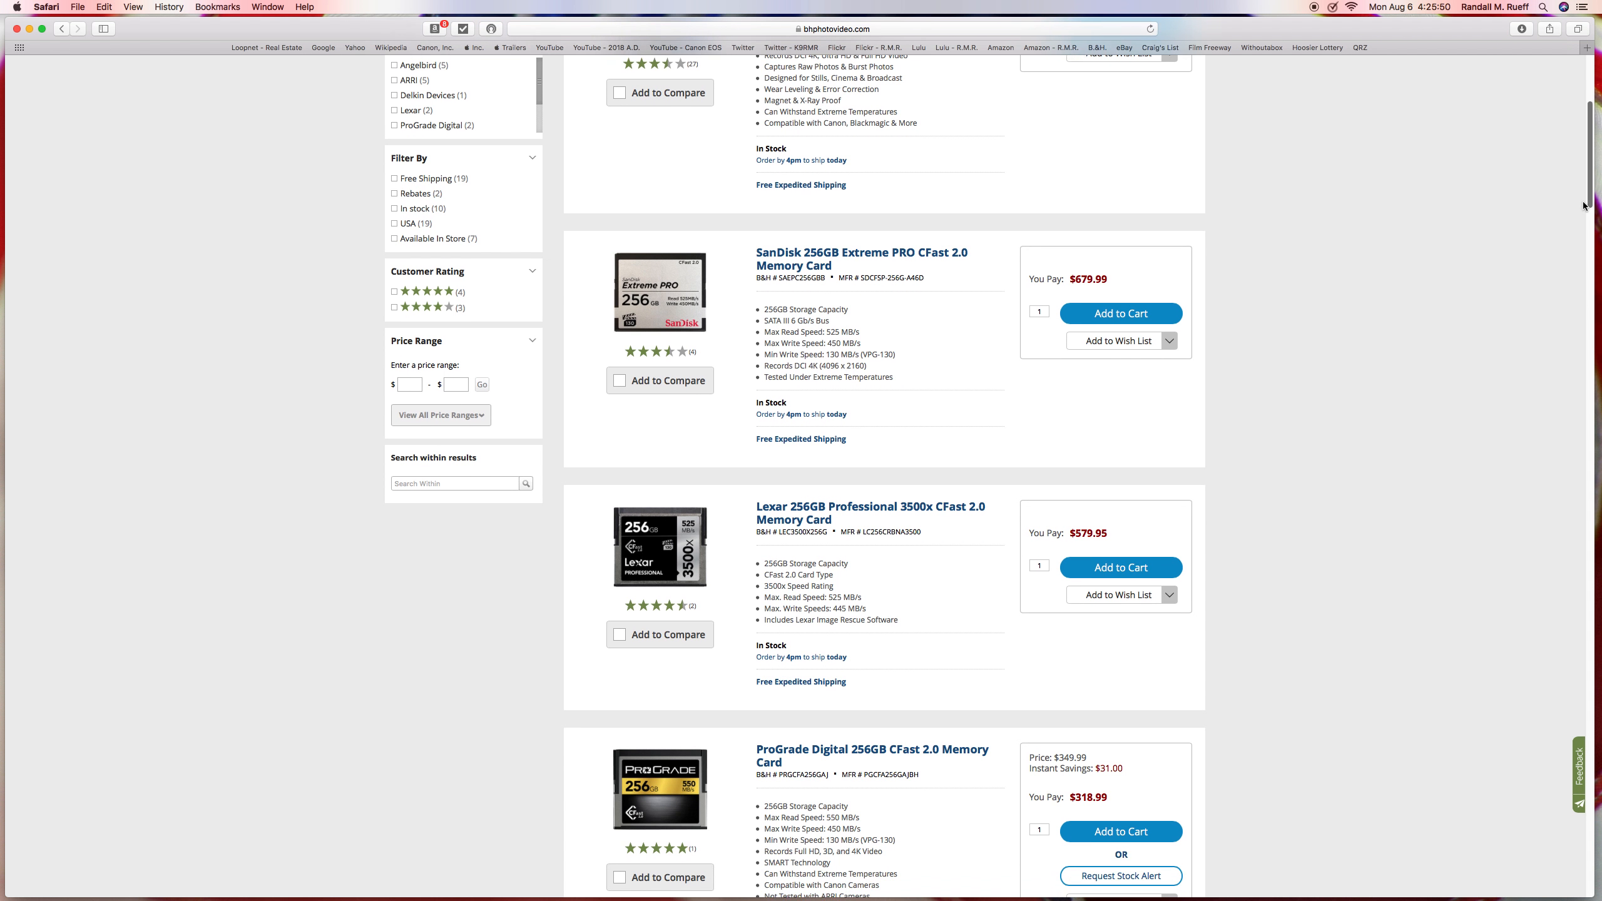
pyautogui.scroll(-3)
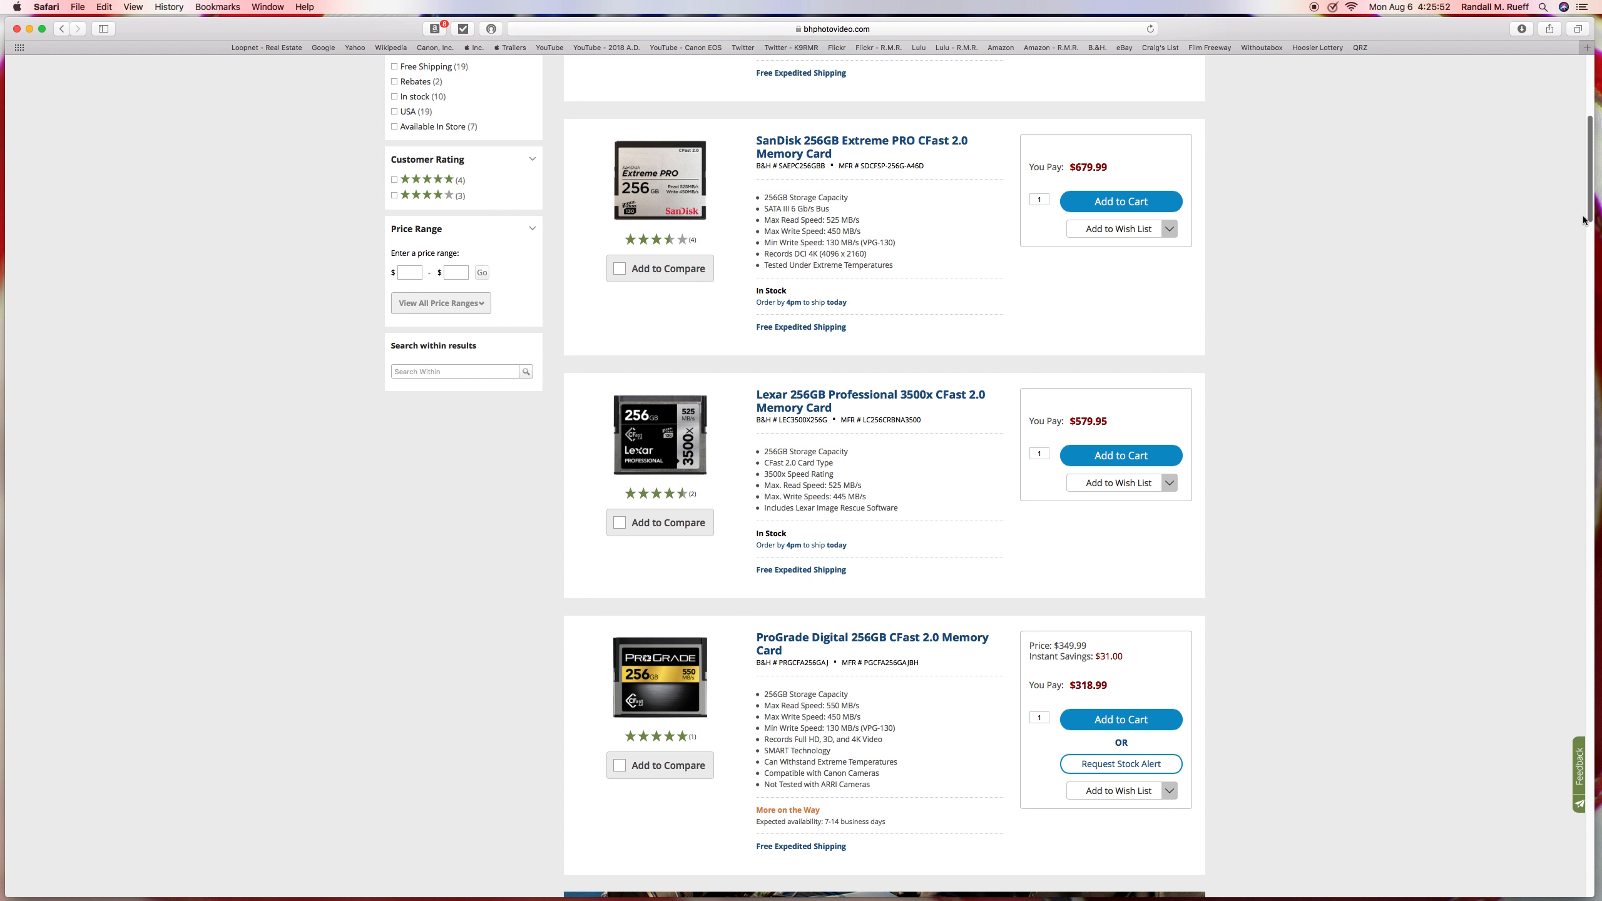
pyautogui.scroll(-3)
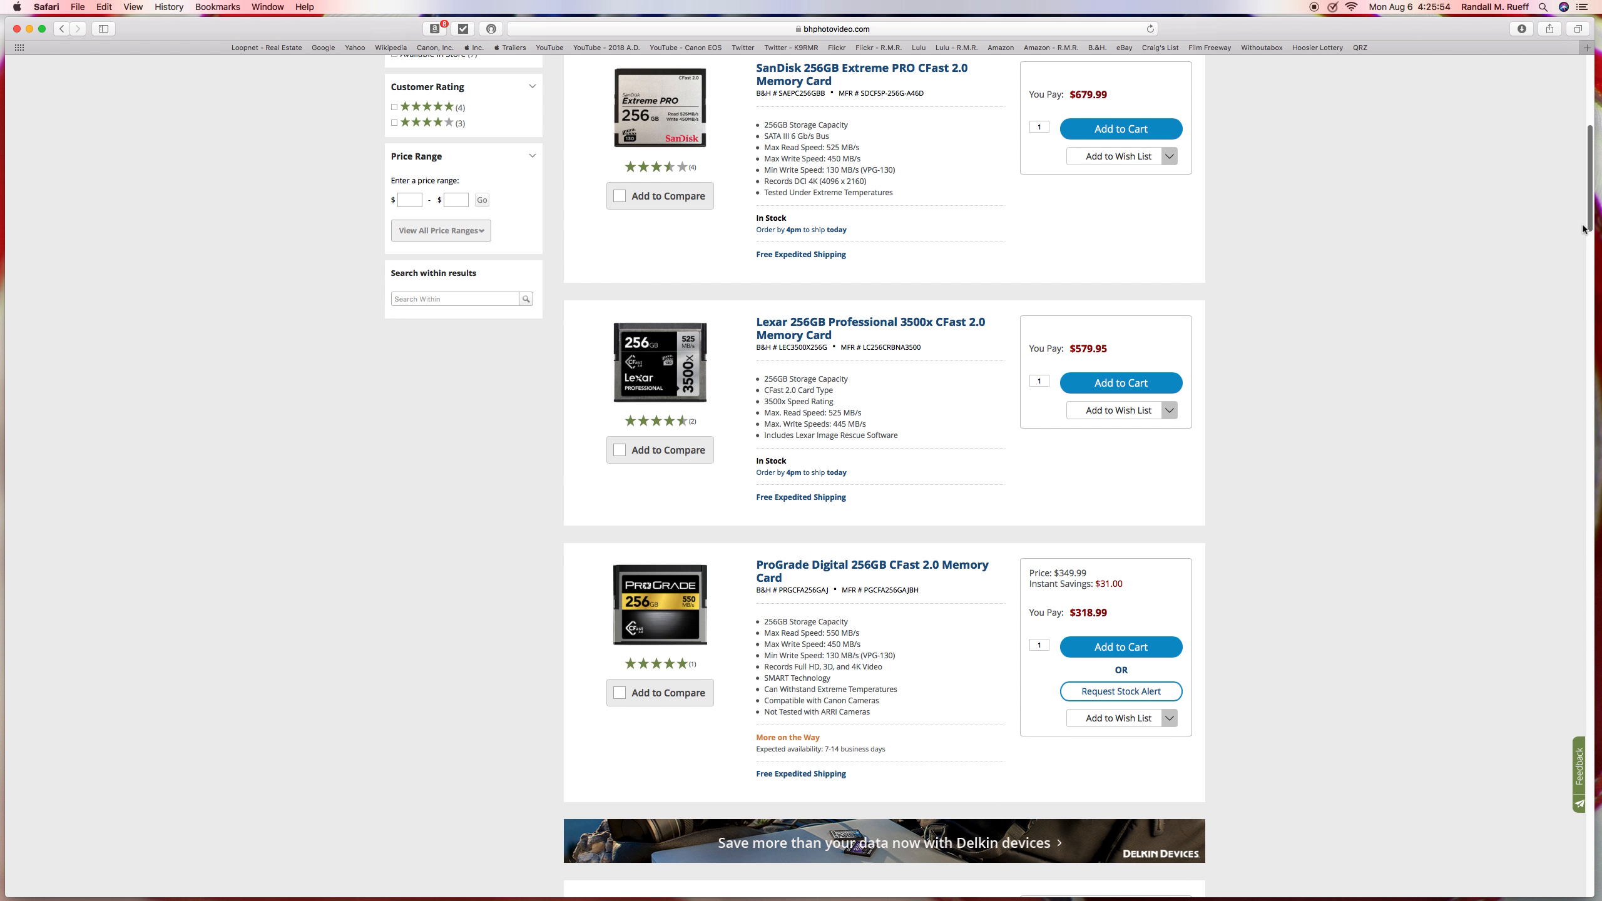
pyautogui.scroll(3)
pyautogui.write('c')
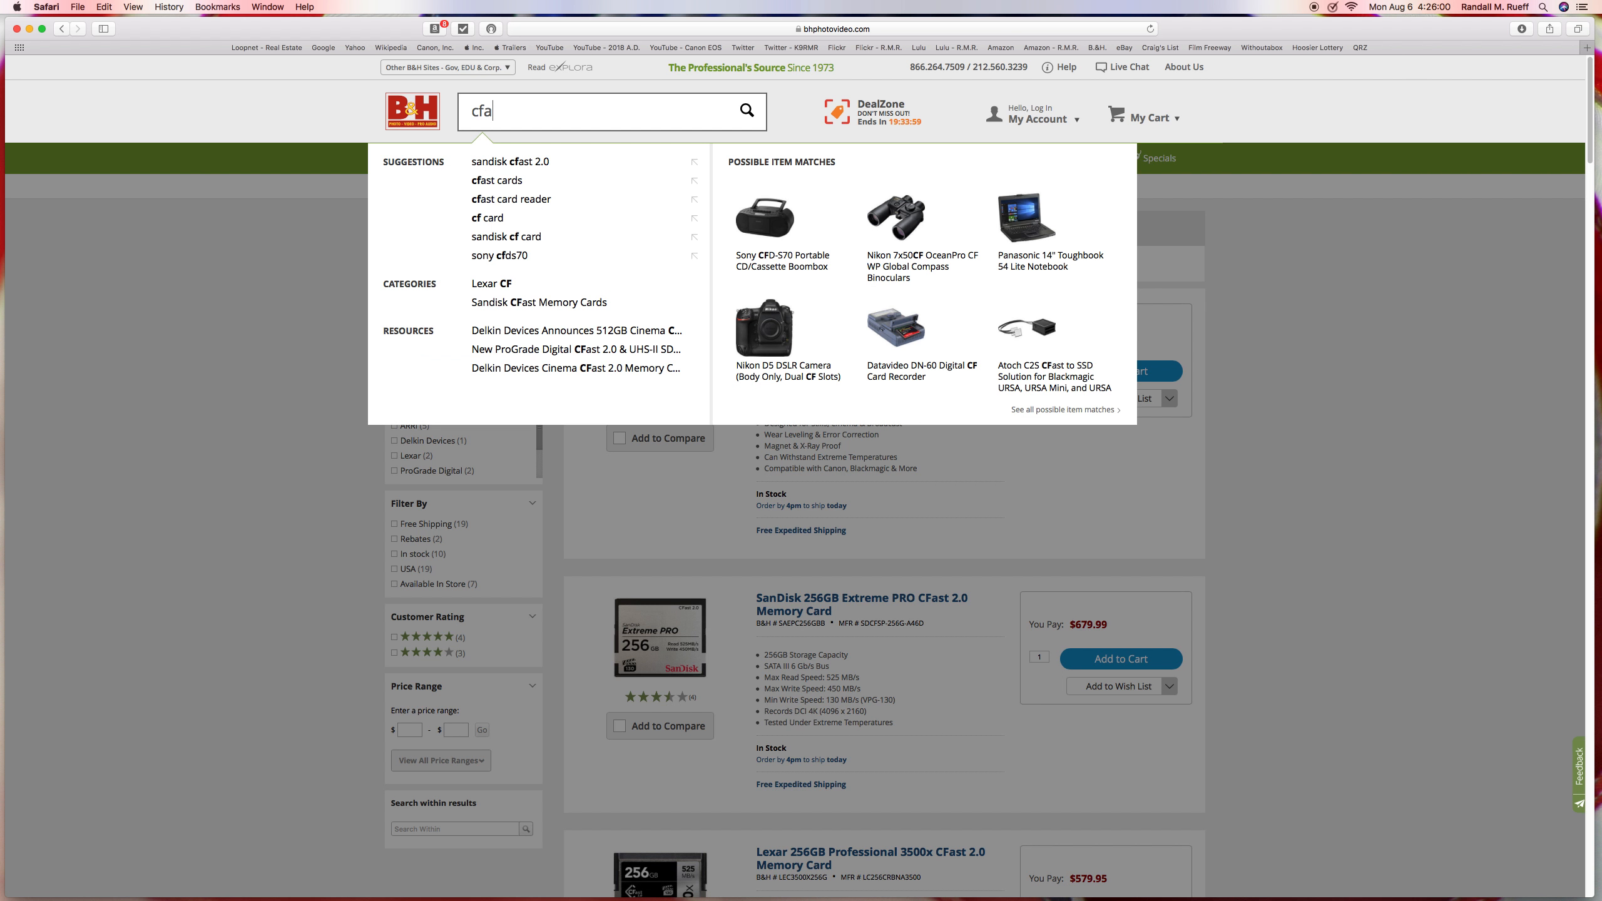
# Search B&H for 'fast 2.0 card' to get 42 results
pyautogui.write('fast')
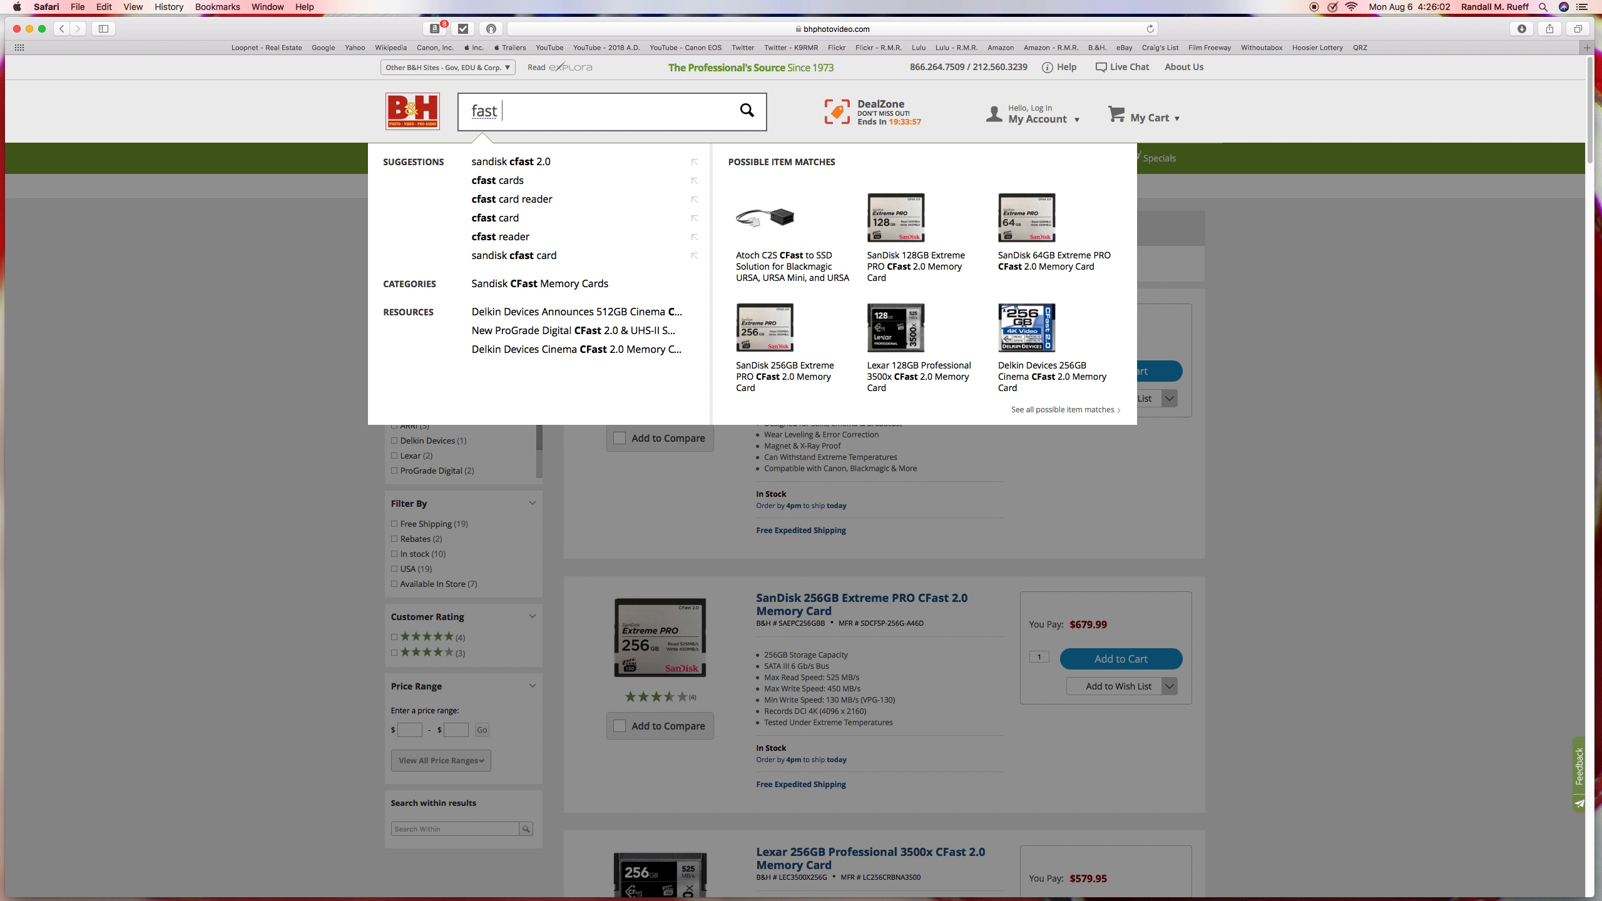
pyautogui.write('2.0 car')
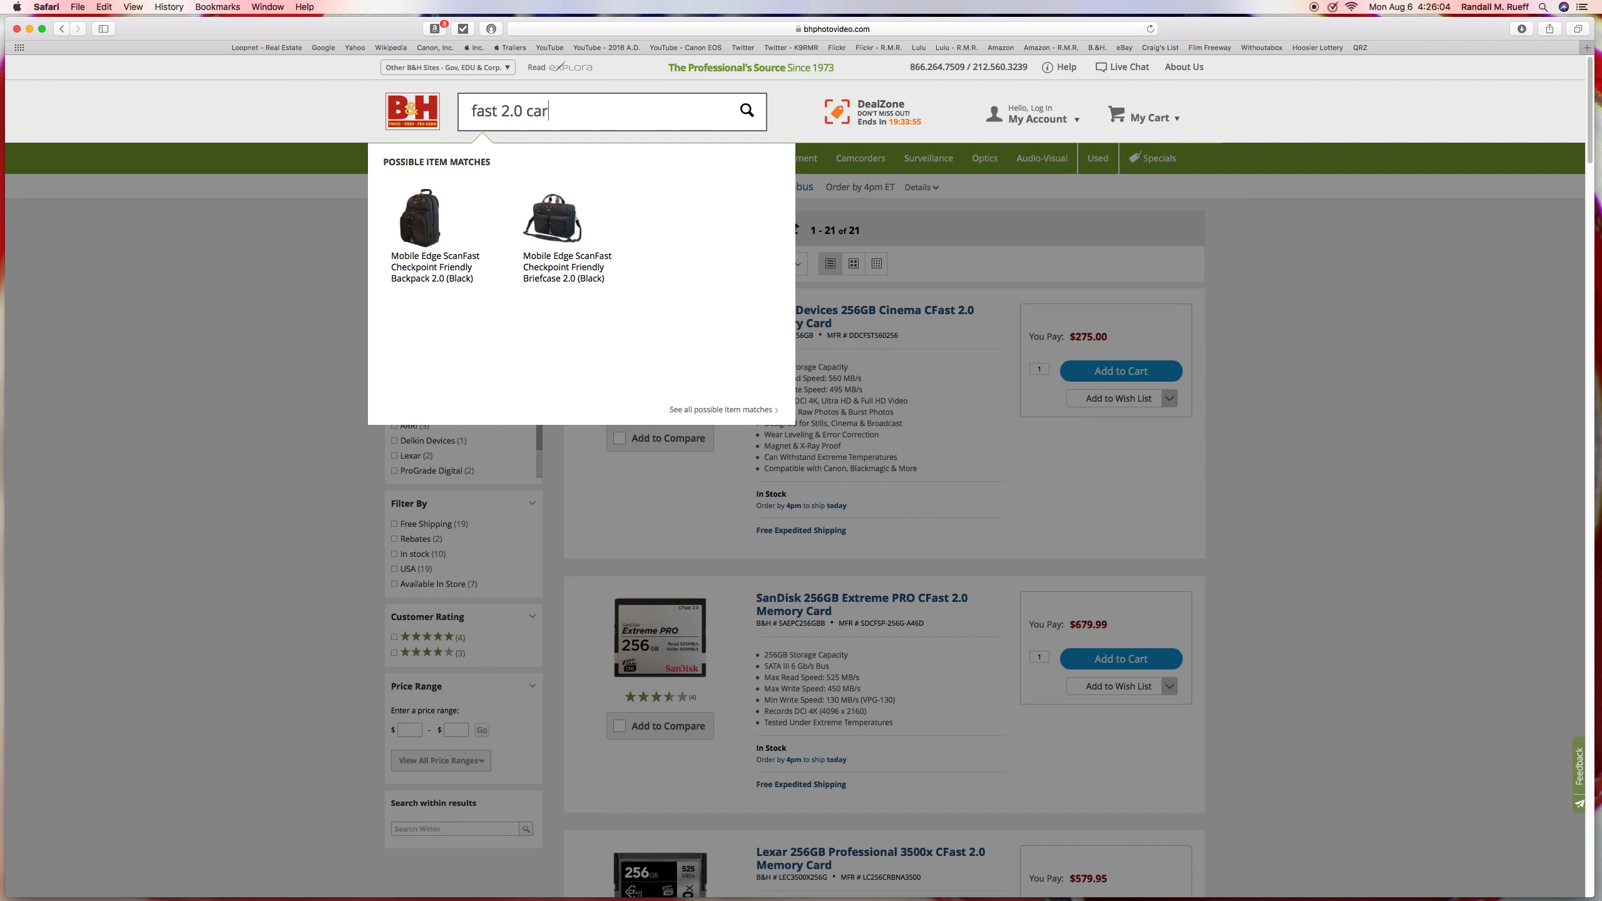
pyautogui.press('Return')
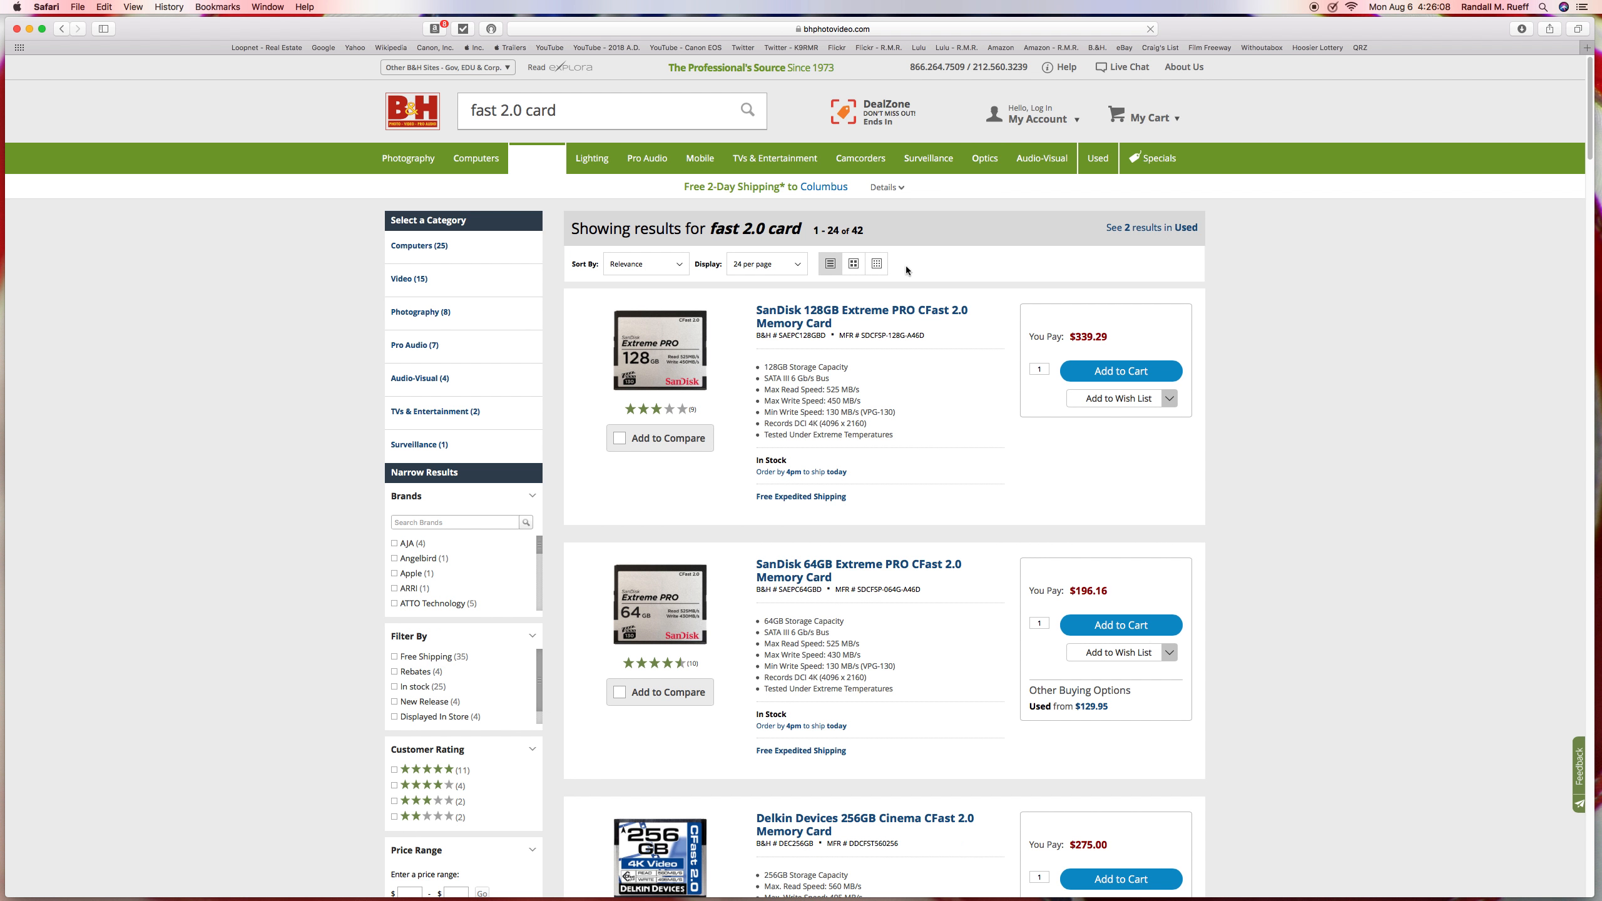
# Sort the results Price: High to Low, then return to the earlier CFast 2.0 card listing
pyautogui.click(645, 264)
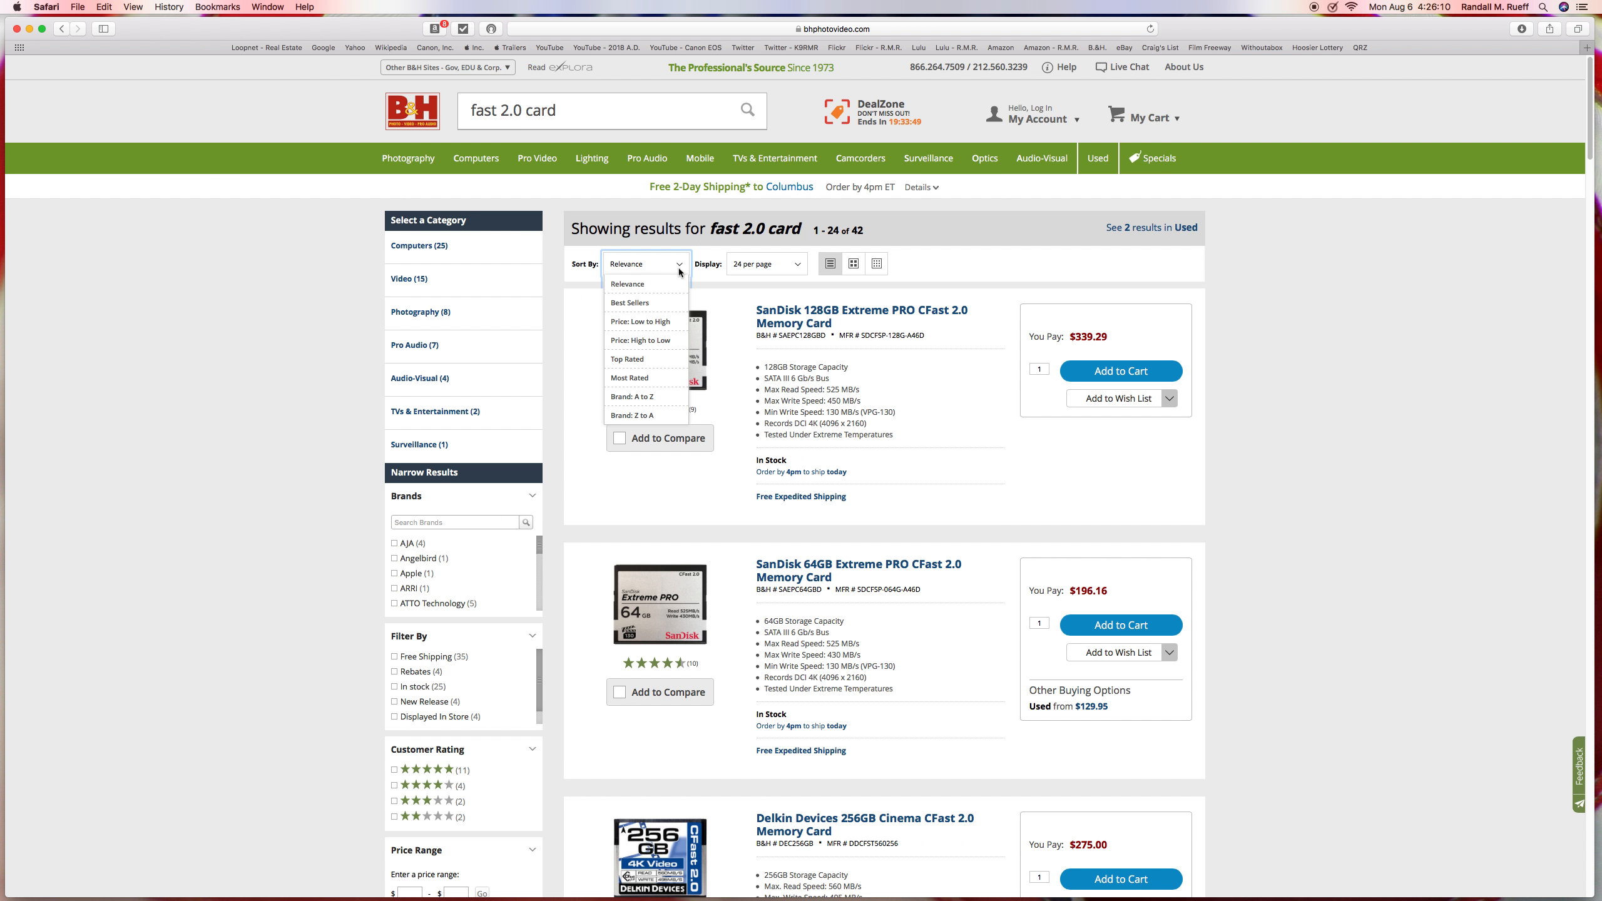
pyautogui.click(643, 341)
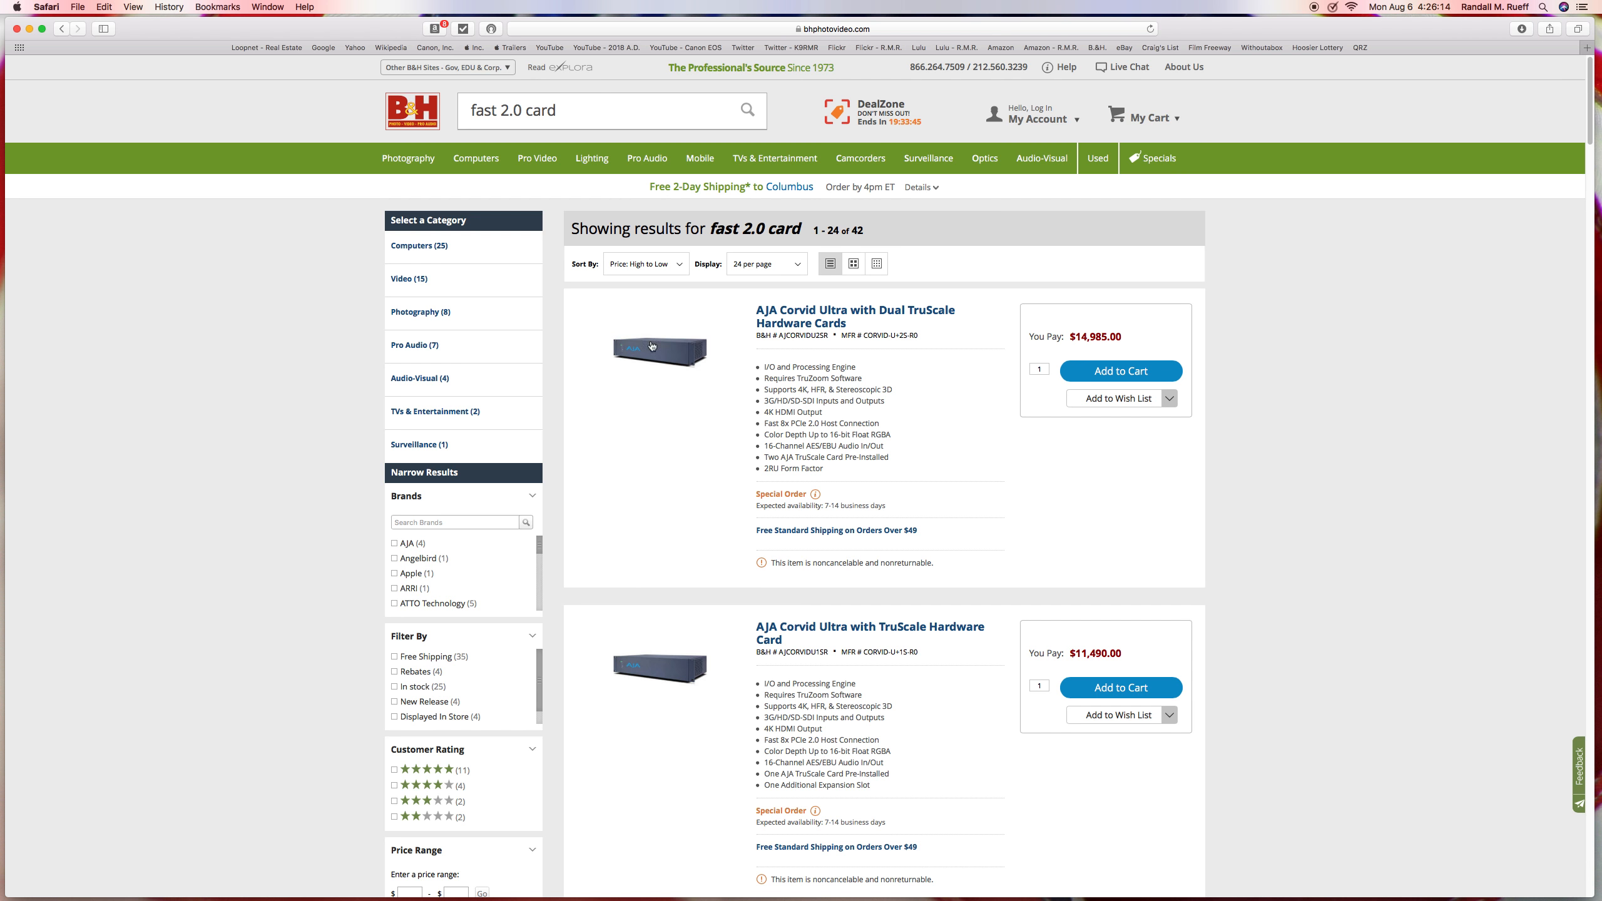
pyautogui.moveTo(1452, 253)
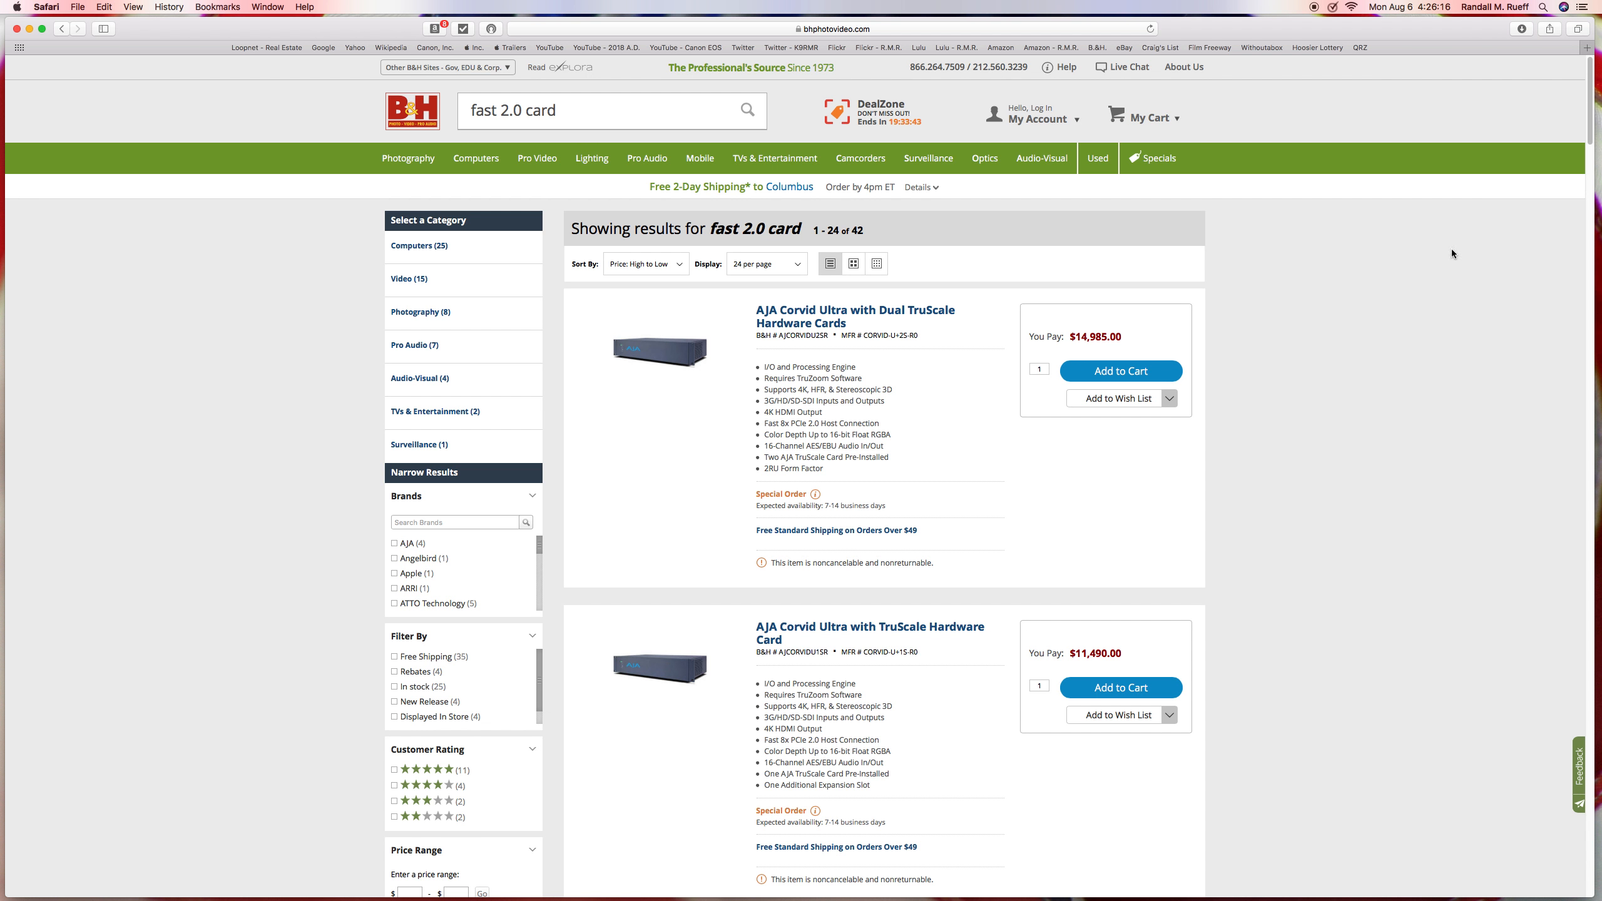
pyautogui.scroll(-3)
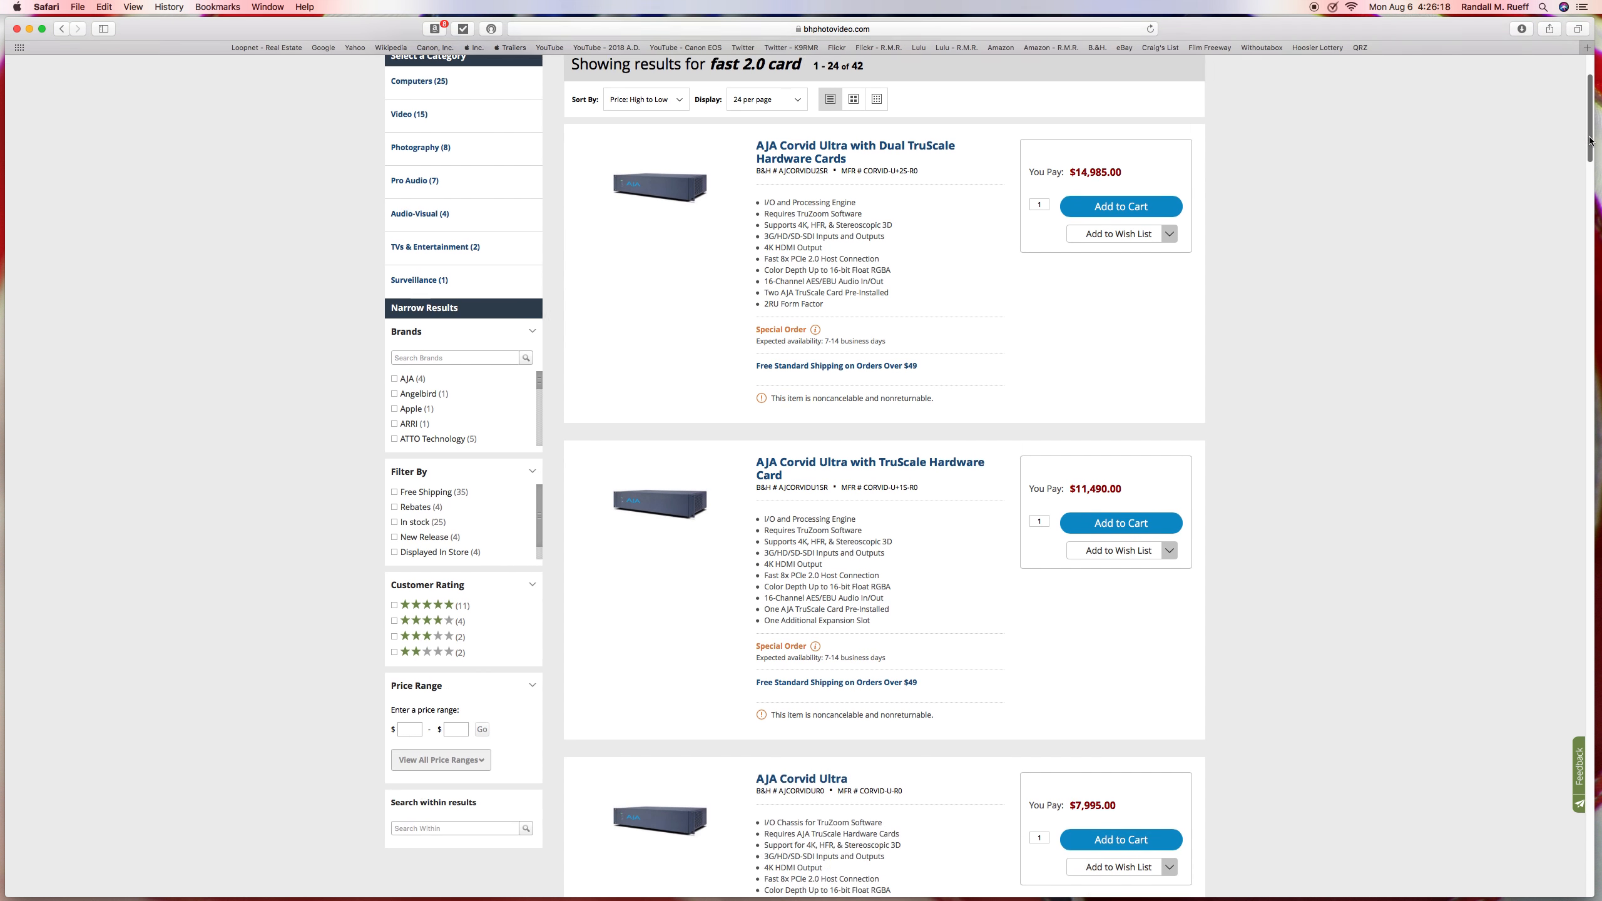
pyautogui.scroll(-3)
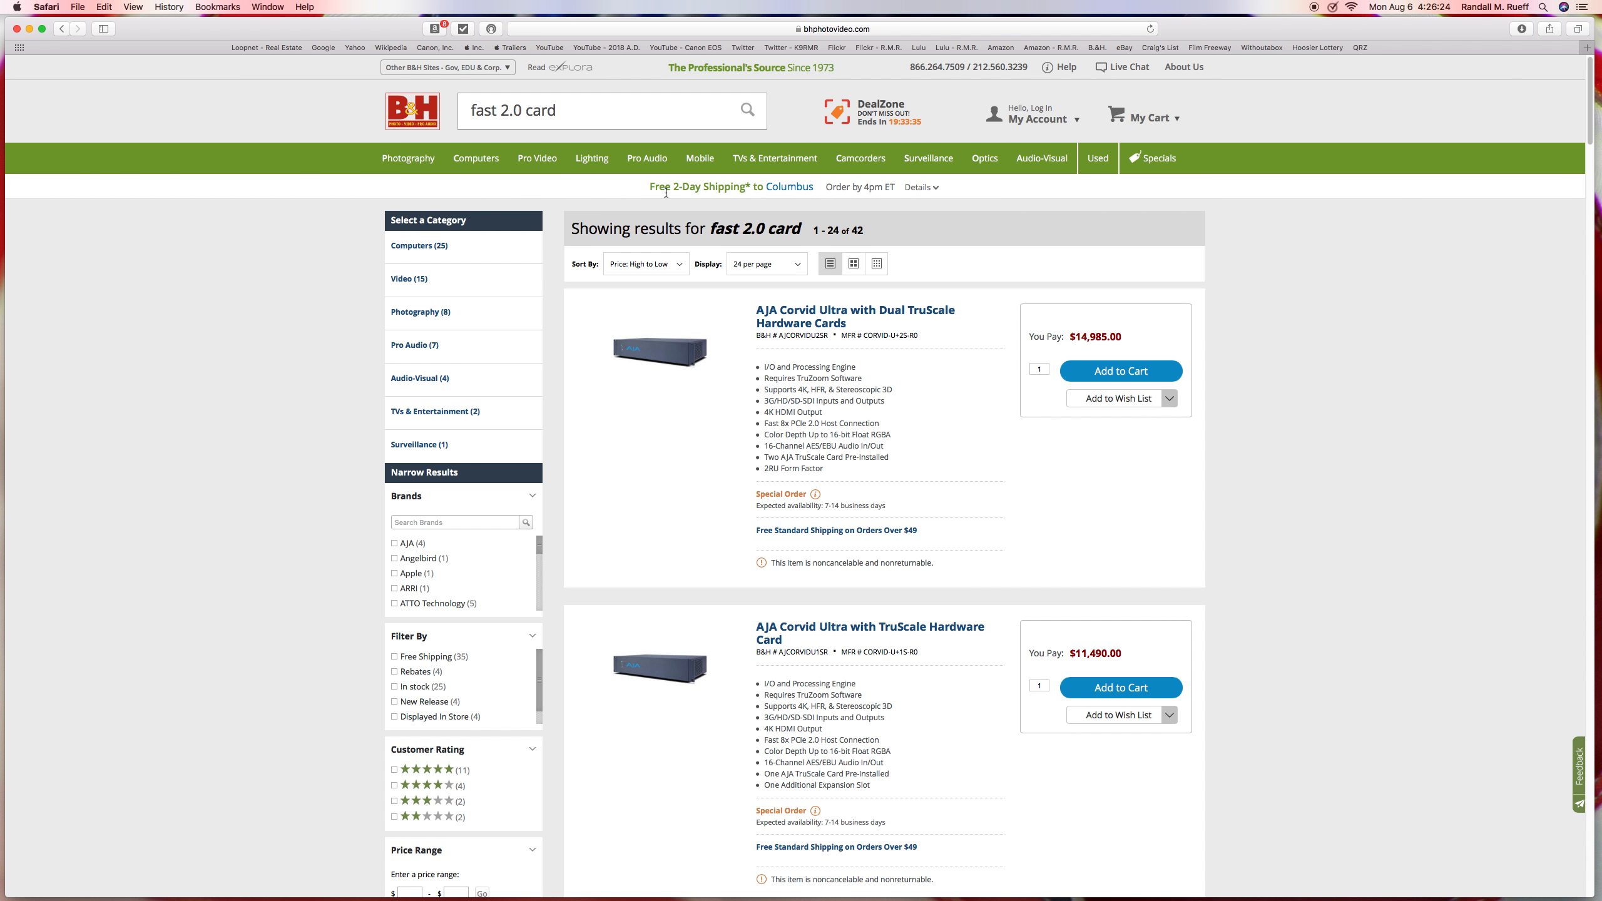
pyautogui.click(610, 110)
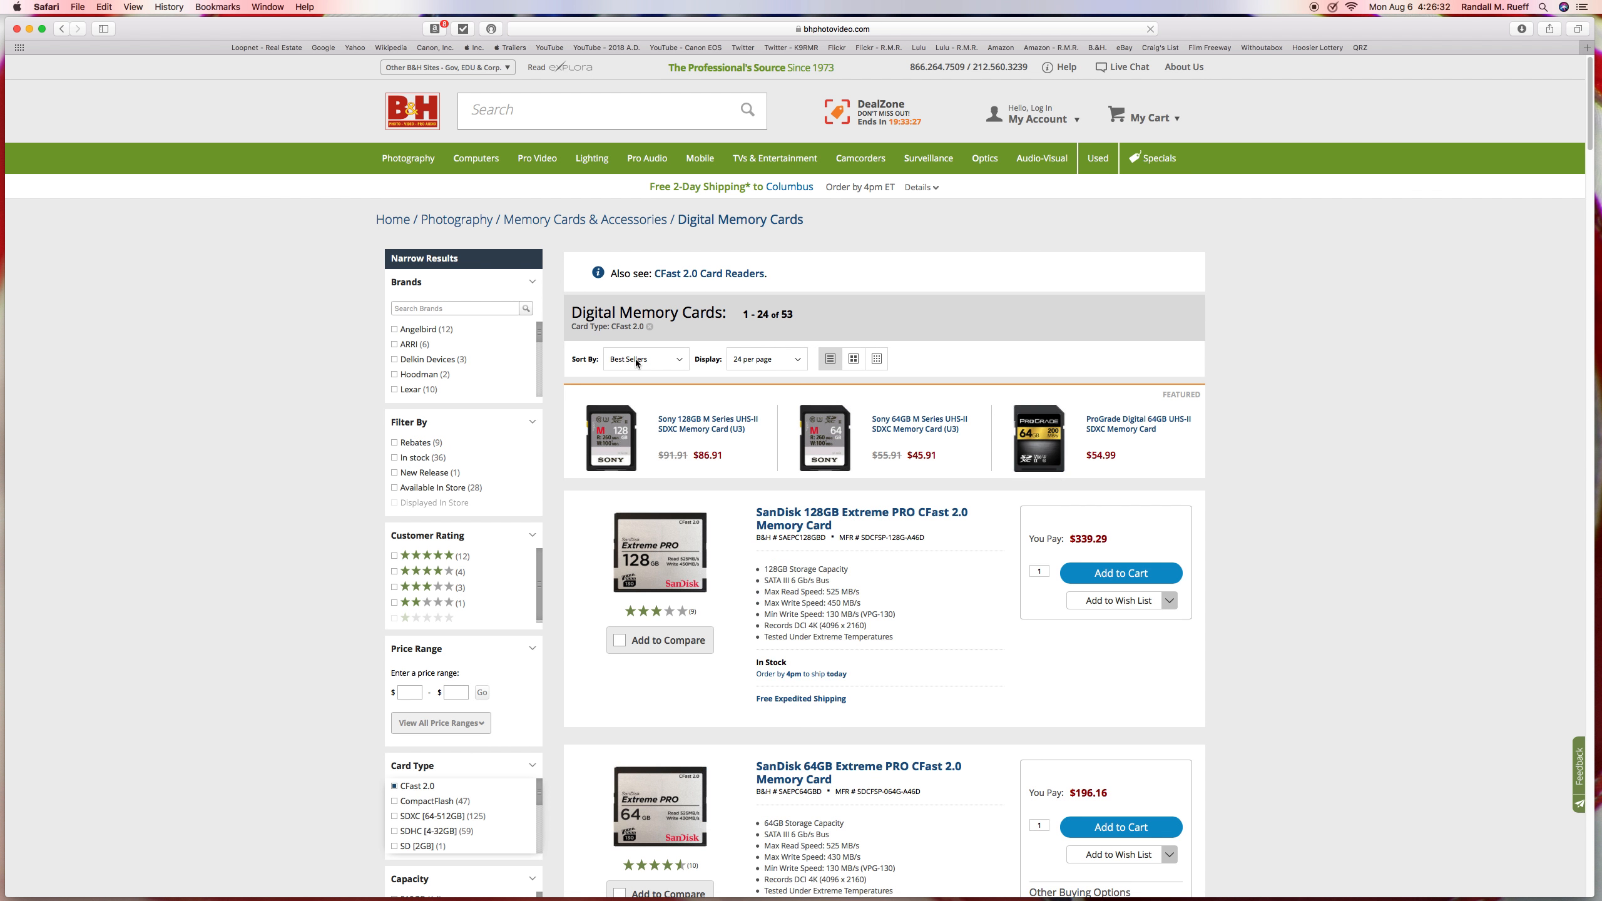
pyautogui.click(644, 359)
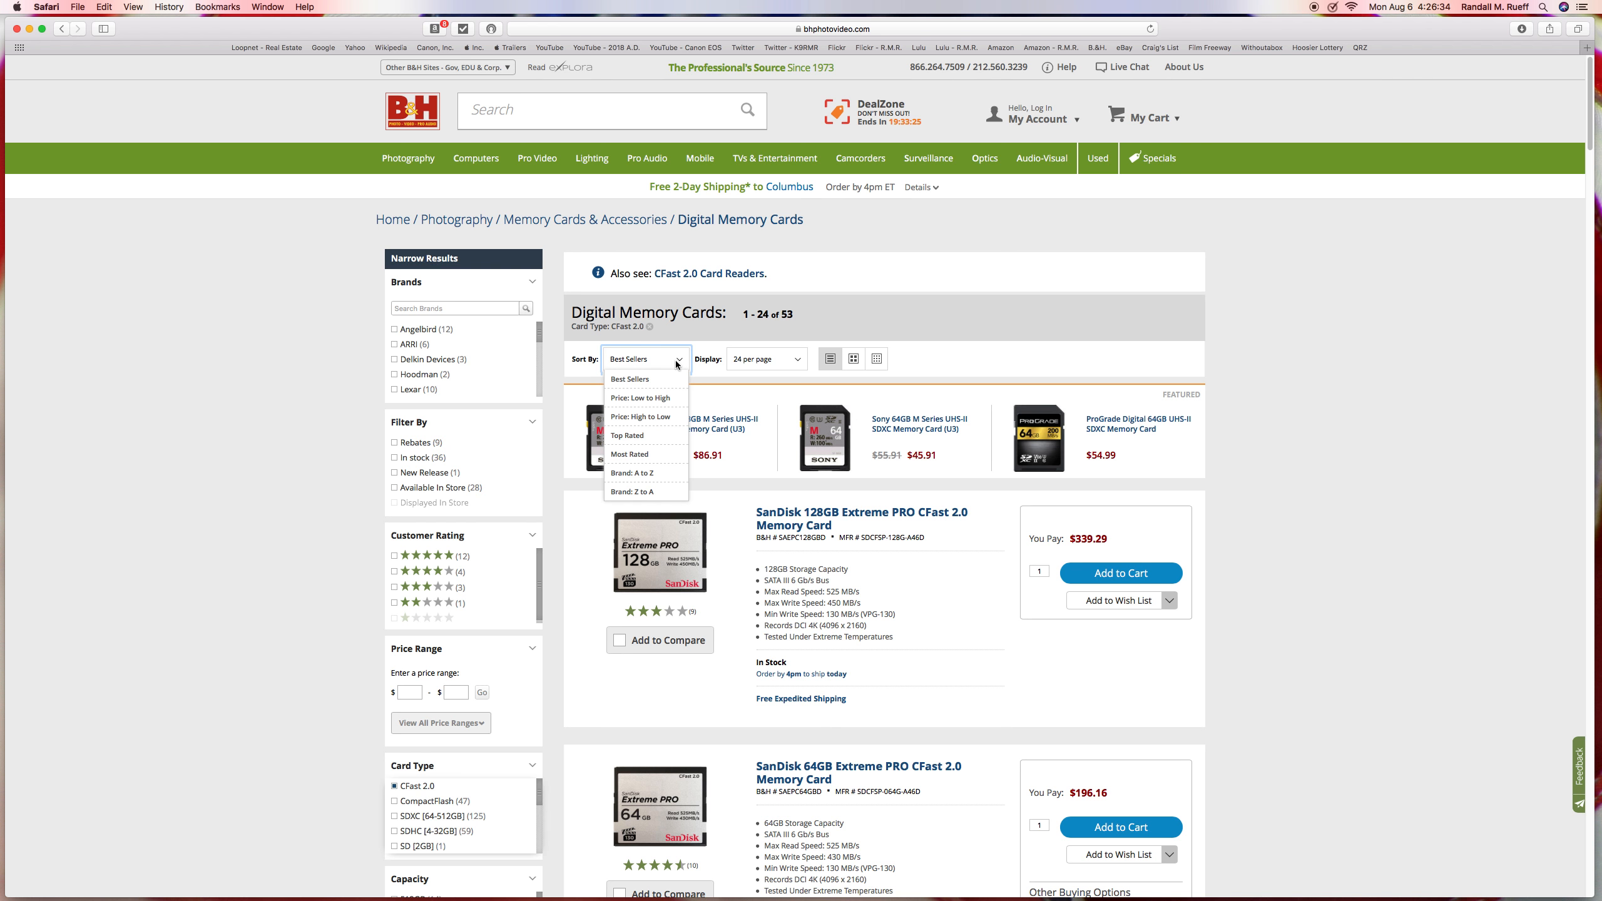
pyautogui.click(642, 416)
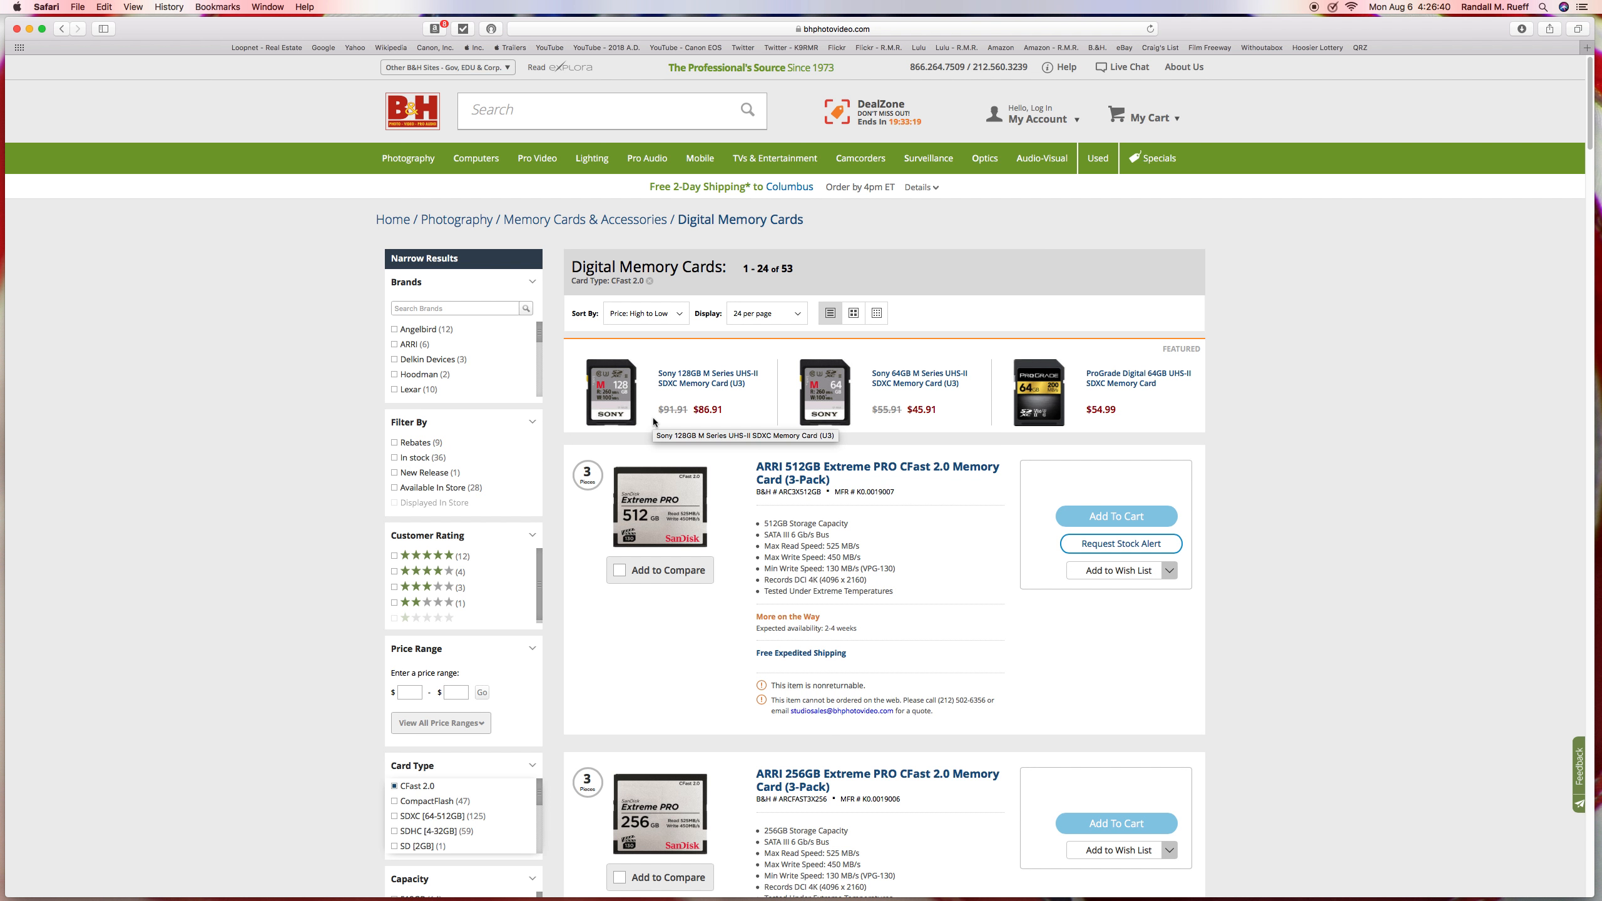
pyautogui.moveTo(734, 437)
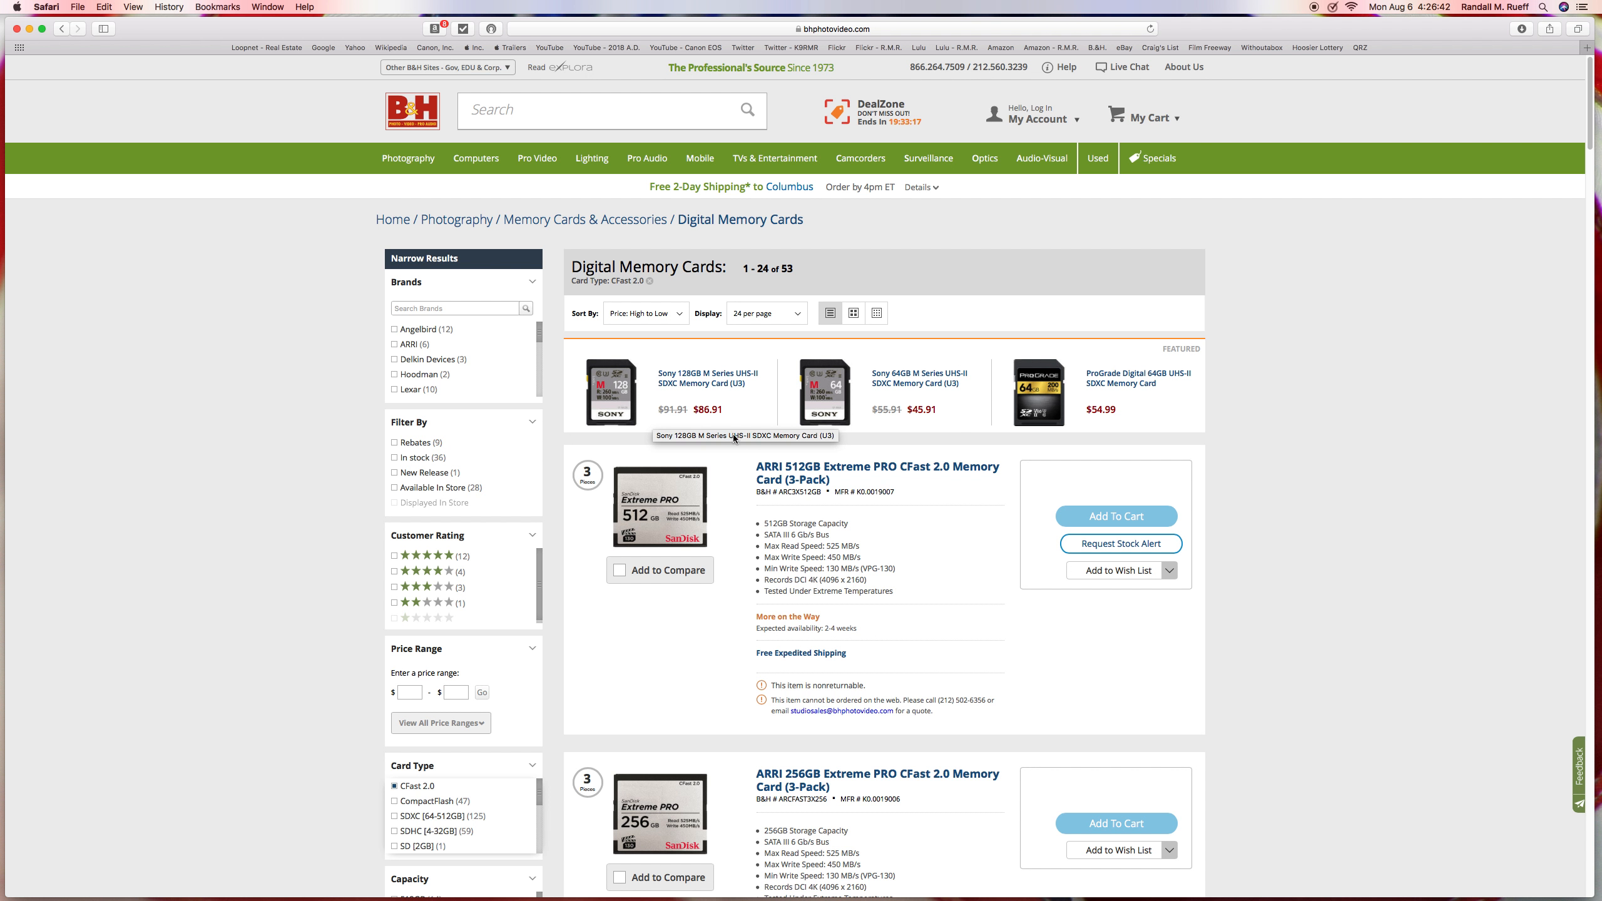
pyautogui.moveTo(1389, 426)
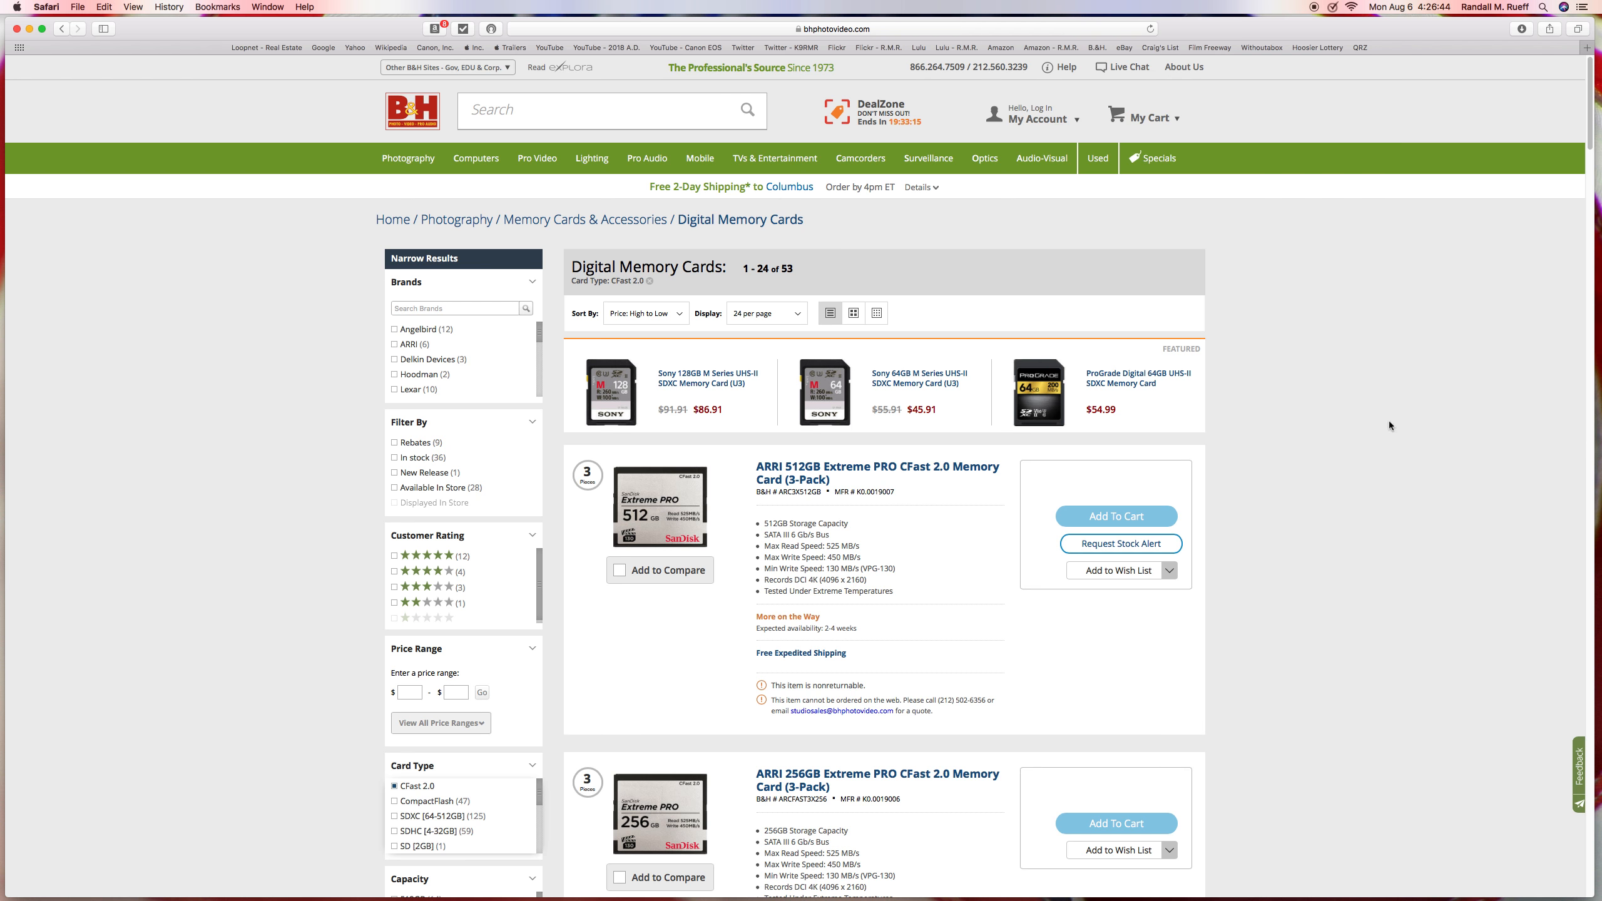
# Scroll the price-sorted CFast 2.0 listing down to the Lexar 512GB Professional 3500x at $1,299.99
pyautogui.scroll(-3)
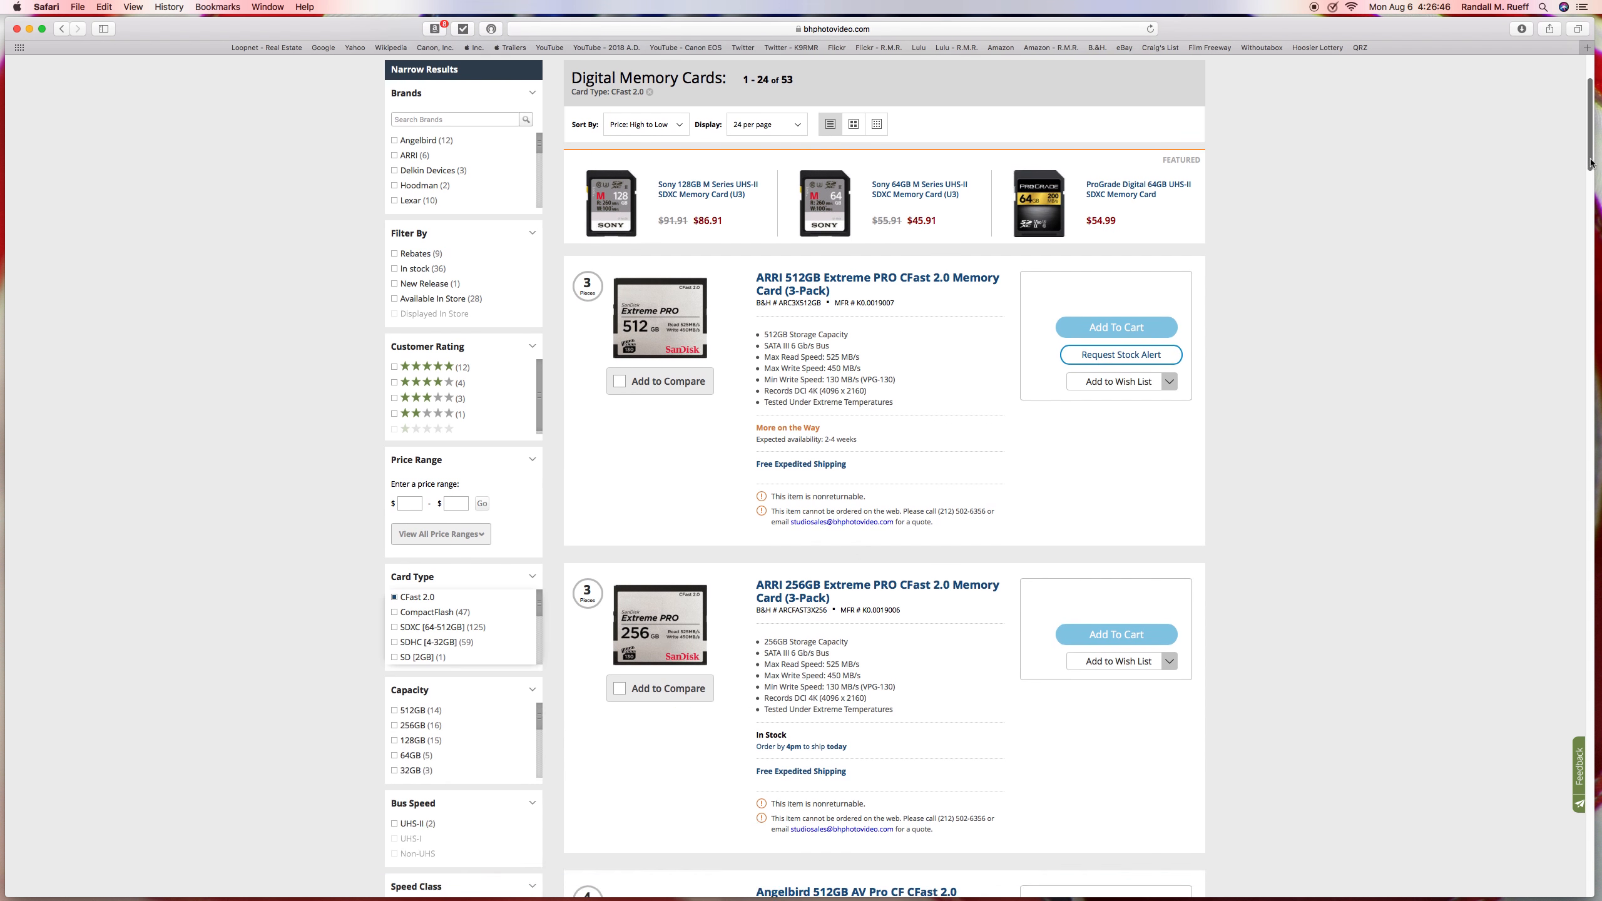
pyautogui.scroll(-3)
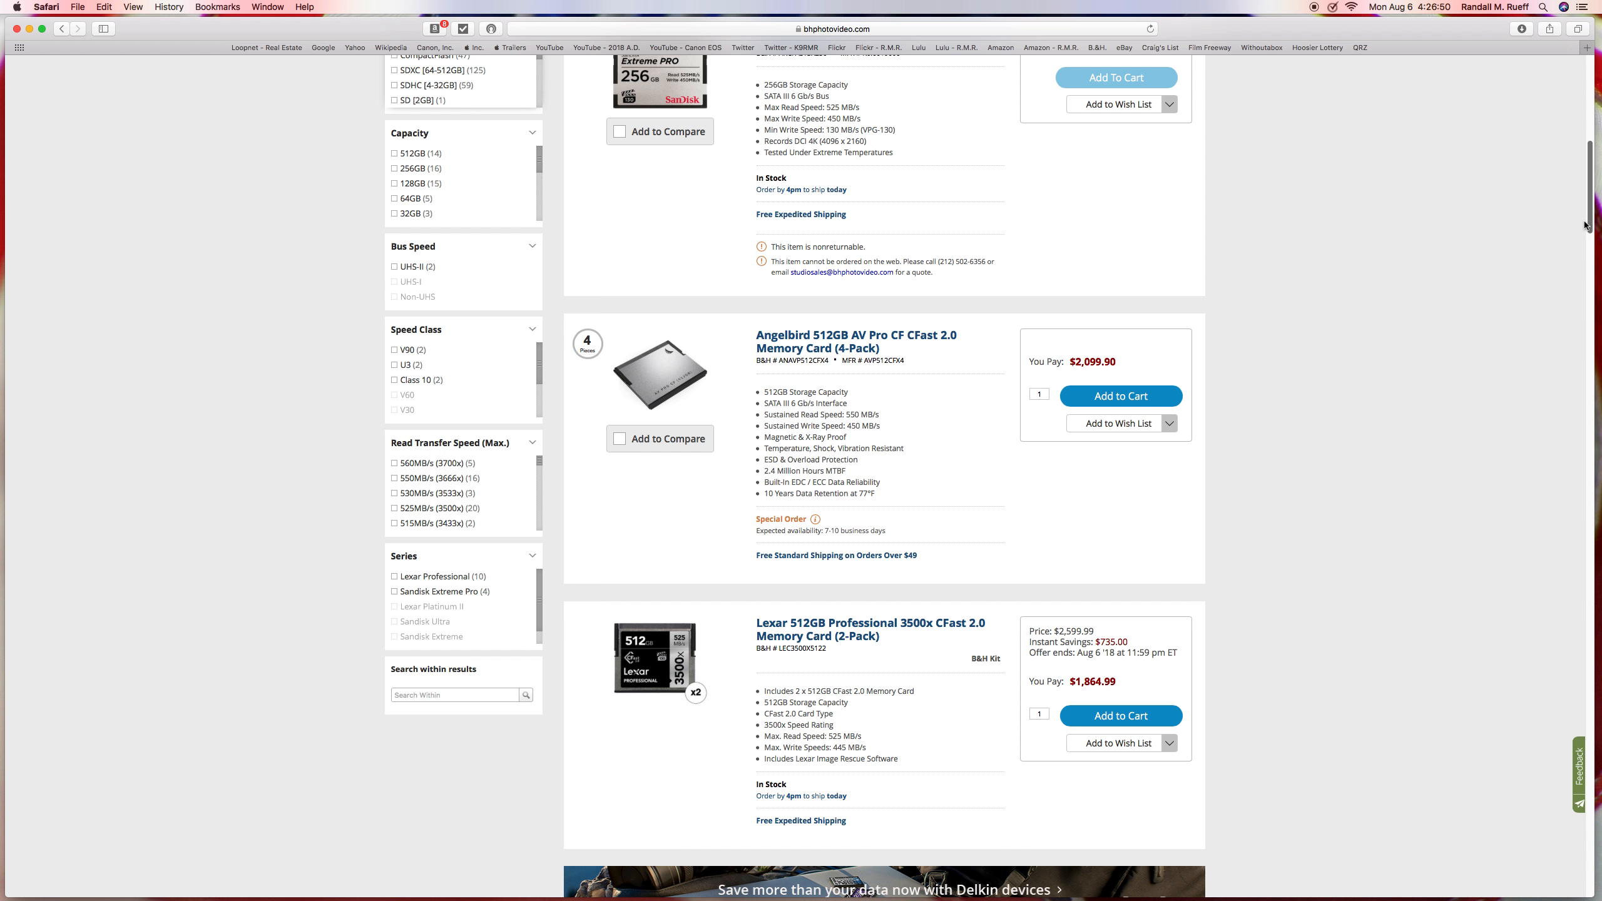
pyautogui.scroll(-3)
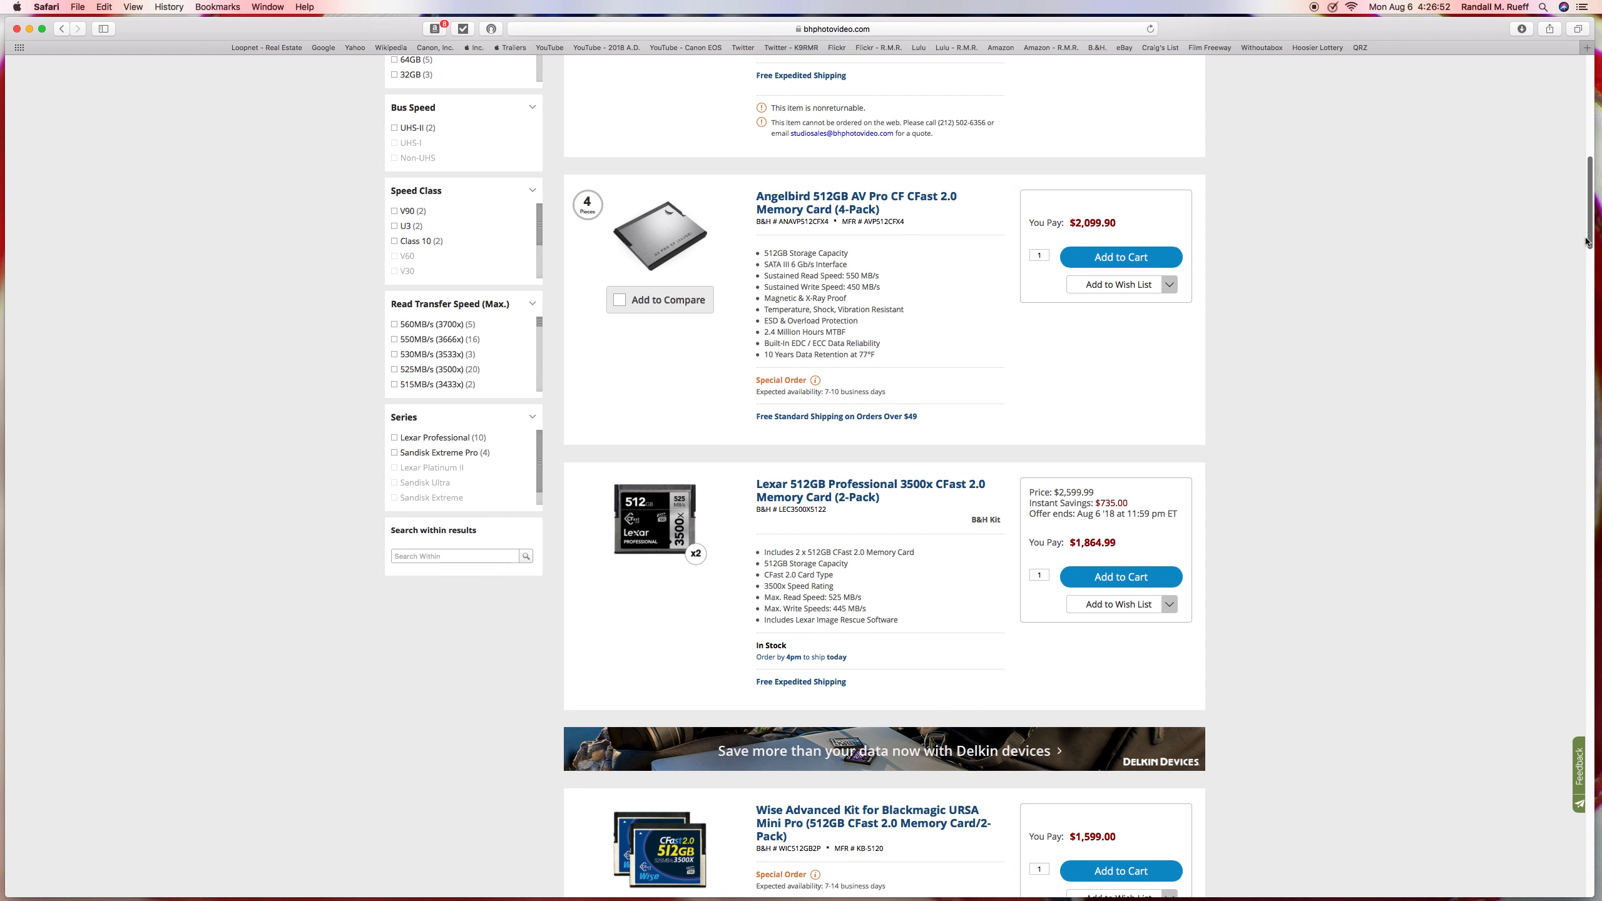
pyautogui.scroll(-3)
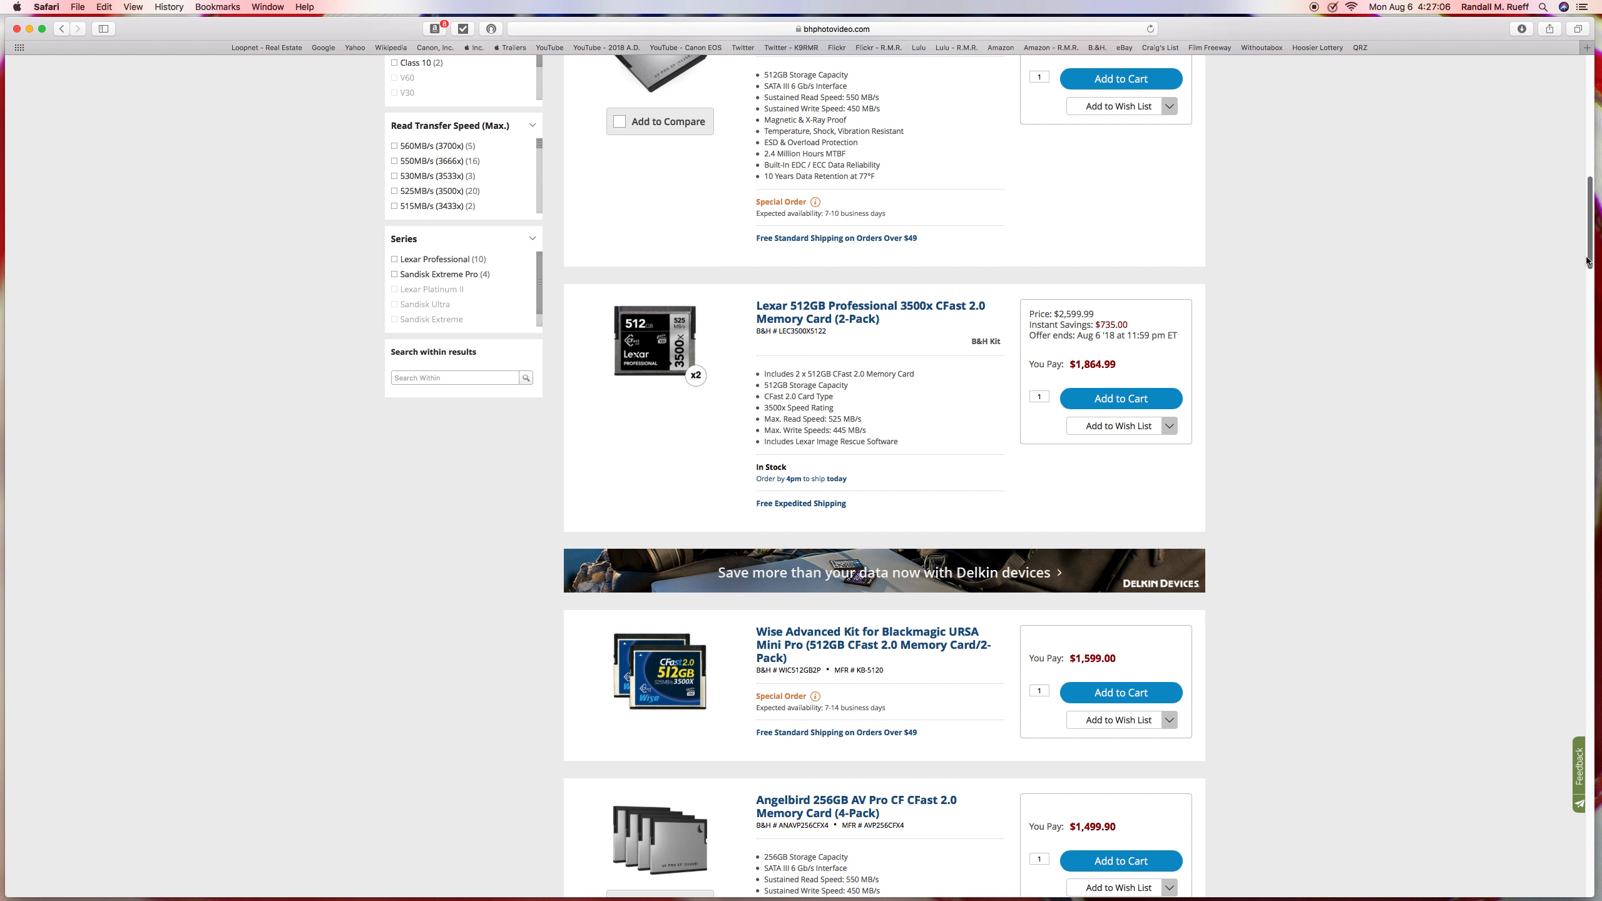
pyautogui.moveTo(1559, 248)
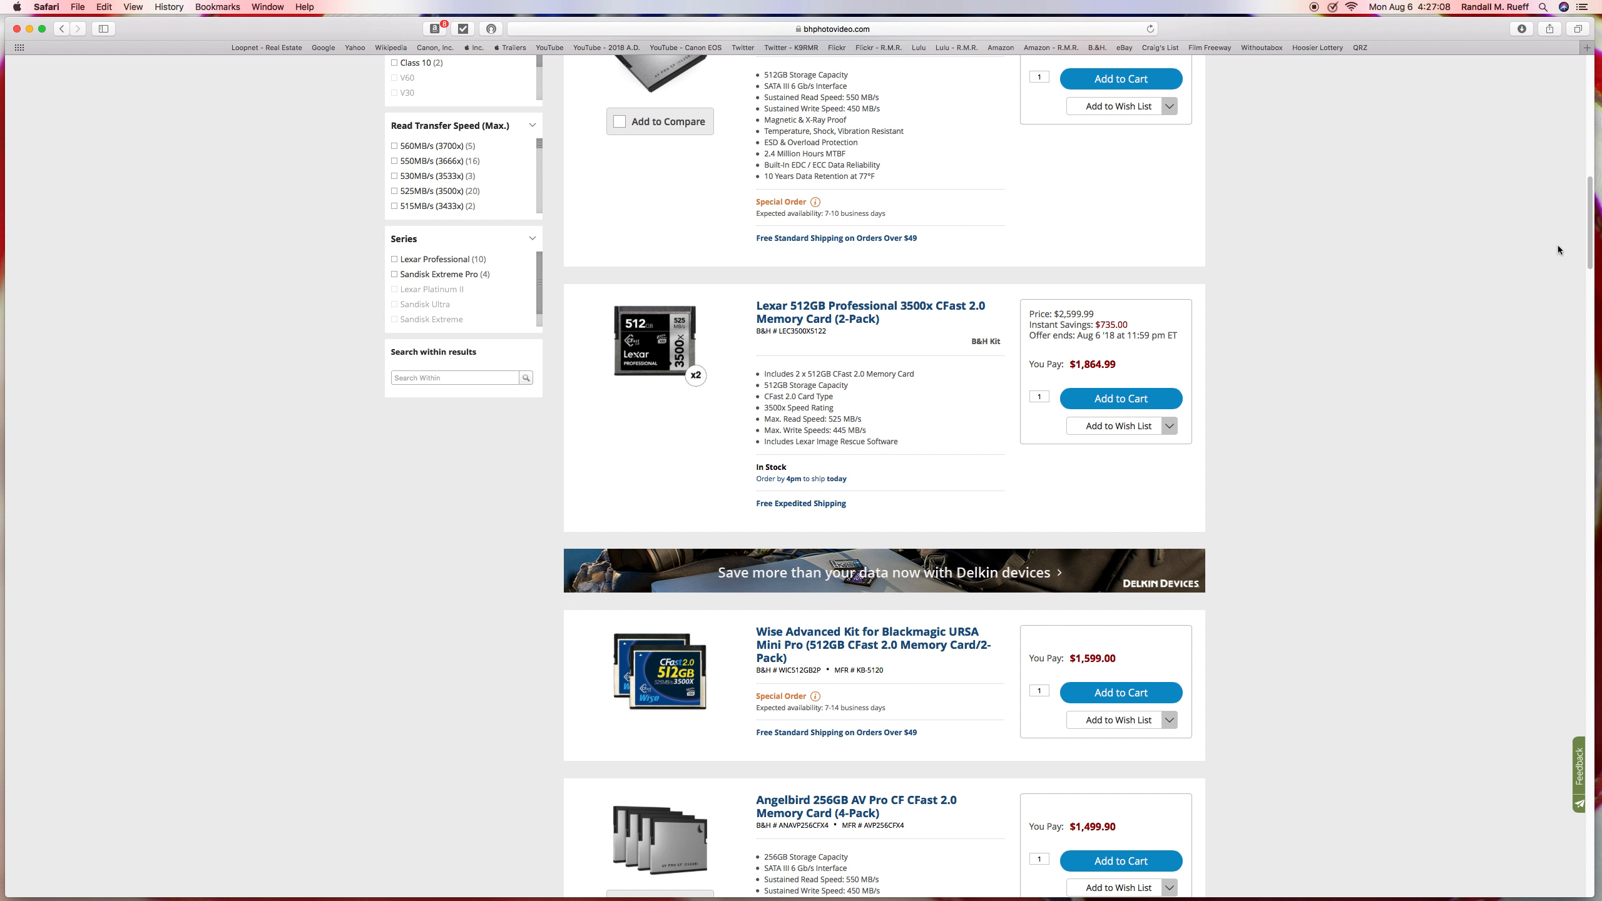
pyautogui.scroll(-3)
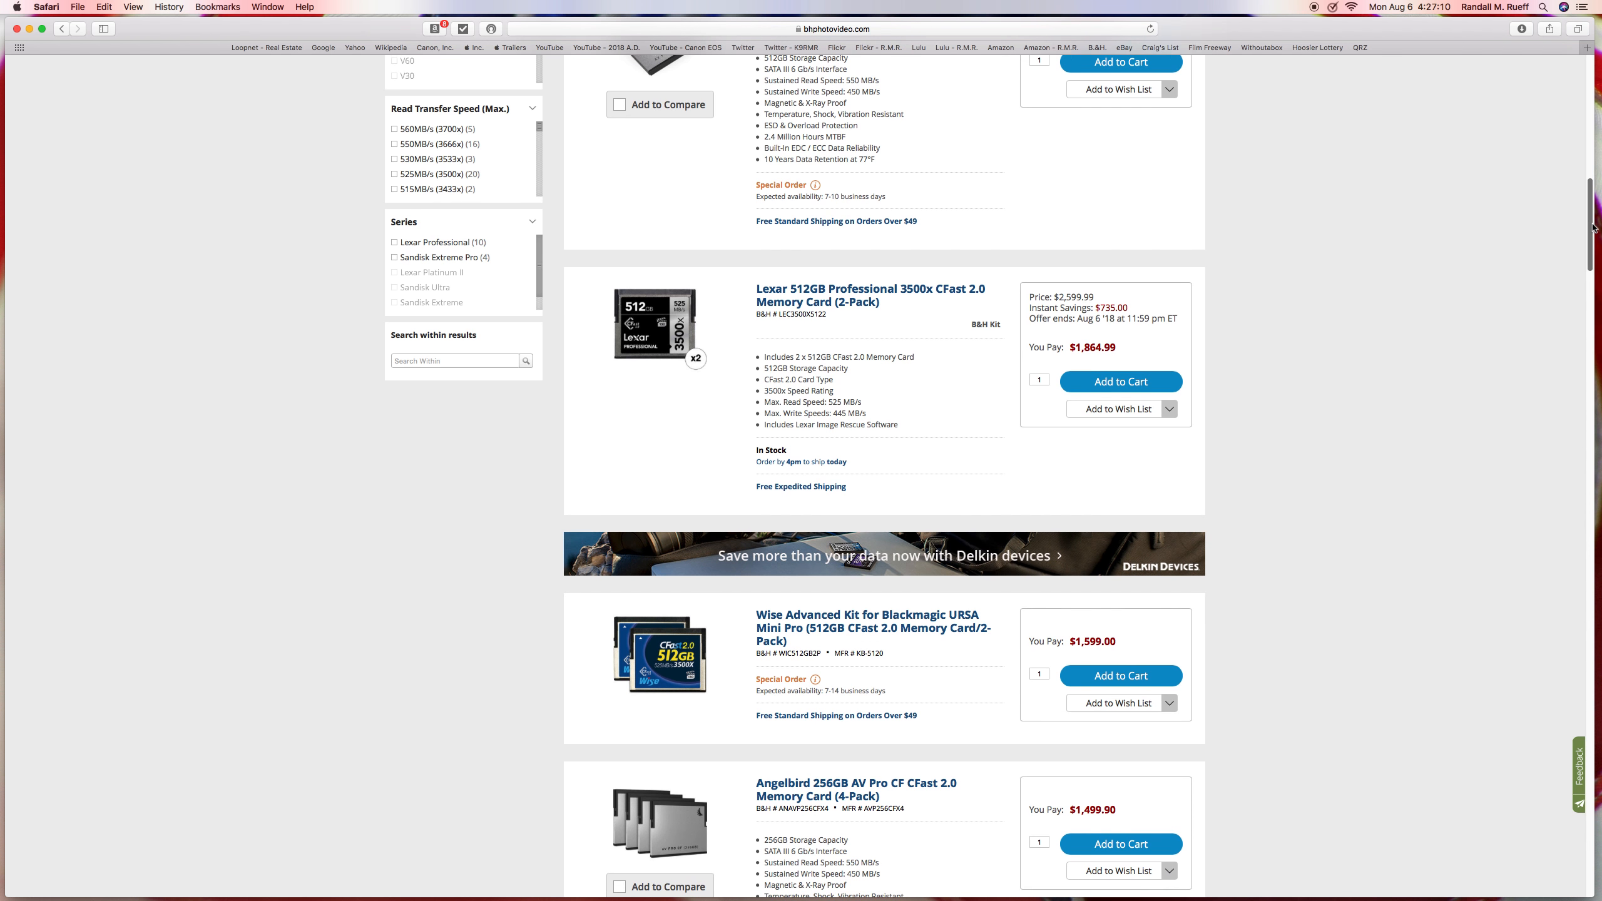
pyautogui.scroll(-3)
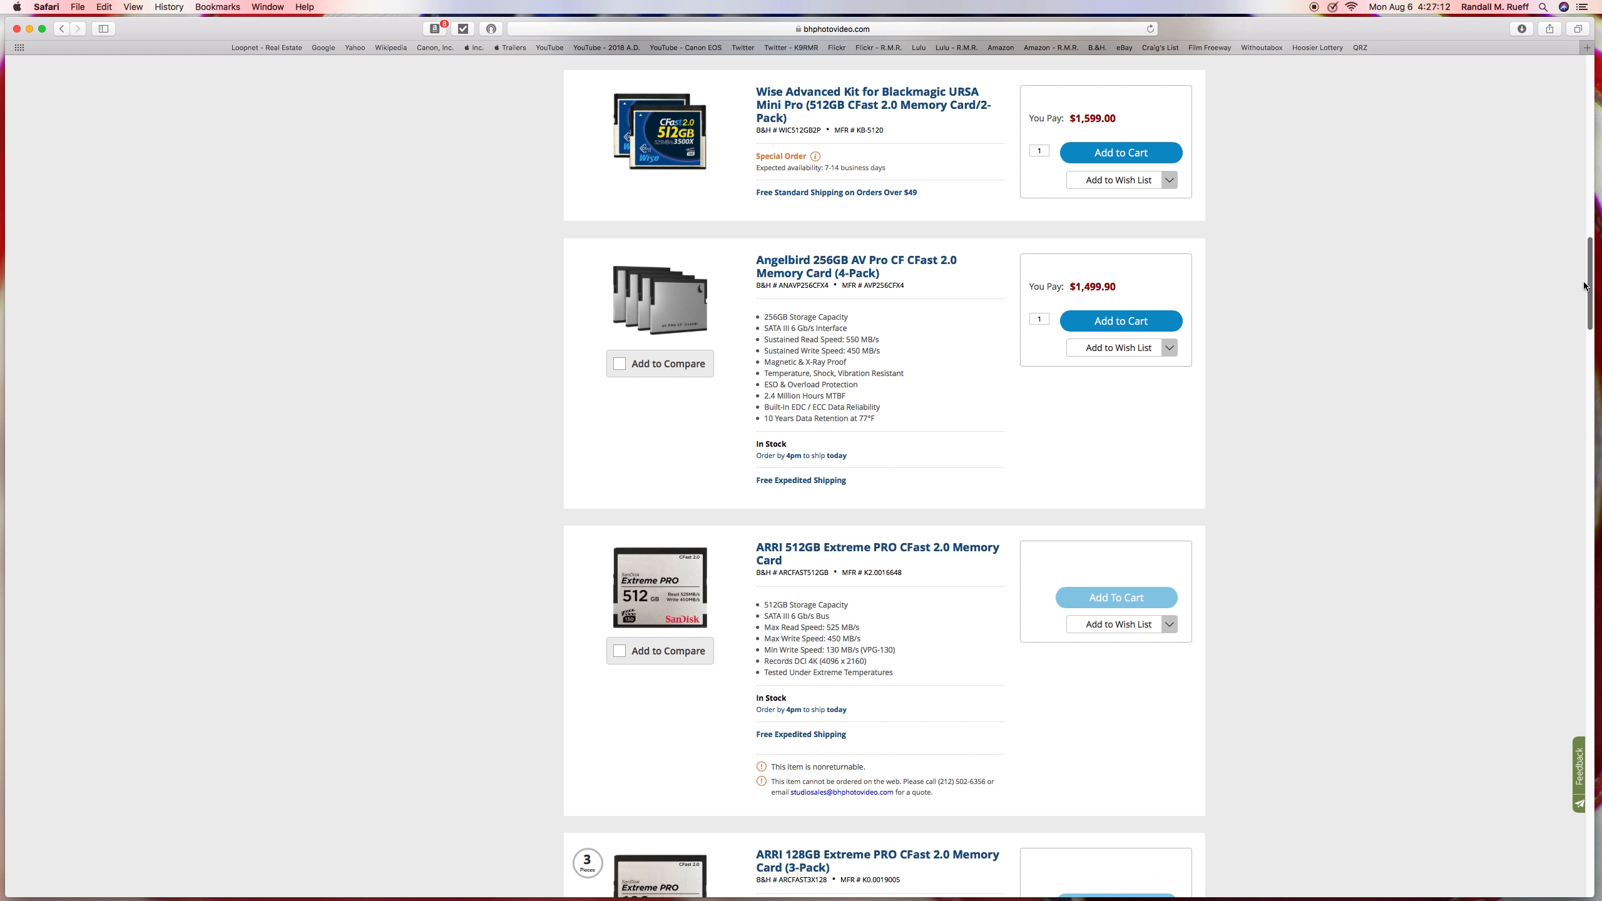
pyautogui.scroll(-3)
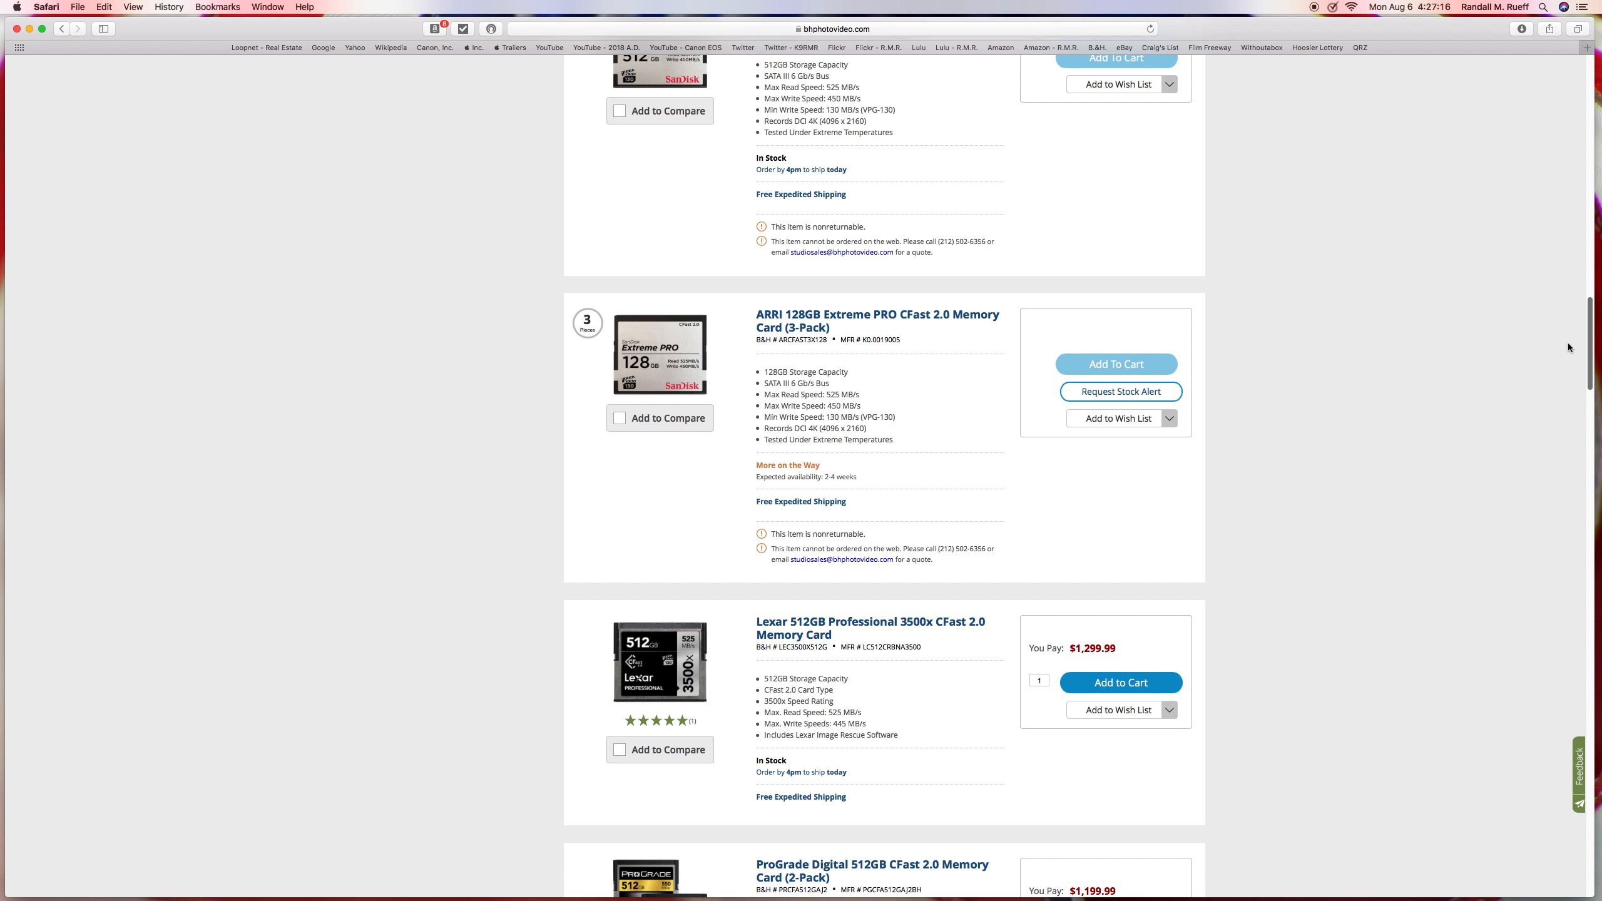
pyautogui.scroll(-3)
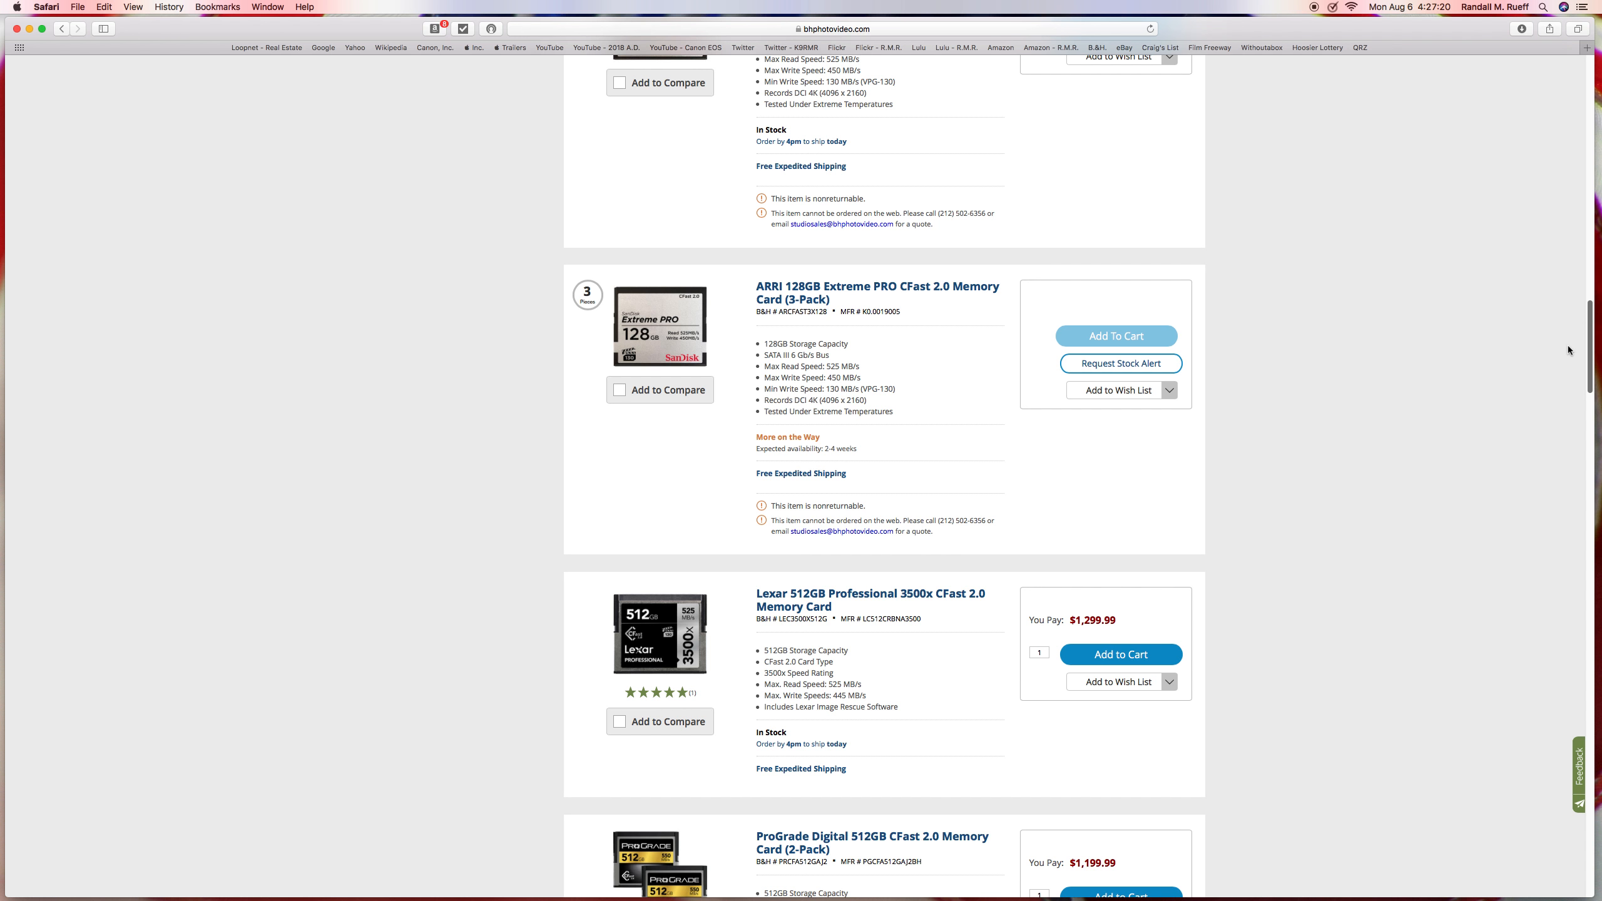
pyautogui.scroll(-3)
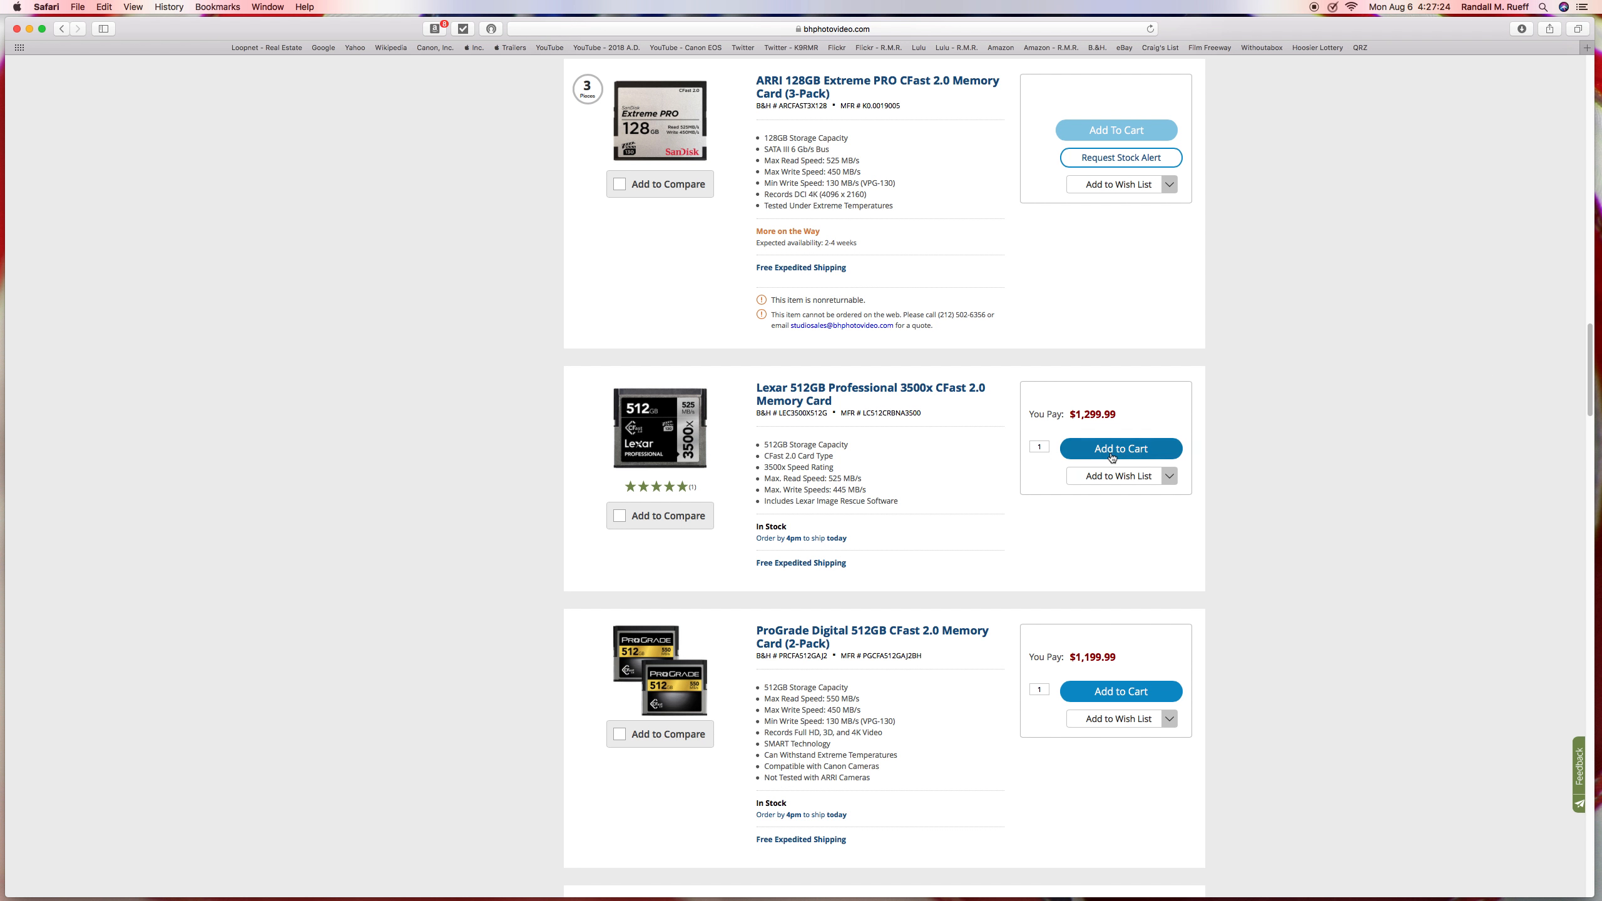
pyautogui.moveTo(871, 427)
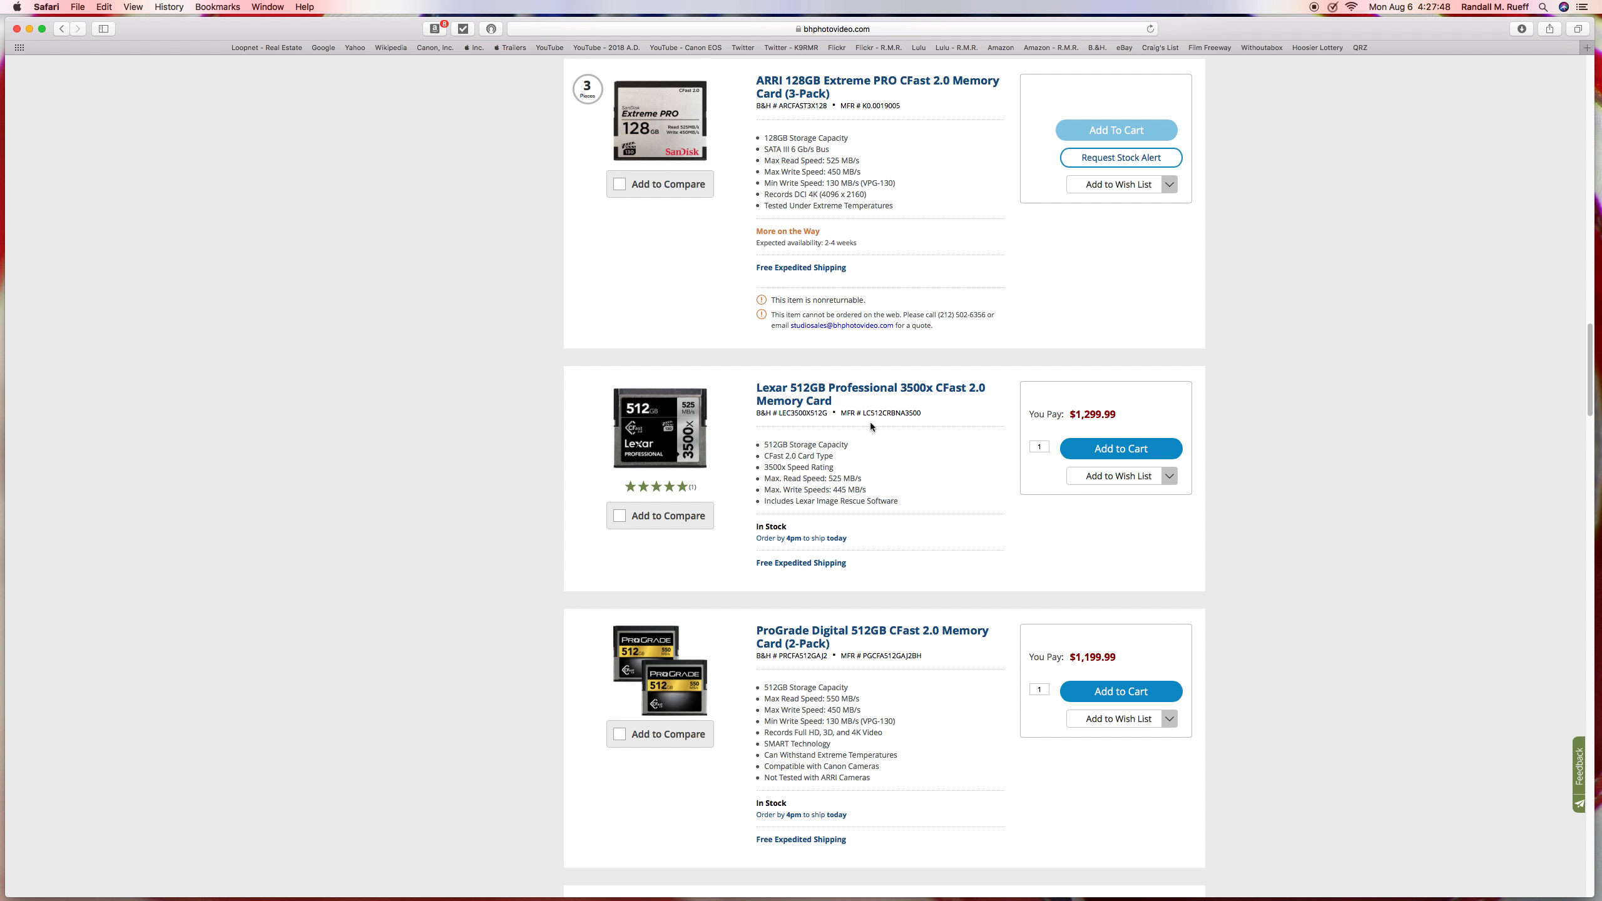
pyautogui.moveTo(1506, 353)
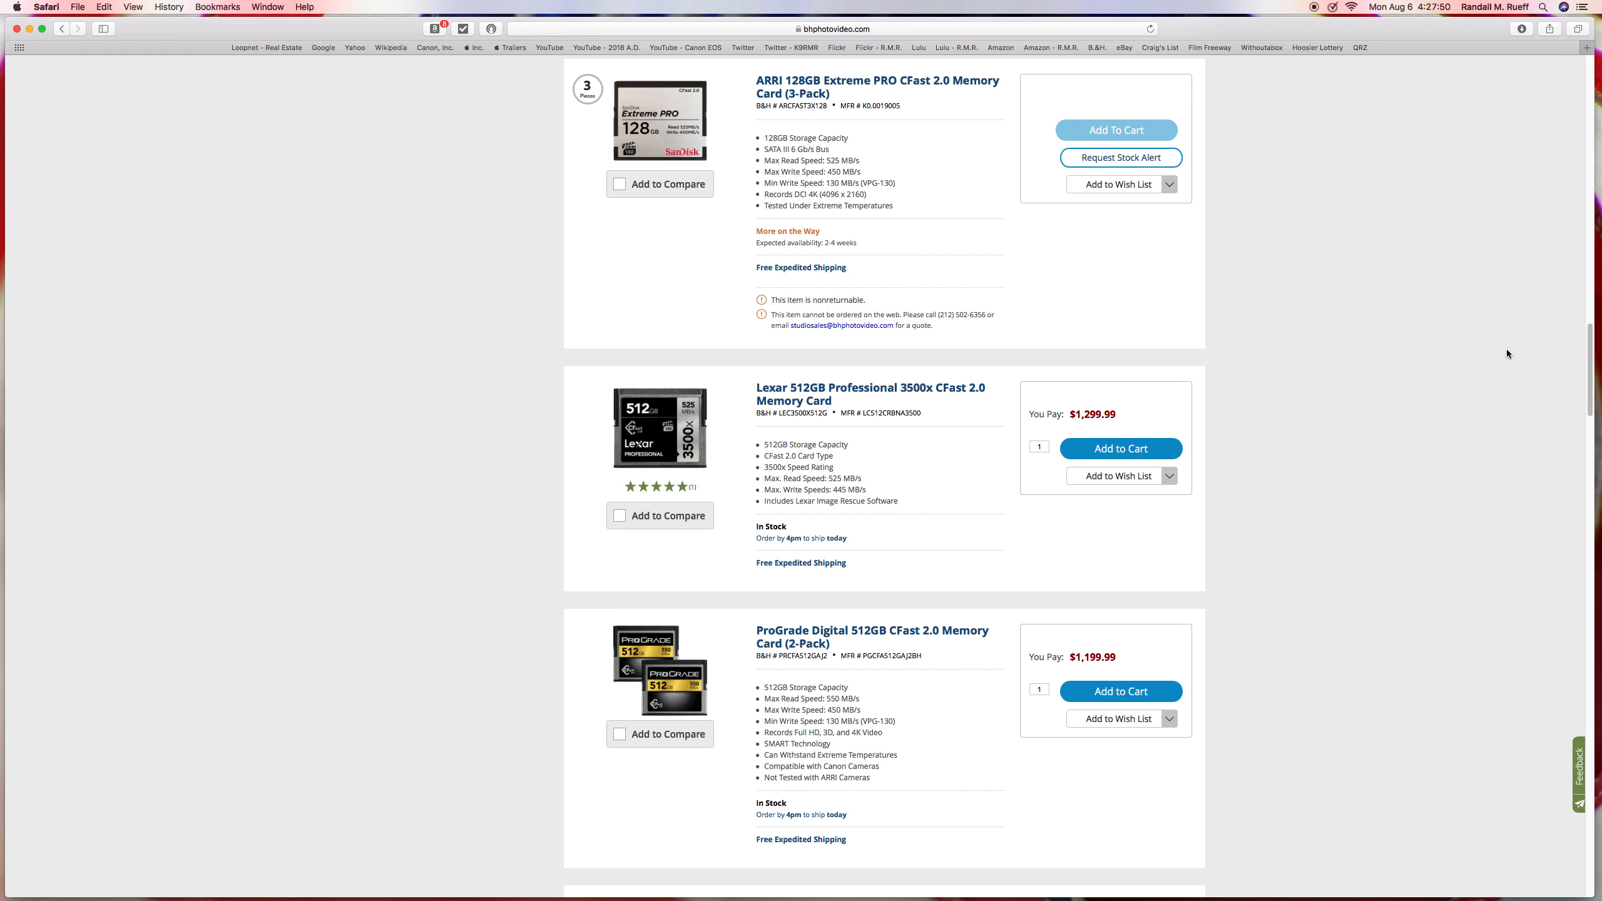
# Browse the cheaper CFast 2.0 cards further down, then return to the top led by ARRI 512GB 3-packs
pyautogui.scroll(3)
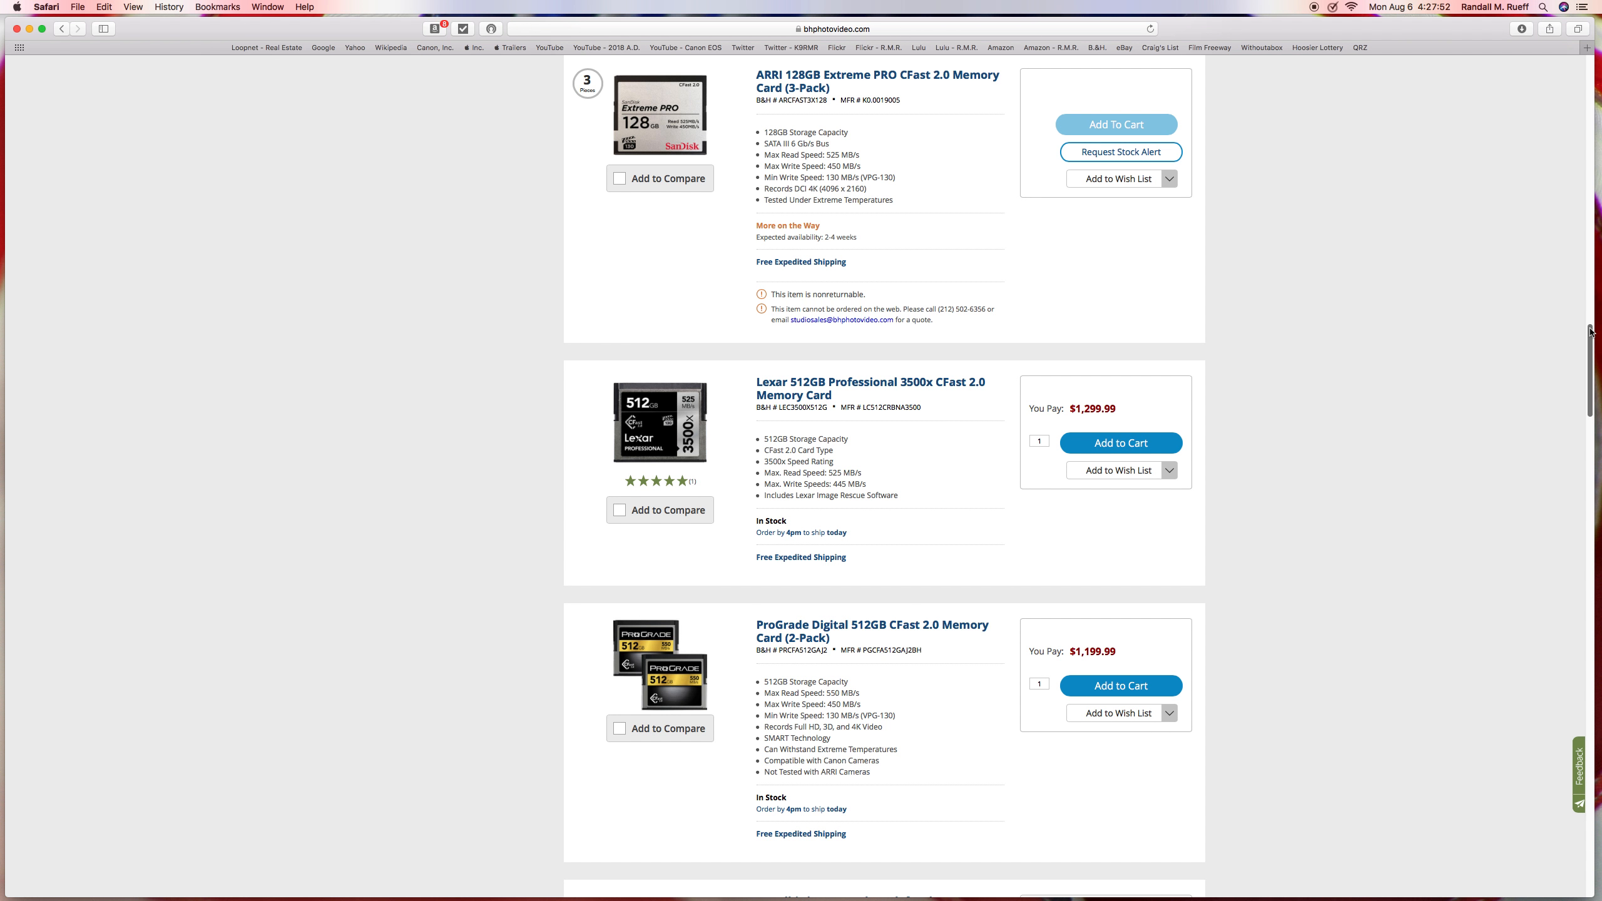
pyautogui.scroll(-3)
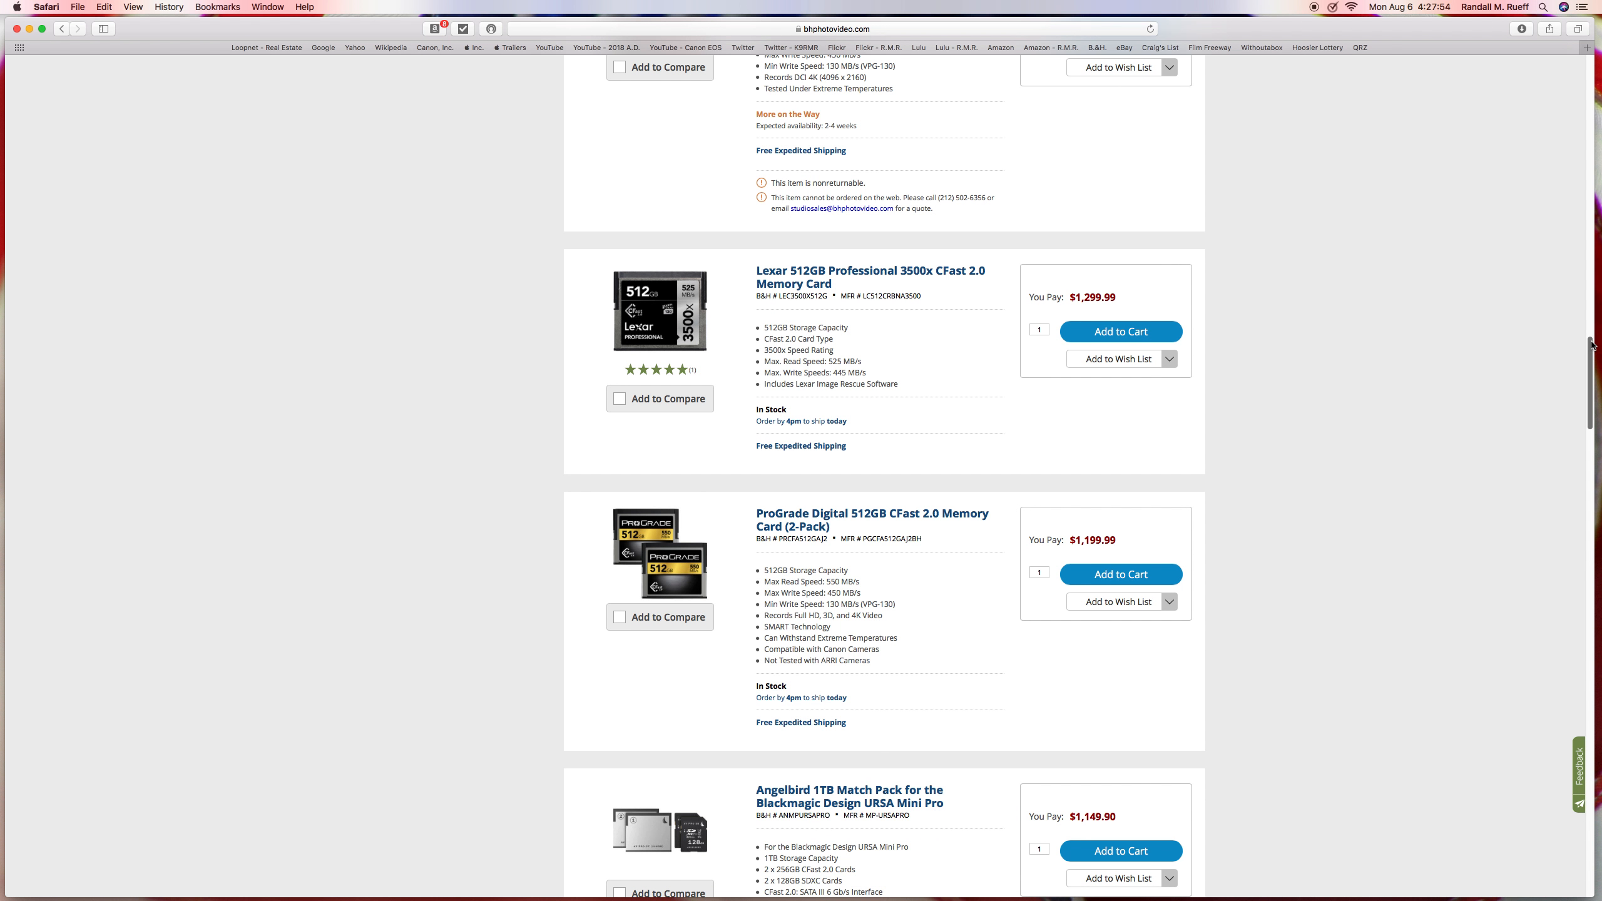
pyautogui.scroll(-3)
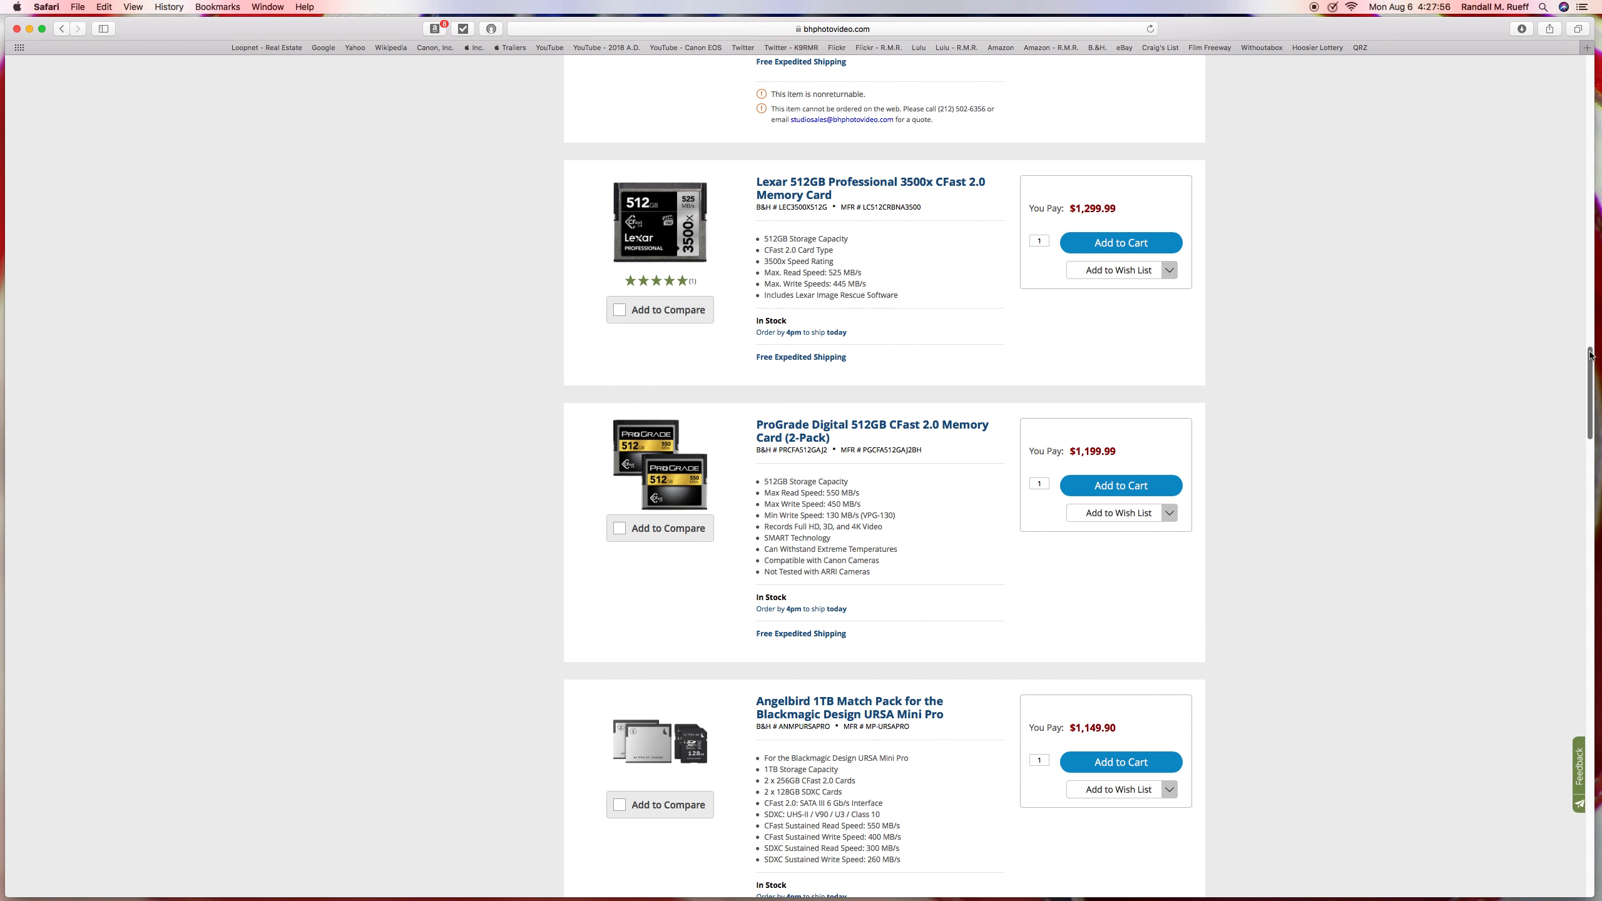
pyautogui.scroll(-3)
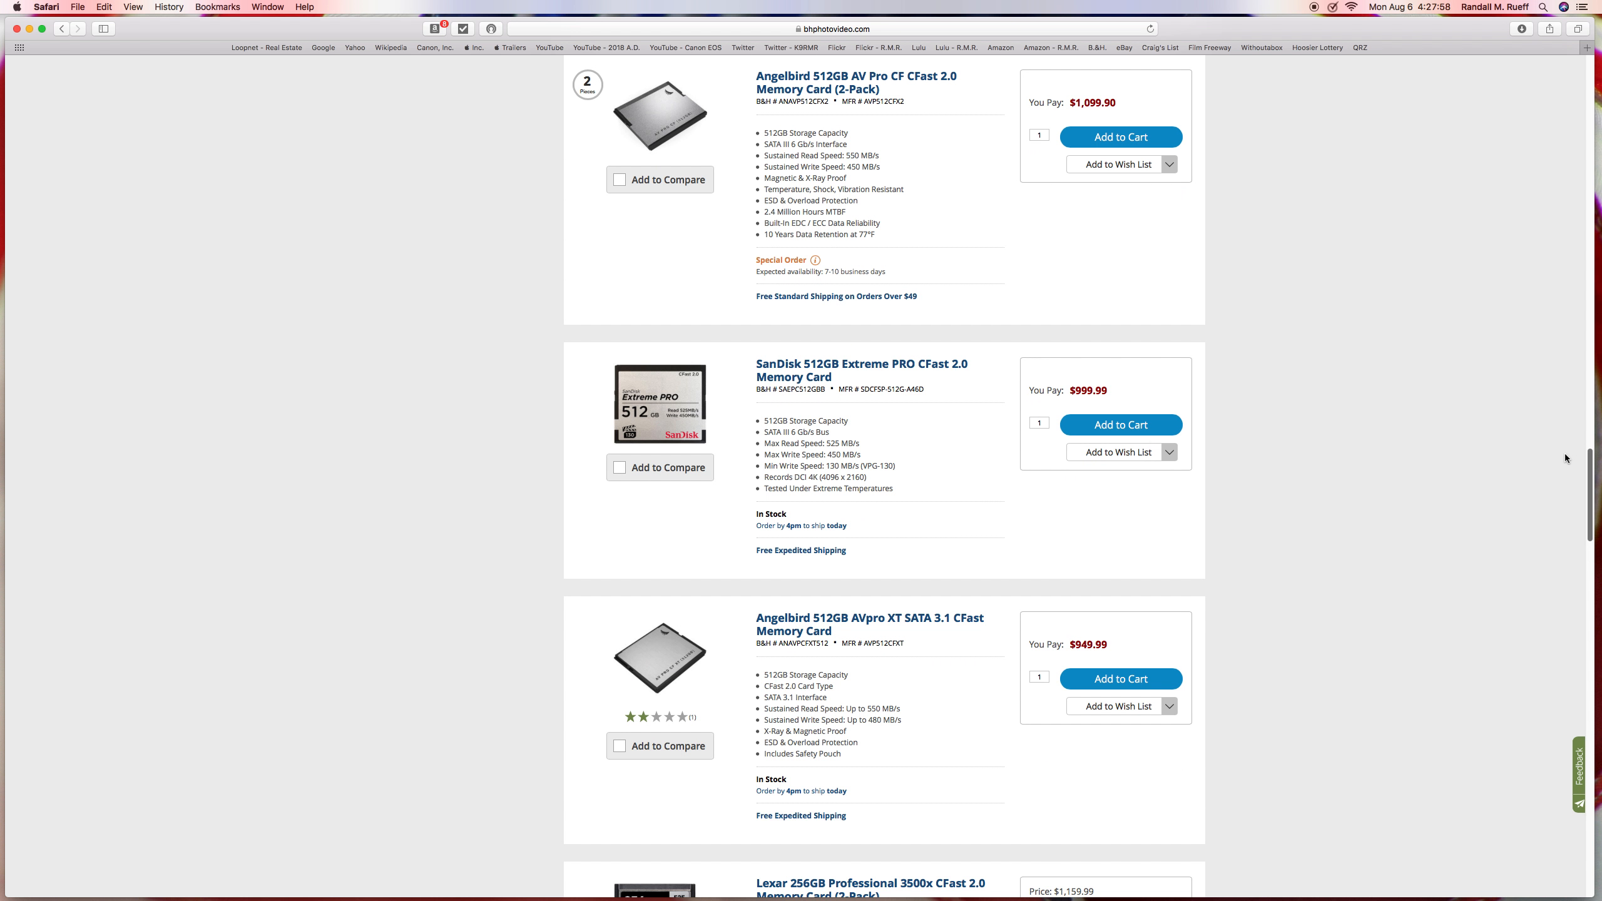
pyautogui.scroll(-3)
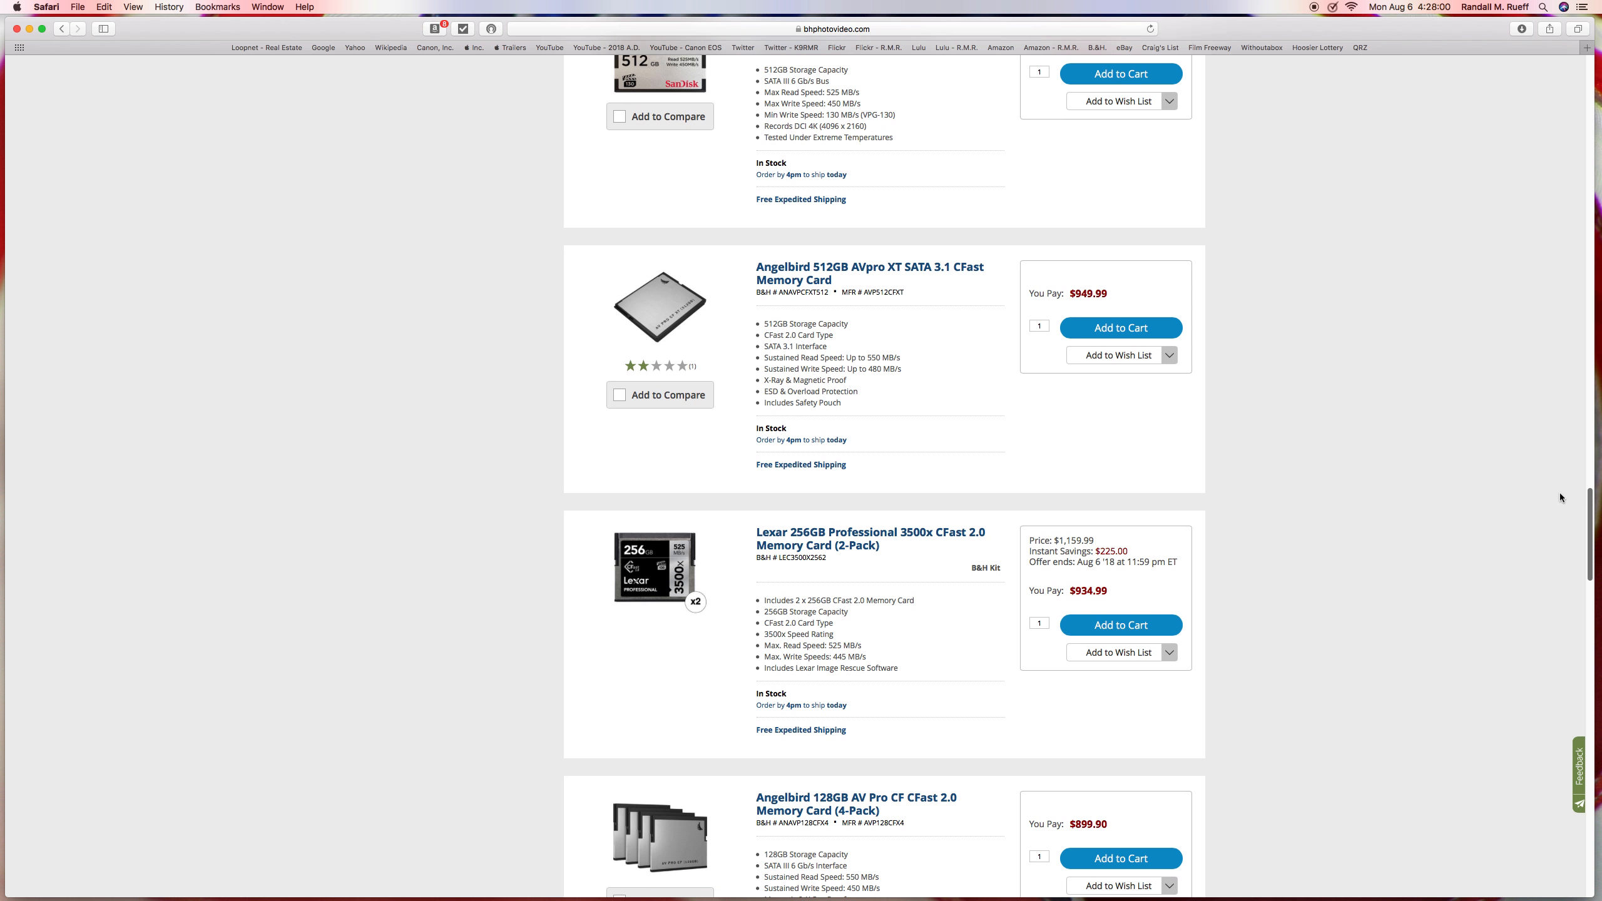
pyautogui.scroll(-3)
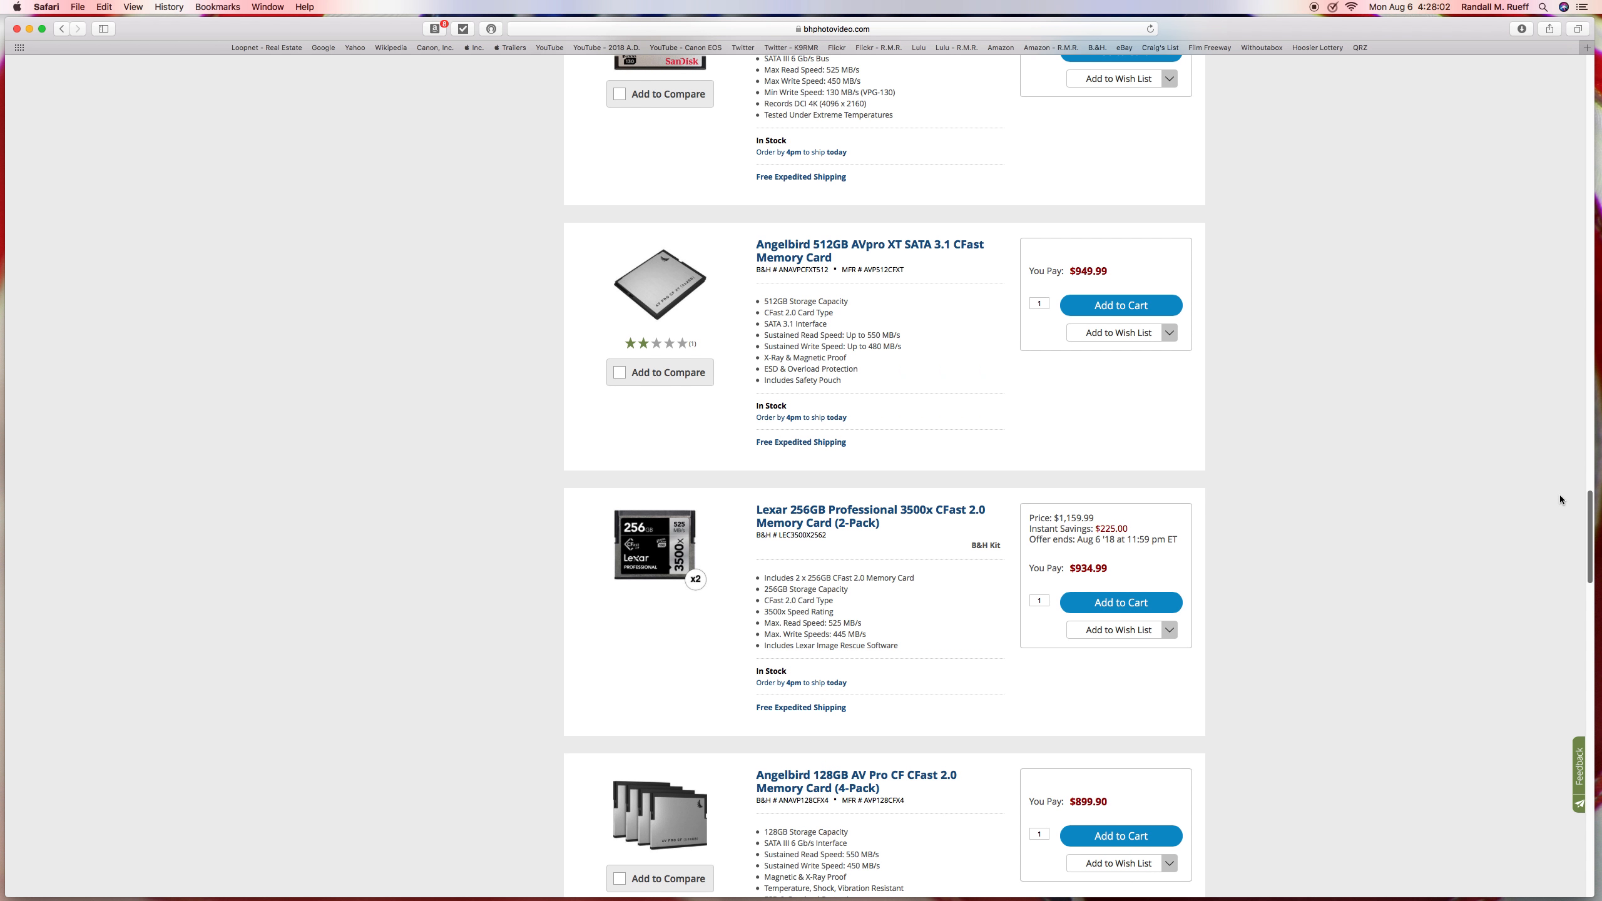
pyautogui.scroll(-3)
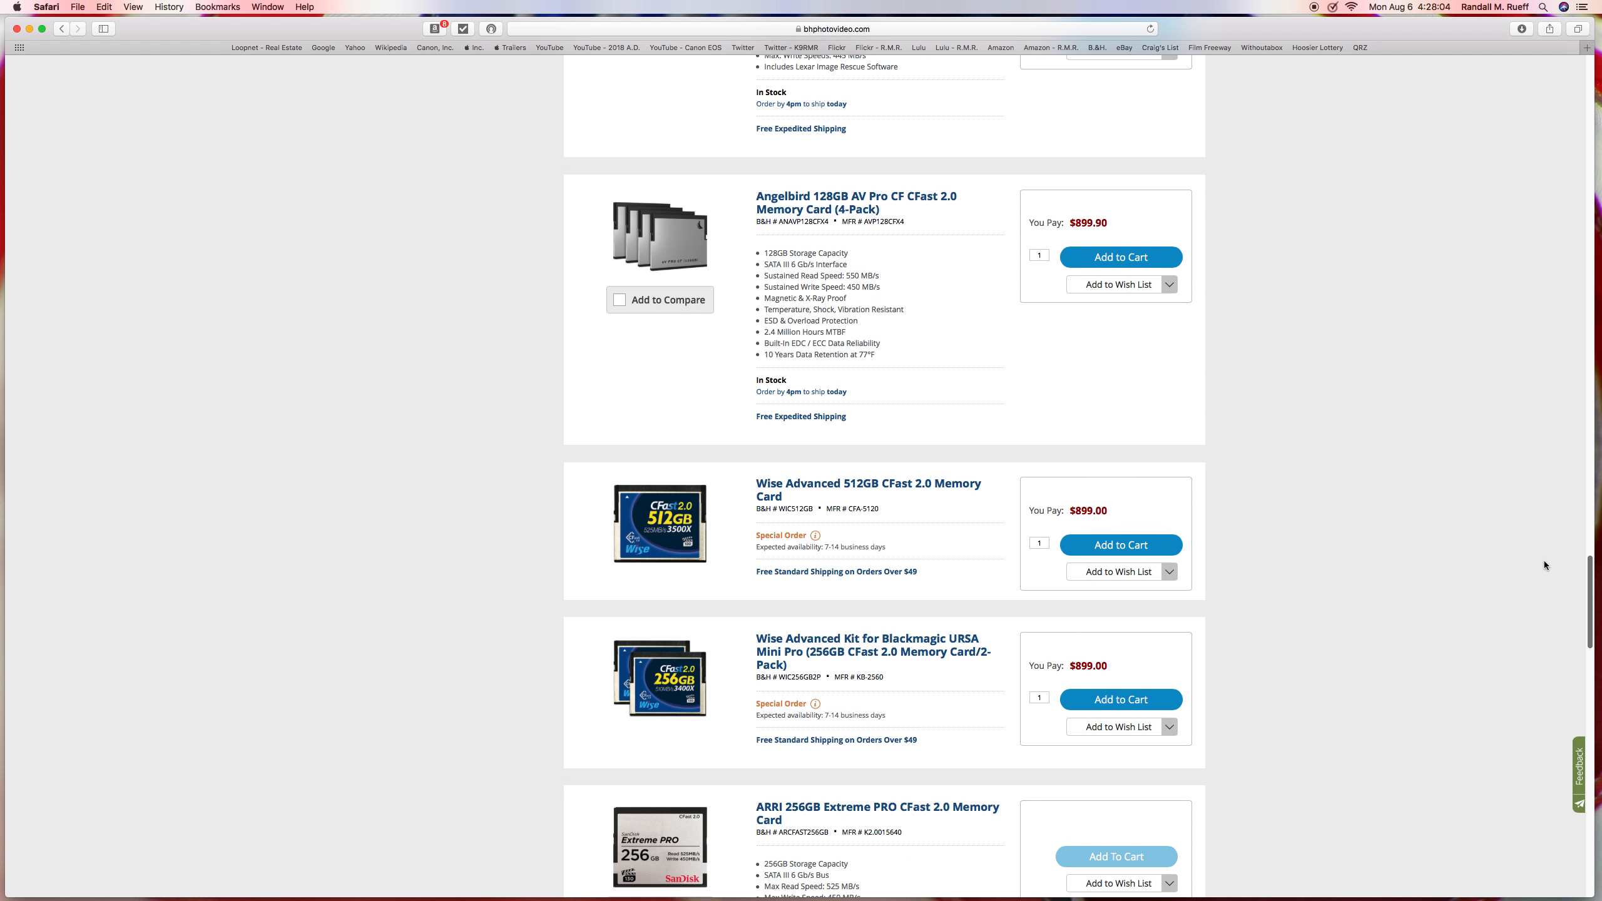
pyautogui.scroll(-3)
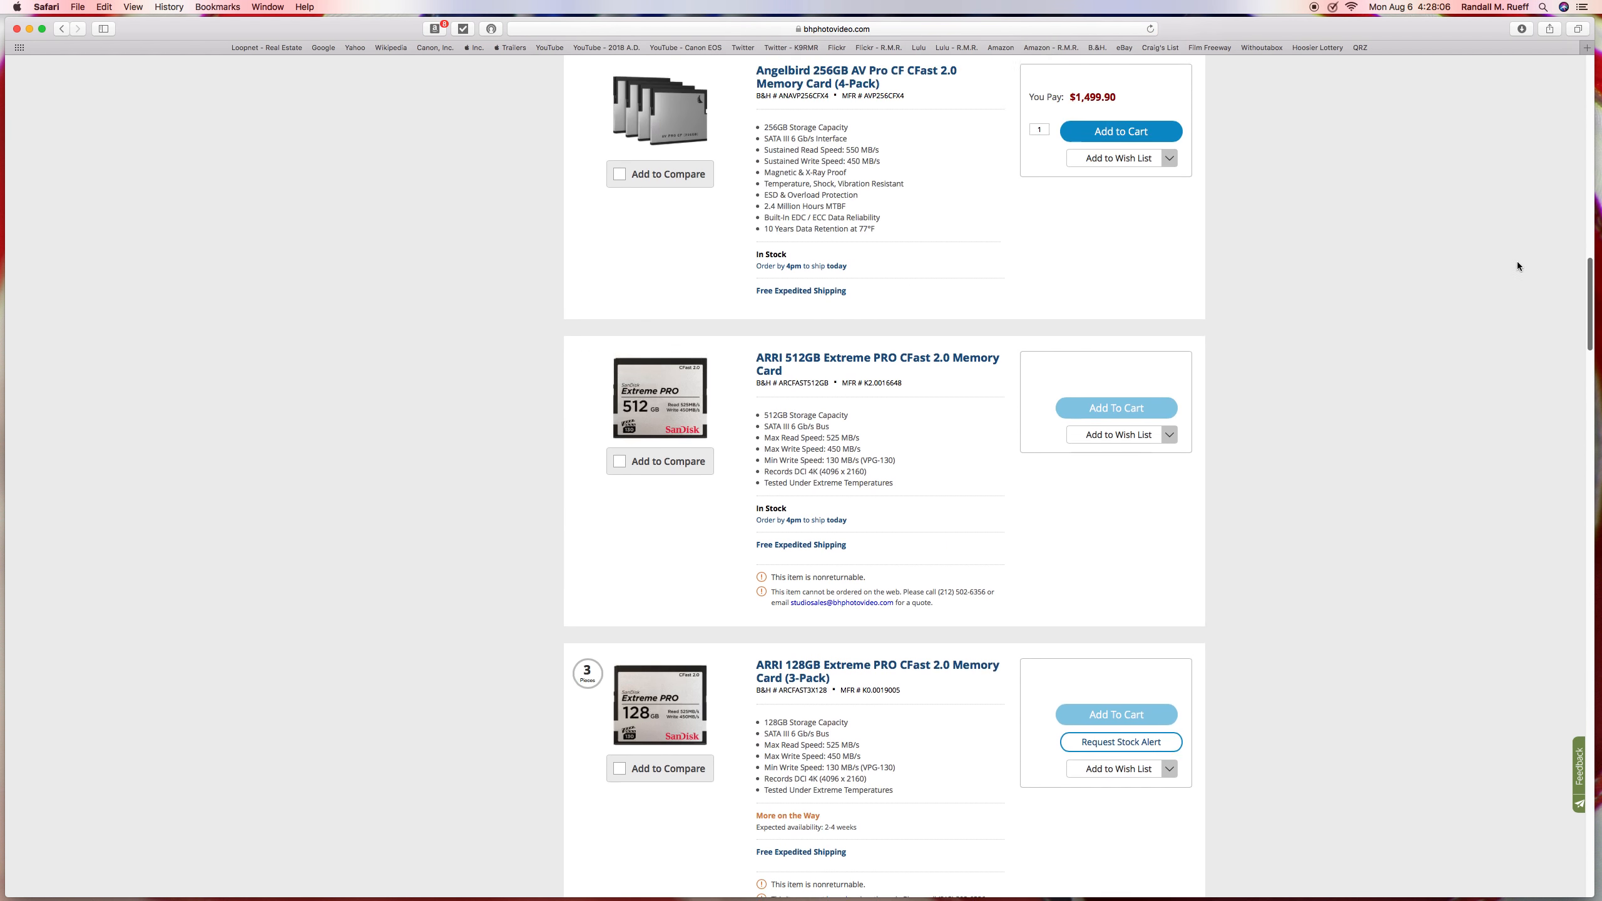
pyautogui.scroll(3)
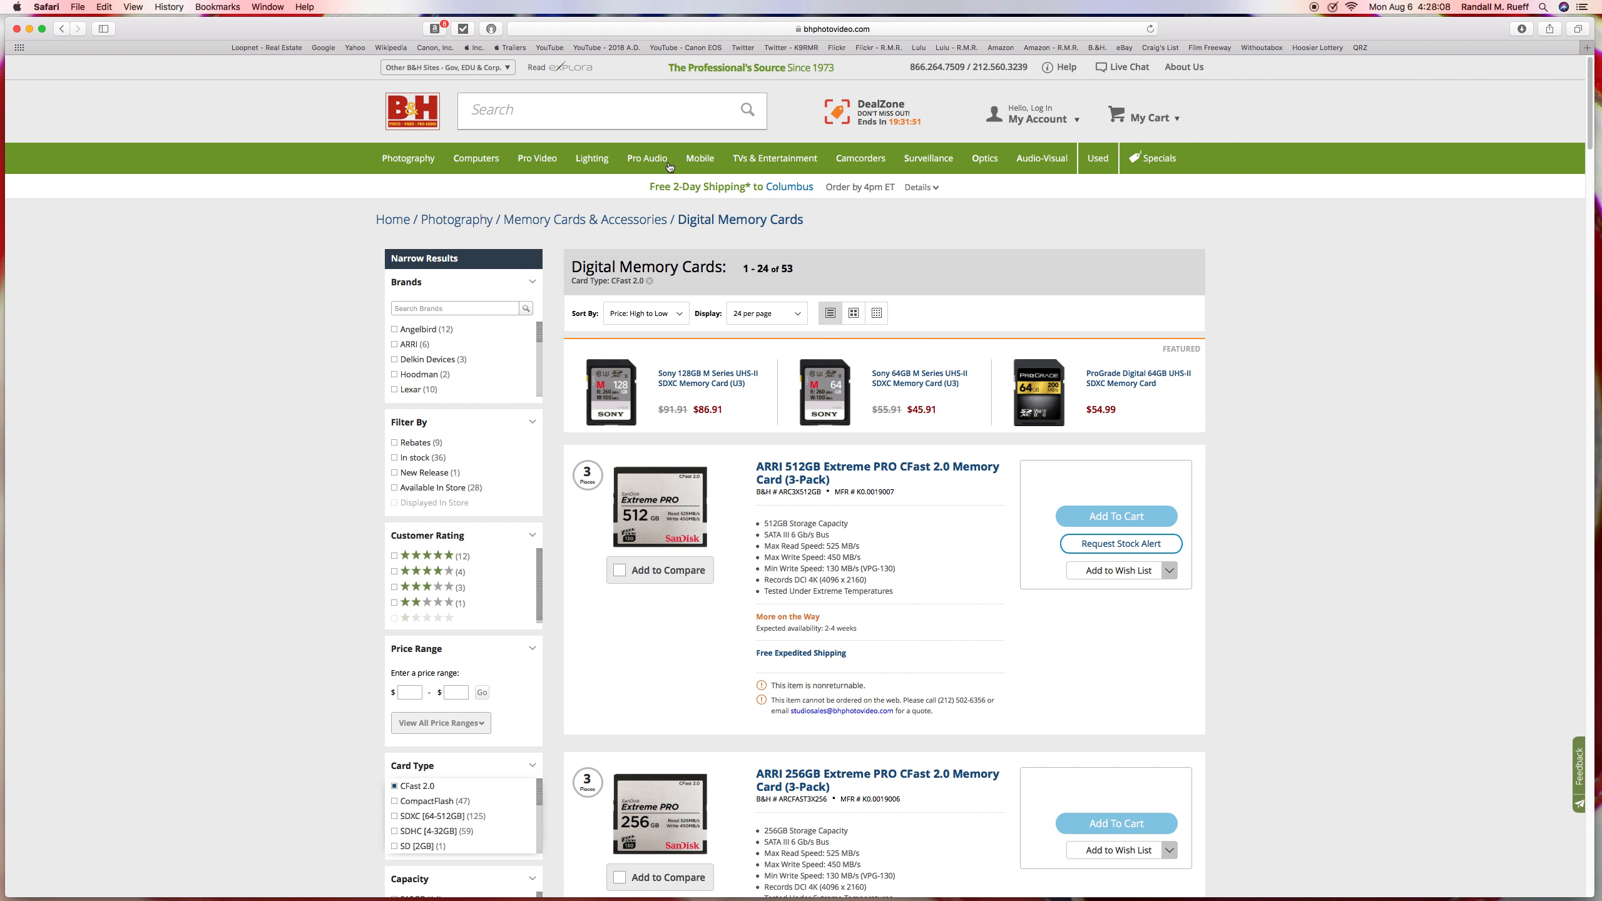
pyautogui.moveTo(647, 159)
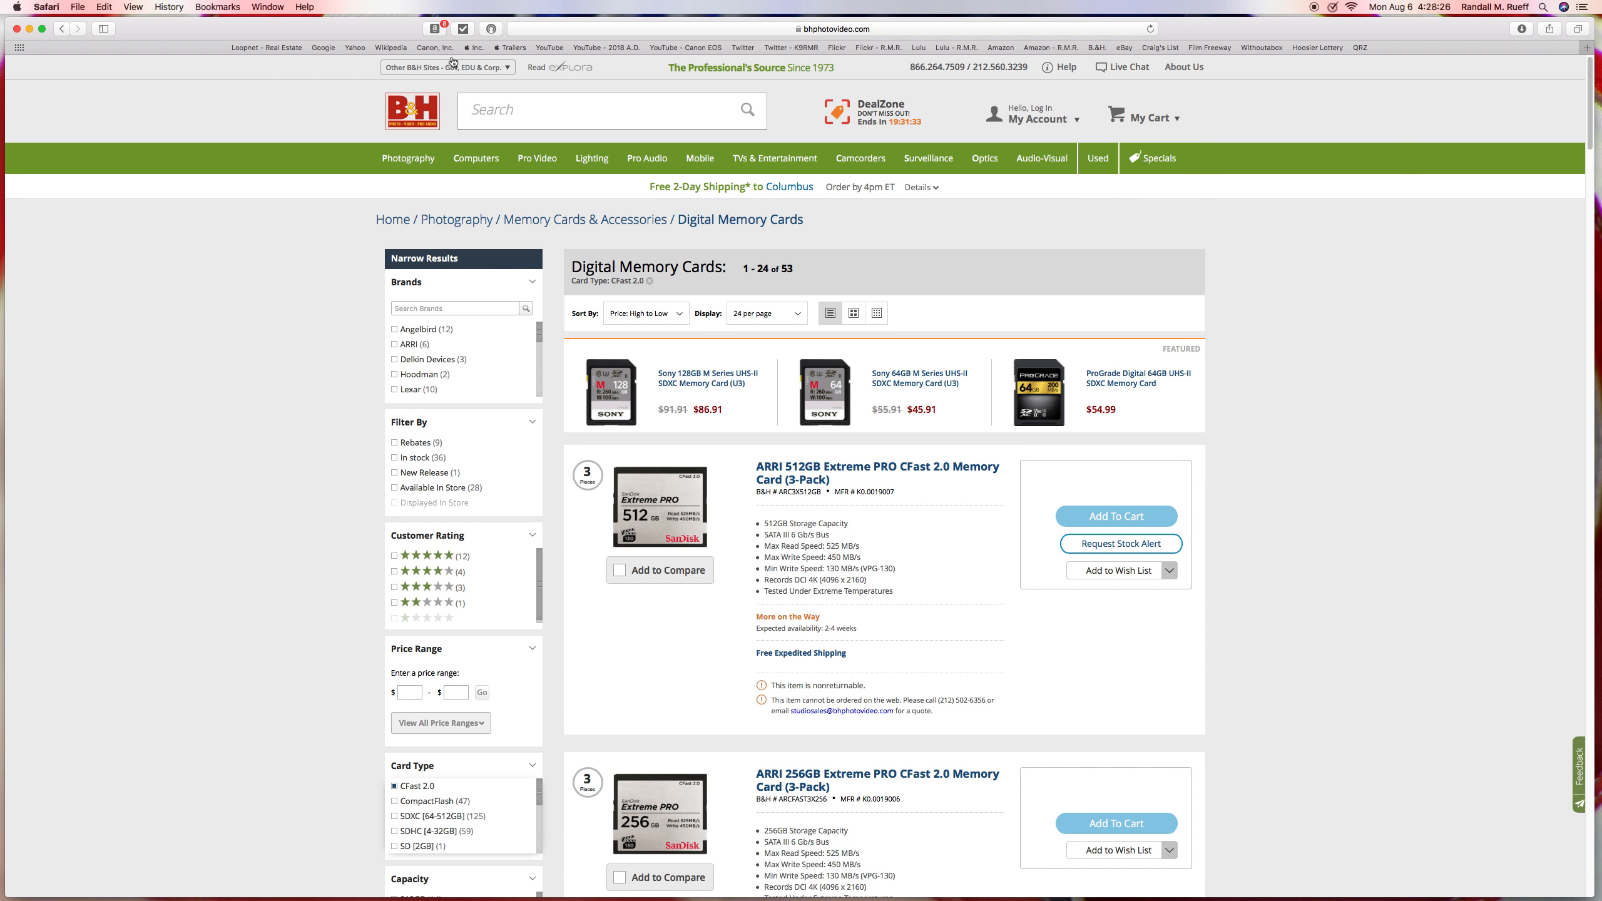
pyautogui.moveTo(433, 47)
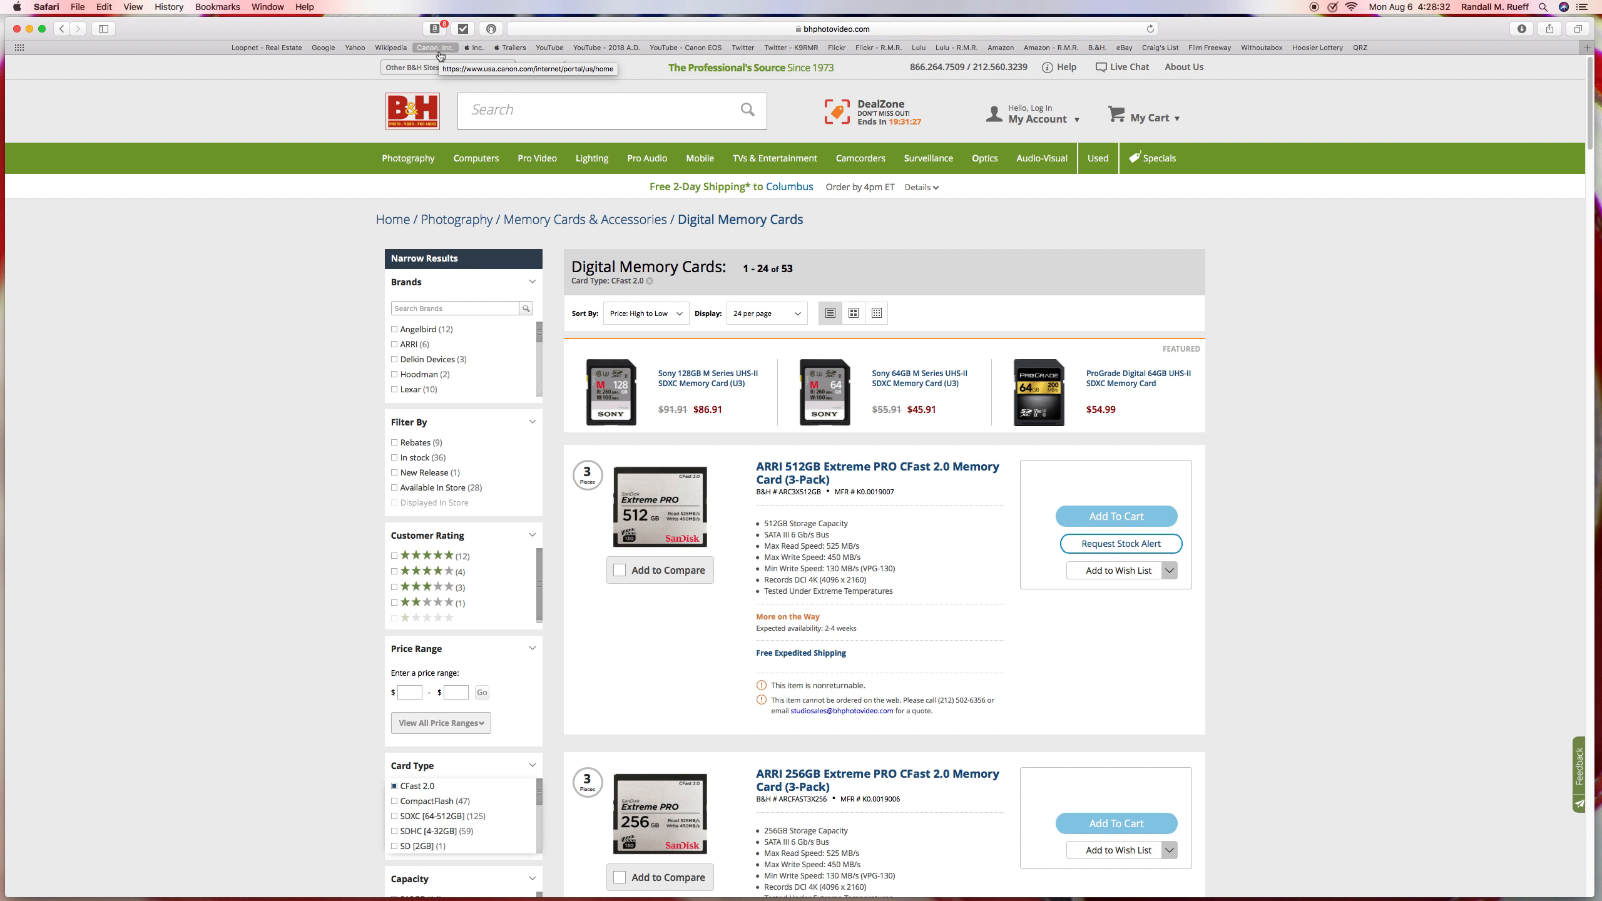
# Return to Canon USA and navigate Products > EOS DSLR Cameras toward the EOS-1D X Mark II page
pyautogui.click(435, 47)
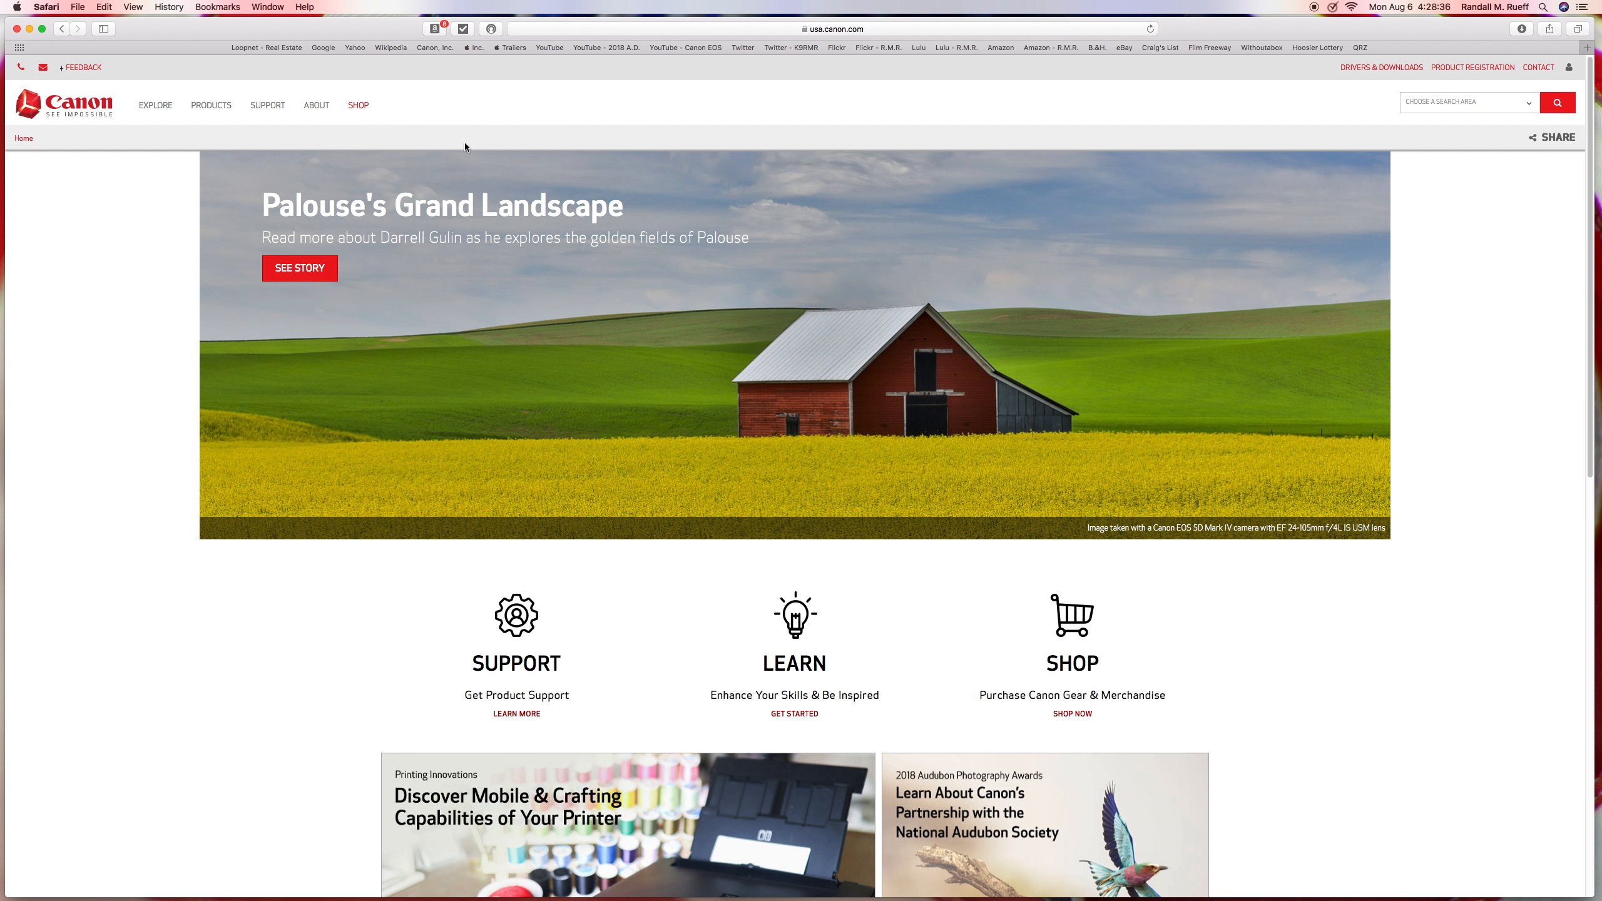
pyautogui.click(210, 103)
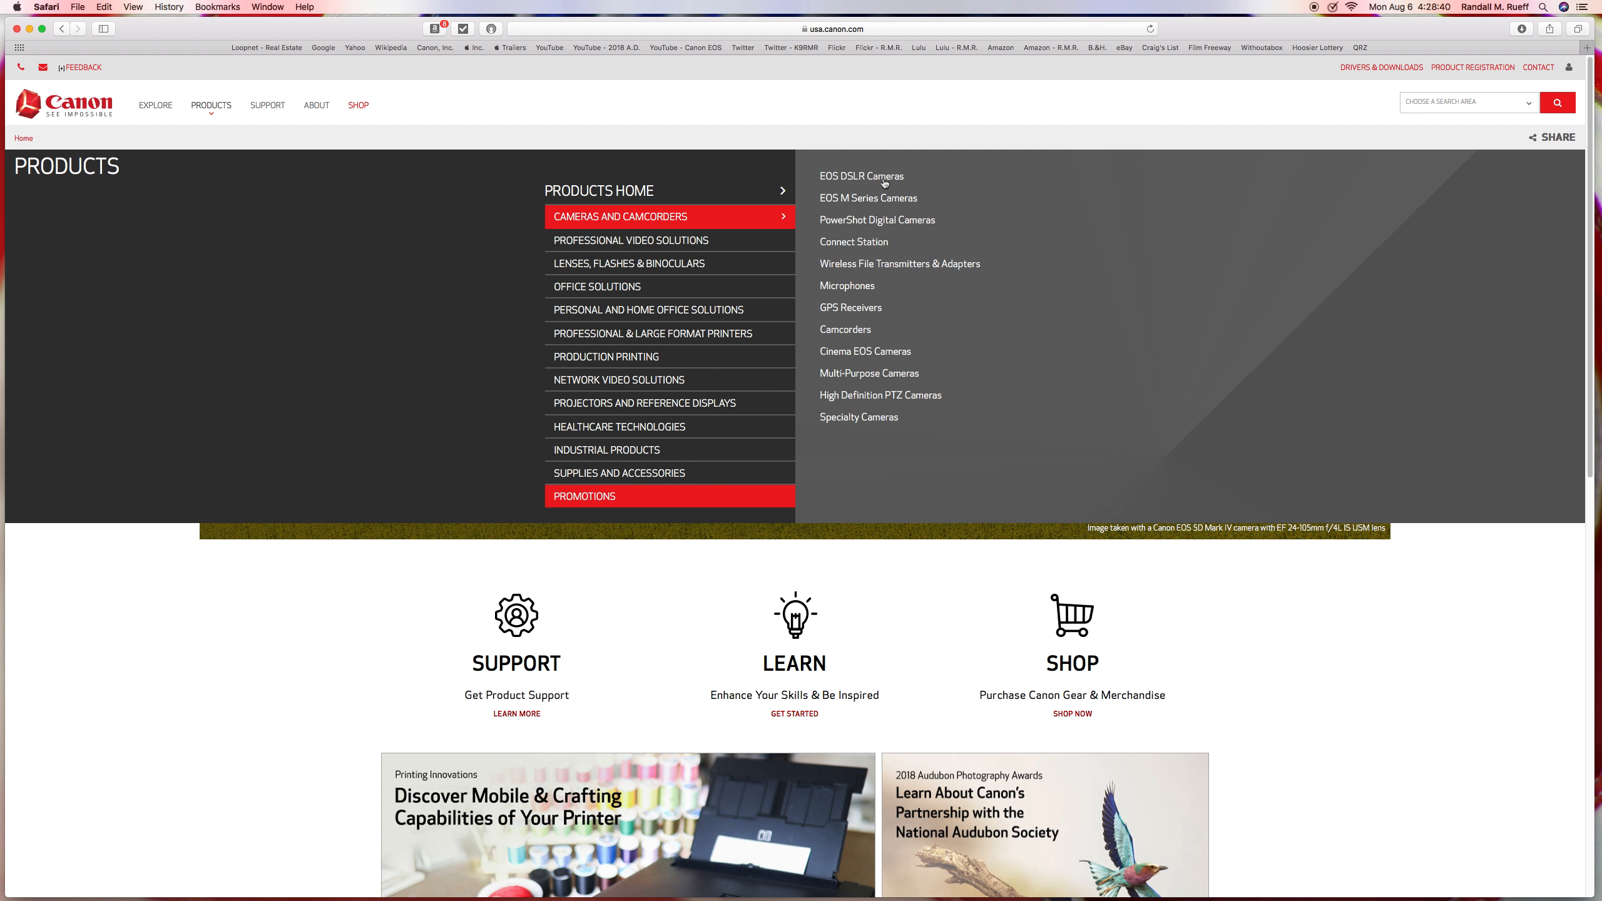
pyautogui.click(861, 175)
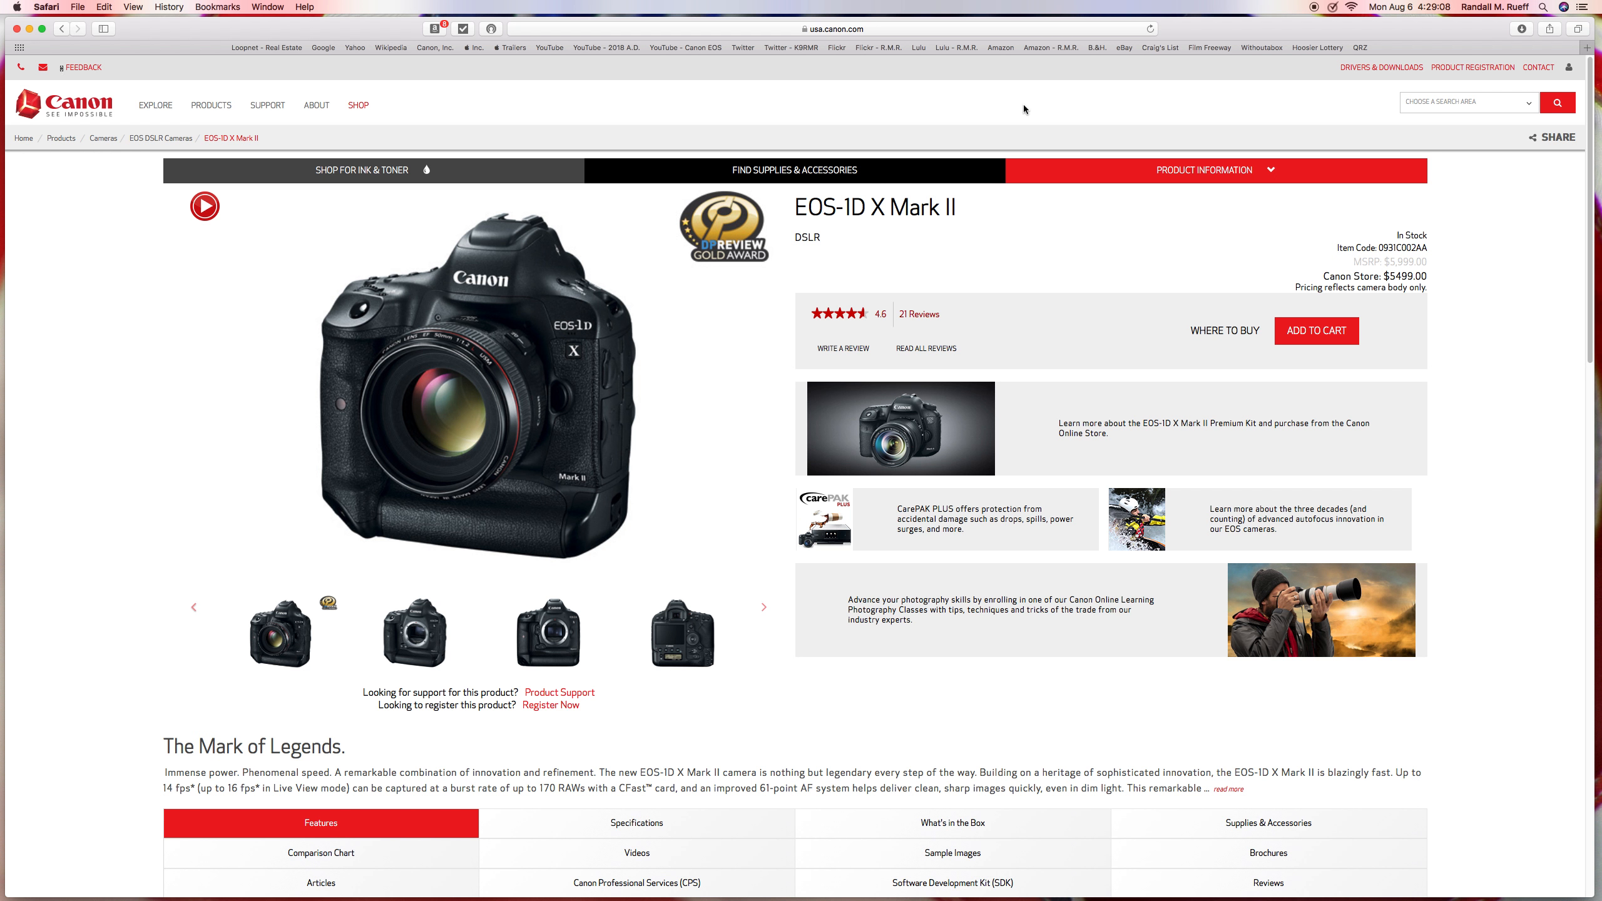
pyautogui.moveTo(1038, 109)
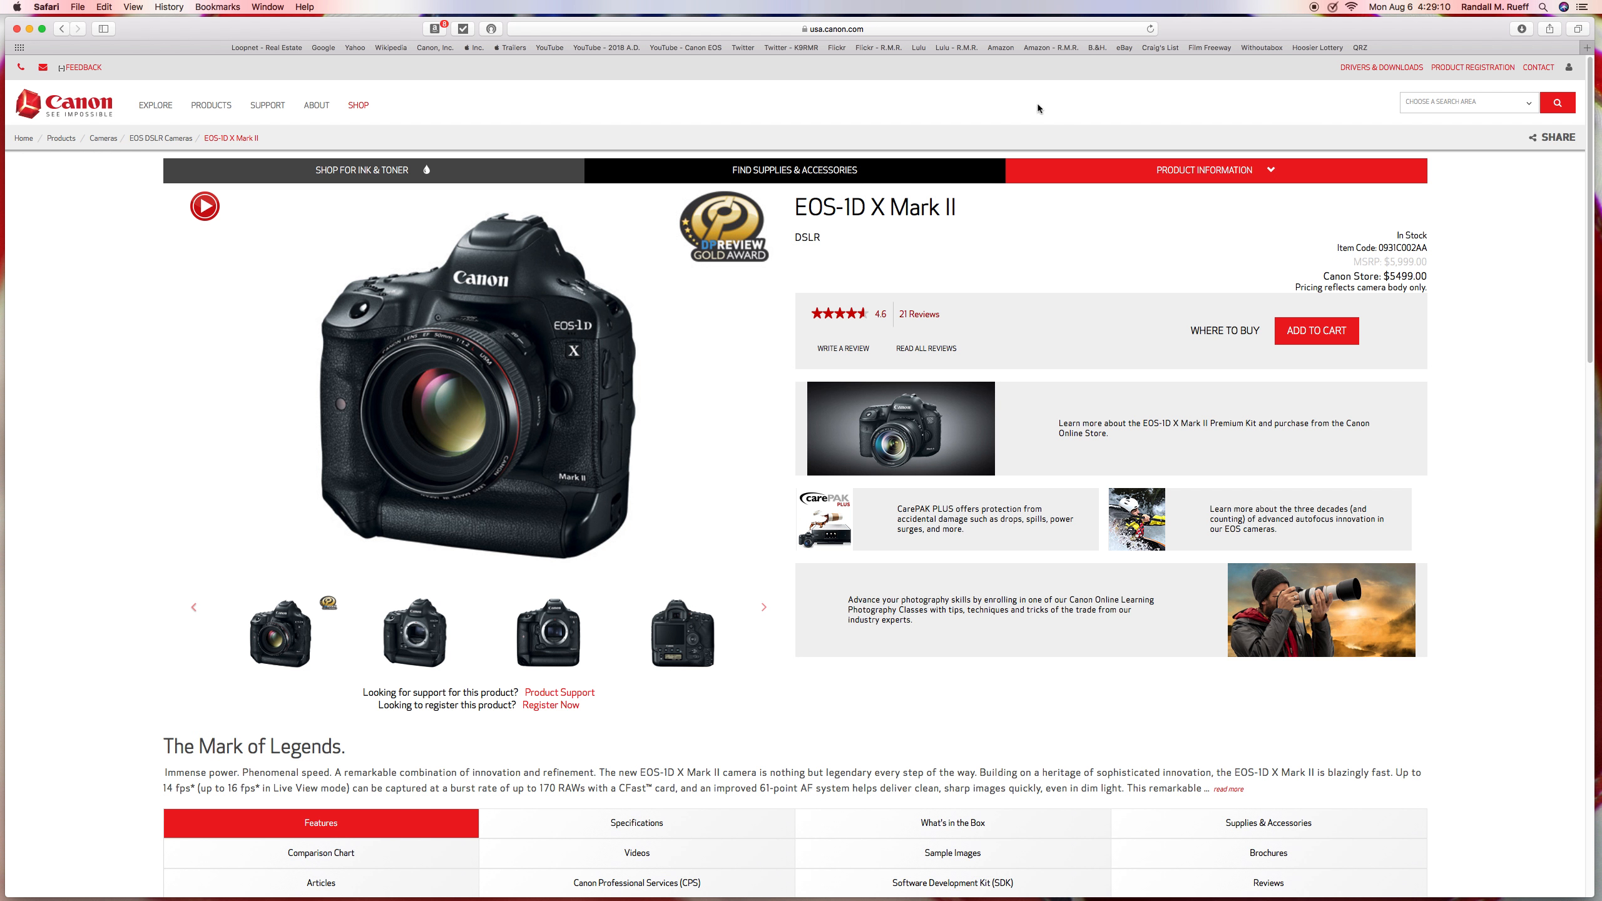